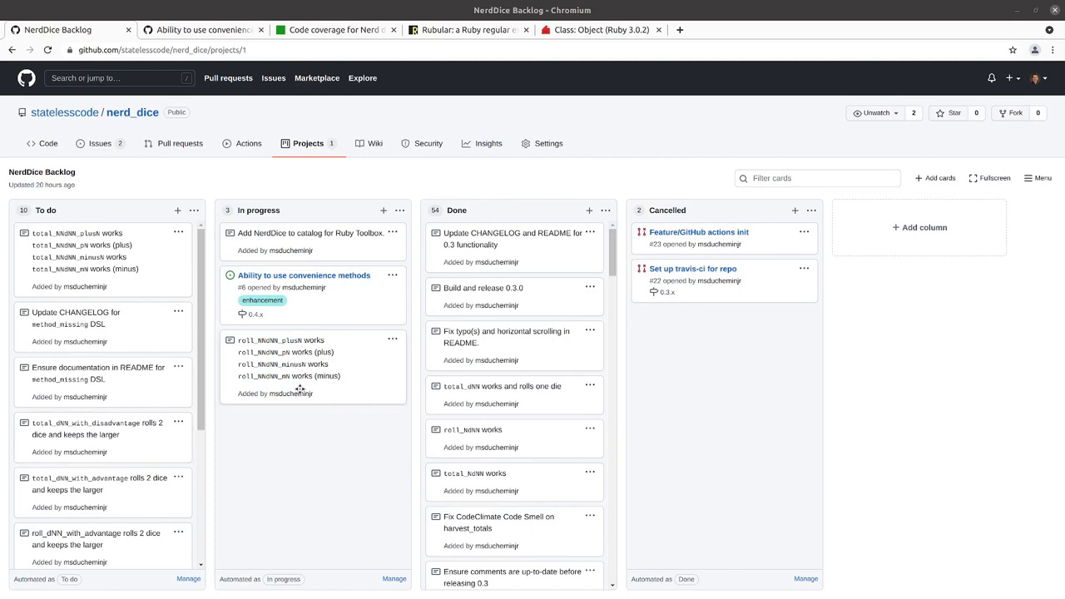
{"action": "mouse_move", "coordinate": [253, 343]}
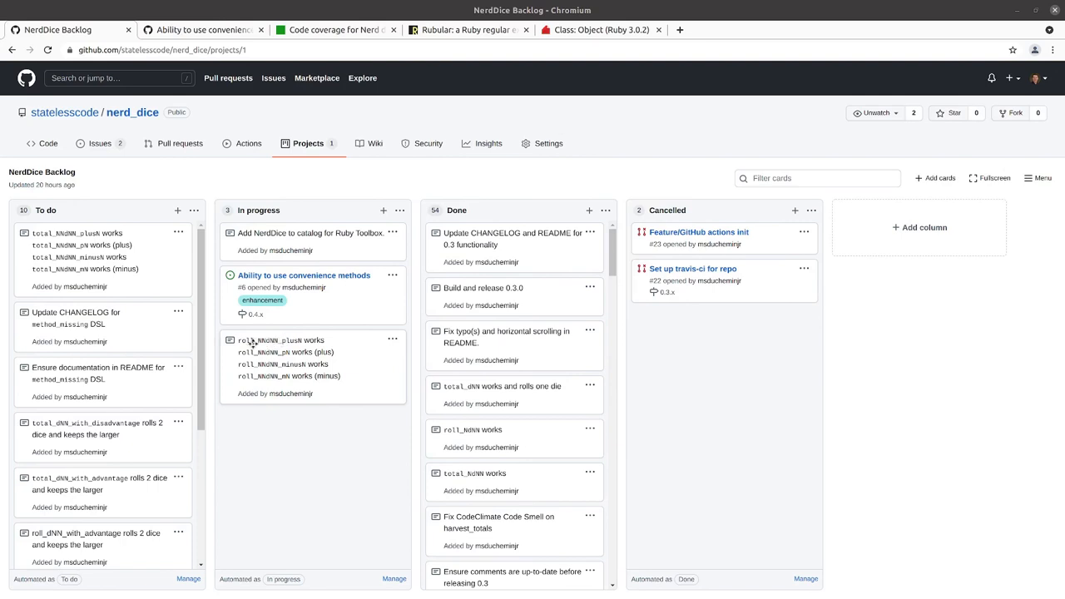
{"action": "mouse_move", "coordinate": [260, 343]}
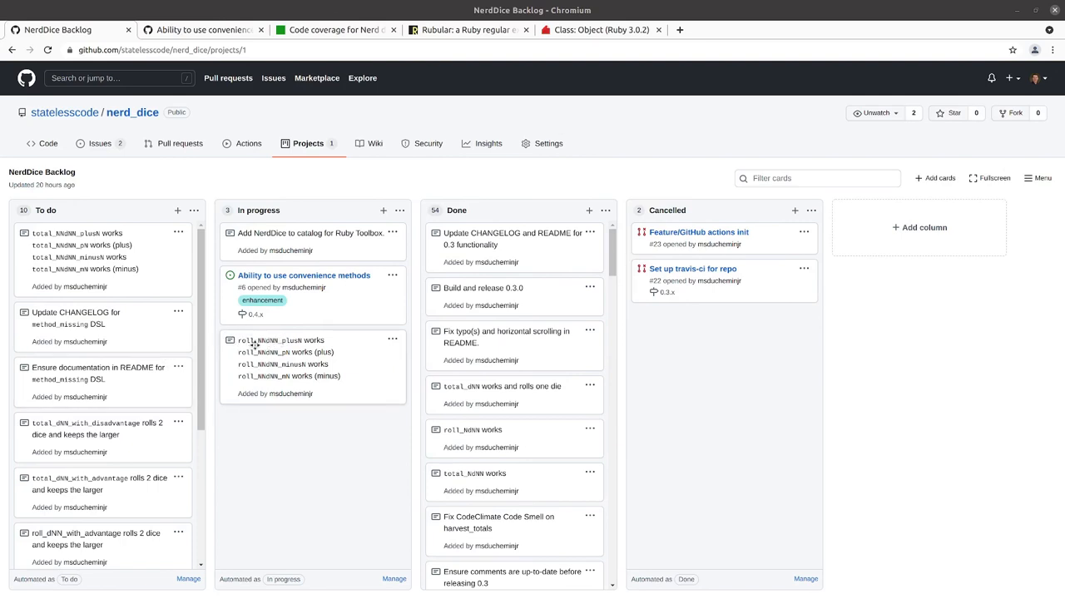
{"action": "mouse_move", "coordinate": [324, 340]}
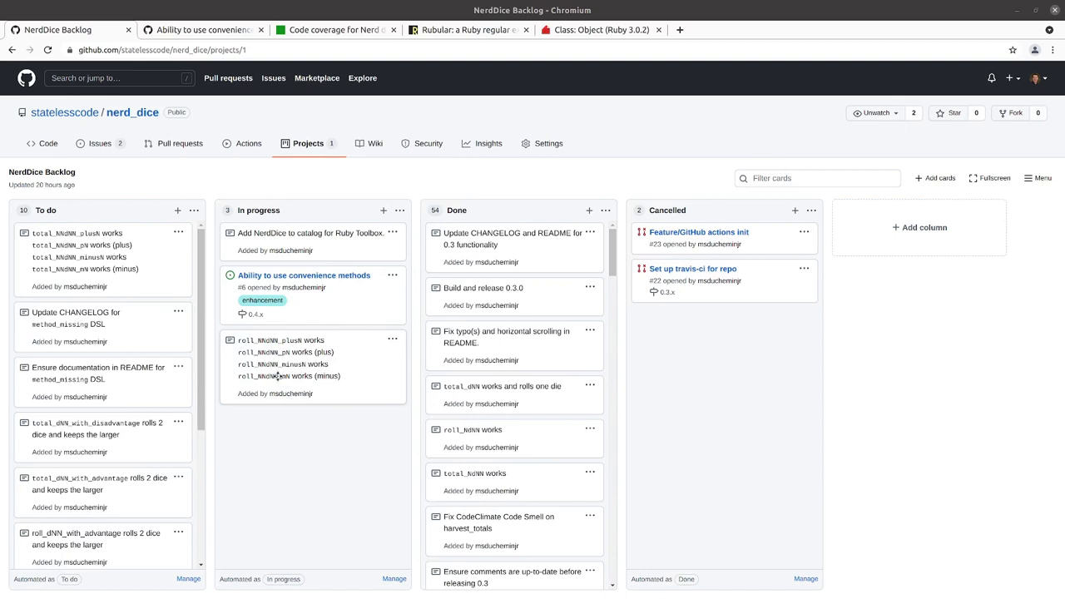
{"action": "mouse_move", "coordinate": [266, 366]}
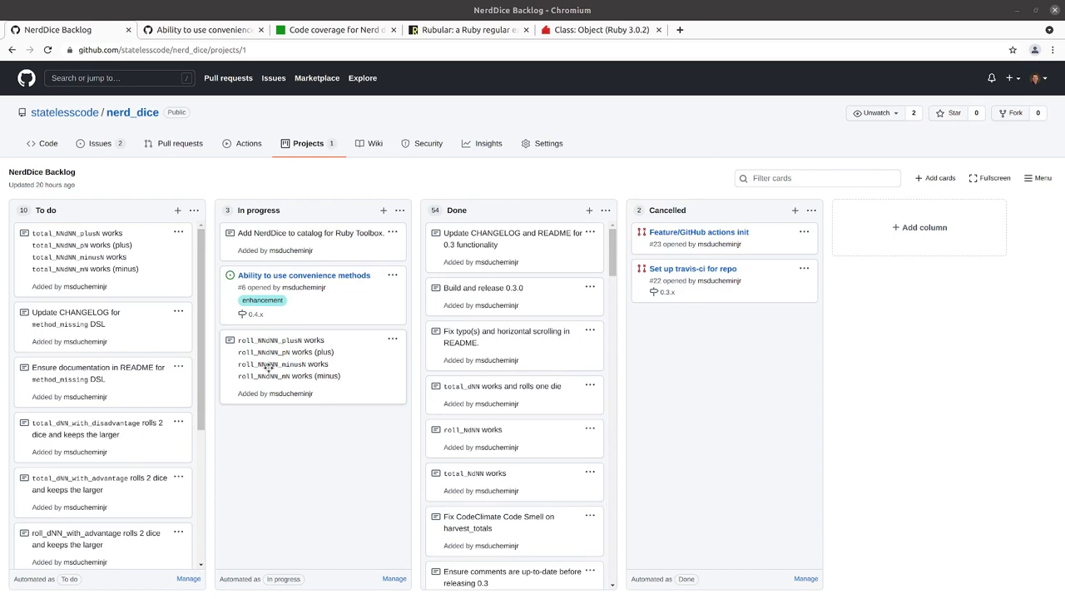
{"action": "mouse_move", "coordinate": [297, 336]}
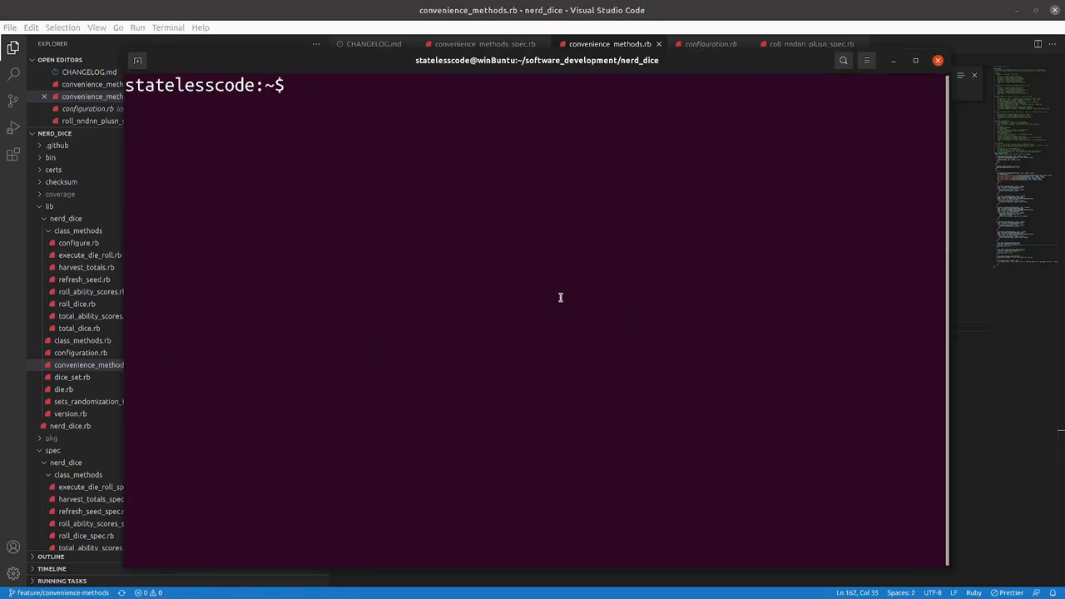
- Begin the cp command pointing at spec/nerd_dice/convenience_methods, correcting the mistyped spec name via tab completion
{"action": "type", "text": "c"}
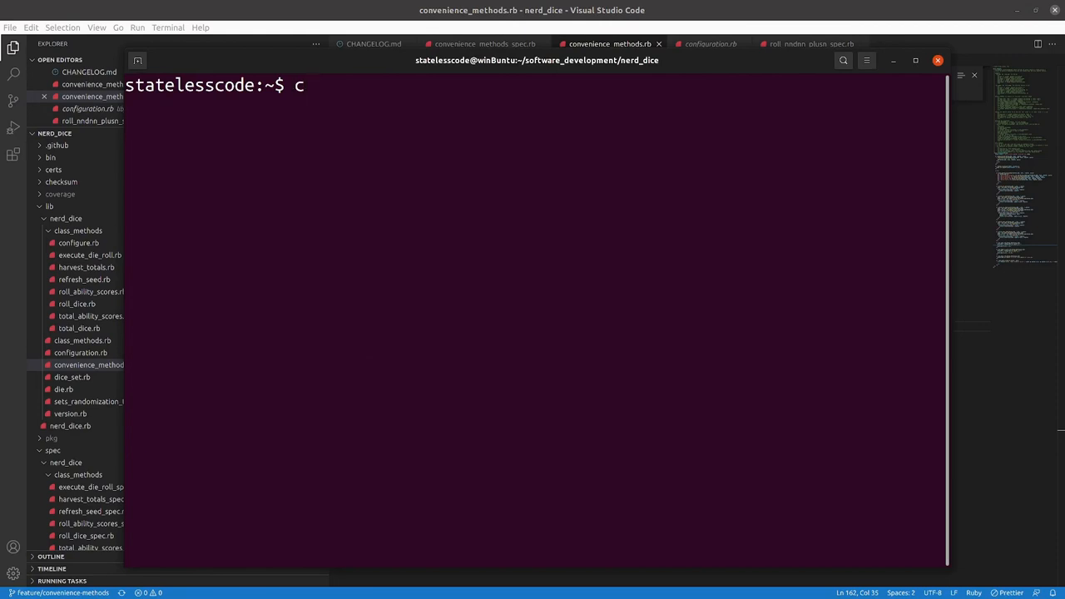
{"action": "type", "text": "p spec/"}
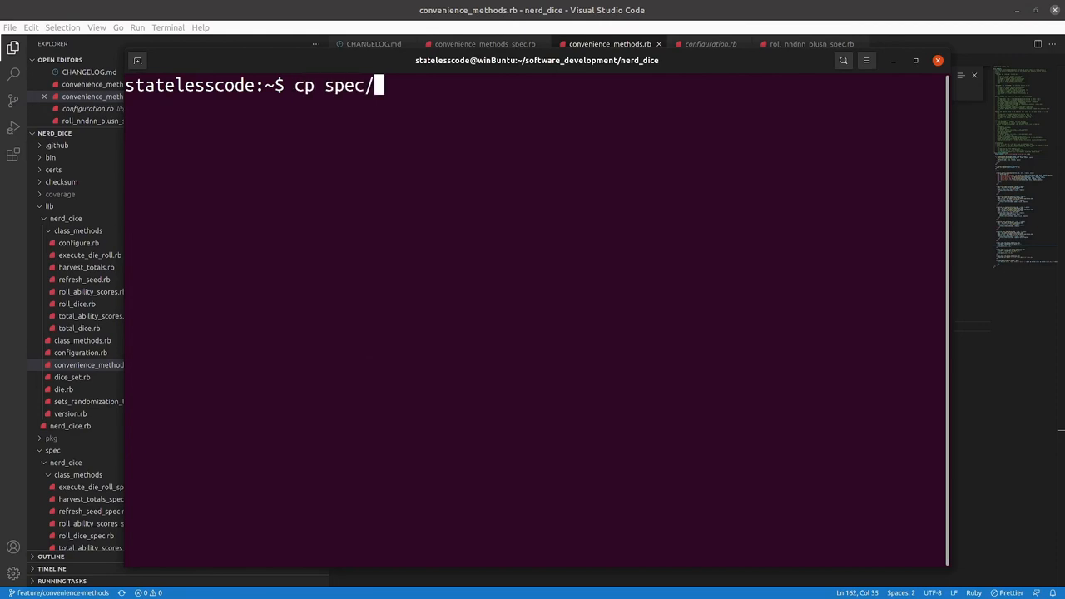
{"action": "type", "text": "nerd_dice/con"}
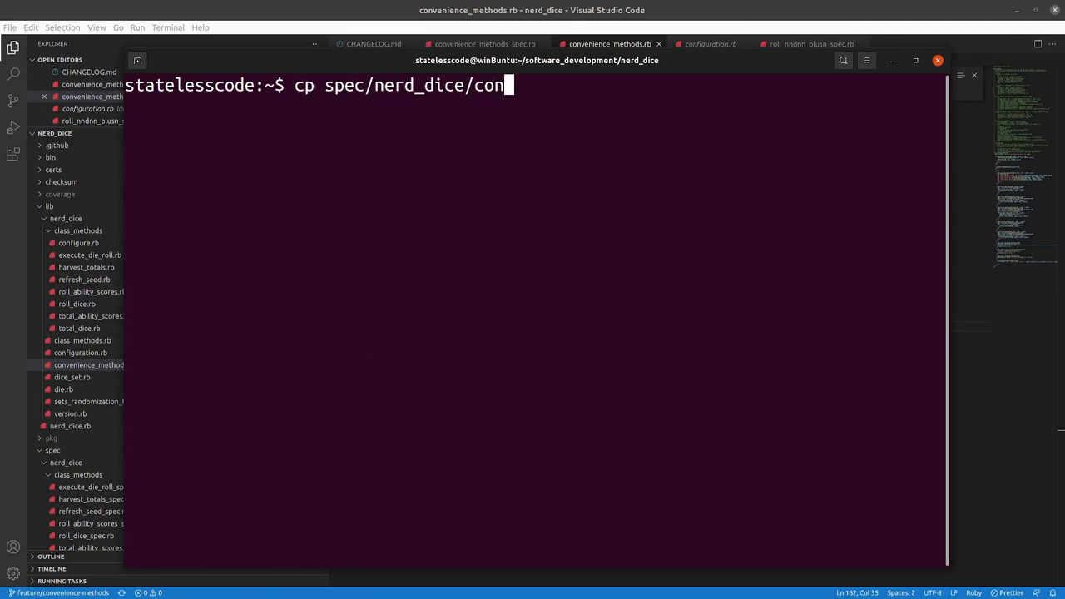
{"action": "type", "text": "venience_methods/"}
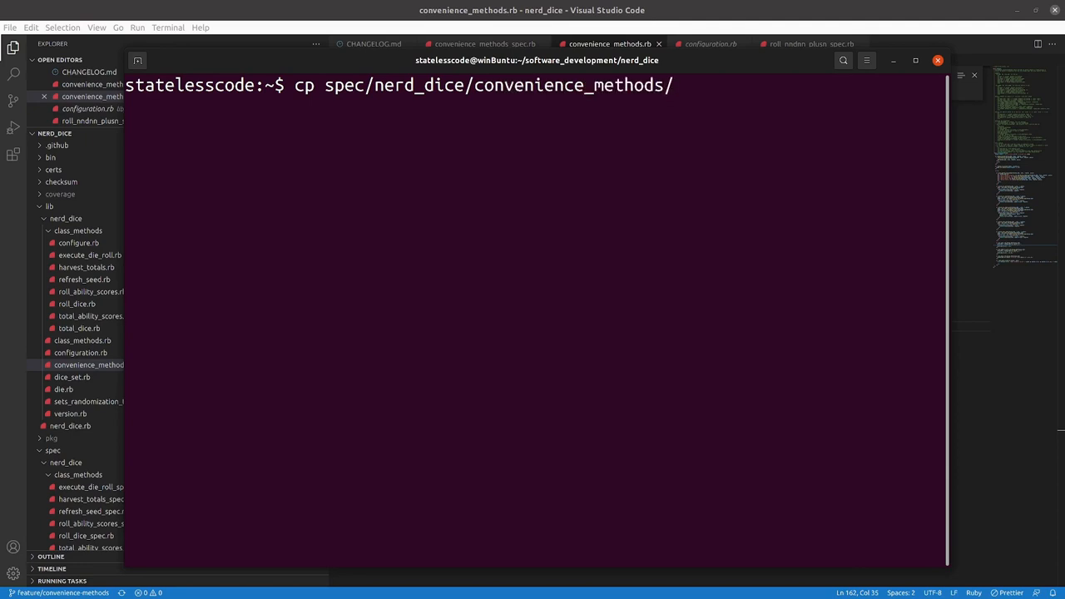
{"action": "type", "text": "roll_"}
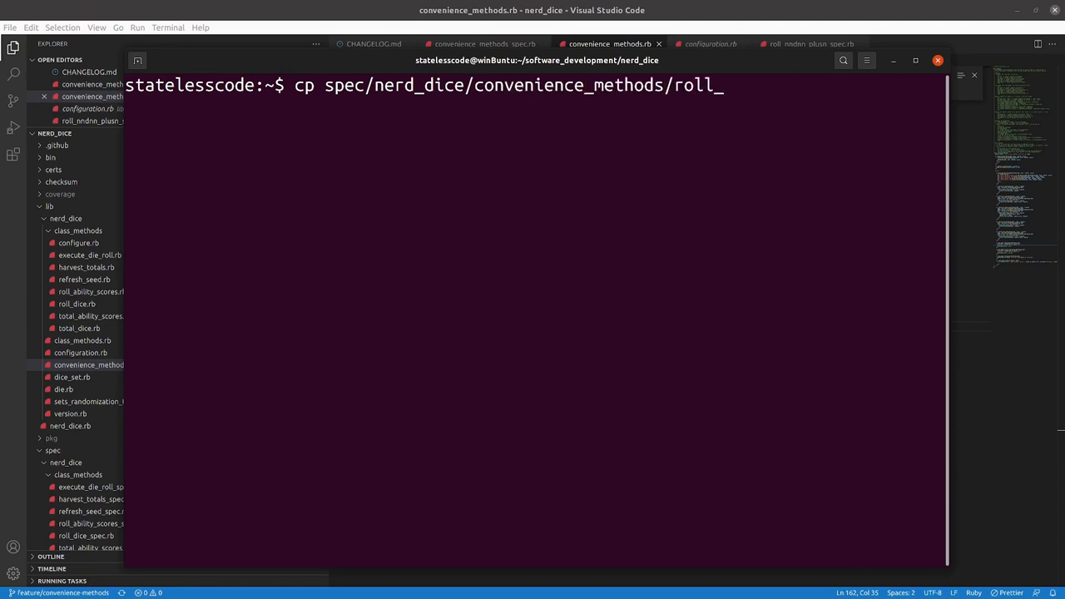
{"action": "type", "text": "dnn_spec.rb"}
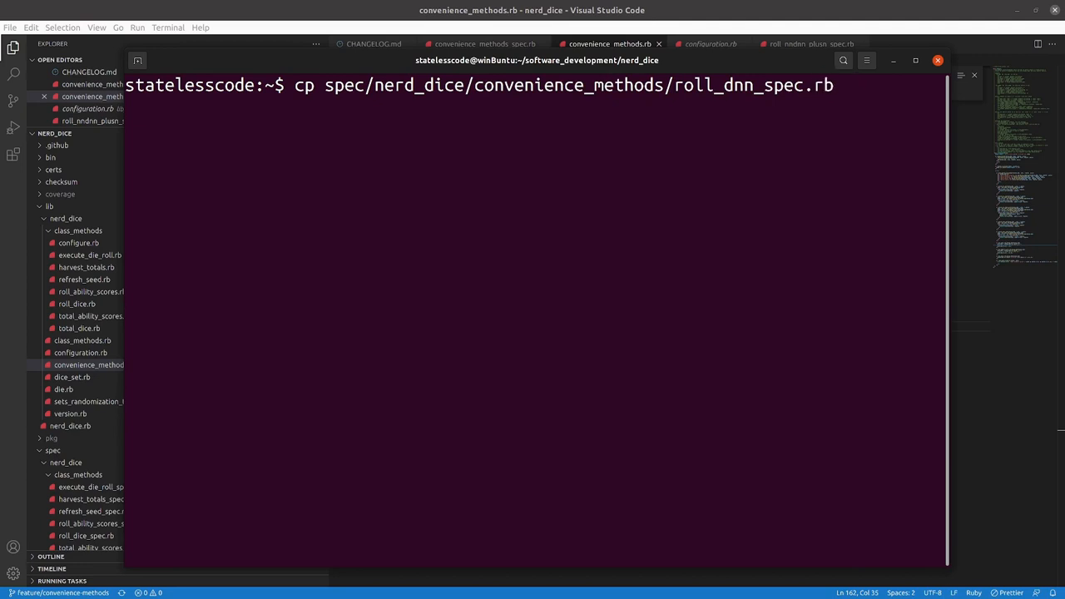
{"action": "key", "text": "BackSpace"}
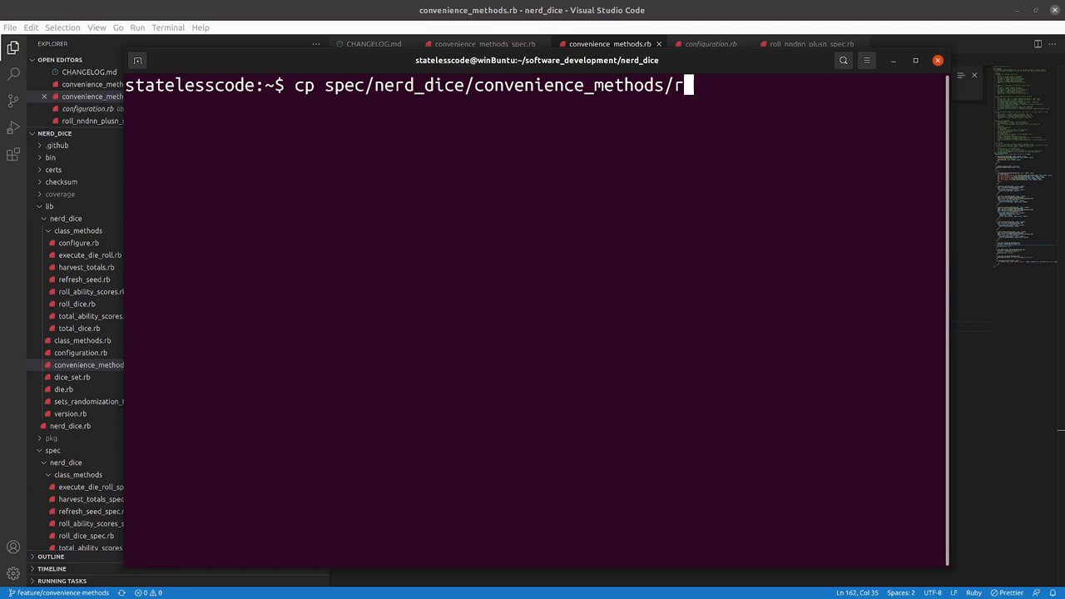
{"action": "key", "text": "Tab"}
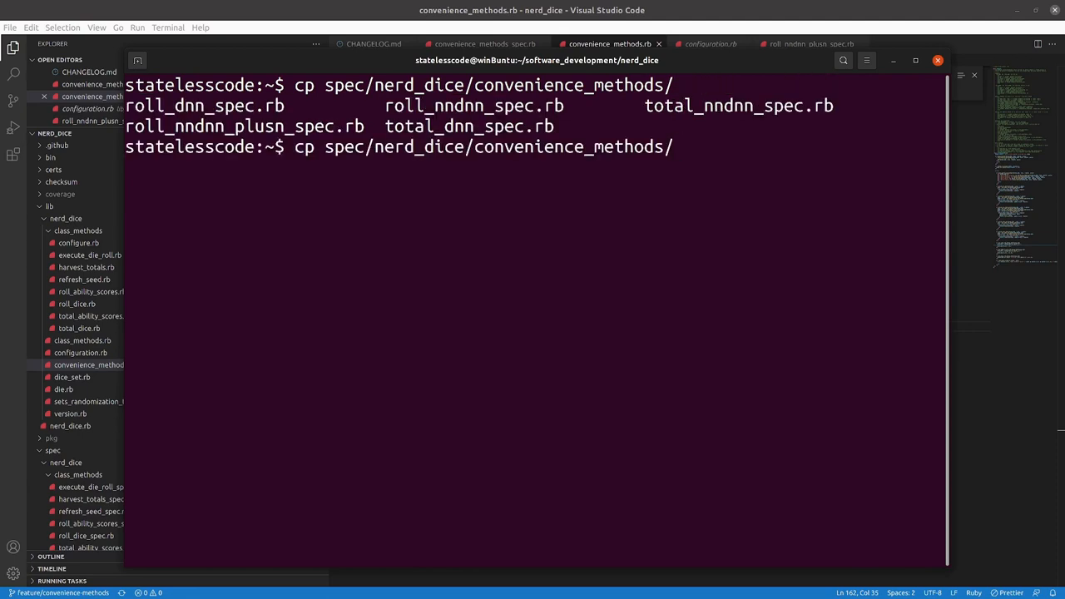
- Complete the copy of roll_nndnn_plusn_spec.rb to roll_nndnn_pn_spec.rb and run it
{"action": "type", "text": "roll_n"}
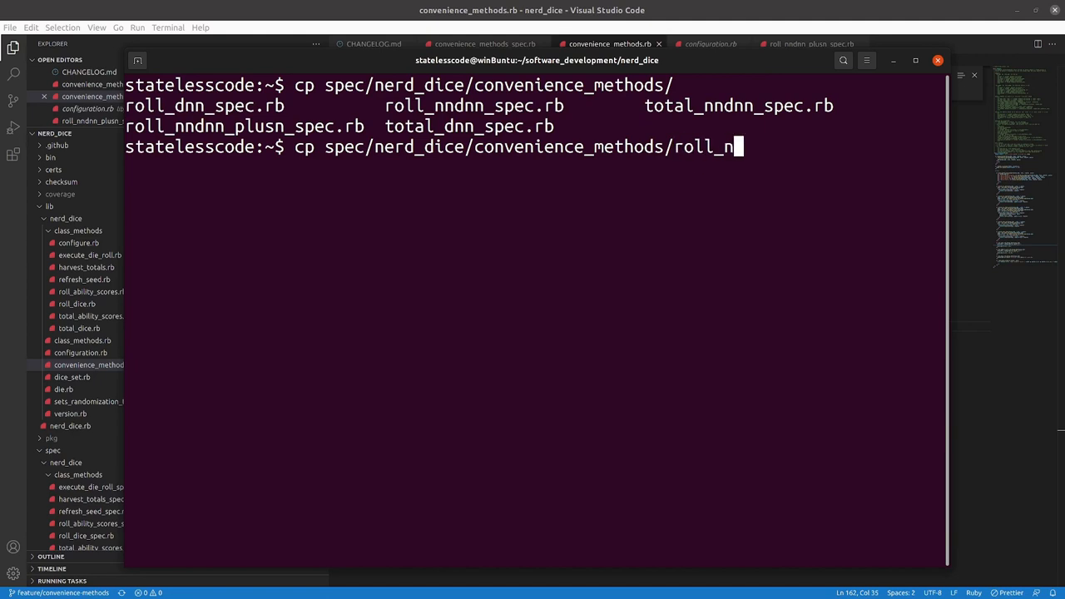
{"action": "type", "text": "ndnn_p"}
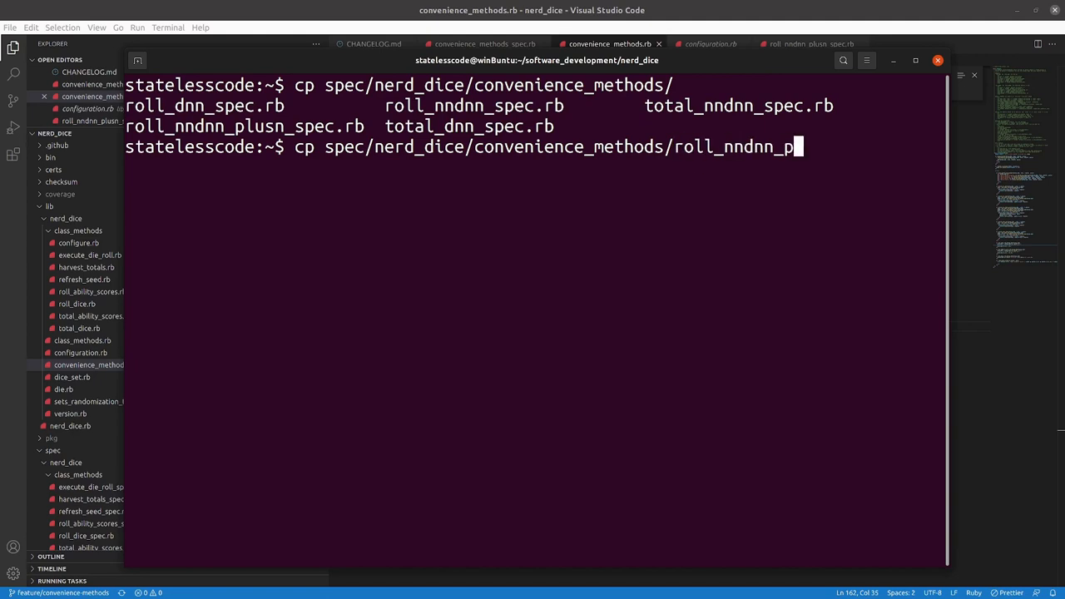
{"action": "type", "text": "lusn_spec.rb"}
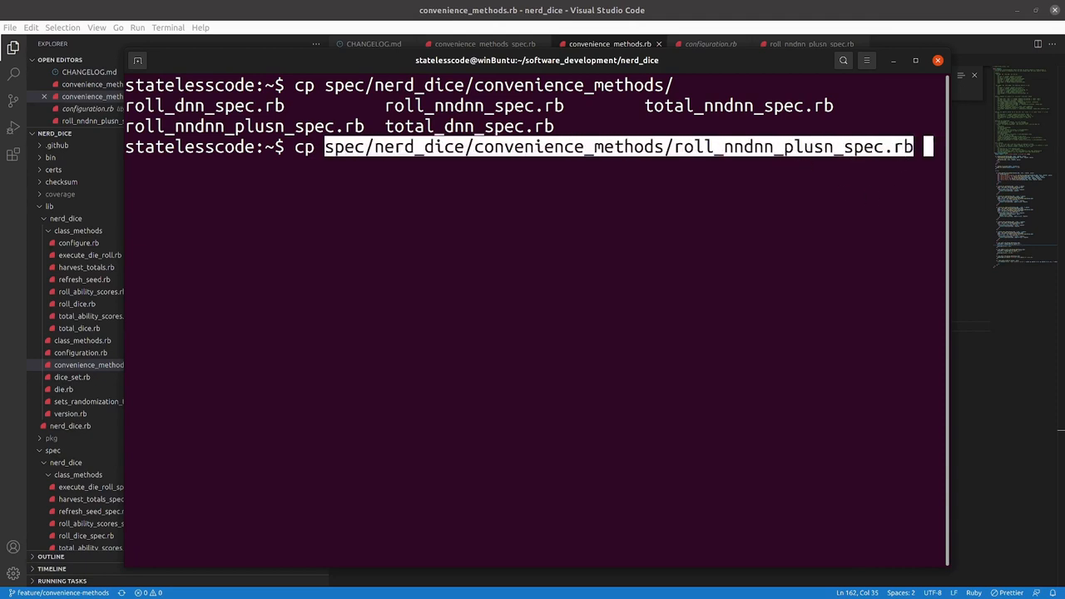
{"action": "type", "text": "spec/nerd_dice/convenience_methods/roll_nndnn_plusn_spec.rb"}
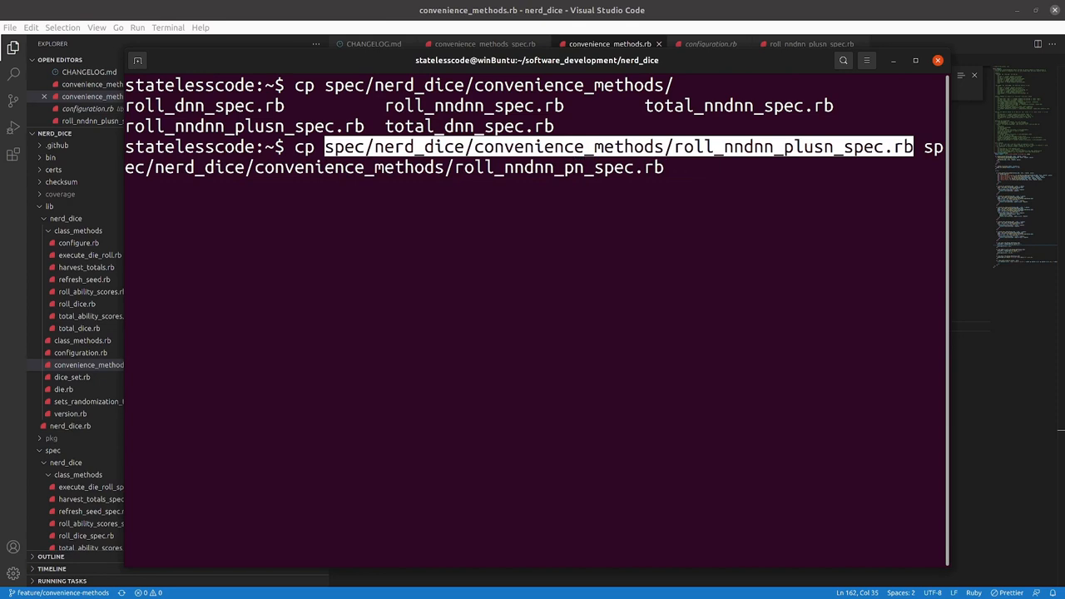
{"action": "key", "text": "Return"}
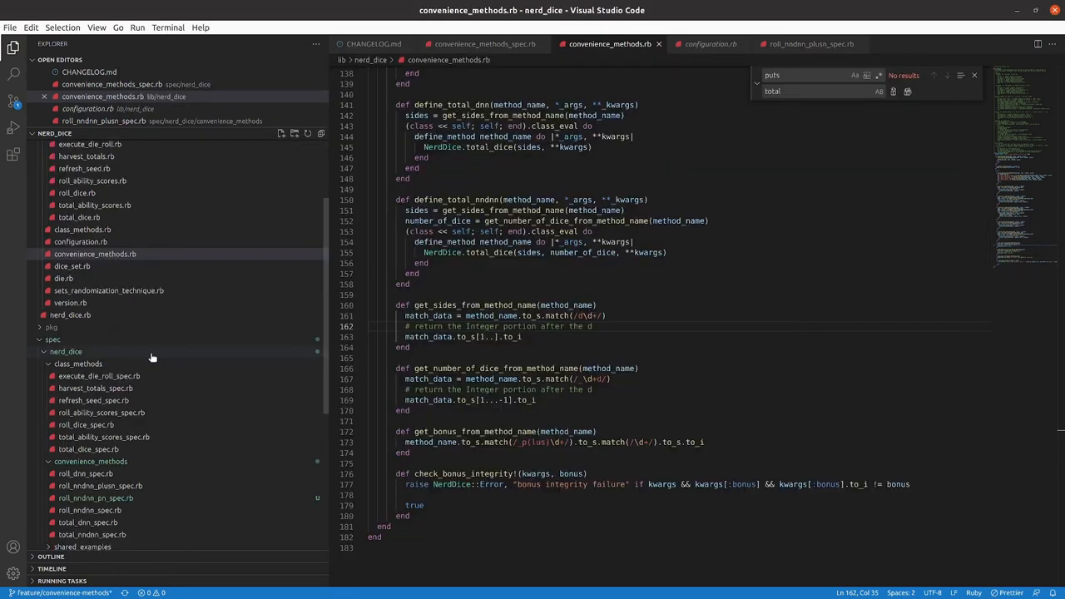
- In roll_nndnn_pn_spec.rb find every 'plus' occurrence and replace it with 'p', giving names like roll_3d20_p6
{"action": "scroll", "scroll_direction": "down", "scroll_amount": 3}
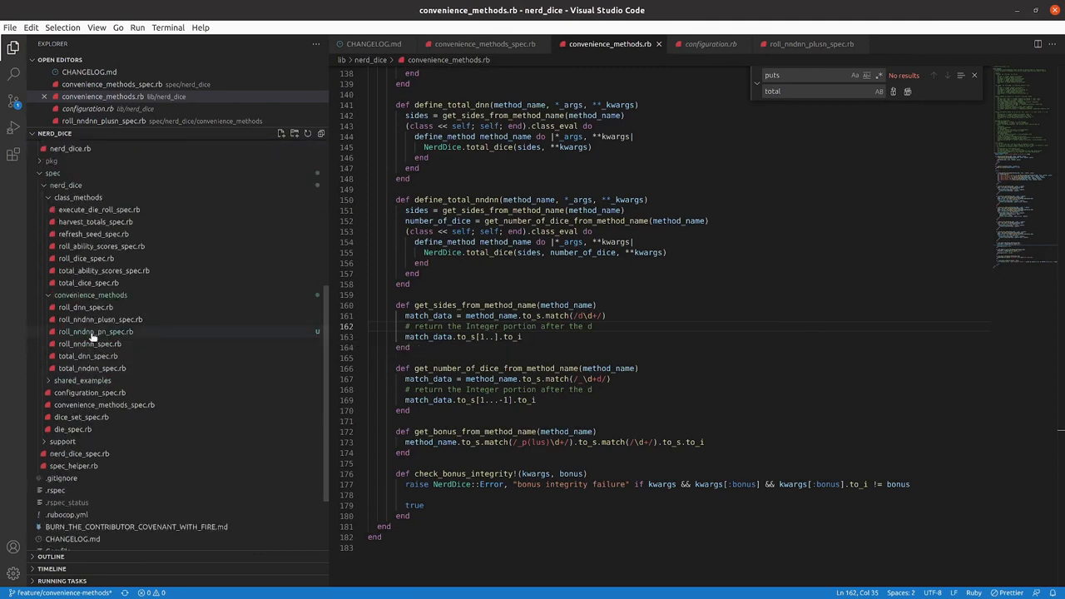
{"action": "left_click", "coordinate": [96, 331]}
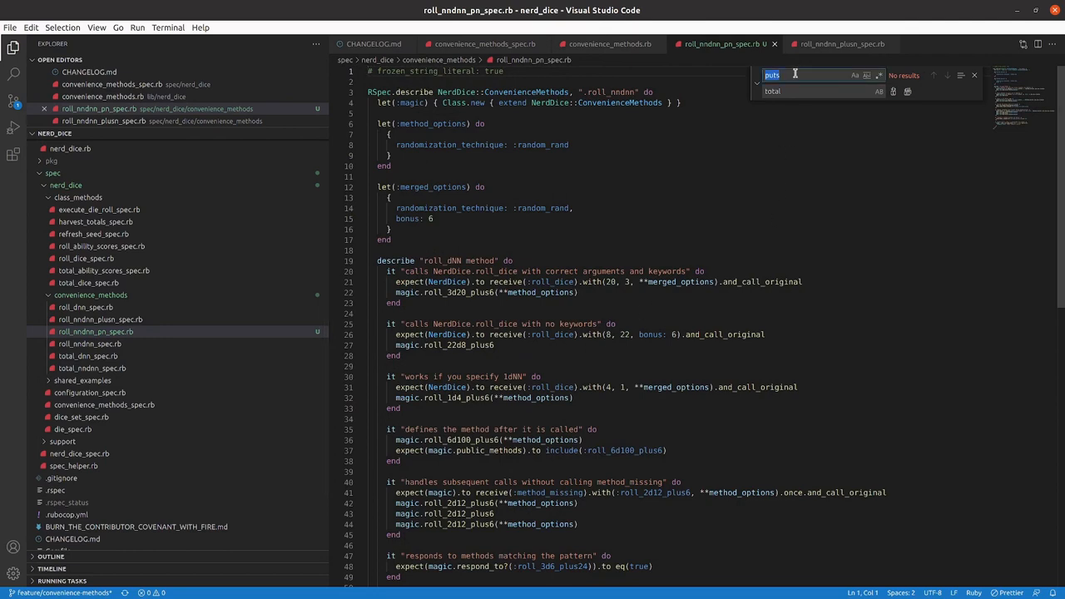
{"action": "type", "text": "pl"}
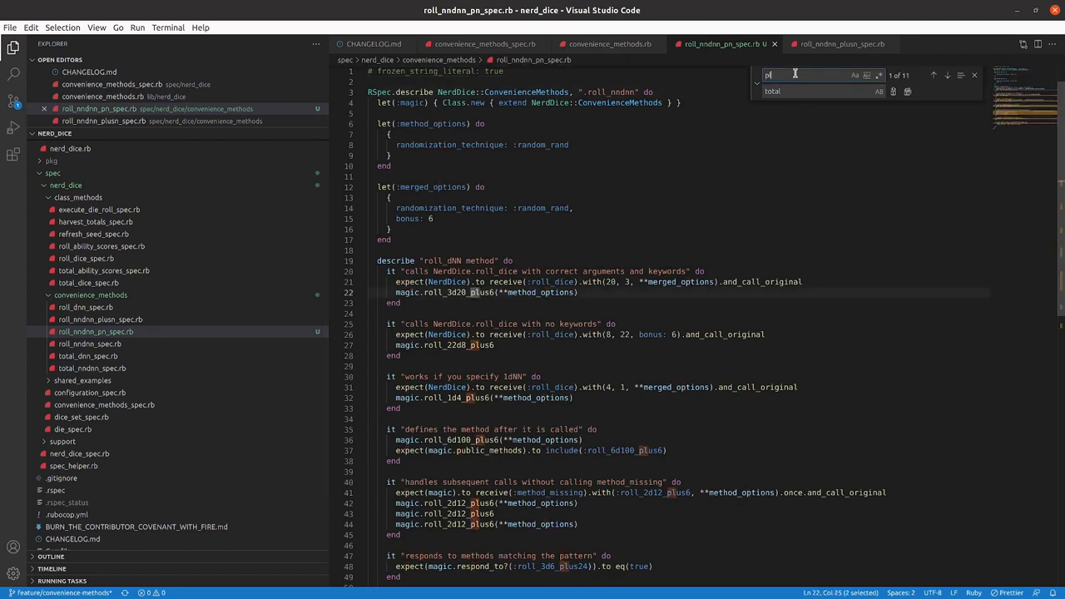
{"action": "type", "text": "lus"}
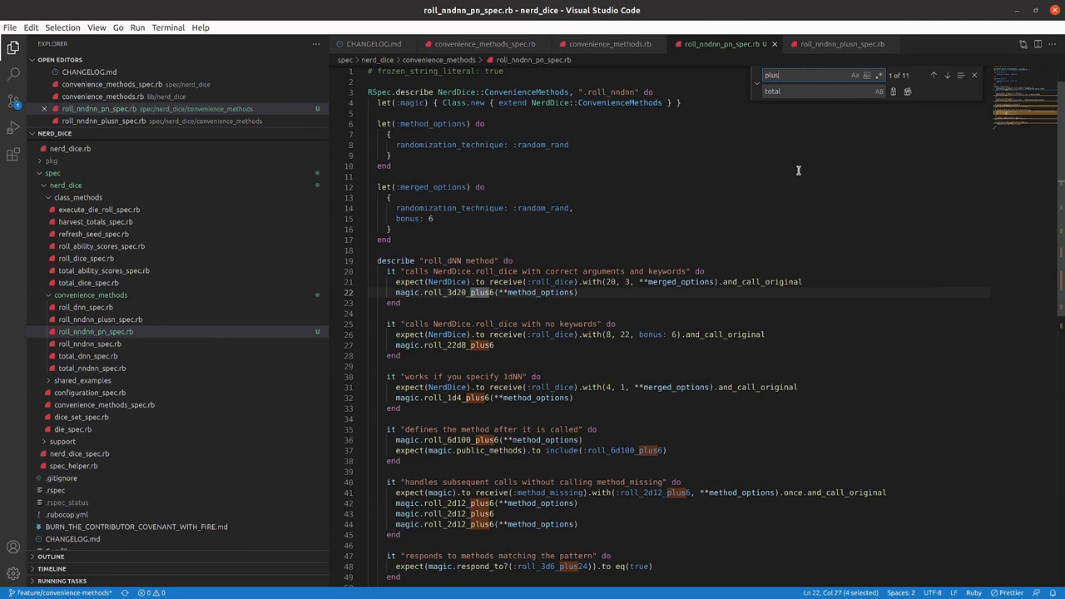
{"action": "mouse_move", "coordinate": [827, 203]}
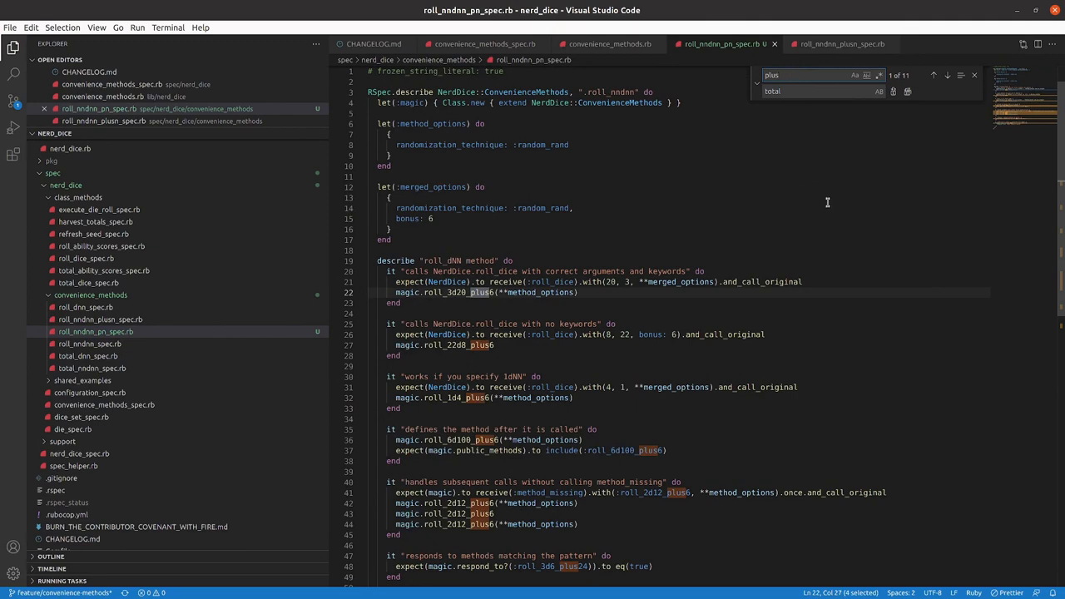
{"action": "left_click", "coordinate": [948, 75]}
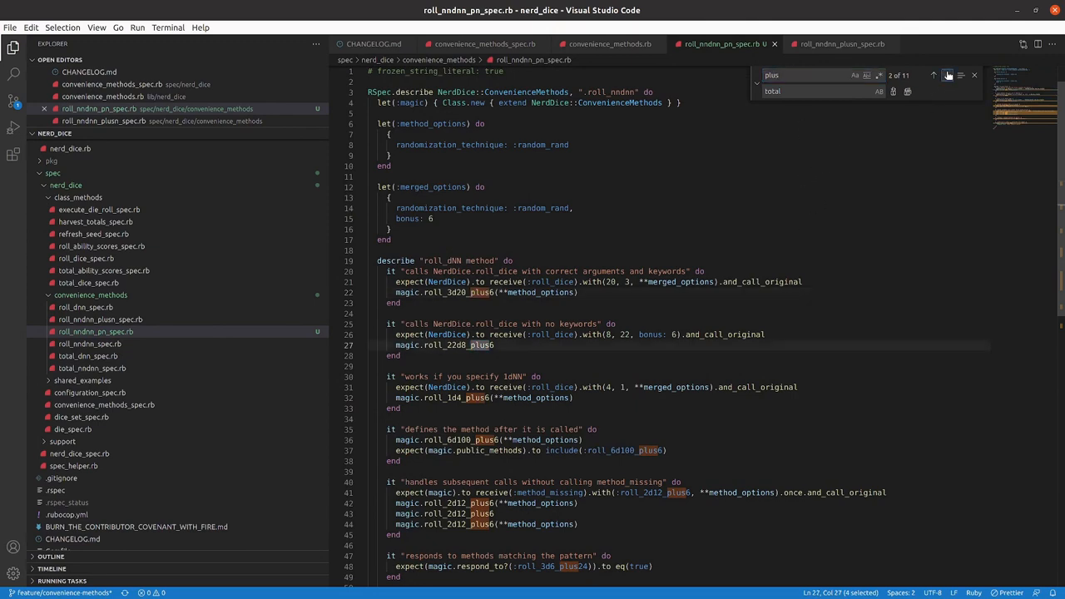
{"action": "left_click", "coordinate": [949, 74]}
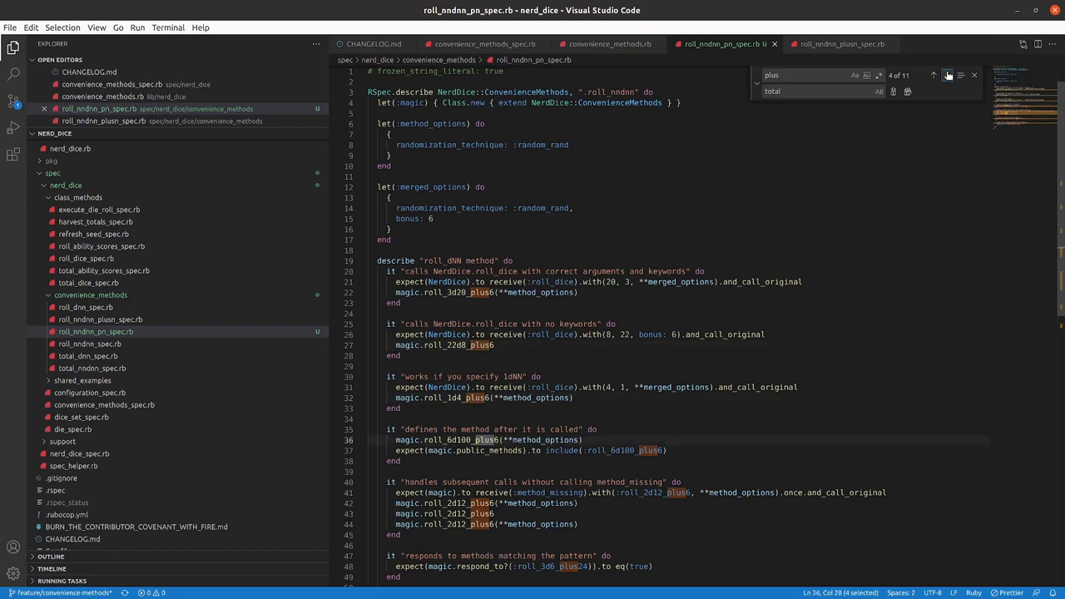
{"action": "left_click", "coordinate": [948, 75]}
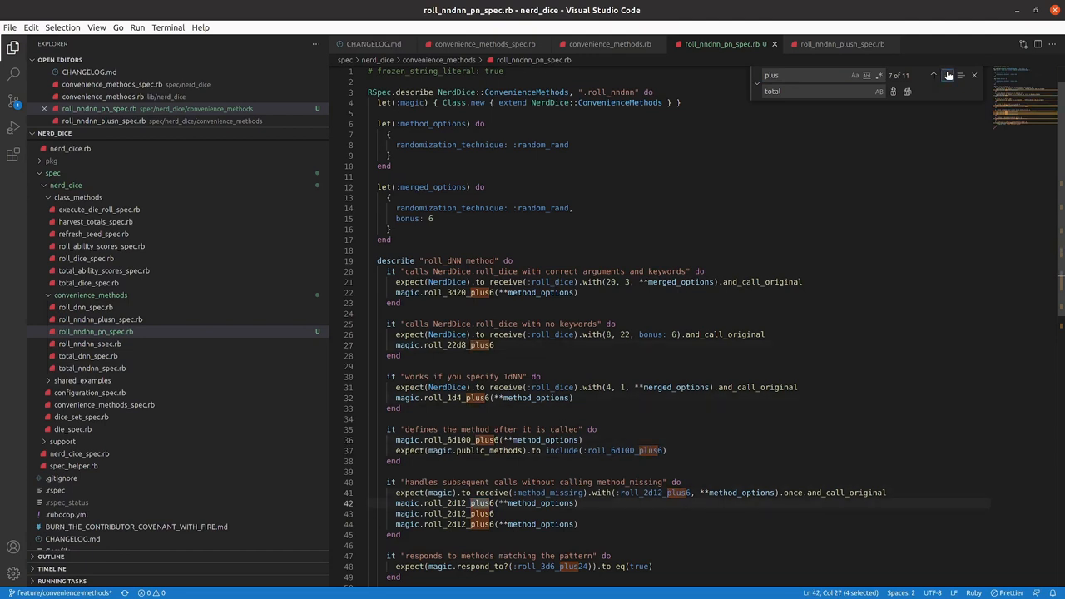
{"action": "left_click", "coordinate": [946, 75]}
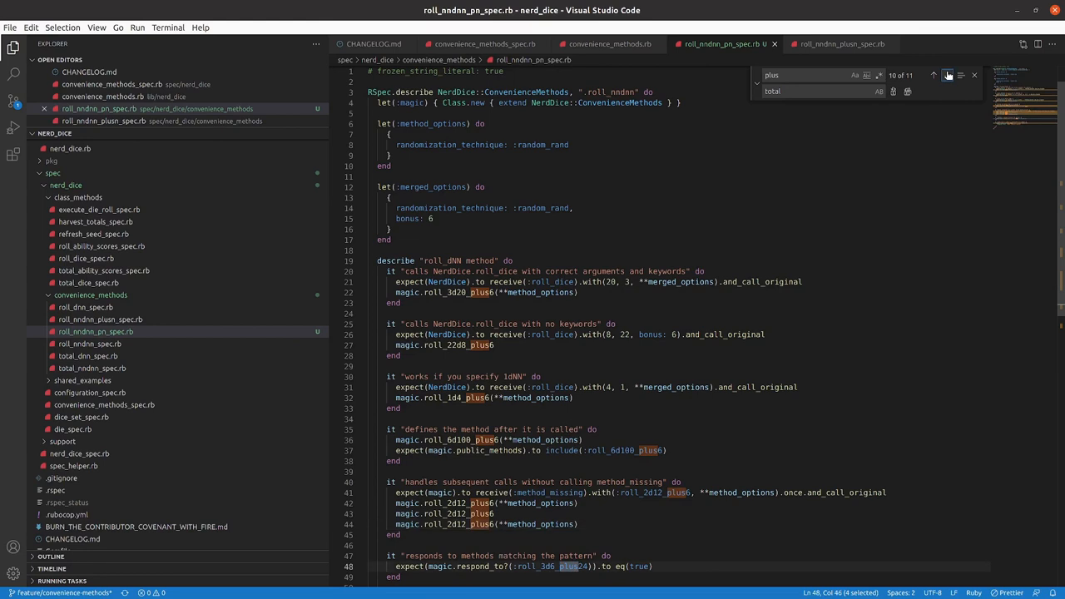
{"action": "left_click", "coordinate": [932, 75]}
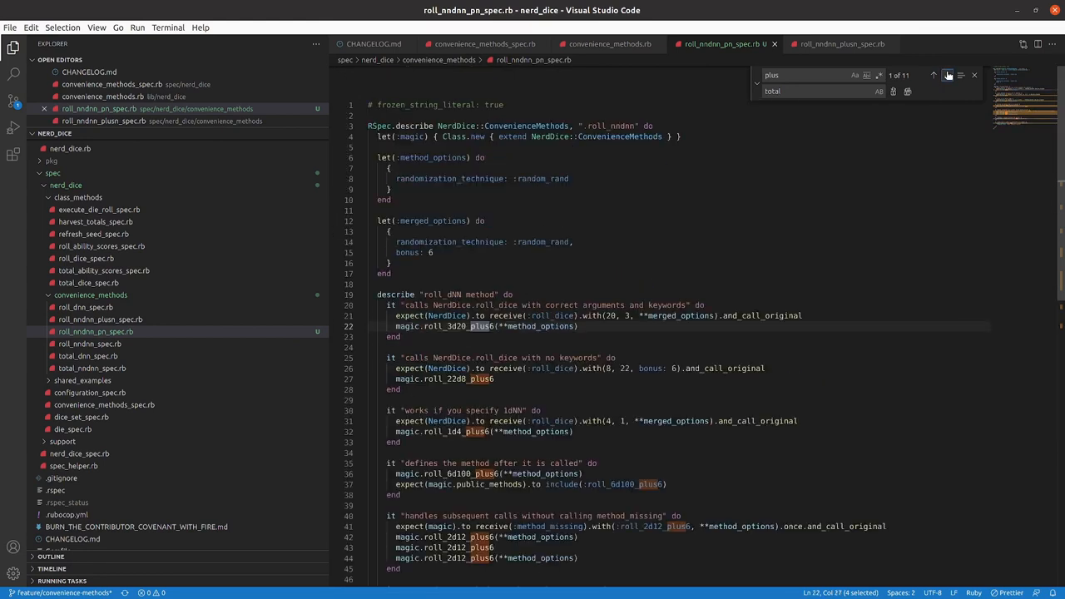
{"action": "left_click", "coordinate": [933, 74]}
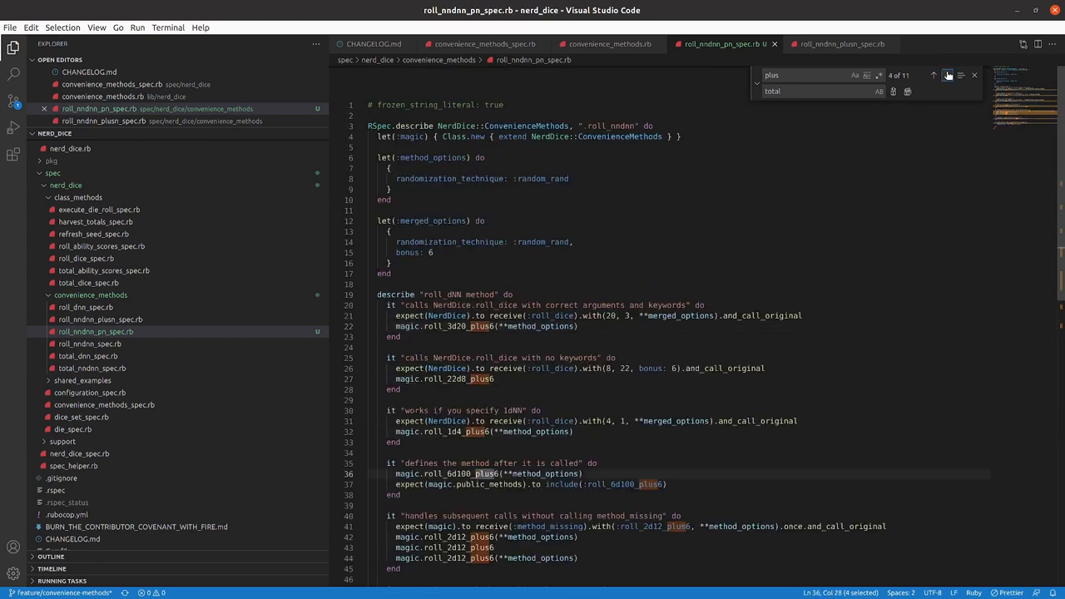
{"action": "left_click", "coordinate": [948, 75]}
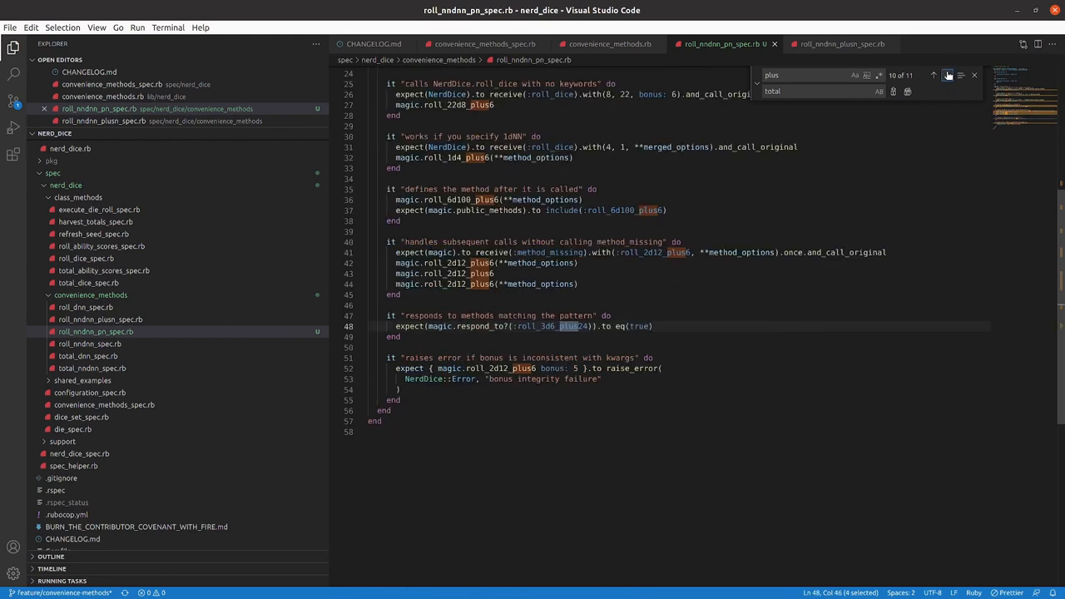
{"action": "left_click", "coordinate": [947, 77]}
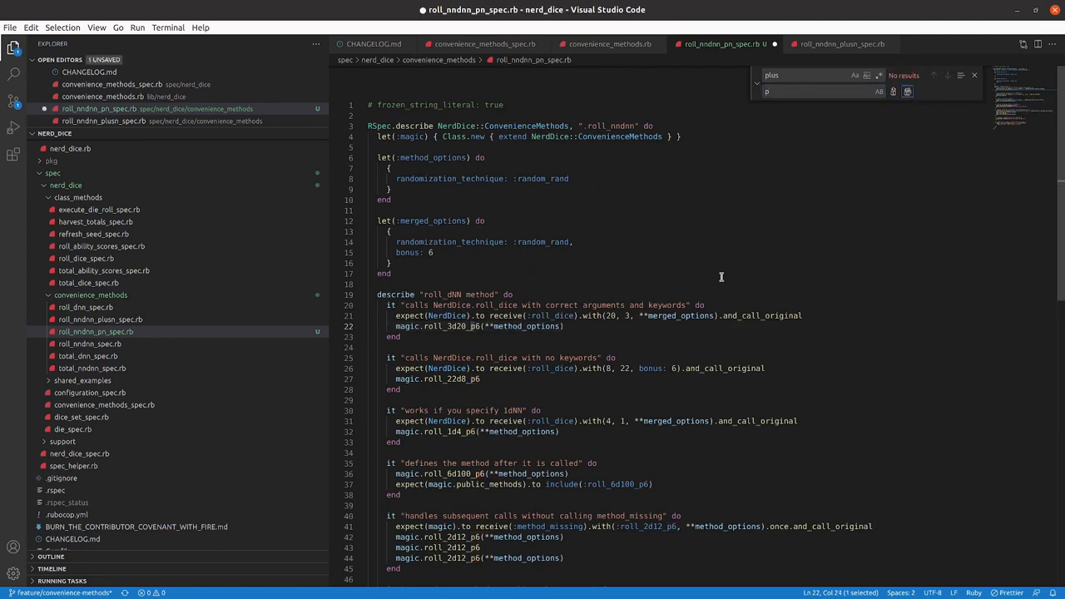
- Review the roll_nndnn_pn describe line and compare the result against the roll_nndnn_plusn_spec.rb tab
{"action": "scroll", "scroll_direction": "down", "scroll_amount": 3}
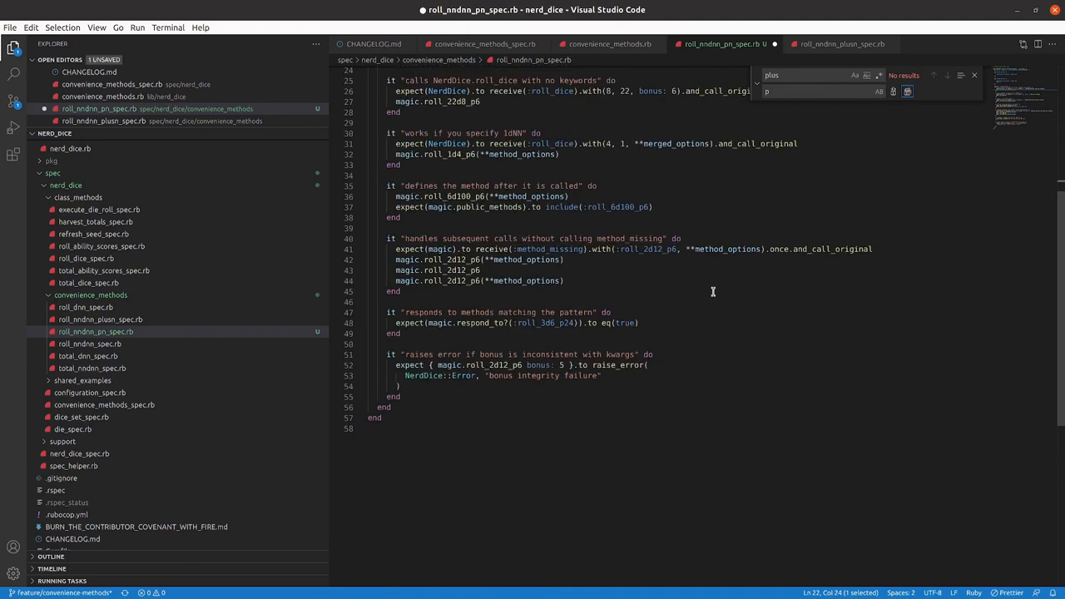
{"action": "scroll", "scroll_direction": "up", "scroll_amount": 3}
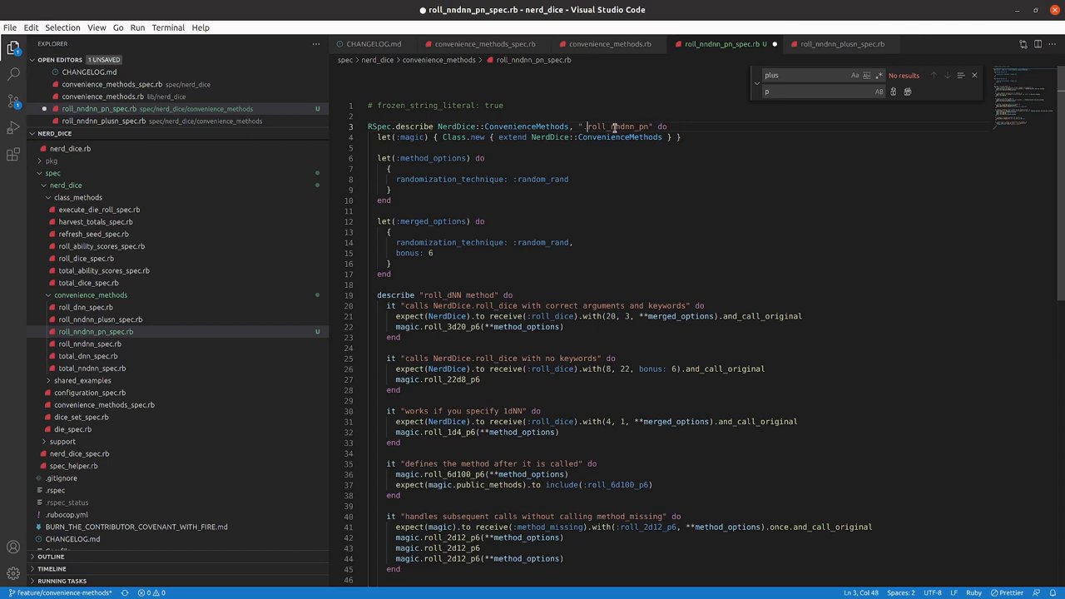
{"action": "double_click", "coordinate": [616, 126]}
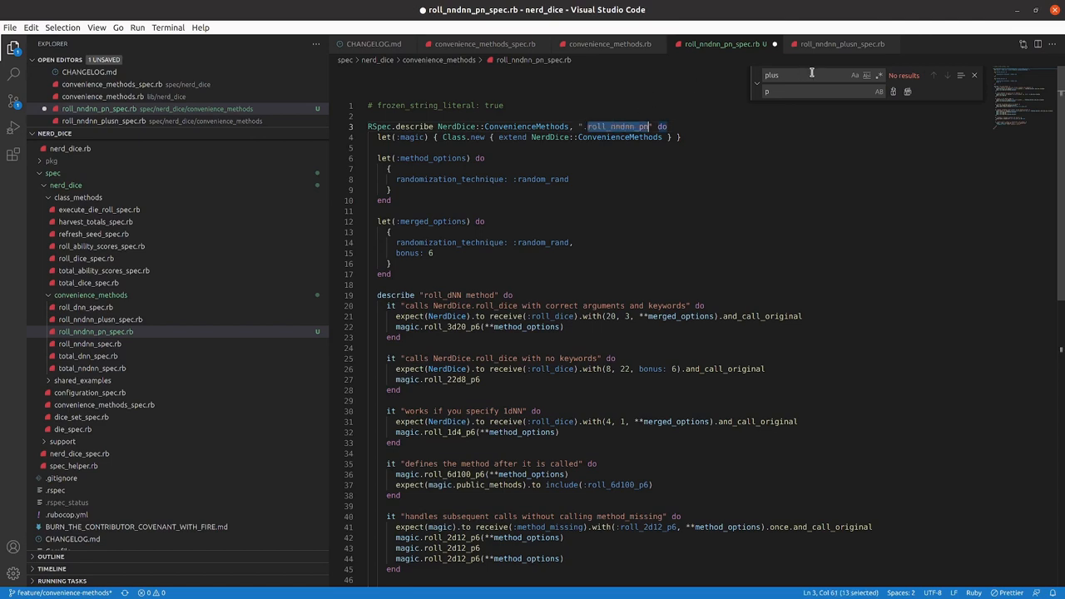
{"action": "left_click", "coordinate": [841, 43]}
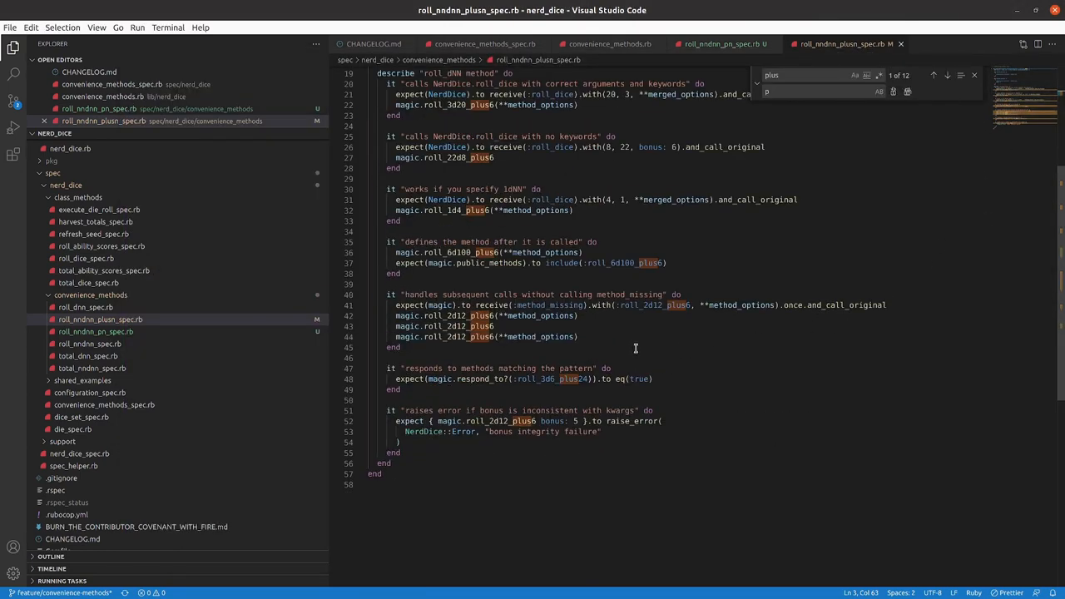
{"action": "mouse_move", "coordinate": [439, 376]}
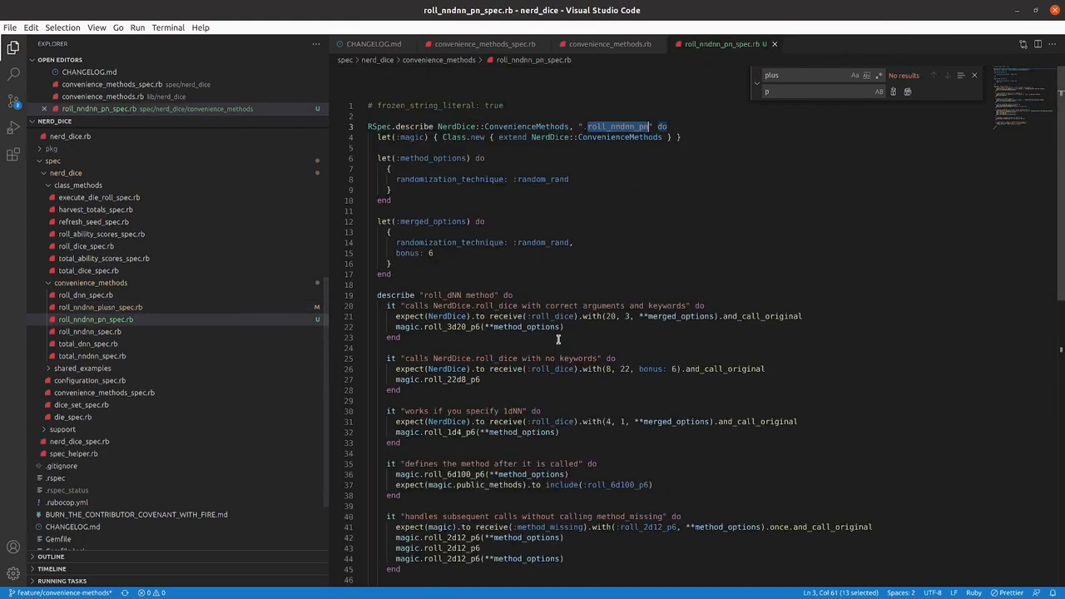
{"action": "scroll", "scroll_direction": "down", "scroll_amount": 3}
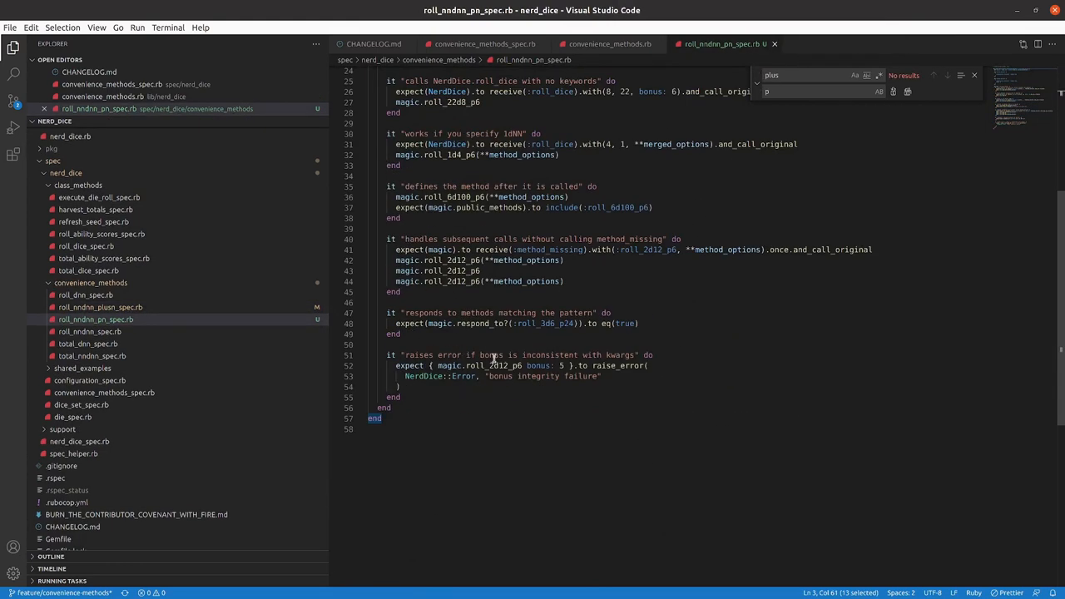
{"action": "mouse_move", "coordinate": [443, 310]}
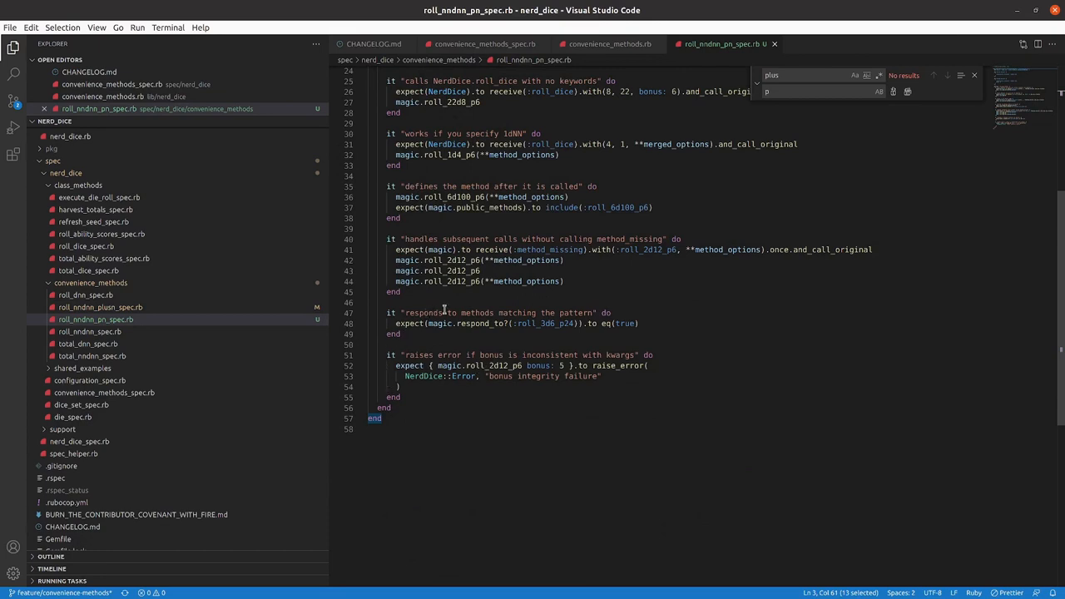
{"action": "mouse_move", "coordinate": [532, 329]}
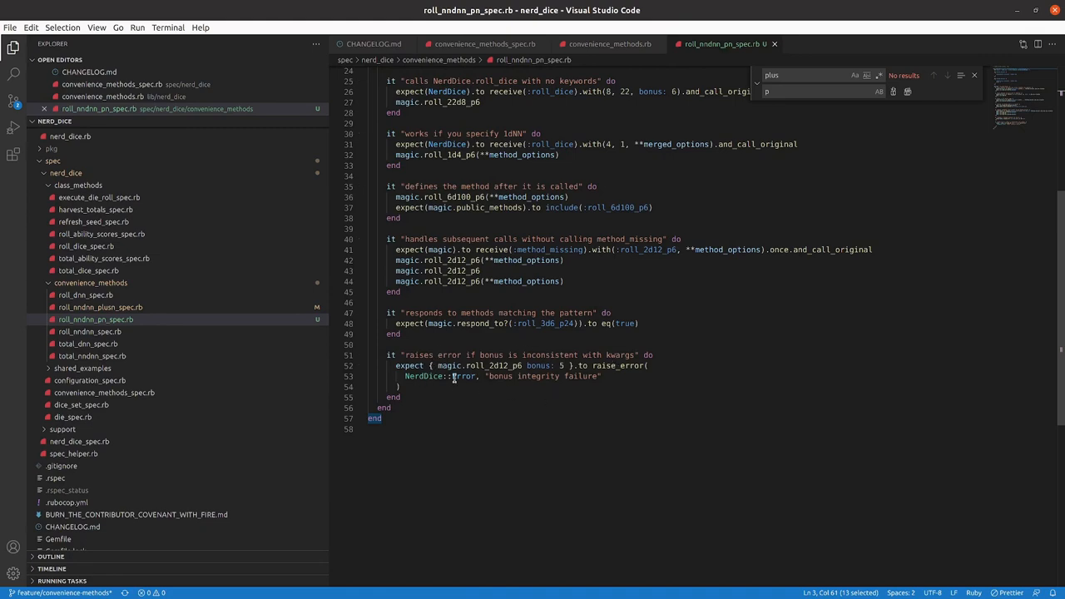
{"action": "scroll", "scroll_direction": "up", "scroll_amount": 3}
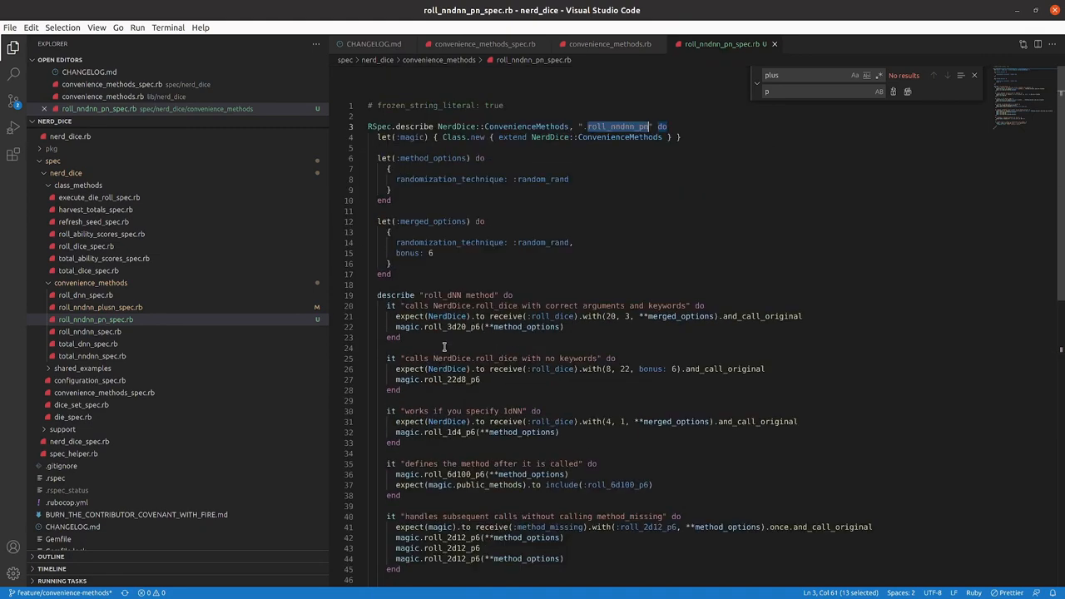
{"action": "mouse_move", "coordinate": [494, 347]}
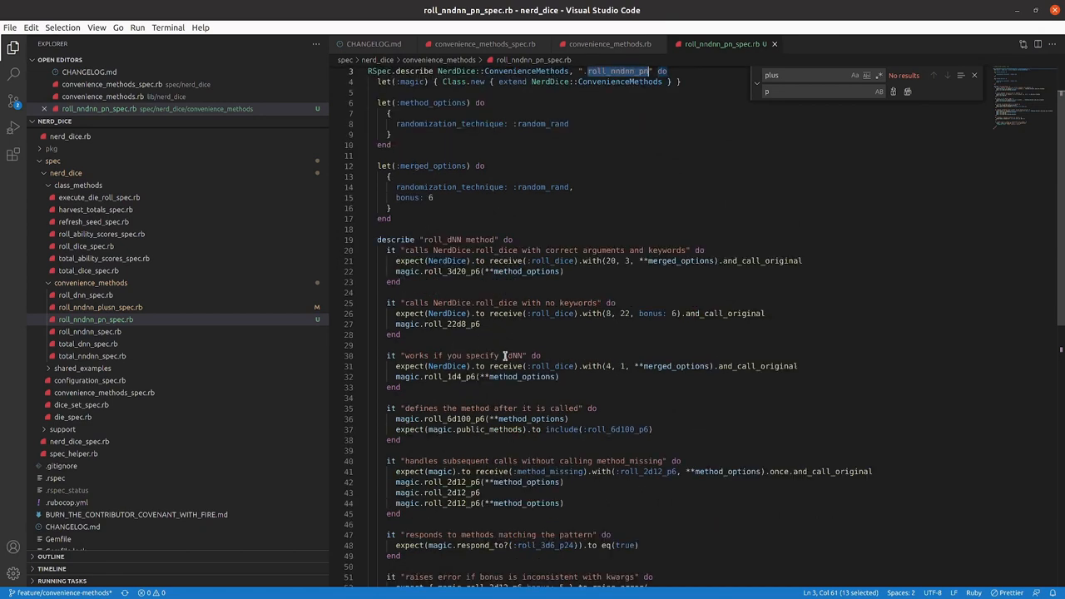
{"action": "mouse_move", "coordinate": [506, 356]}
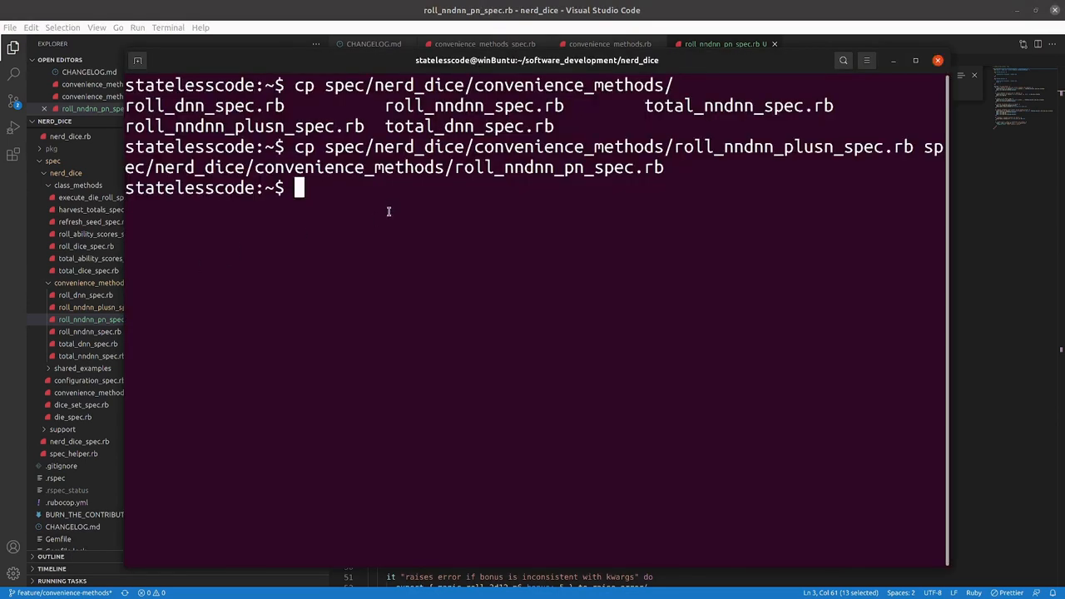
{"action": "mouse_move", "coordinate": [431, 203]}
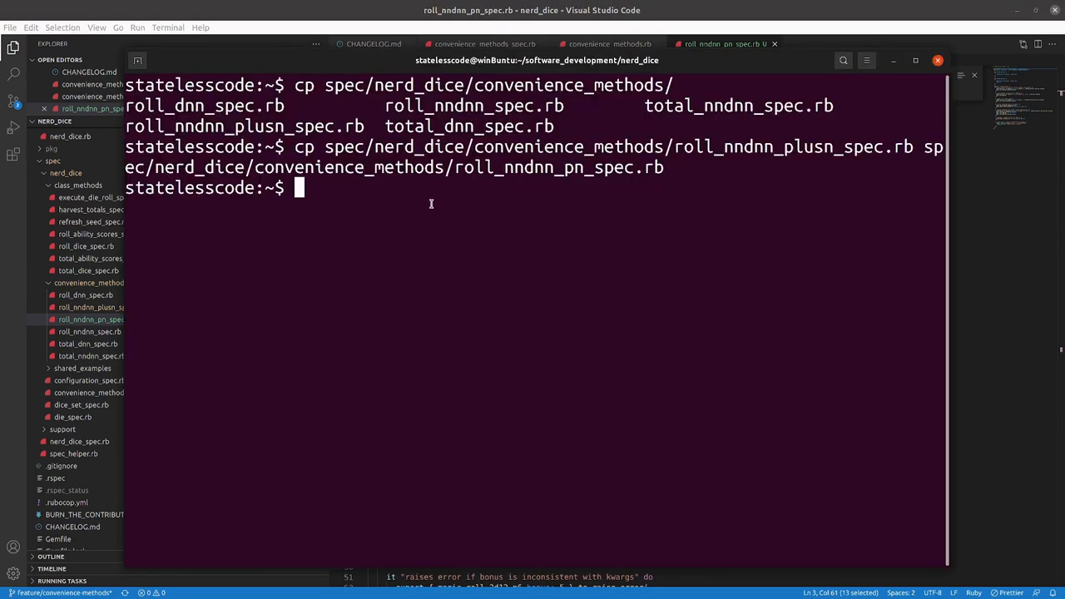
- Run rspec on the whole suite, then only roll_nndnn_pn_spec.rb, which reports 7 examples, 7 failures
{"action": "type", "text": "rspec spec/"}
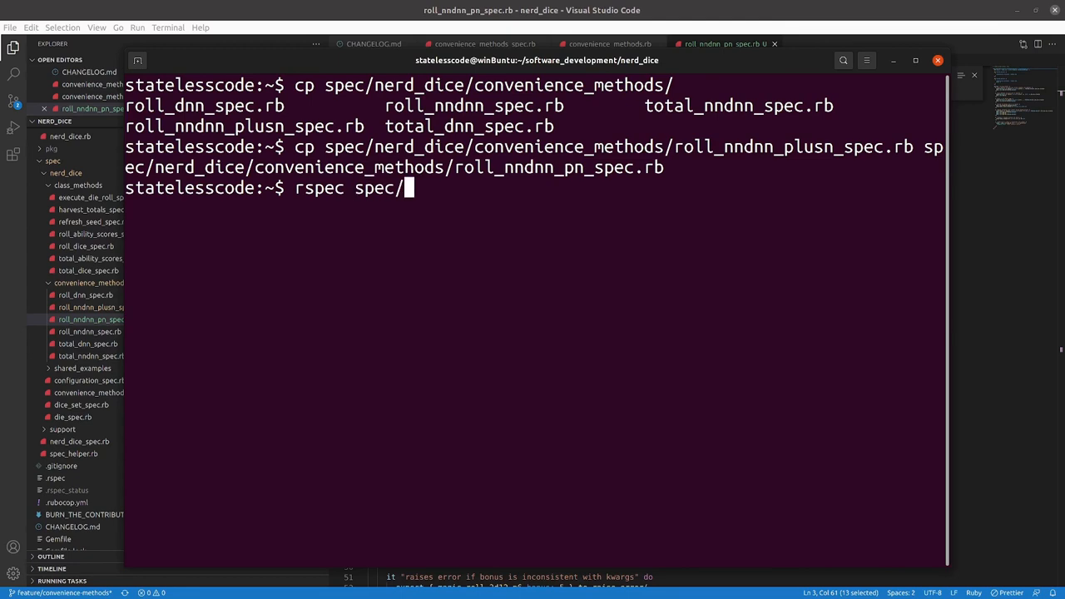
{"action": "key", "text": "Return"}
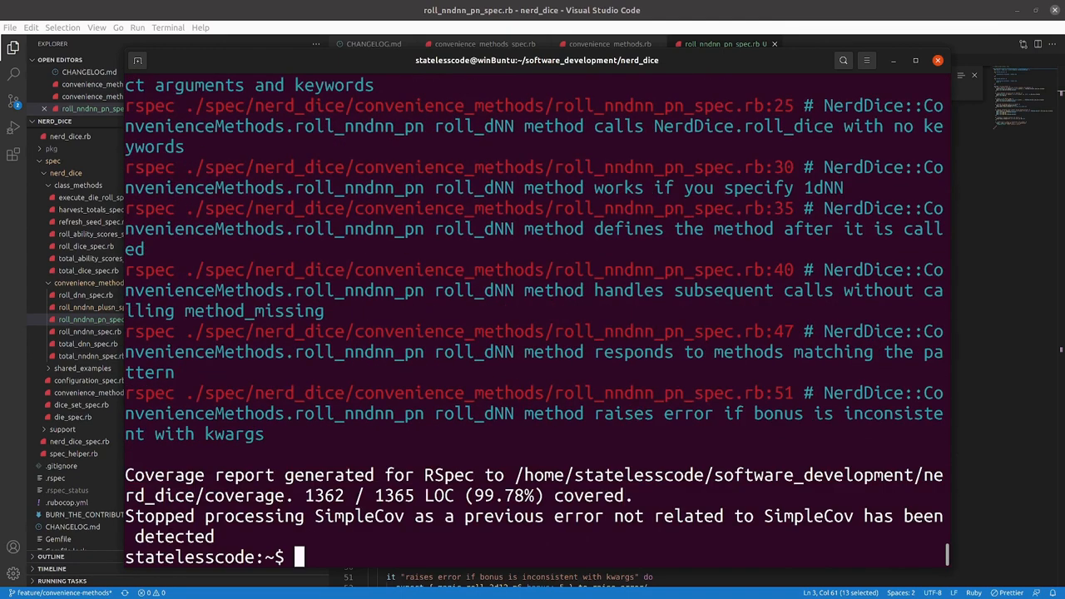
{"action": "mouse_move", "coordinate": [403, 392]}
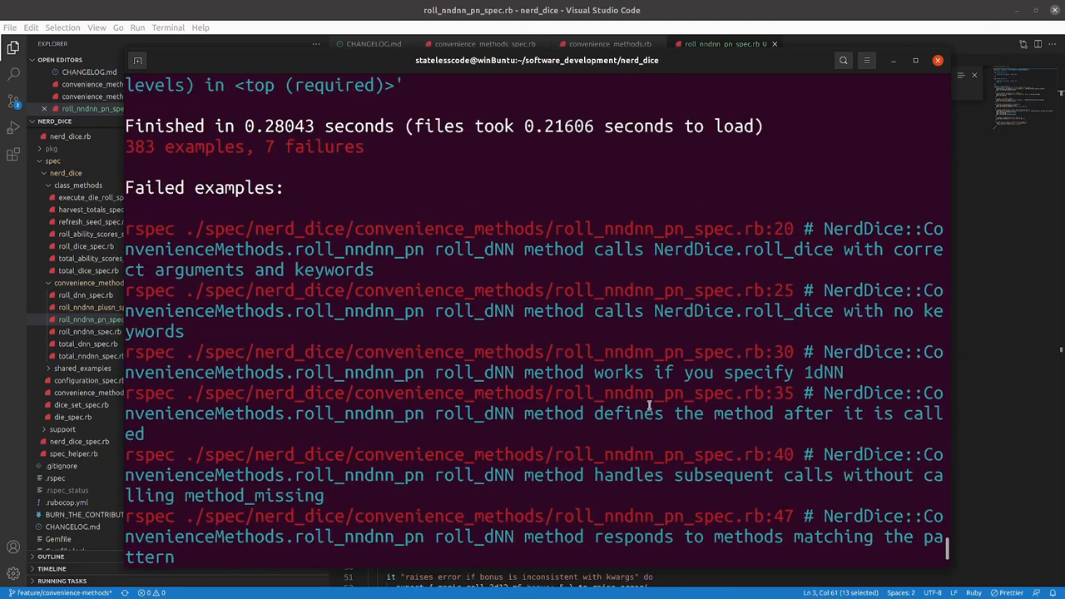
{"action": "scroll", "scroll_direction": "down", "scroll_amount": 3}
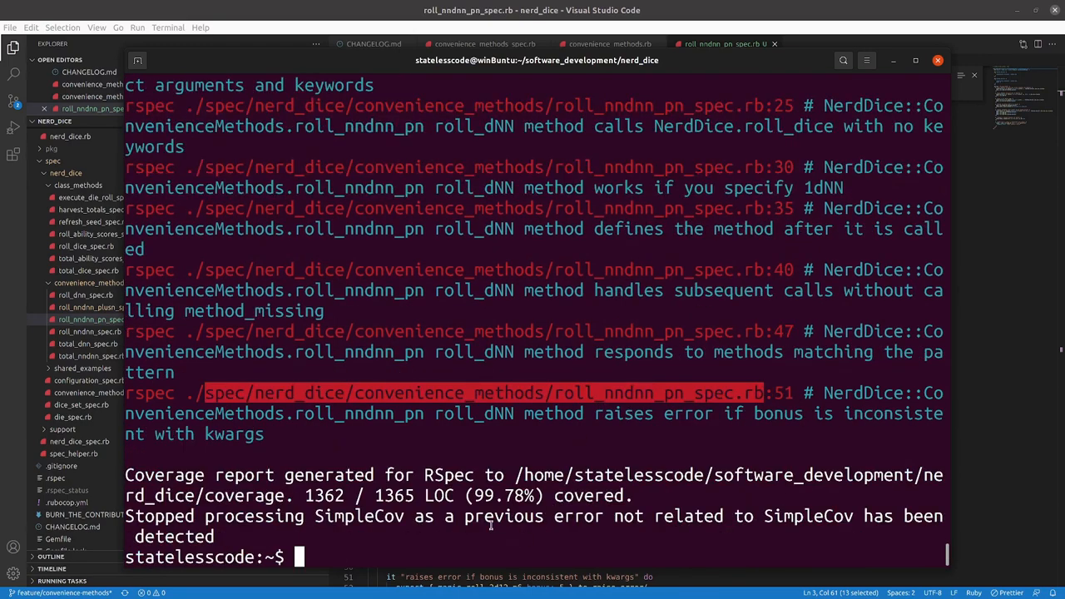
{"action": "type", "text": "rspec spec/nerd_dice/convenience_methods/roll_nndnn_pn_spec.rb"}
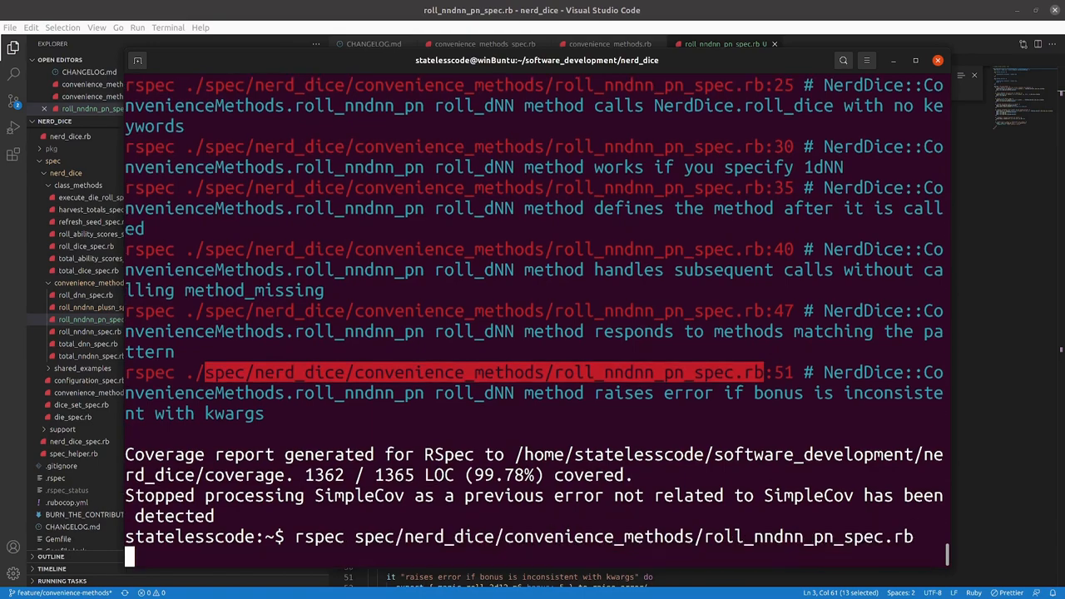
{"action": "key", "text": "Return"}
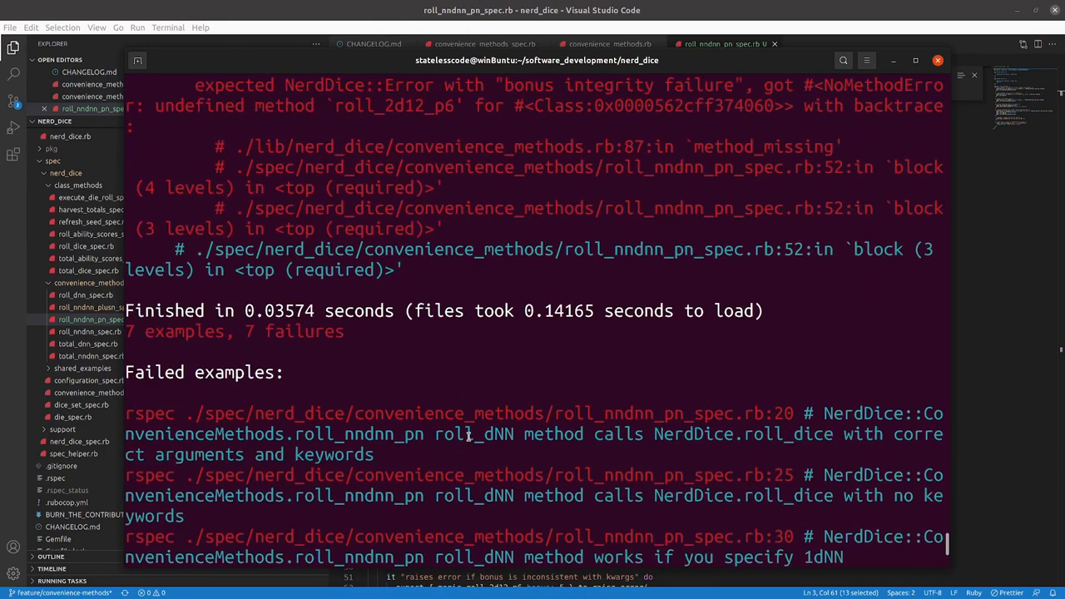
{"action": "scroll", "scroll_direction": "down", "scroll_amount": 3}
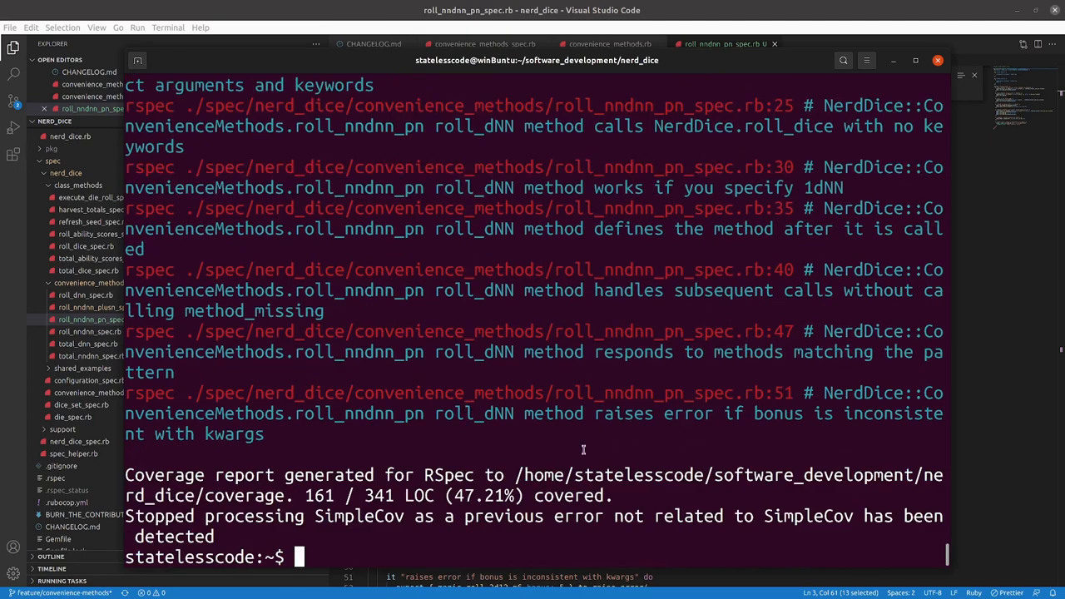
{"action": "mouse_move", "coordinate": [726, 53]}
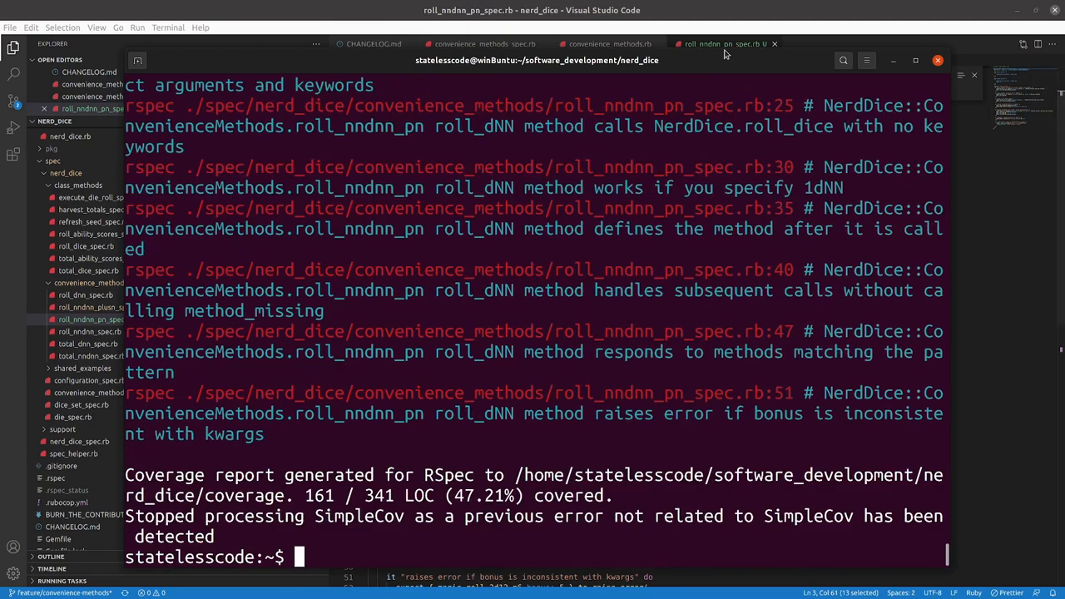
- In convenience_methods.rb locate the match_pattern_and_delegate regexes that mention plus and save interim edits
{"action": "left_click", "coordinate": [607, 43]}
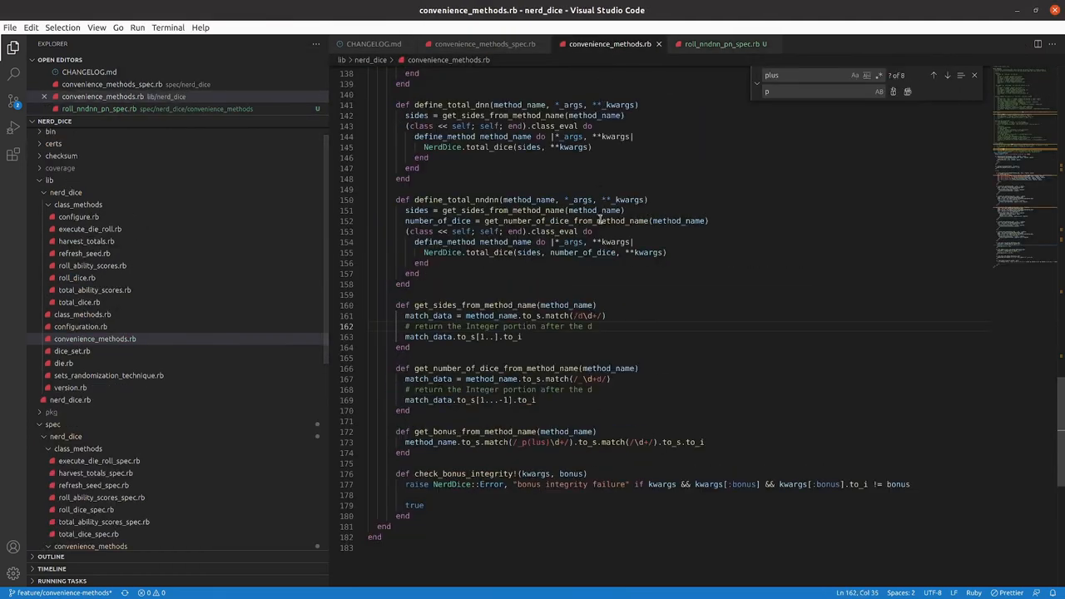
{"action": "scroll", "scroll_direction": "up", "scroll_amount": 3}
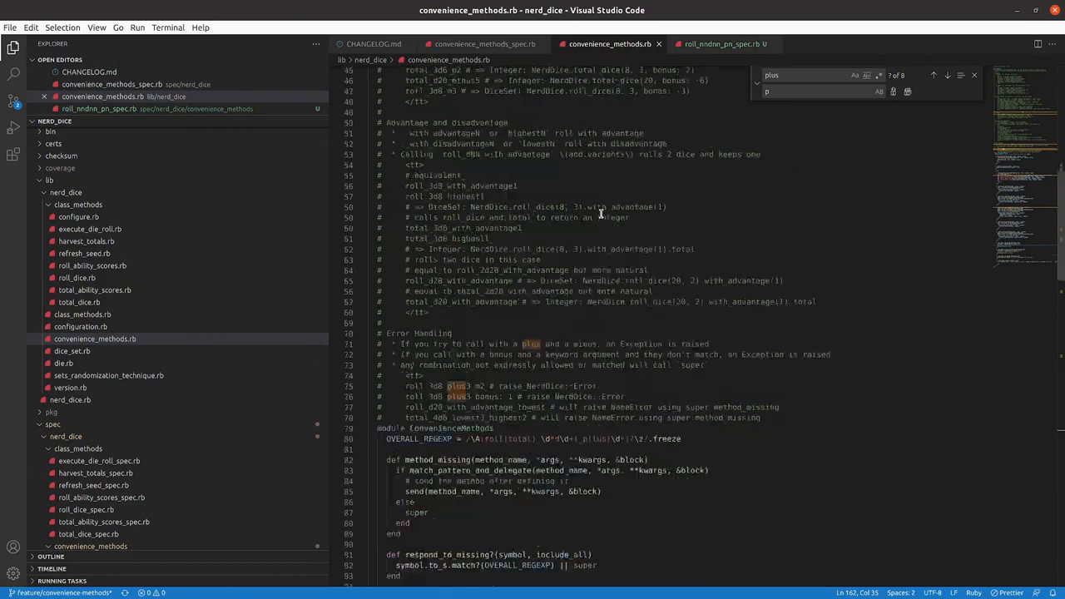
{"action": "scroll", "scroll_direction": "down", "scroll_amount": 3}
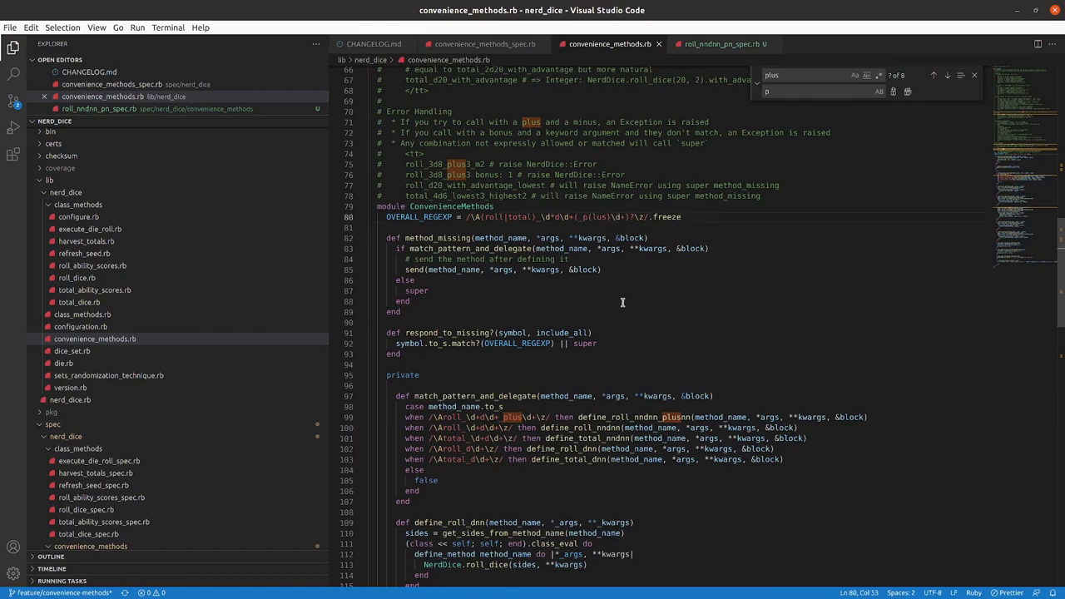
{"action": "mouse_move", "coordinate": [631, 273]}
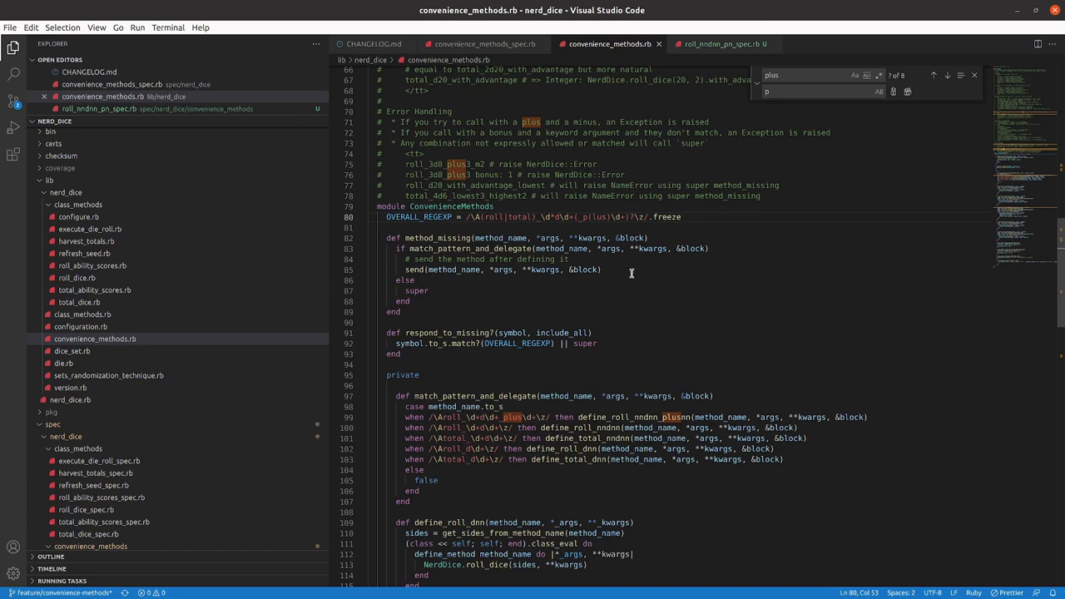
{"action": "mouse_move", "coordinate": [653, 230]}
{"action": "type", "text": "?"}
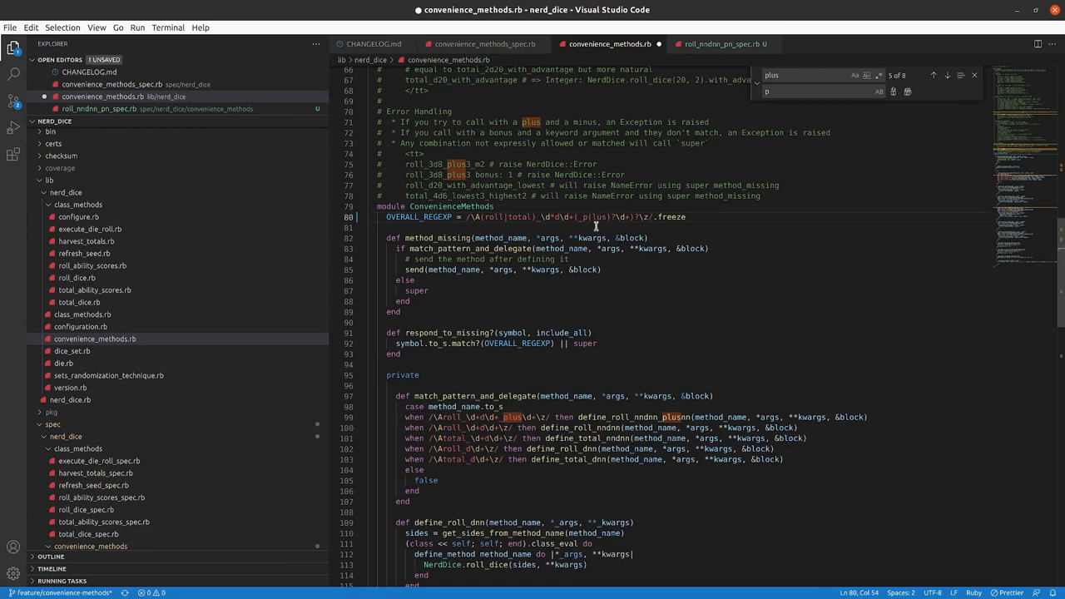
{"action": "key", "text": "ctrl+s"}
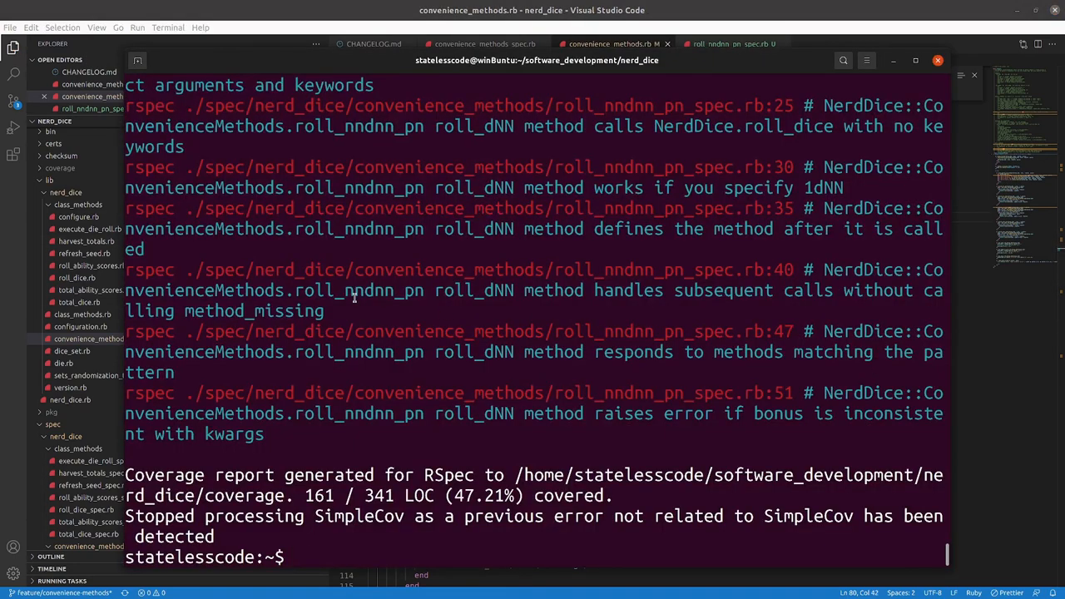
{"action": "scroll", "scroll_direction": "up", "scroll_amount": 3}
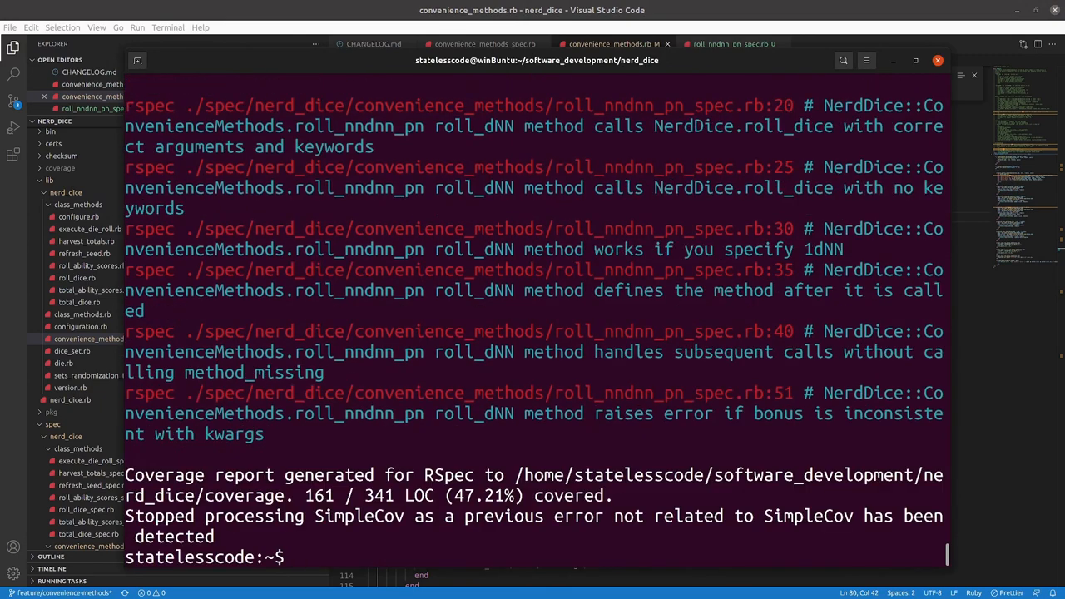
{"action": "scroll", "scroll_direction": "up", "scroll_amount": 3}
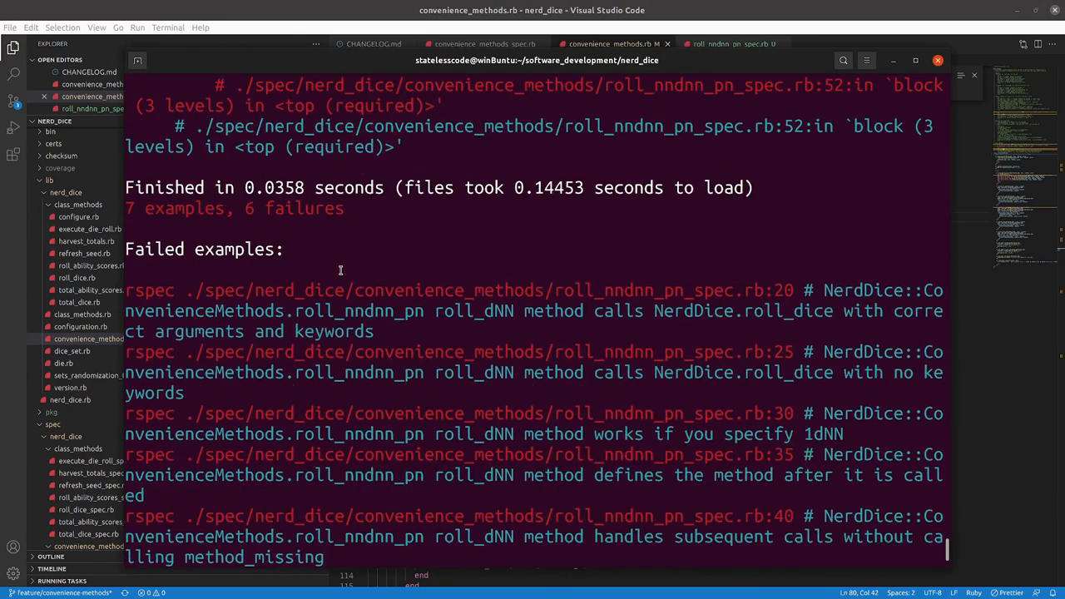
{"action": "scroll", "scroll_direction": "down", "scroll_amount": 3}
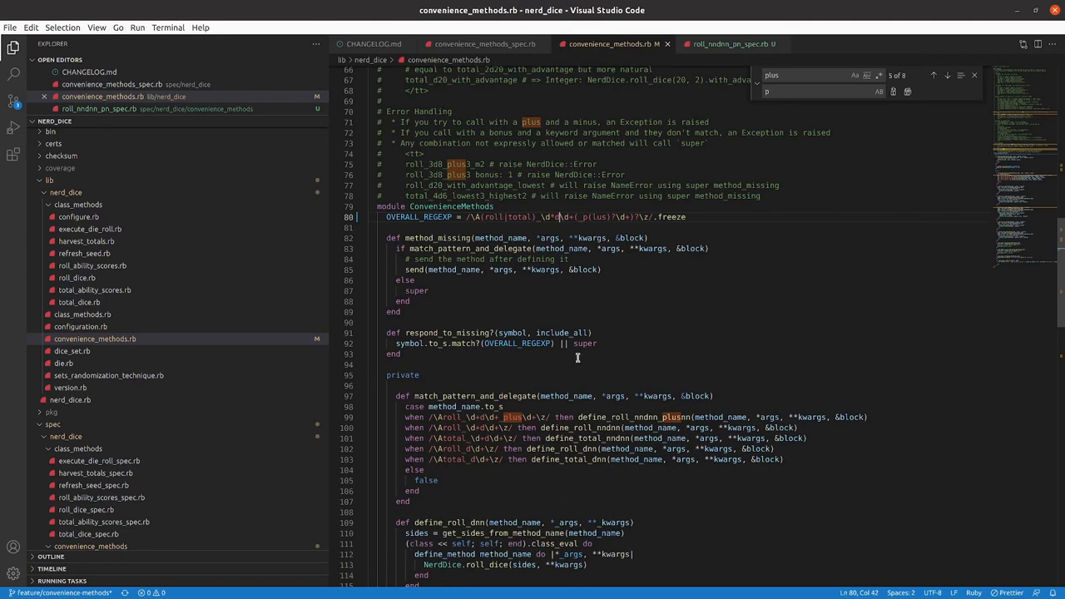
- Rewrite the patterns as p(lus)?\d+ and p(?:lus)? so the short _pN suffix matches too
{"action": "scroll", "scroll_direction": "down", "scroll_amount": 3}
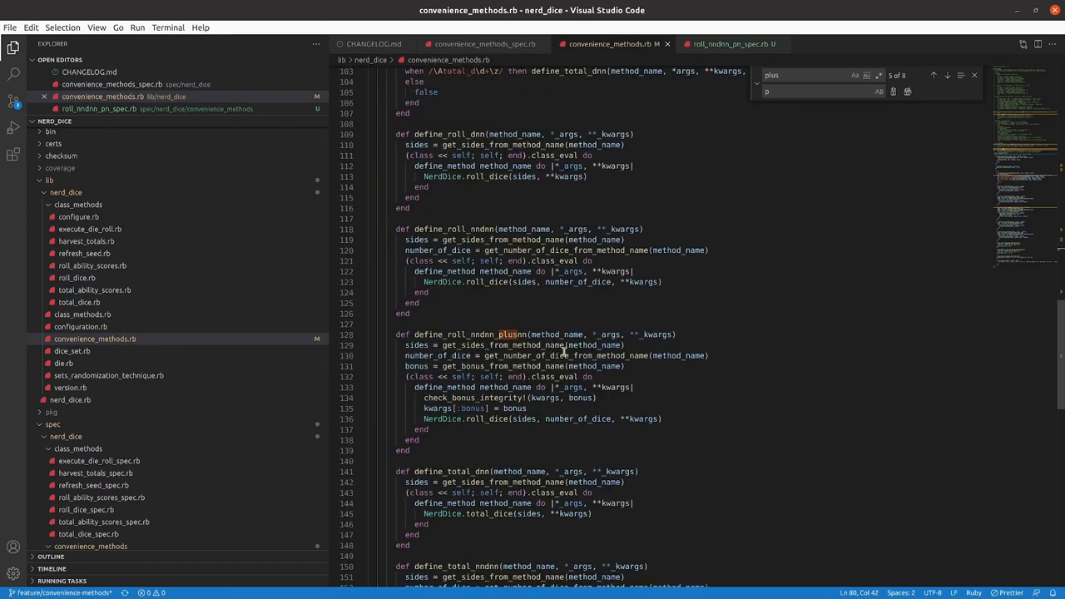
{"action": "scroll", "scroll_direction": "down", "scroll_amount": 3}
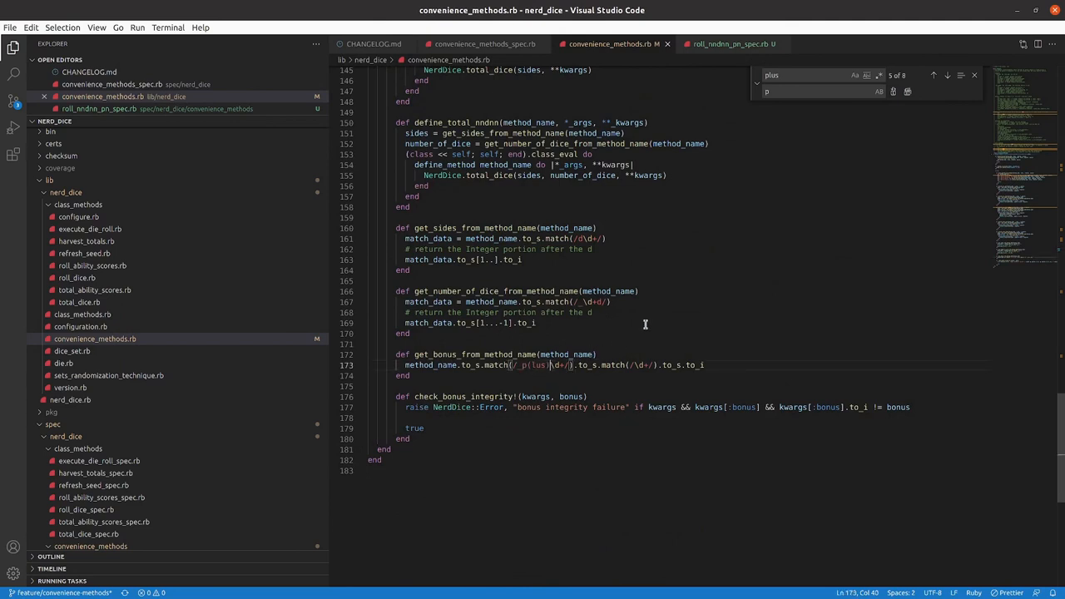
{"action": "type", "text": ")"}
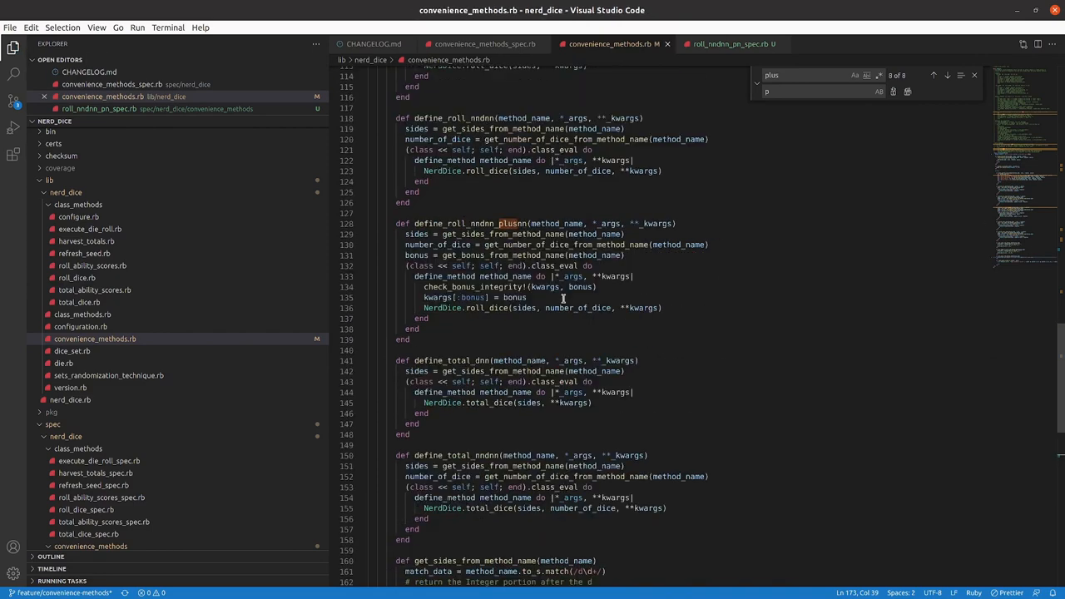
{"action": "scroll", "scroll_direction": "up", "scroll_amount": 3}
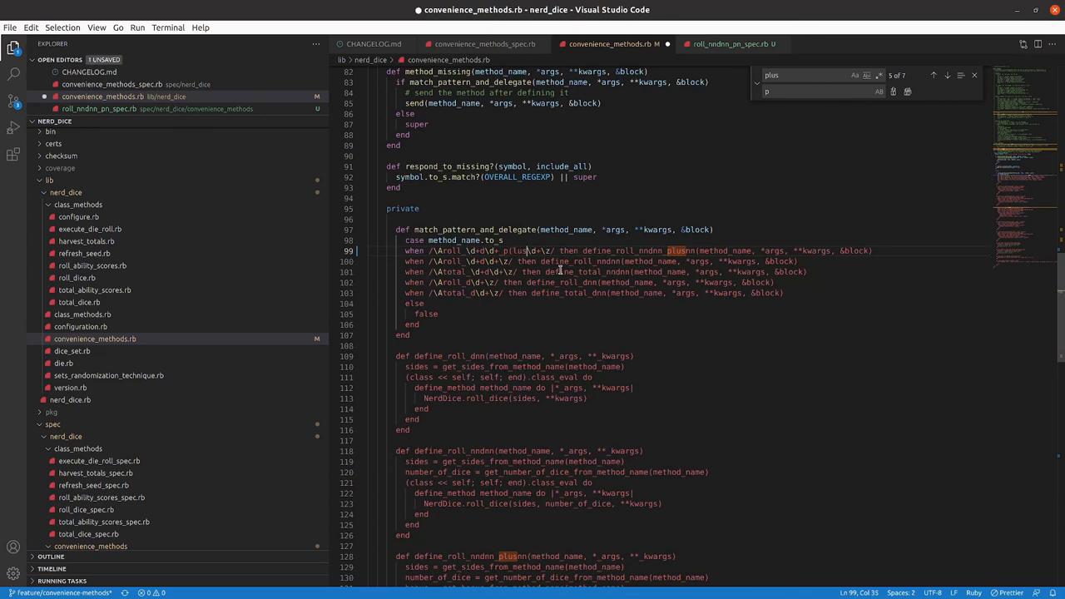
{"action": "type", "text": ")?"}
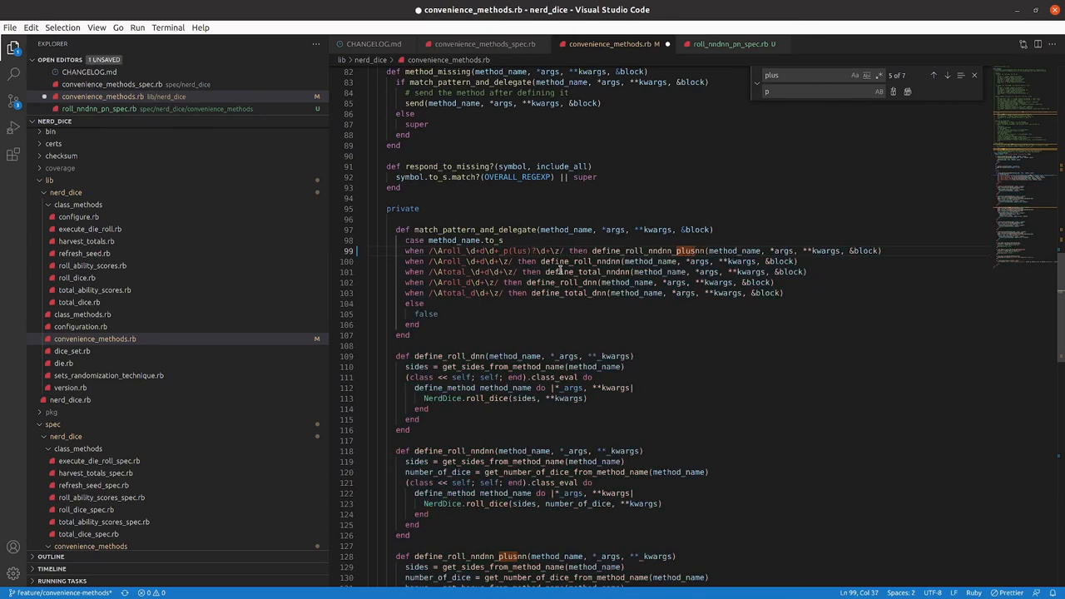
- Run the pN spec, the full suite (383 examples passing), rubocop with no offenses, then git status
{"action": "key", "text": "ctrl+s"}
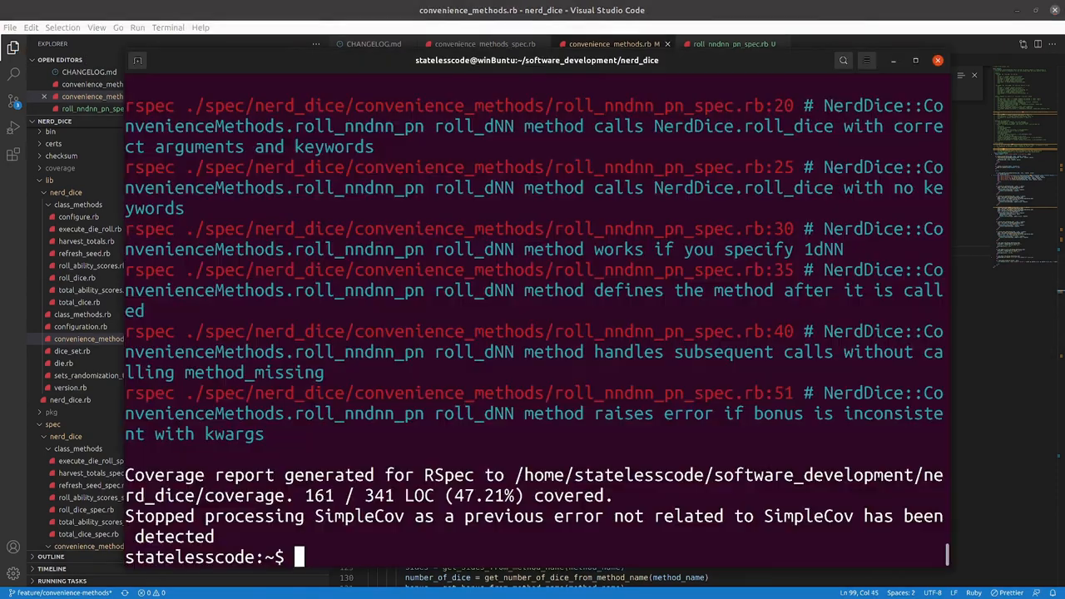
{"action": "type", "text": "rspec spec/nerd_dice/convenience_methods/roll_nndnn_pn_spec.rb"}
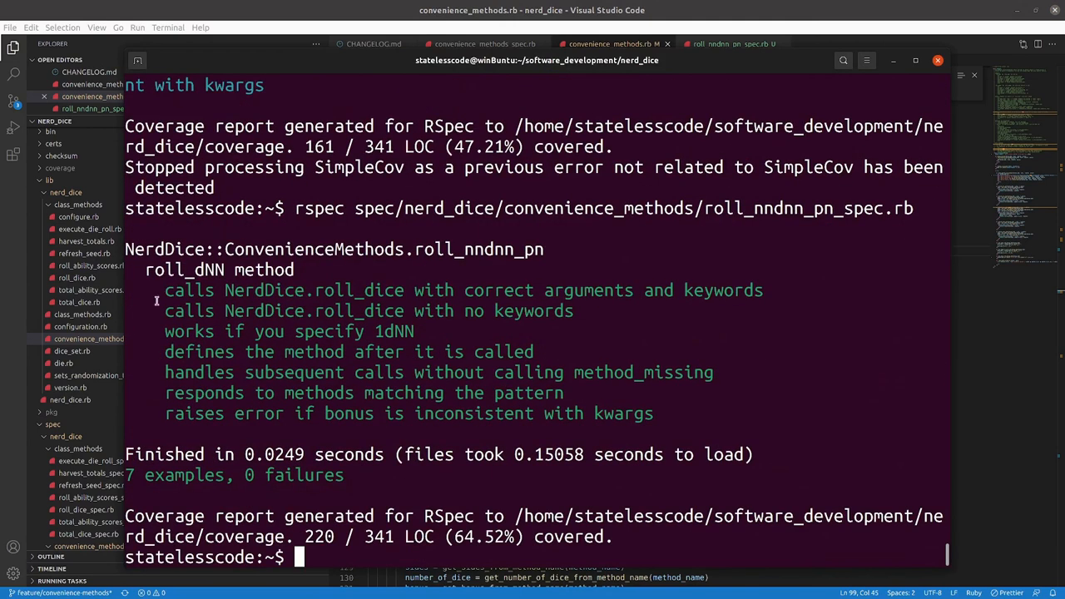
{"action": "mouse_move", "coordinate": [649, 396]}
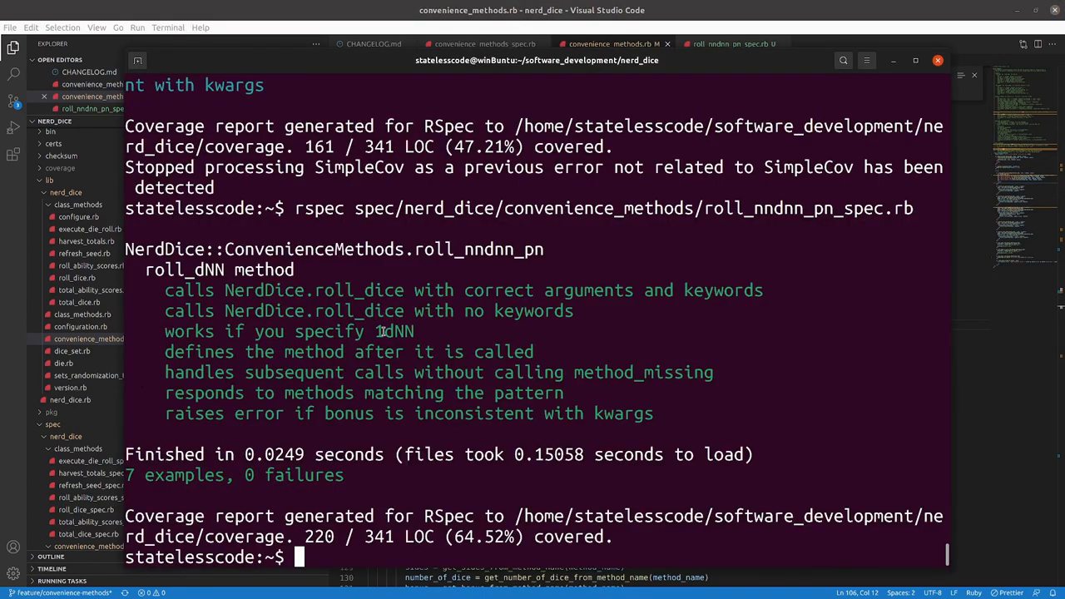
{"action": "type", "text": "rspec spec/nerd_dice/convenience_methods/roll_nndnn_pn_spec.rb"}
{"action": "type", "text": "rubo"}
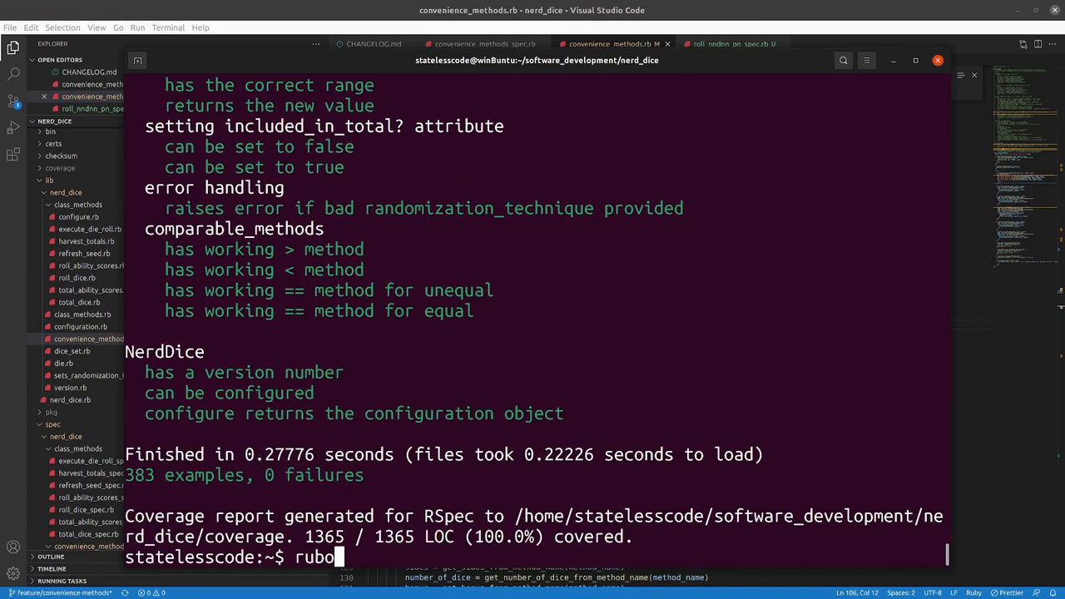
{"action": "type", "text": "cop"}
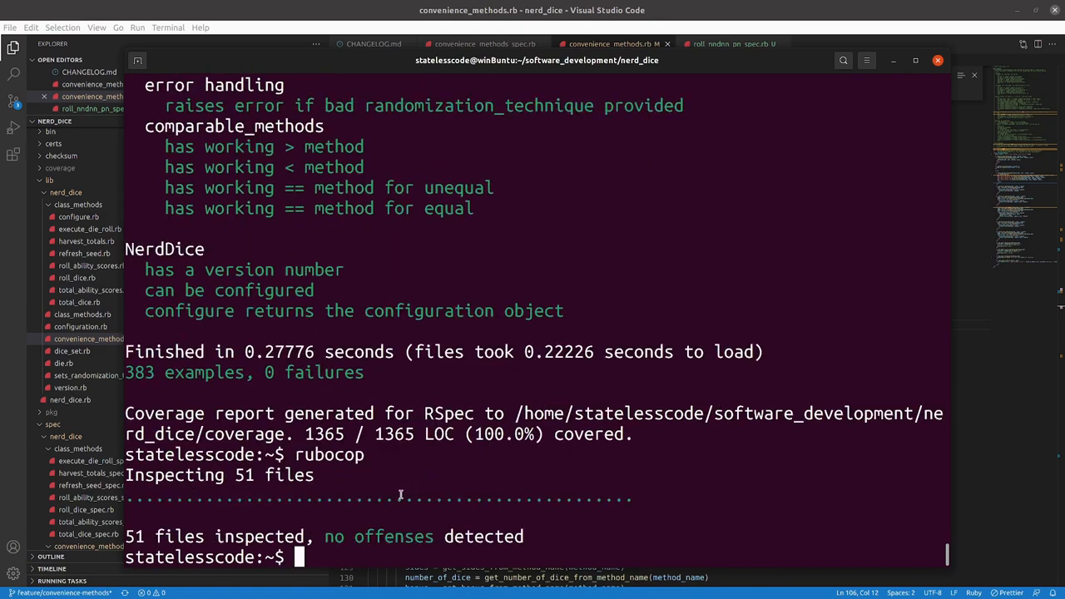
{"action": "type", "text": "git status"}
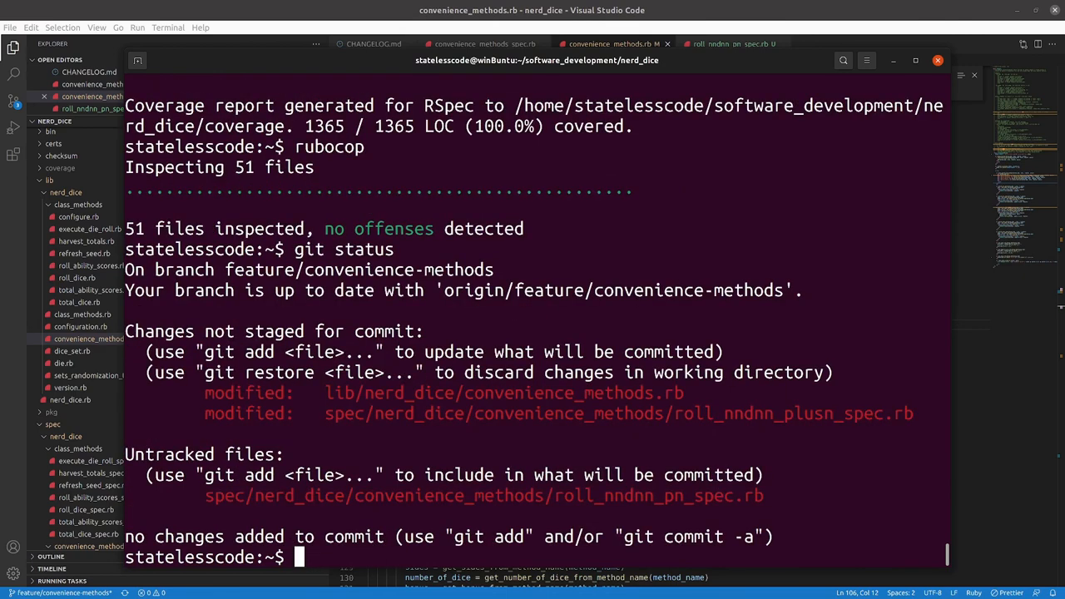
- Stage everything, make a signed commit adding the roll_NNdNN_pNN pattern, and push to feature/convenience-methods
{"action": "type", "text": "git add ."}
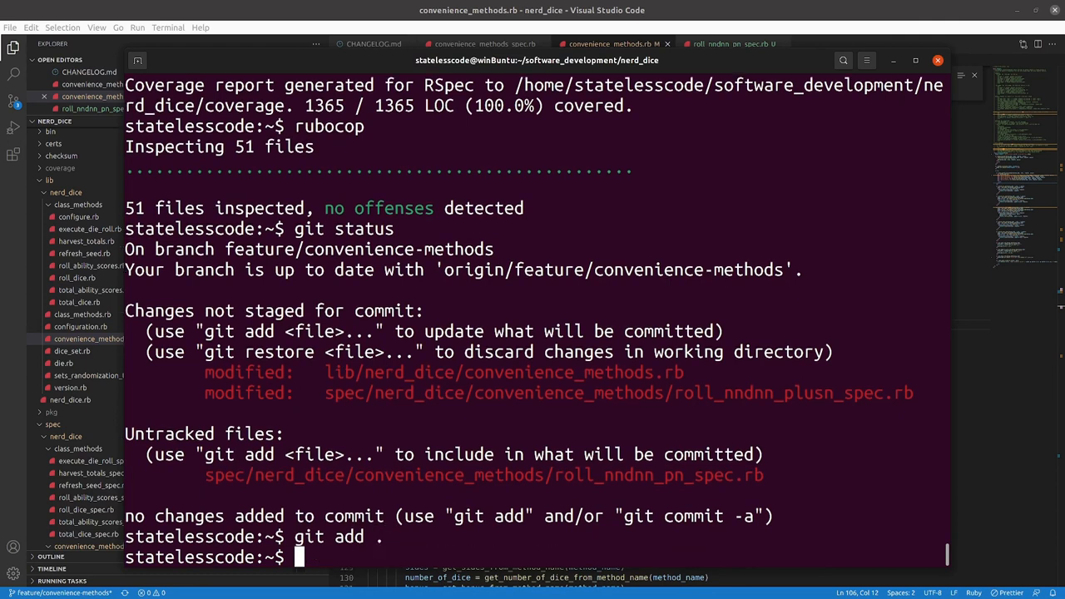
{"action": "type", "text": "git commit -S"}
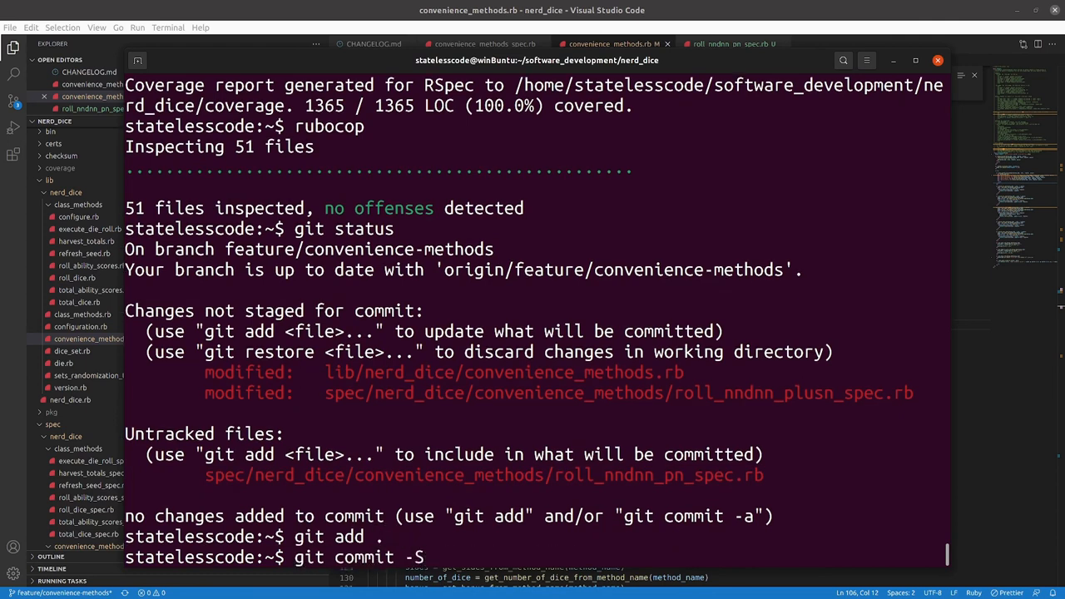
{"action": "key", "text": "Return"}
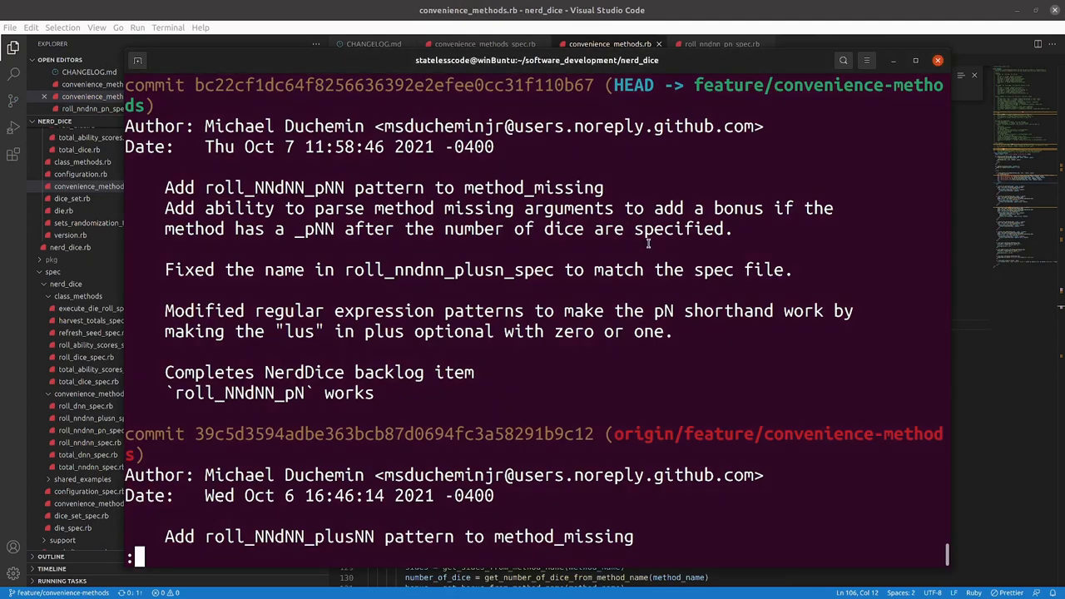
{"action": "scroll", "scroll_direction": "down", "scroll_amount": 3}
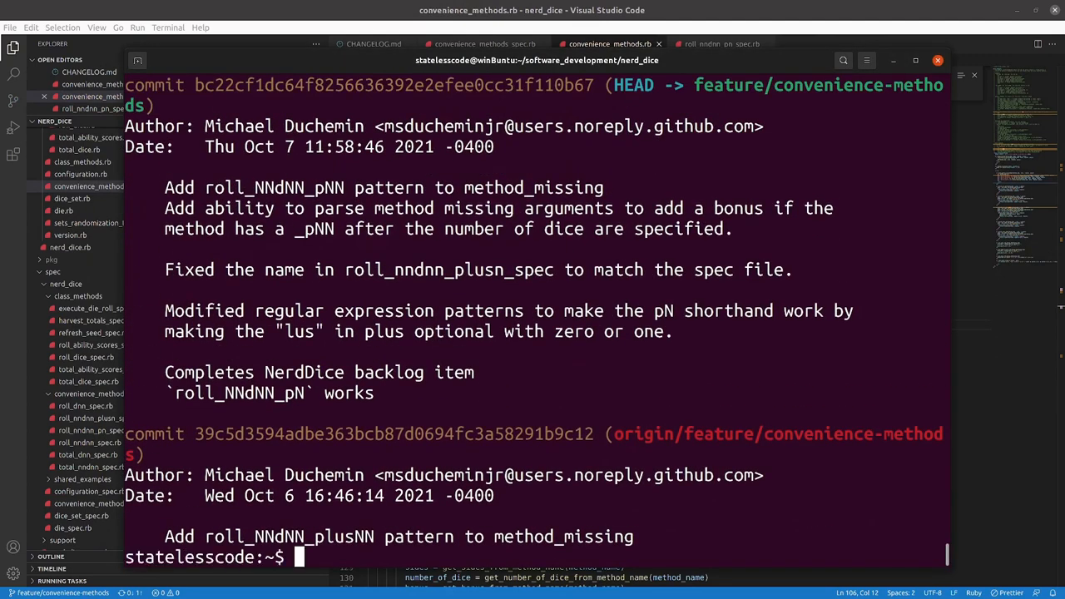
{"action": "type", "text": "git push"}
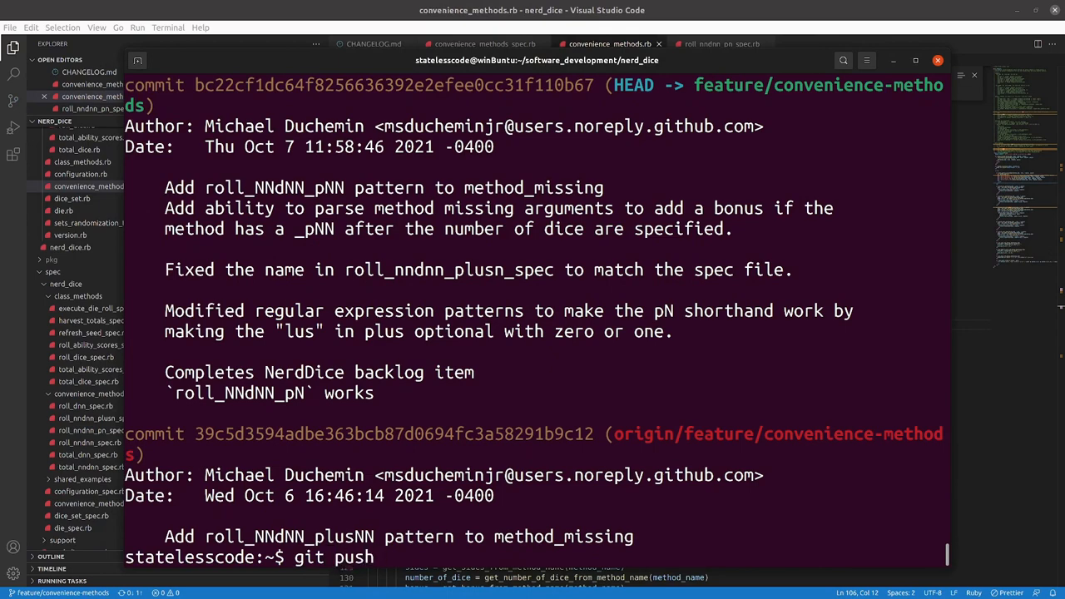
{"action": "key", "text": "Return"}
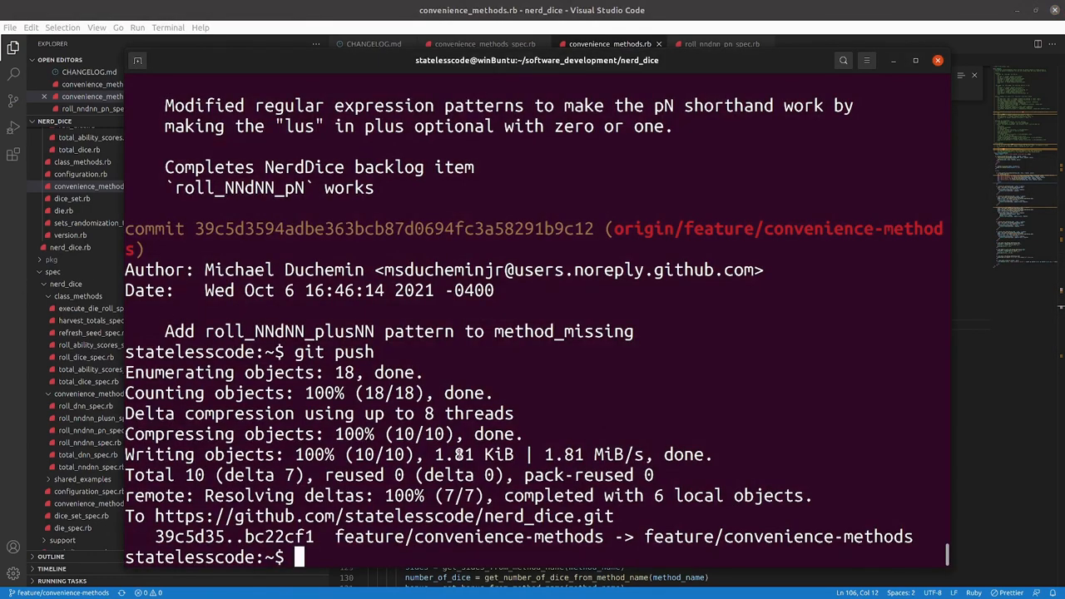
- Copy roll_nndnn_plusn_spec.rb to a new roll_nndnn_minusn_spec.rb in convenience_methods
{"action": "type", "text": "git commit -S"}
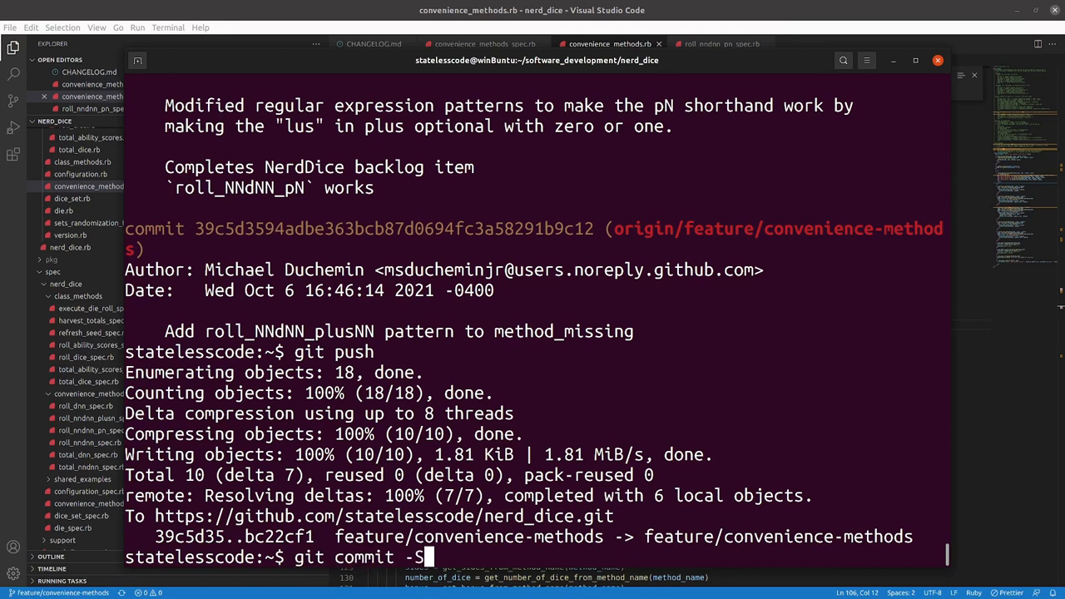
{"action": "type", "text": "rspec spec/"}
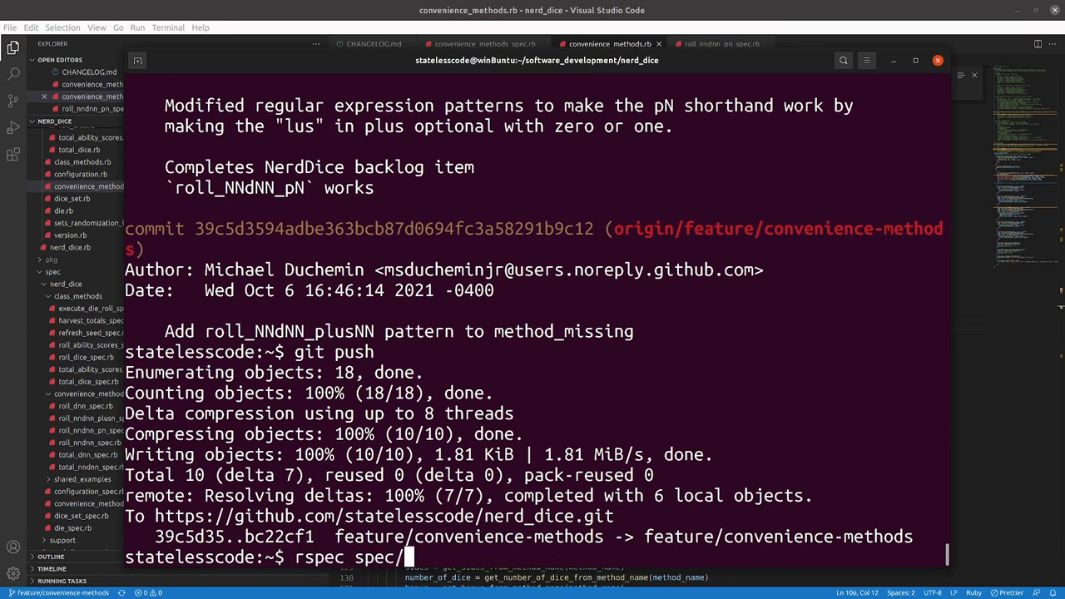
{"action": "type", "text": "cp spec/nerd_dice/convenience_methods/roll_nndnn_plusn_spec.rb spec/nerd_dice/convenience_methods/roll_nndnn_pn_spec.rb"}
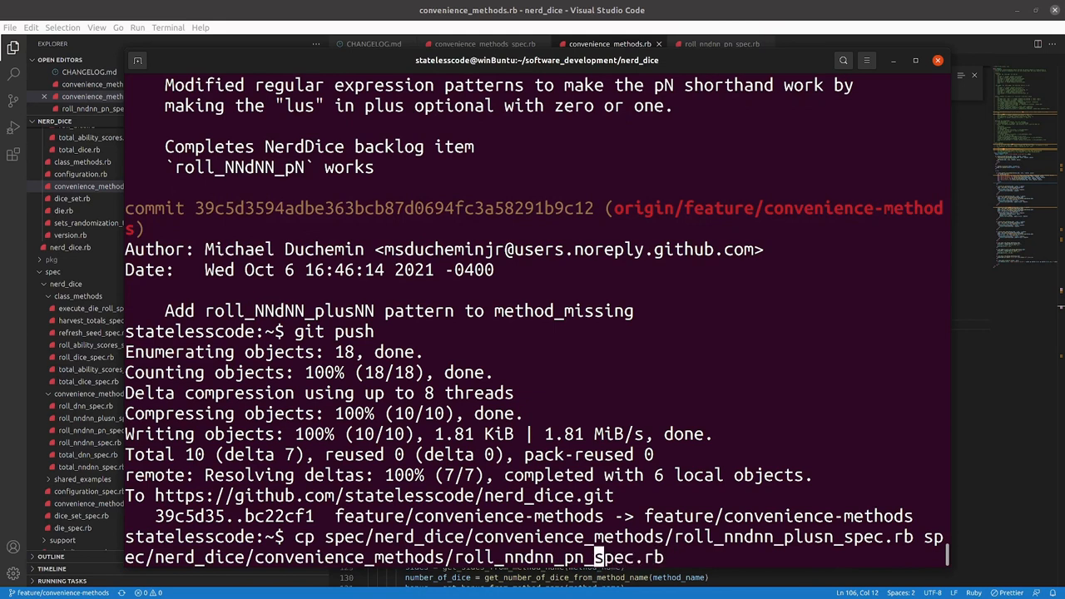
{"action": "type", "text": "minun"}
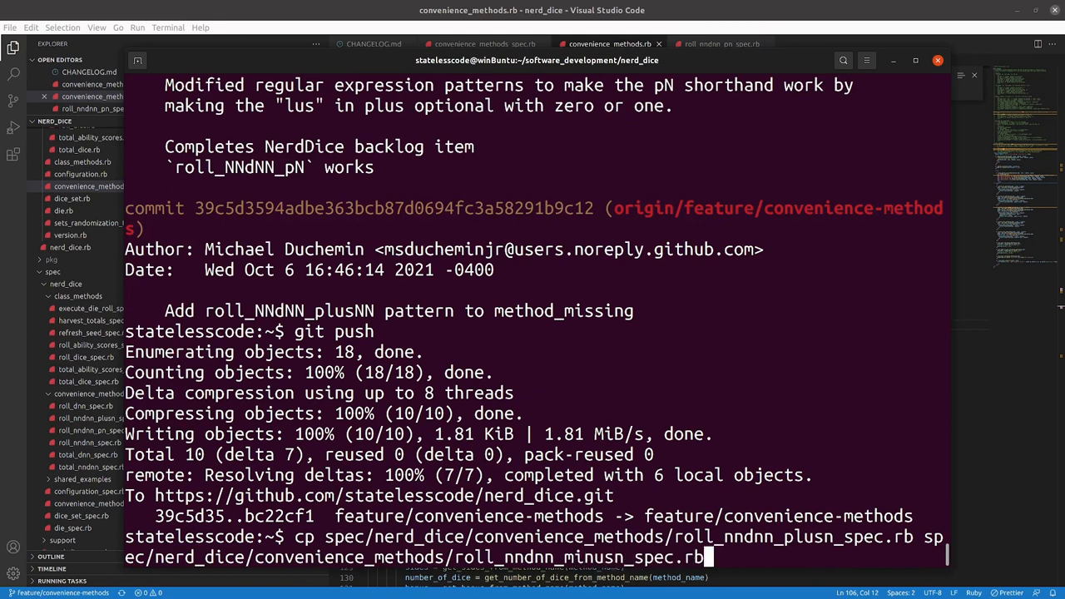
{"action": "key", "text": "Return"}
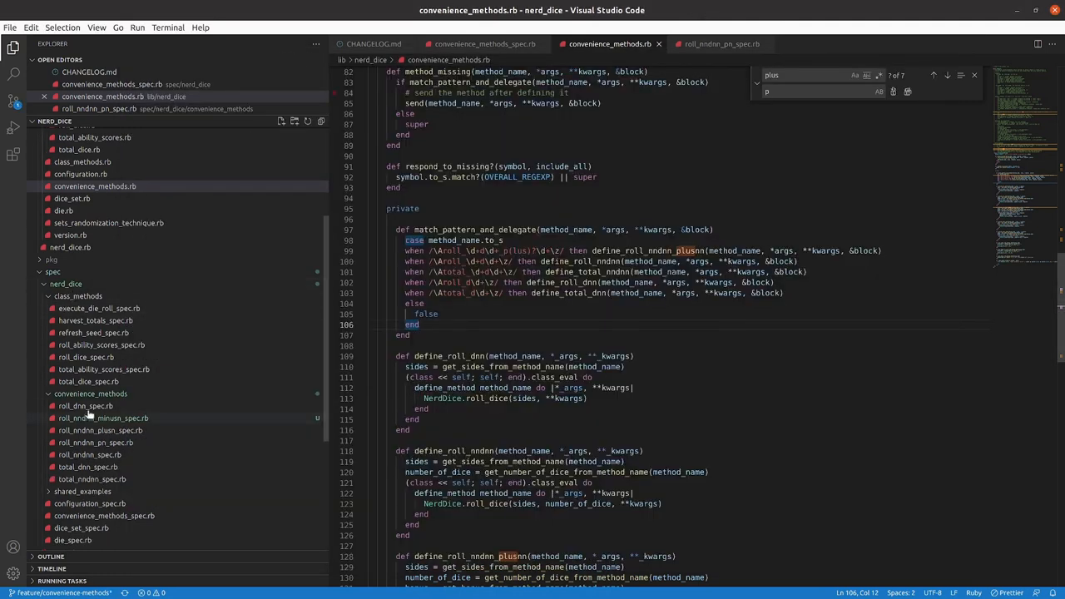
- Swap plus for minus throughout the new minusn spec and run it, showing 7 examples, 7 failures
{"action": "left_click", "coordinate": [103, 417]}
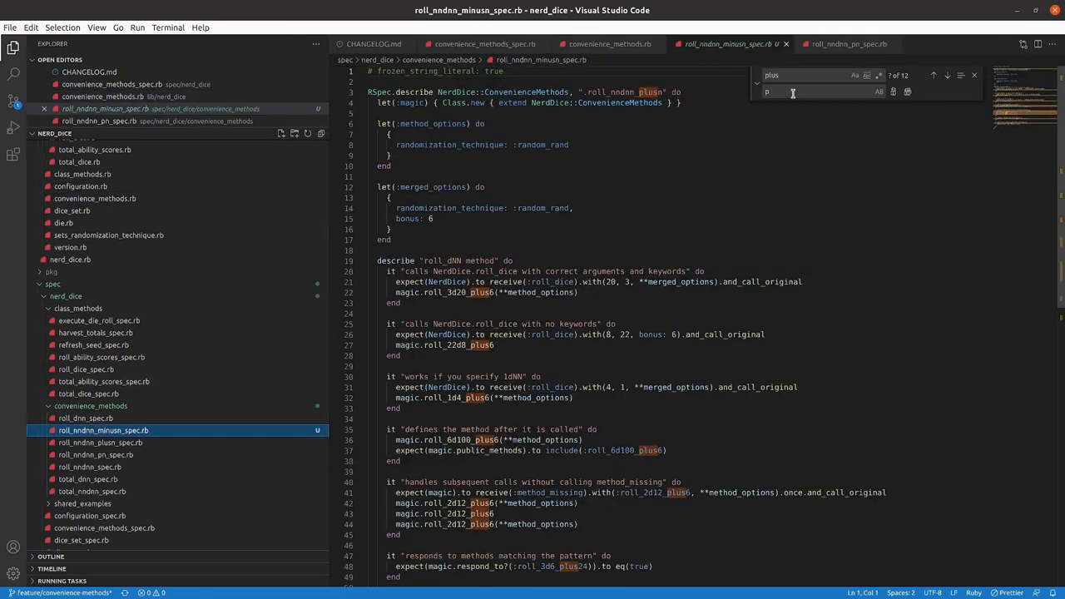
{"action": "type", "text": "ml"}
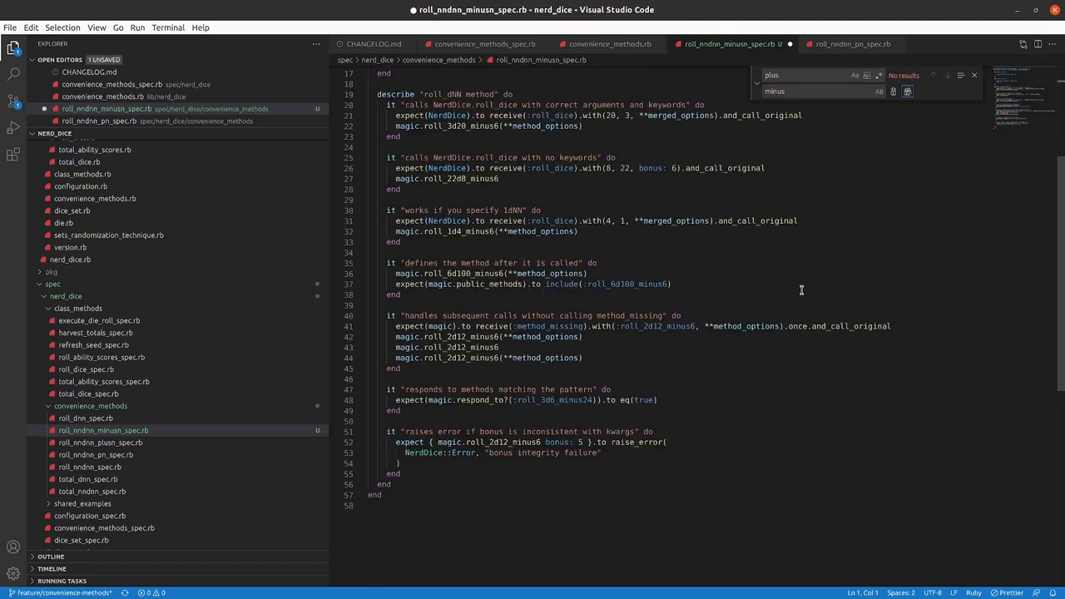
{"action": "scroll", "scroll_direction": "up", "scroll_amount": 3}
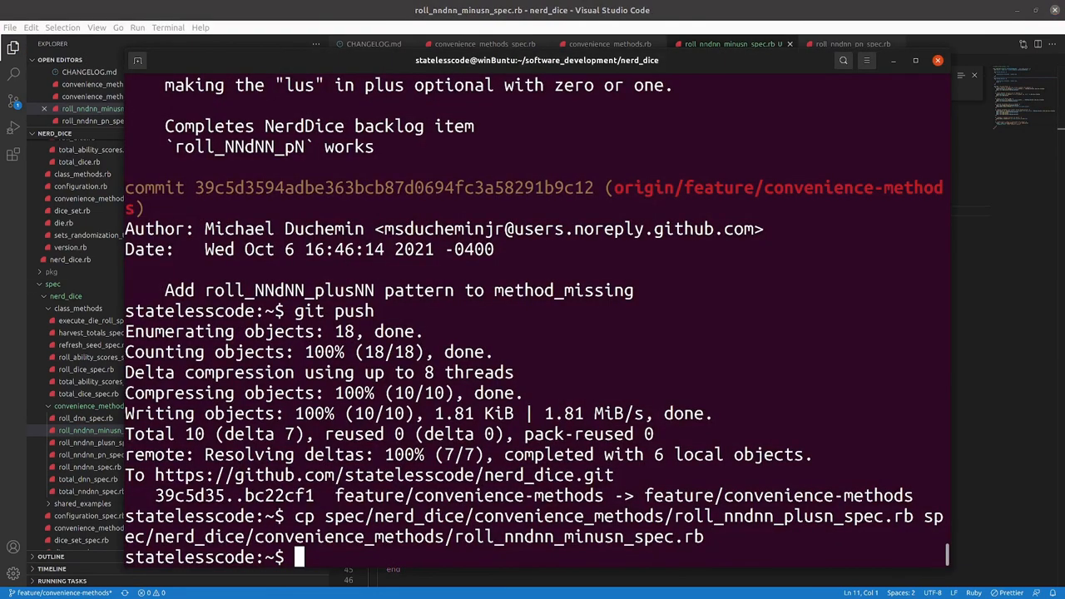
{"action": "mouse_move", "coordinate": [464, 328]}
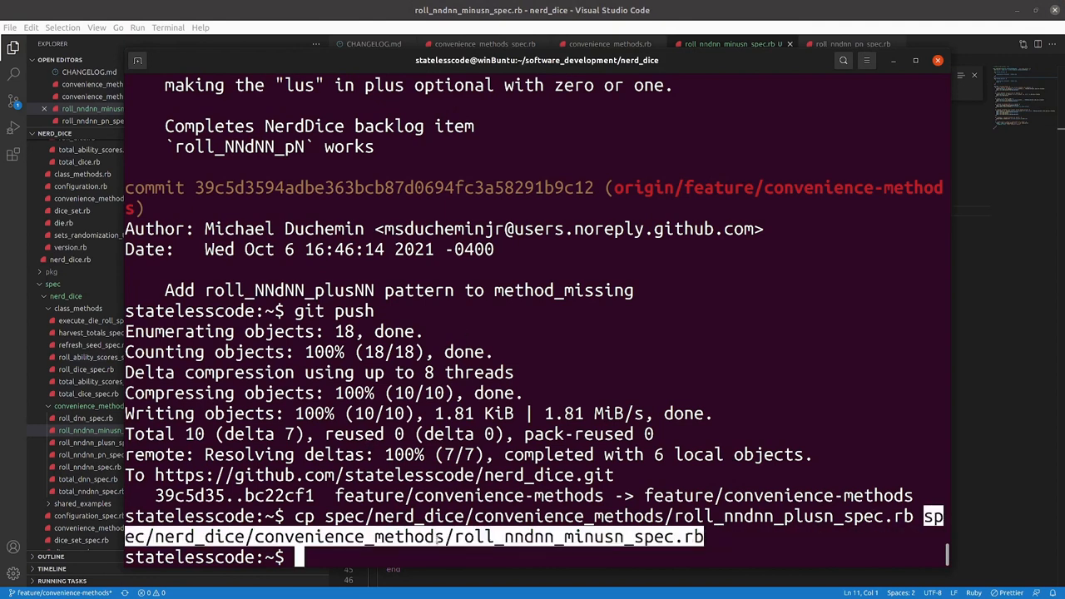
{"action": "type", "text": "rsp"}
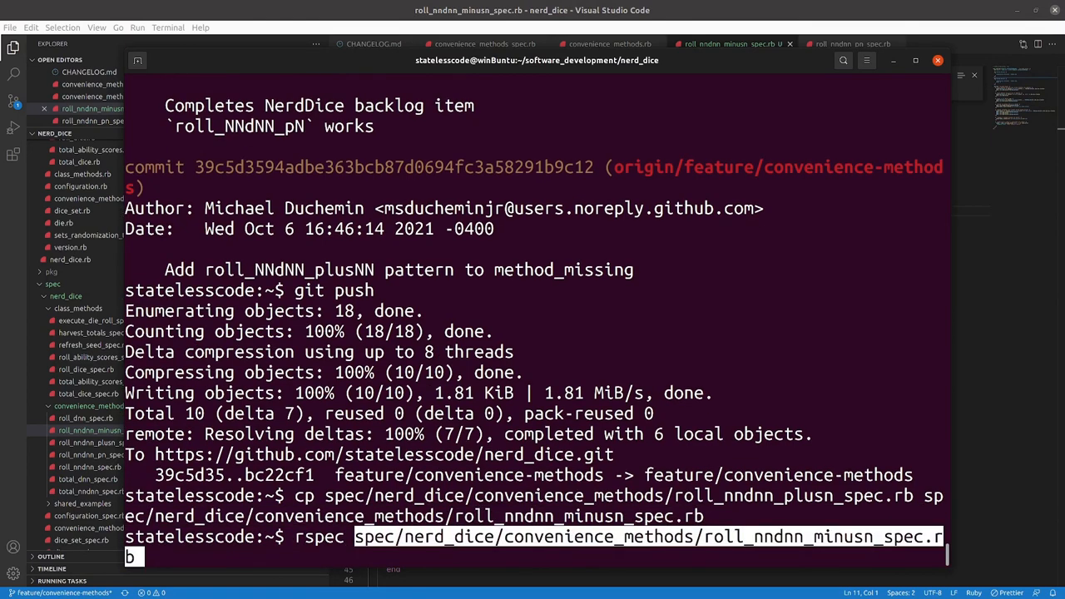
{"action": "key", "text": "Return"}
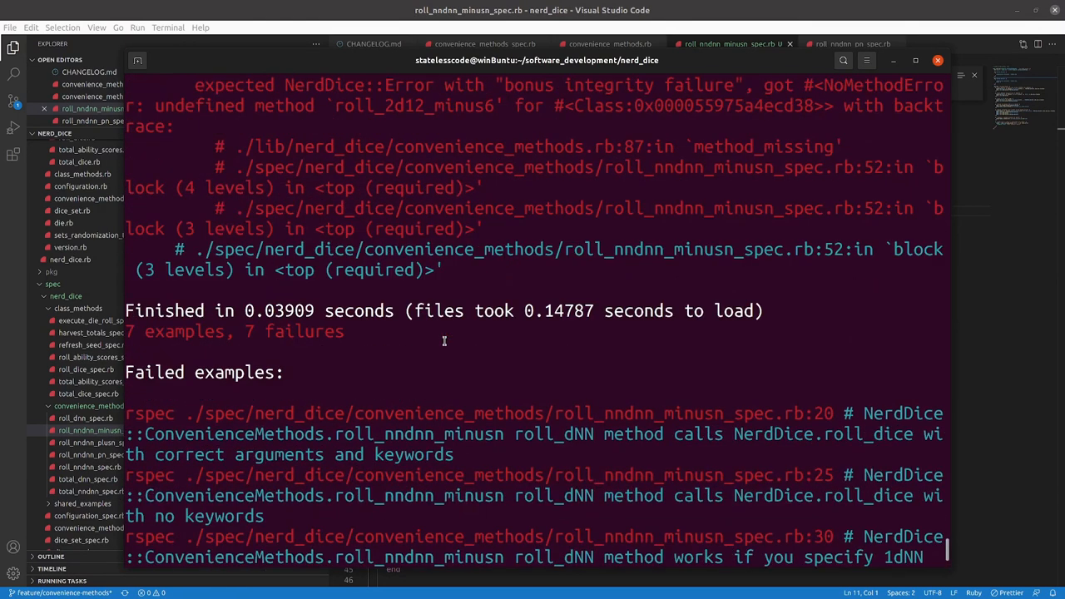
{"action": "scroll", "scroll_direction": "down", "scroll_amount": 3}
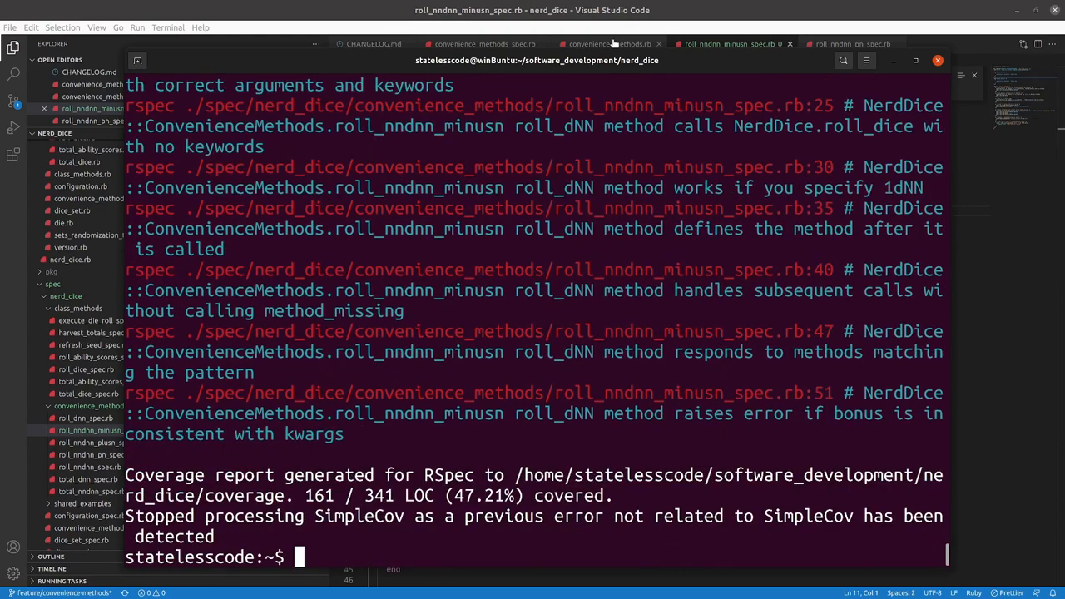
- In convenience_methods.rb duplicate the define_roll_nndnm_plusnm method below the original
{"action": "left_click", "coordinate": [608, 43]}
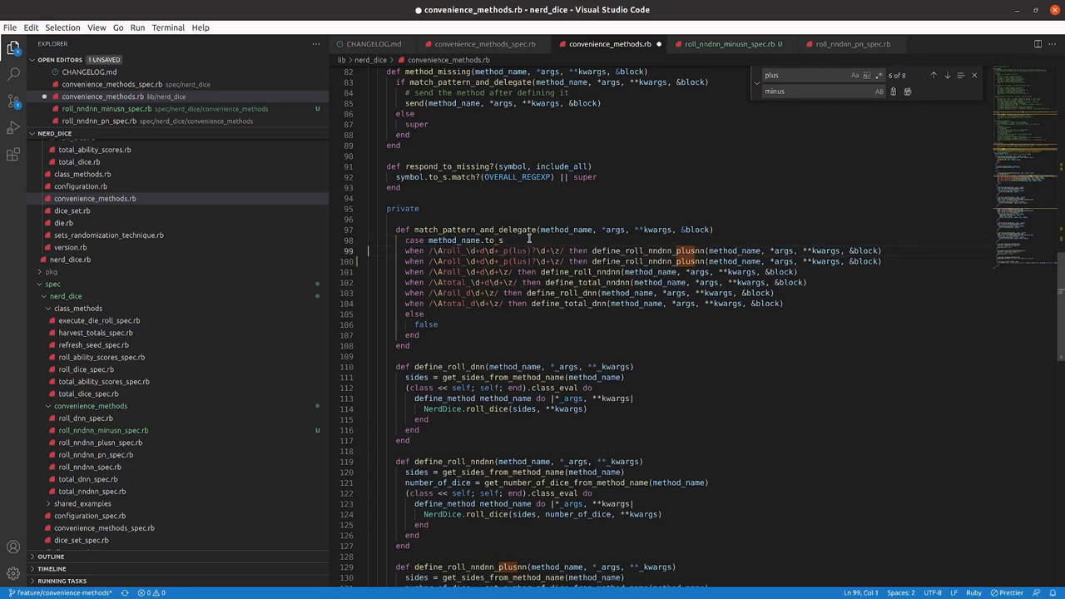
{"action": "left_click", "coordinate": [541, 250]}
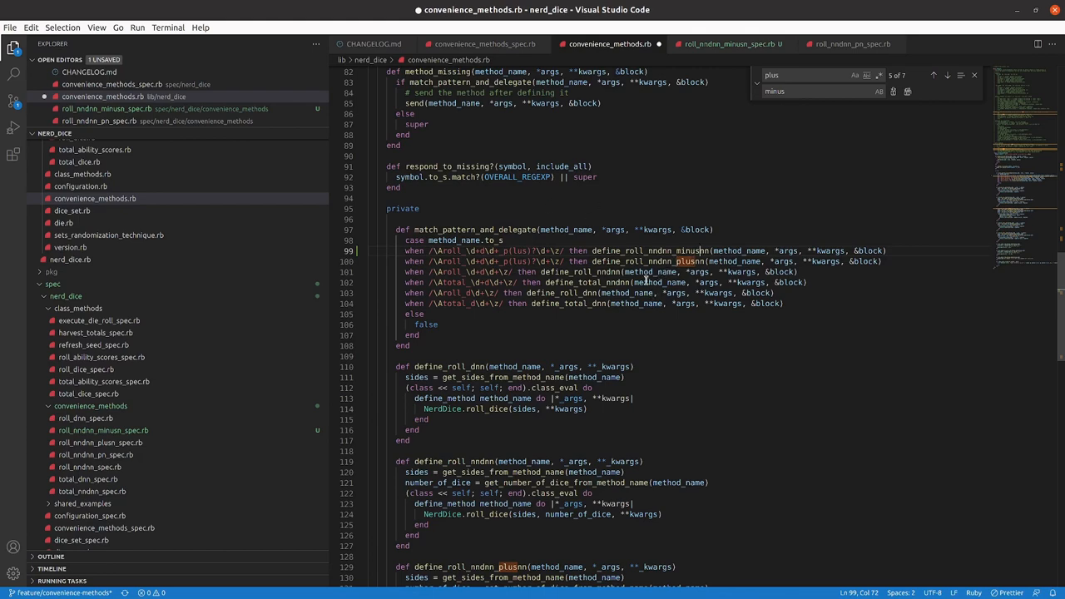
{"action": "scroll", "scroll_direction": "down", "scroll_amount": 3}
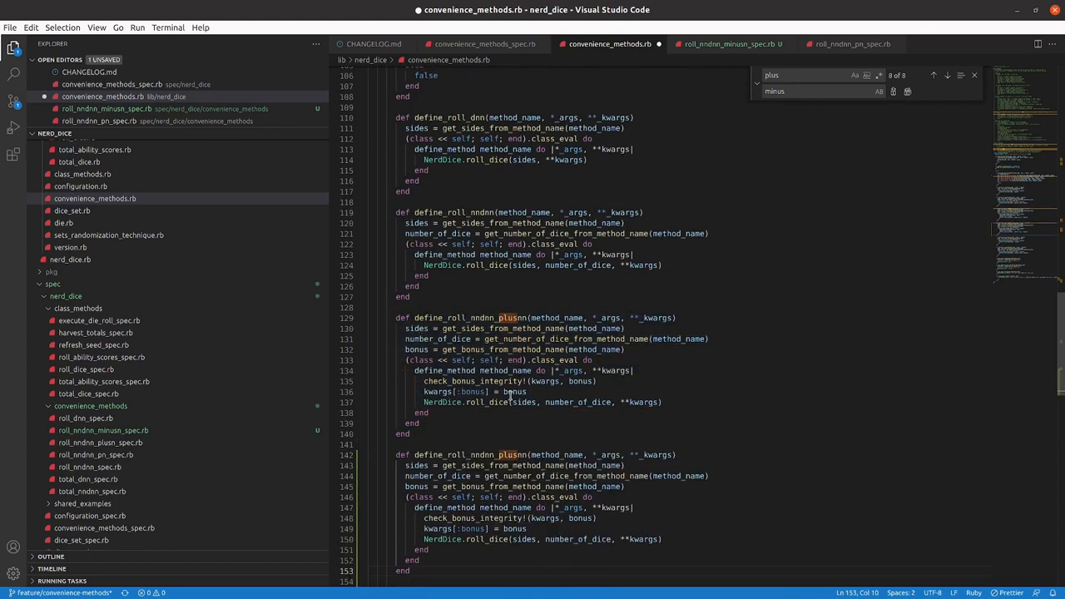
{"action": "scroll", "scroll_direction": "down", "scroll_amount": 3}
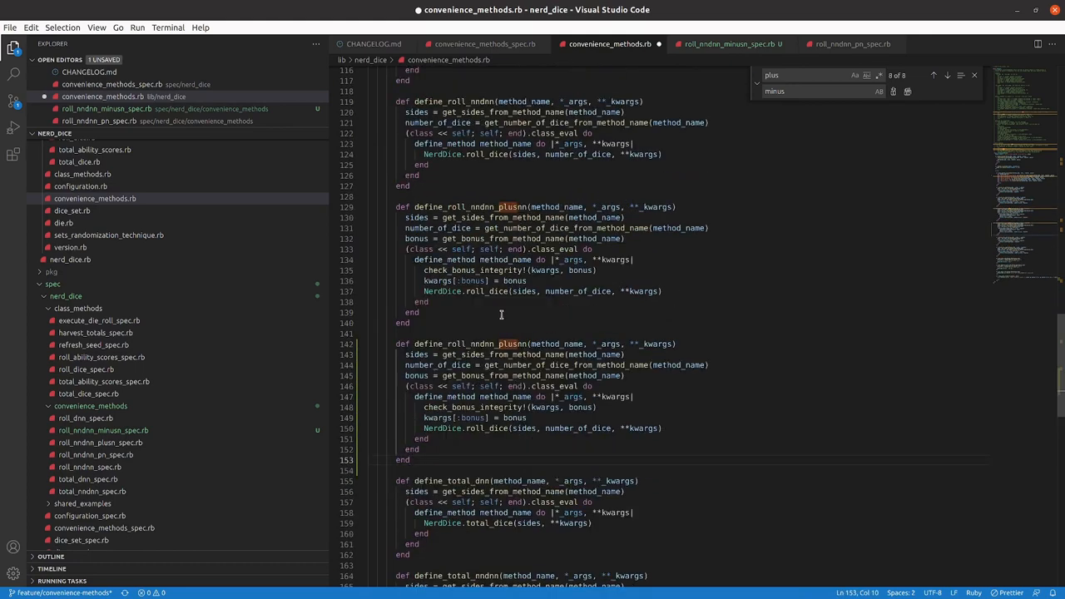
{"action": "scroll", "scroll_direction": "down", "scroll_amount": 3}
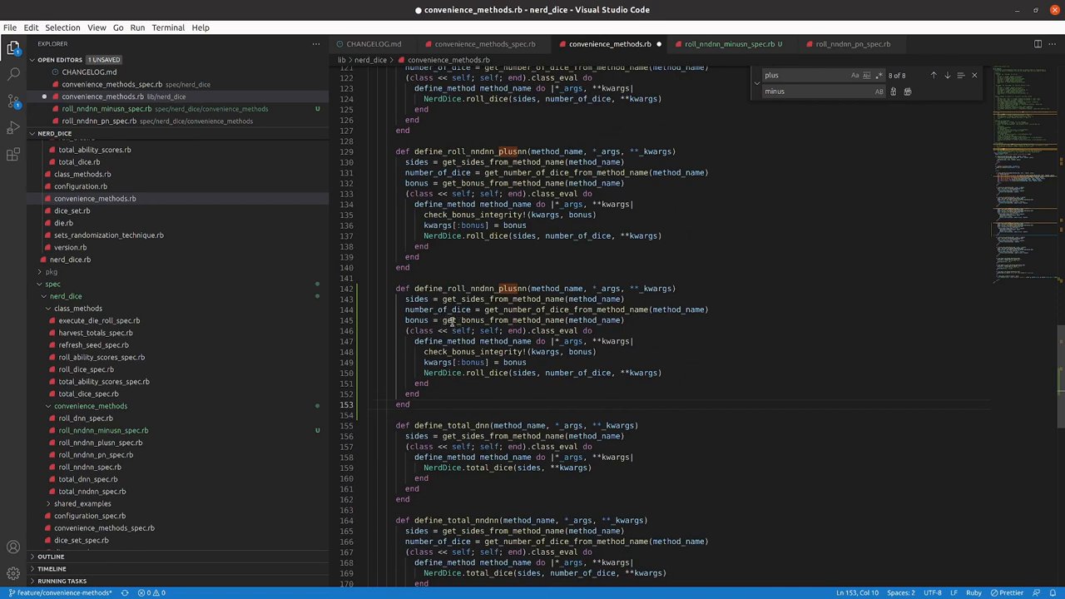
- In the copy rename bonus to penalty, call get_penalty_from_method_name and pass penalty to check_bonus_integrity
{"action": "left_click", "coordinate": [702, 319]}
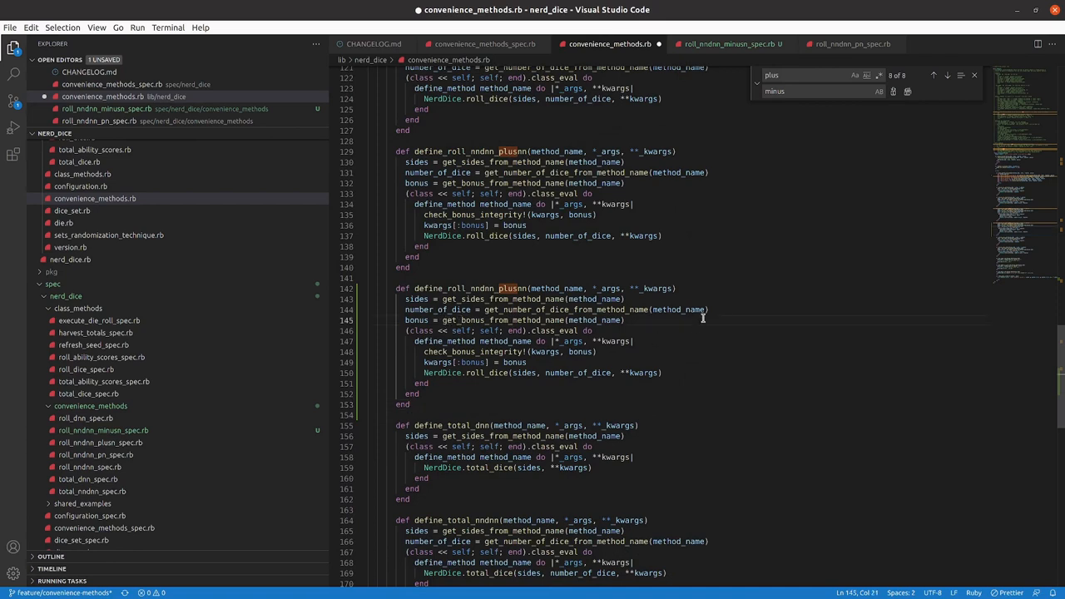
{"action": "left_click", "coordinate": [405, 319]}
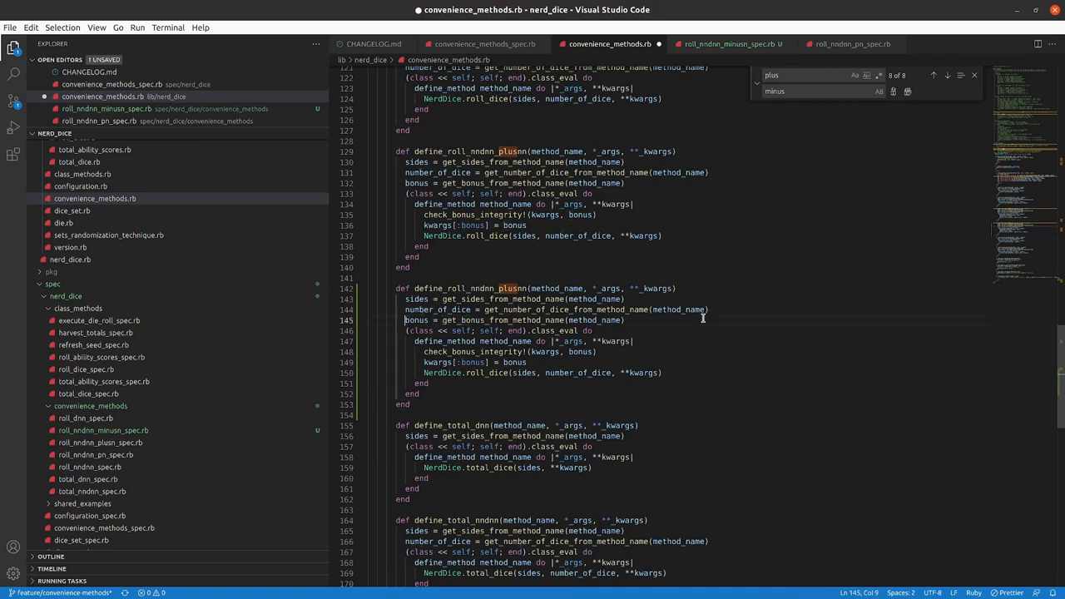
{"action": "type", "text": "penalty"}
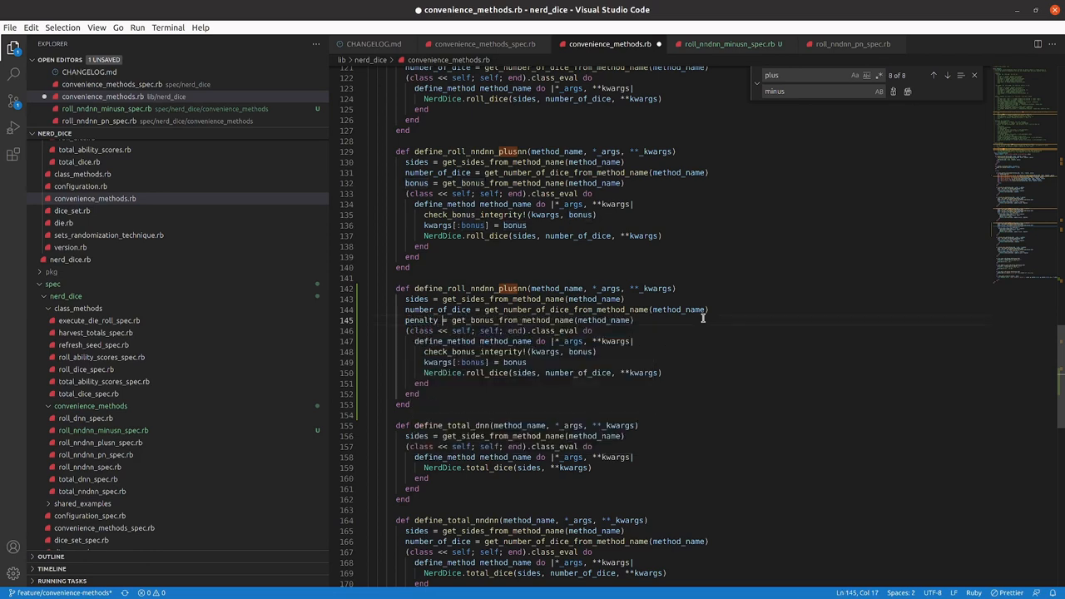
{"action": "double_click", "coordinate": [481, 320]}
{"action": "type", "text": "penalty"}
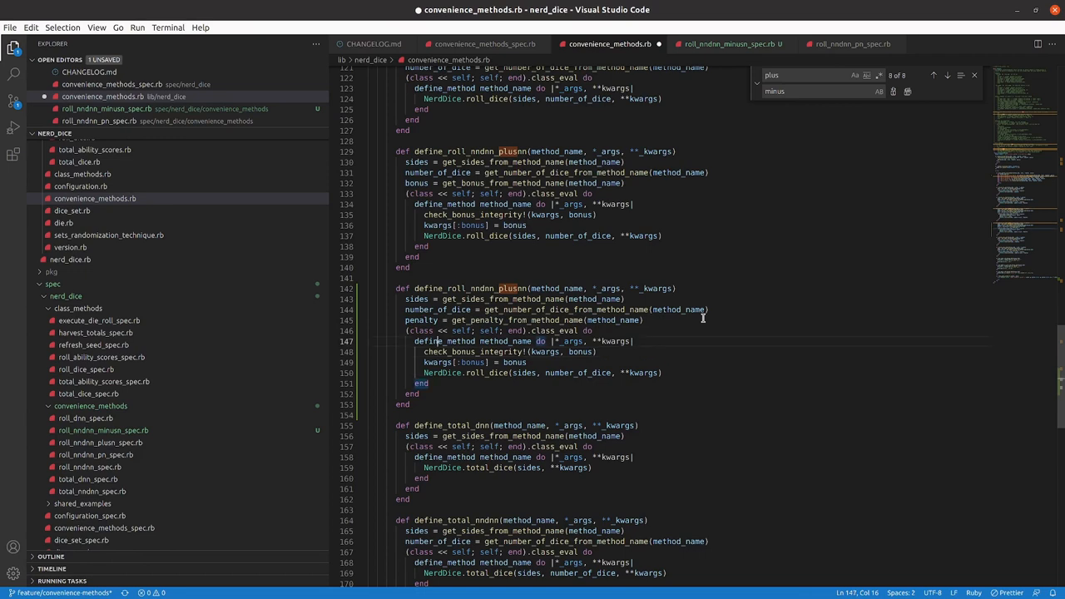
{"action": "left_click", "coordinate": [491, 351]}
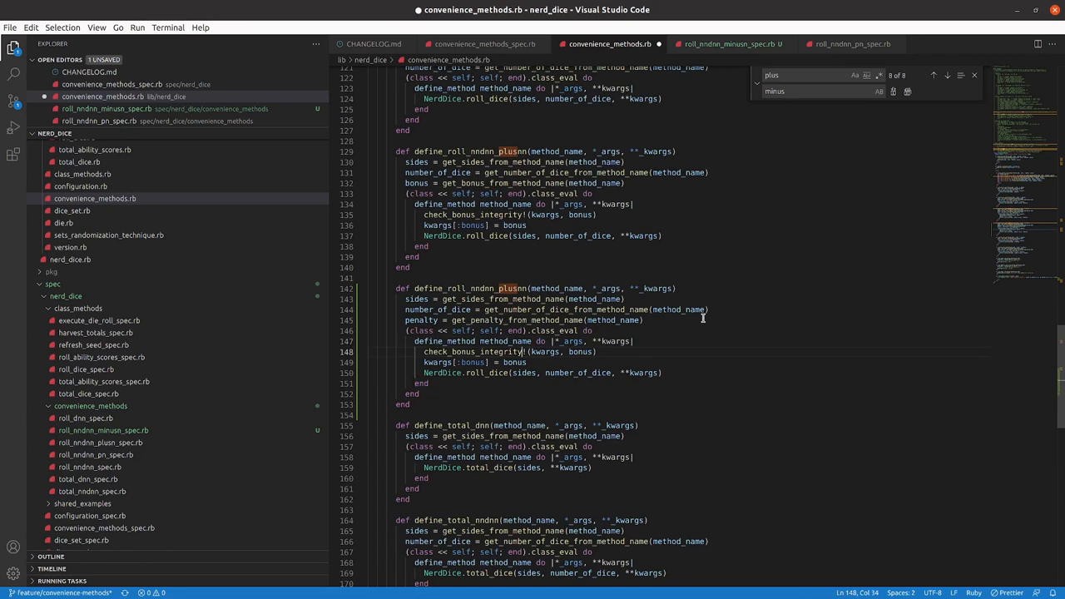
{"action": "double_click", "coordinate": [581, 351]}
{"action": "type", "text": "penalty"}
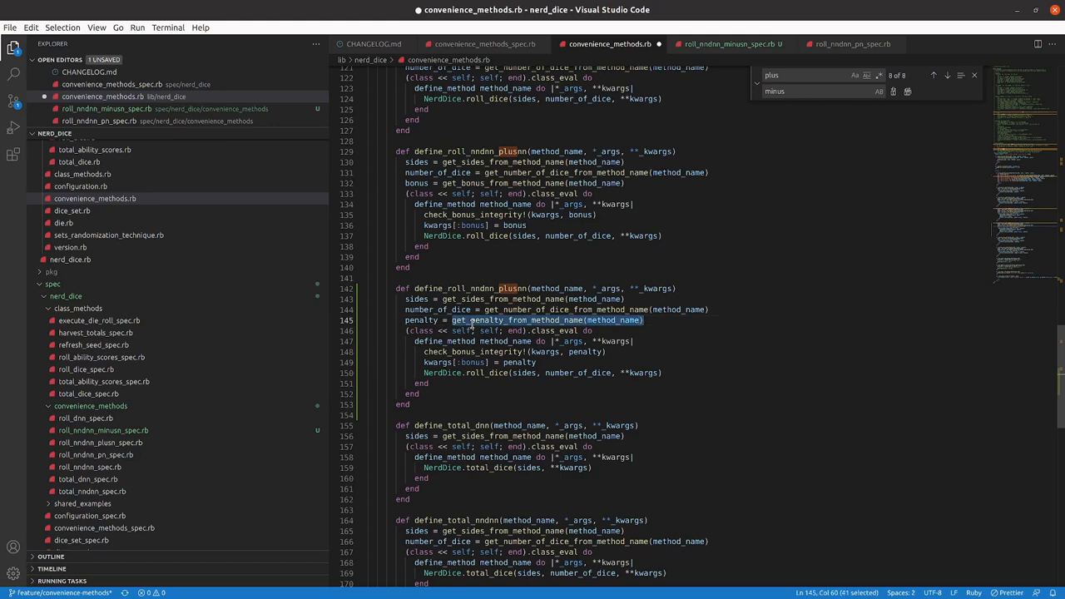
- Add a get_penalty_from_method_name helper matching the _m(inus)?(\d+) suffix
{"action": "scroll", "scroll_direction": "down", "scroll_amount": 3}
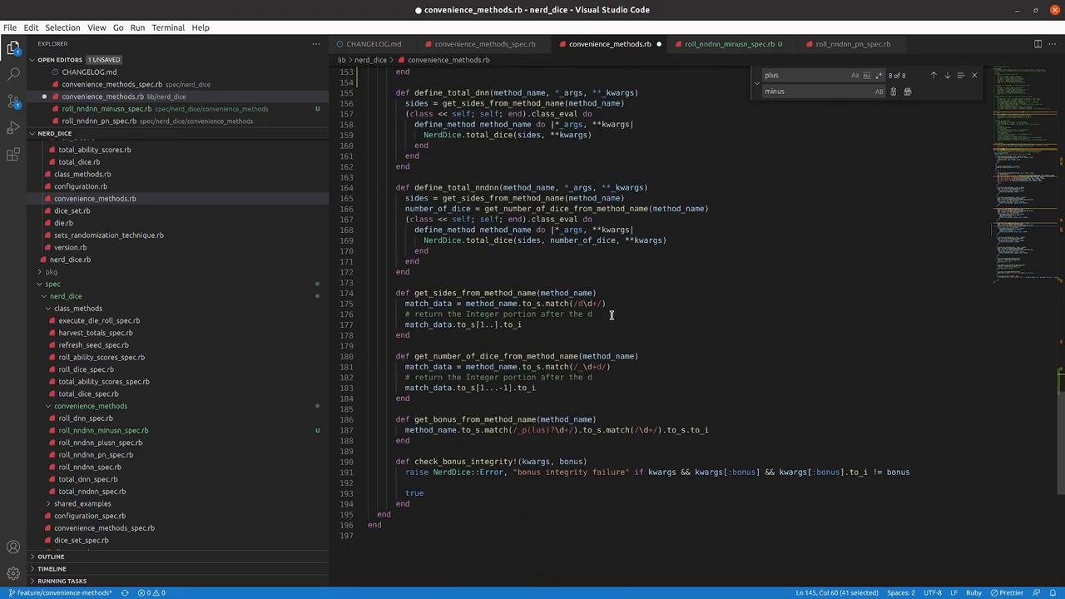
{"action": "mouse_move", "coordinate": [502, 433]}
{"action": "type", "text": "def get_penalty_from_method_name(method_name"}
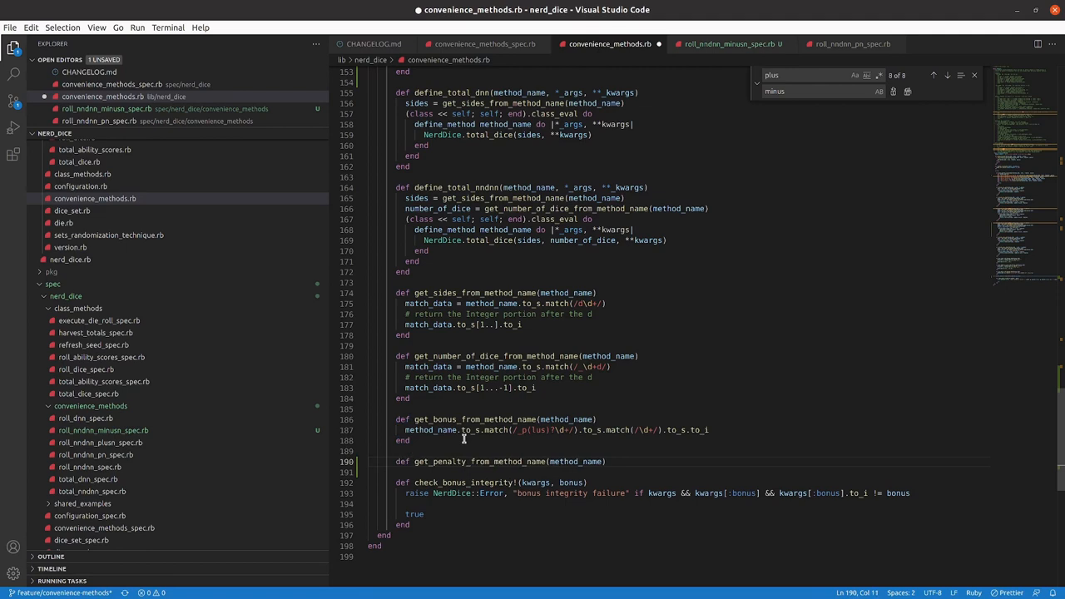
{"action": "type", "text": "e"}
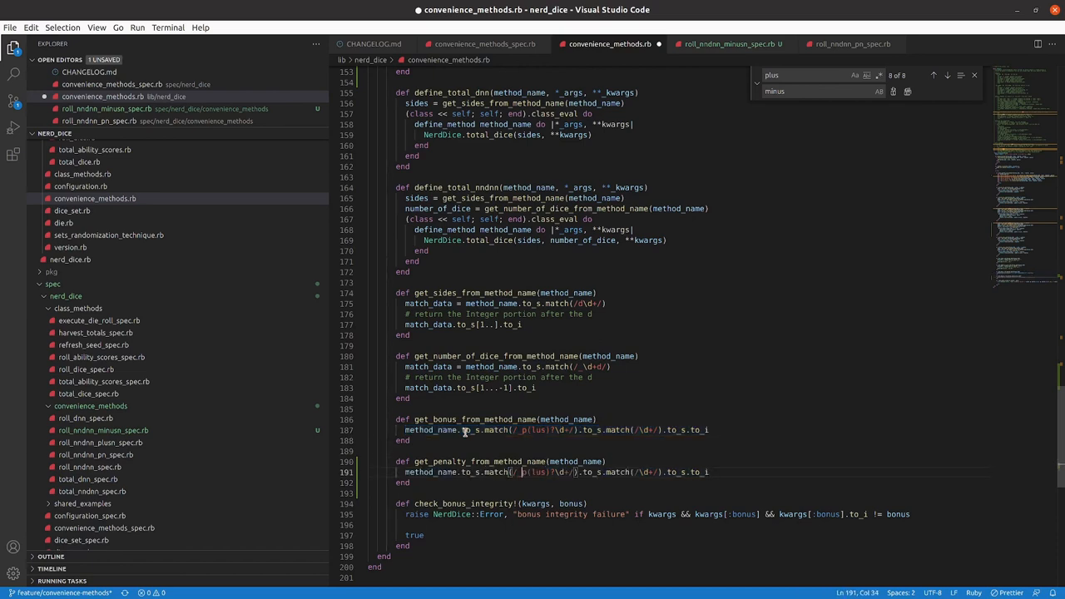
{"action": "type", "text": "m"}
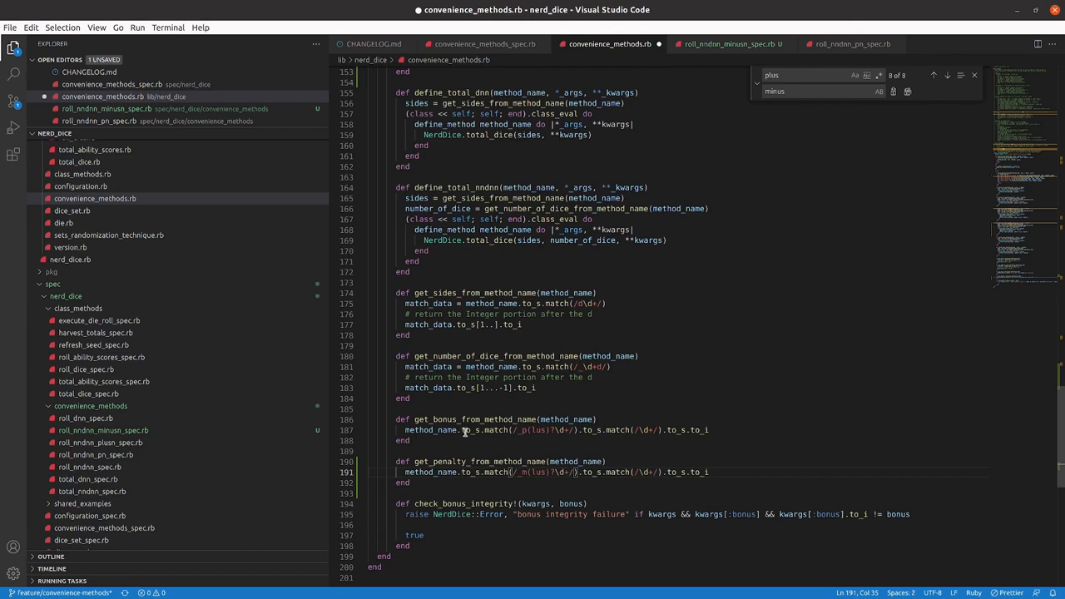
{"action": "double_click", "coordinate": [536, 472]}
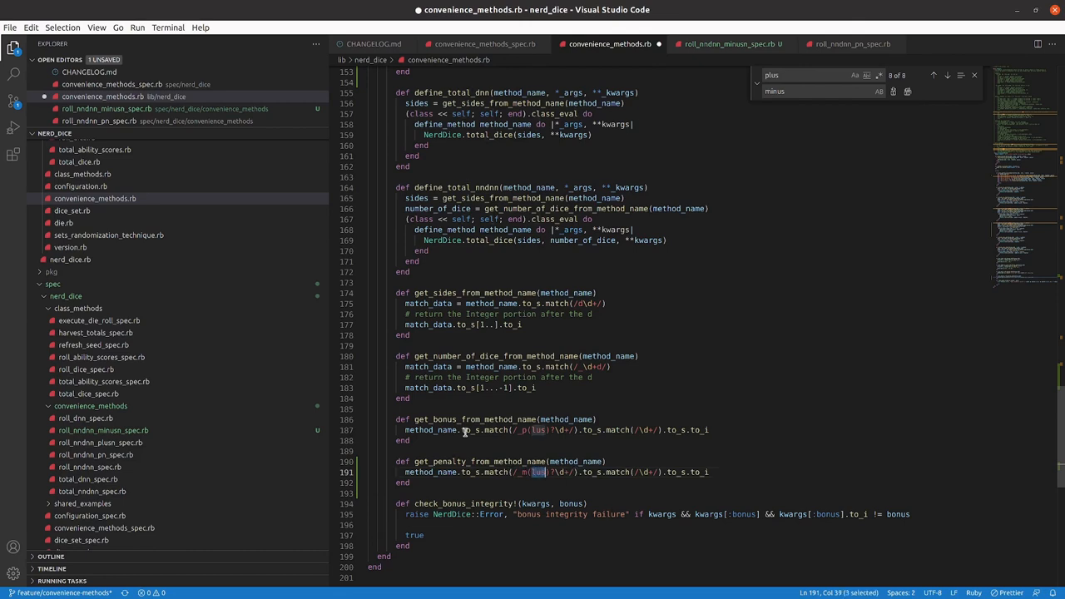
{"action": "type", "text": "inus"}
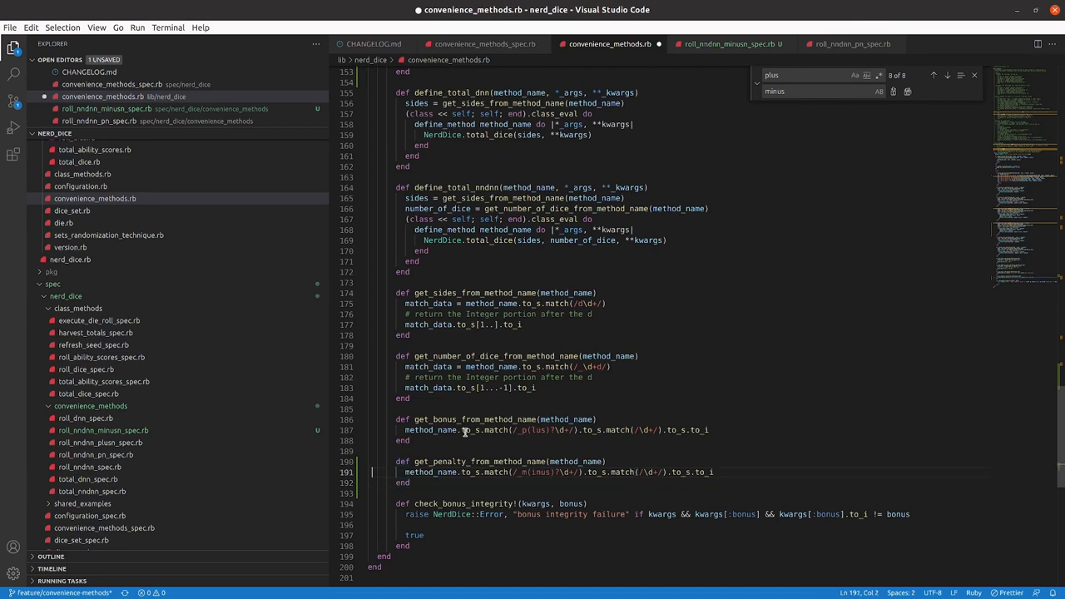
- Negate the parsed number by multiplying by -1 and save convenience_methods.rb
{"action": "left_click", "coordinate": [424, 472]}
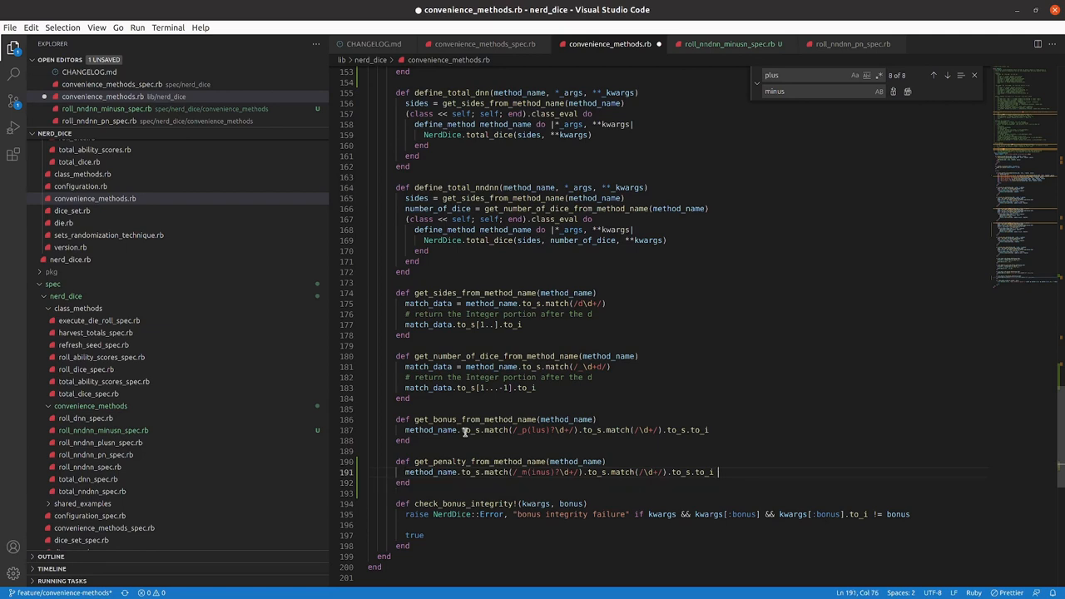
{"action": "type", "text": "*"}
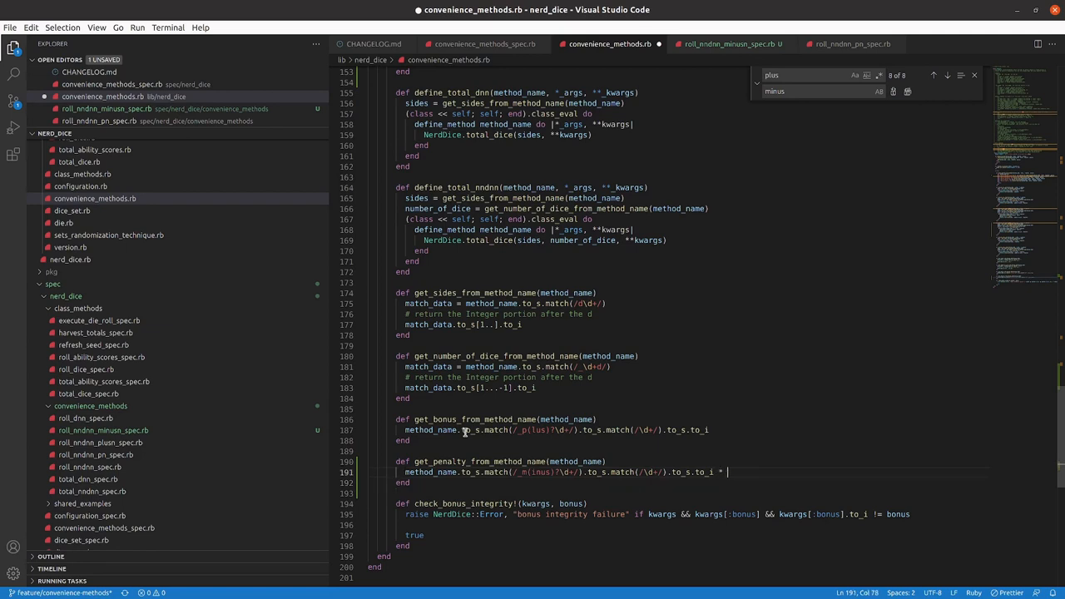
{"action": "type", "text": "-1"}
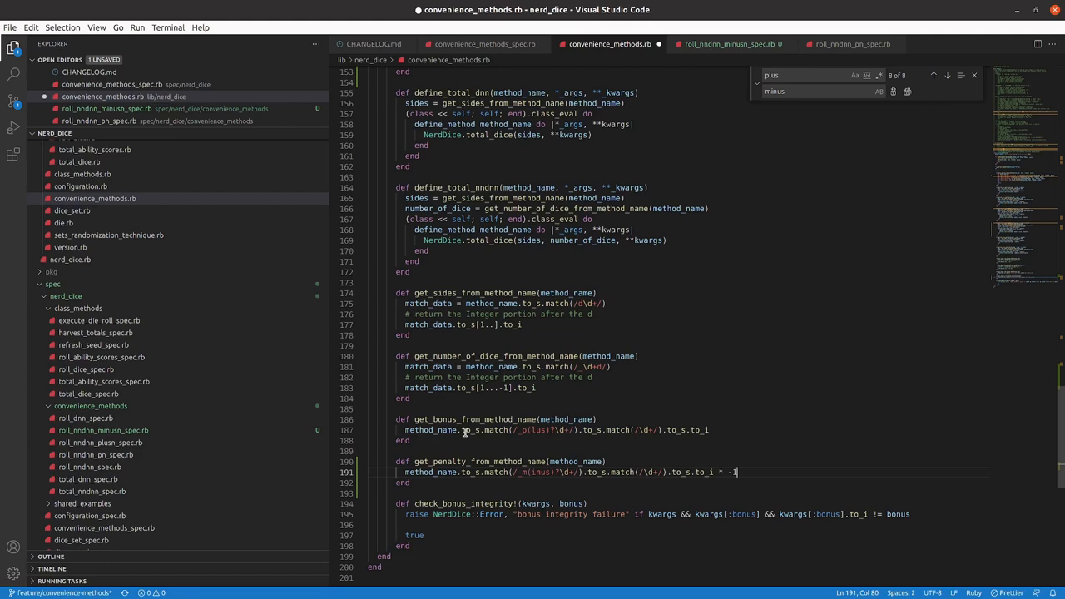
{"action": "key", "text": "ctrl+s"}
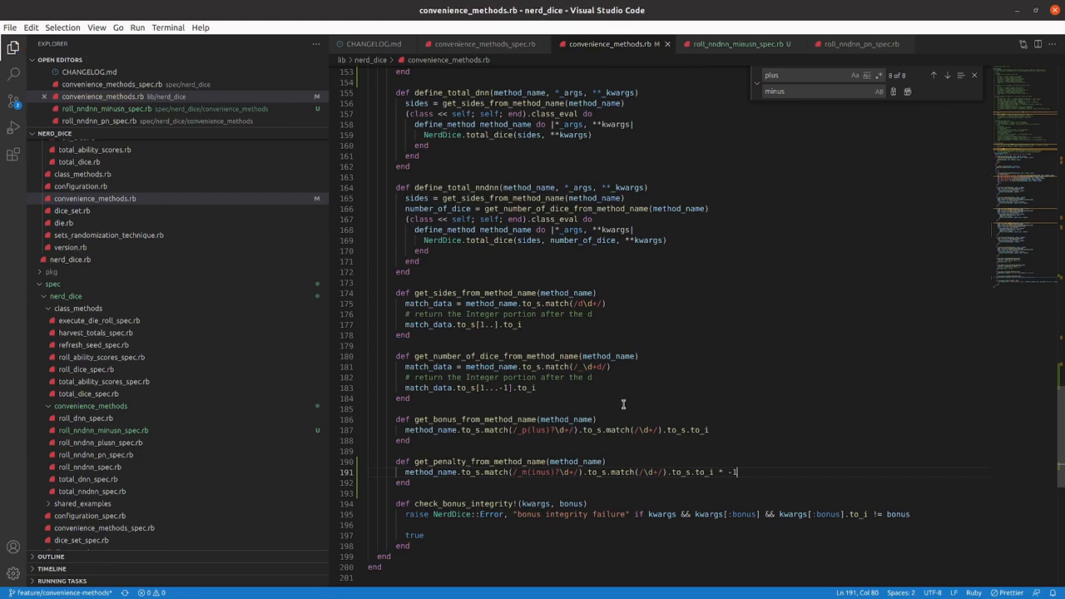
{"action": "scroll", "scroll_direction": "up", "scroll_amount": 3}
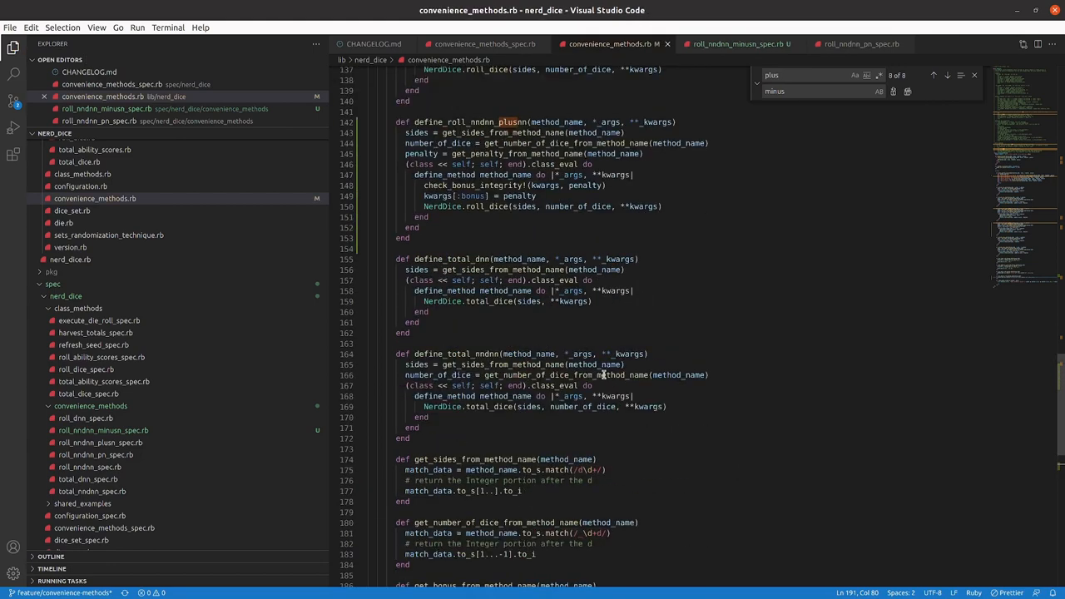
{"action": "scroll", "scroll_direction": "up", "scroll_amount": 3}
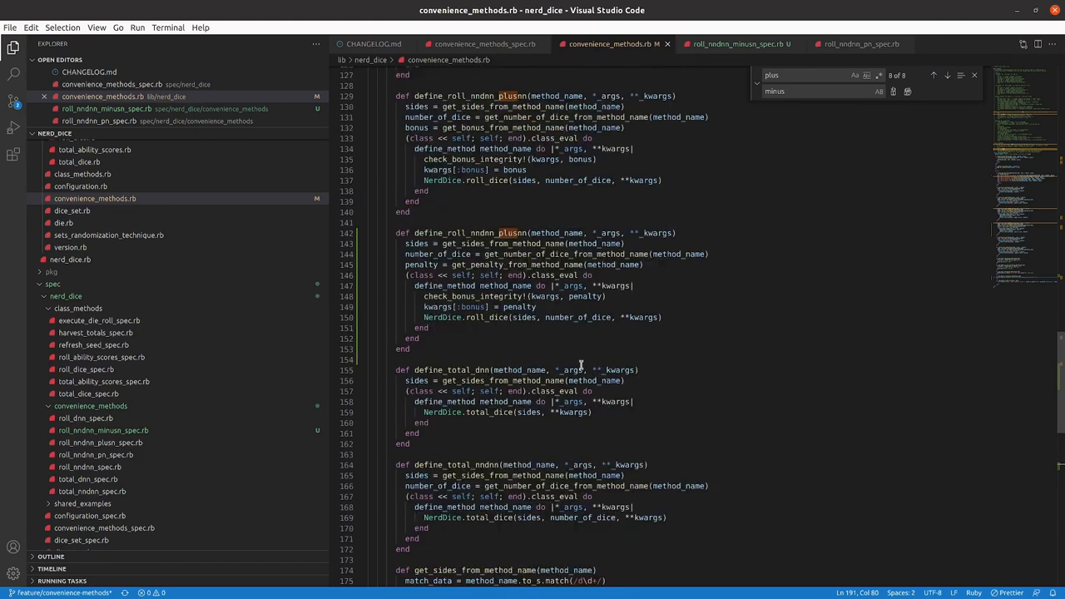
{"action": "scroll", "scroll_direction": "up", "scroll_amount": 3}
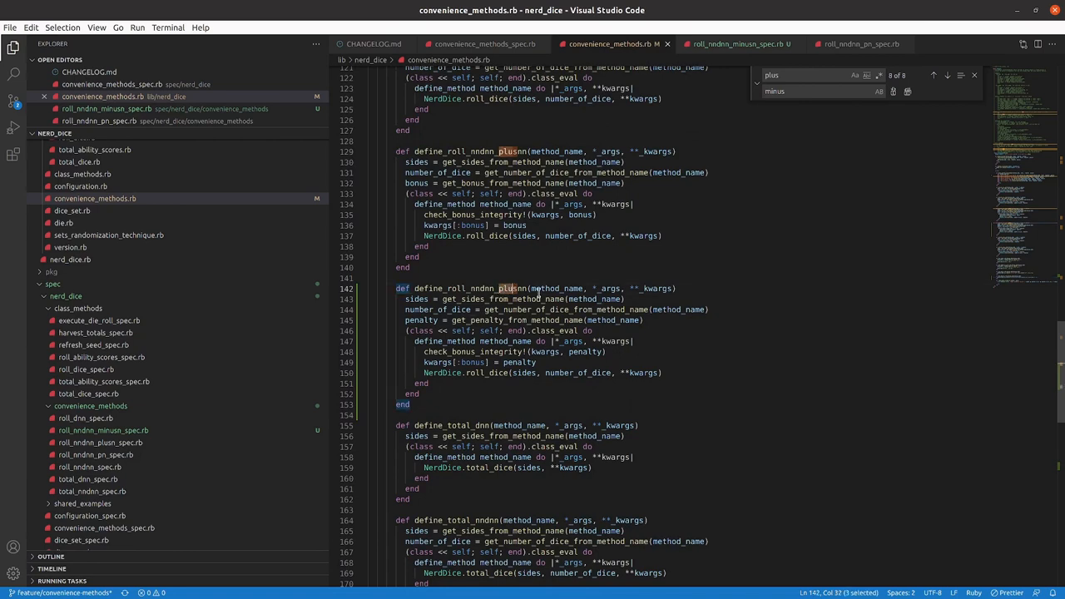
- Name the copied definer define_roll_nndnm_minusnm, add the _m(inus) alternative to OVERALL_REGEXP, and save
{"action": "type", "text": "minusn"}
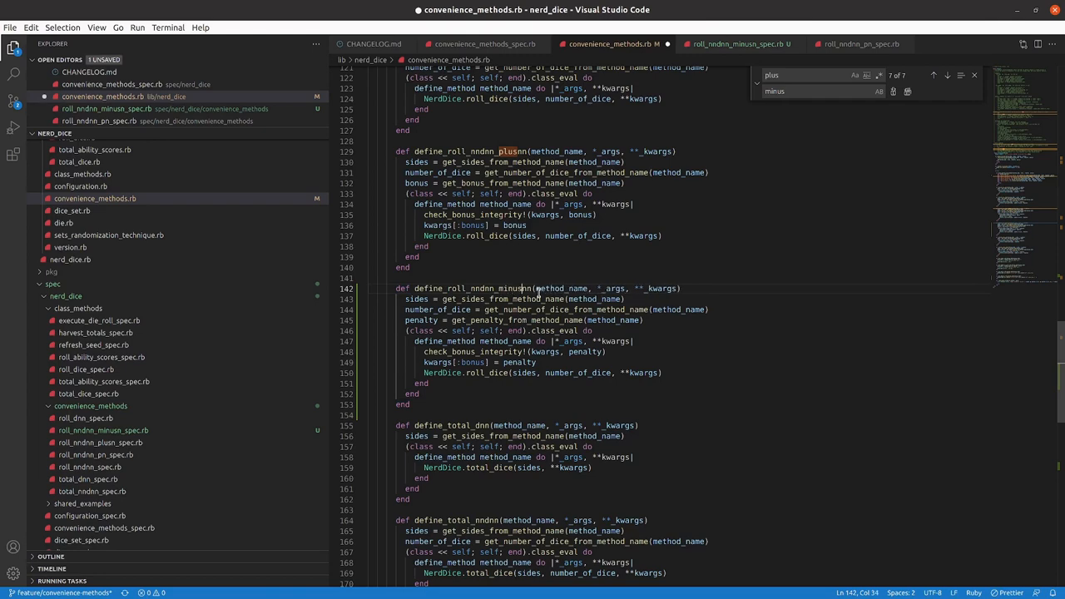
{"action": "scroll", "scroll_direction": "up", "scroll_amount": 3}
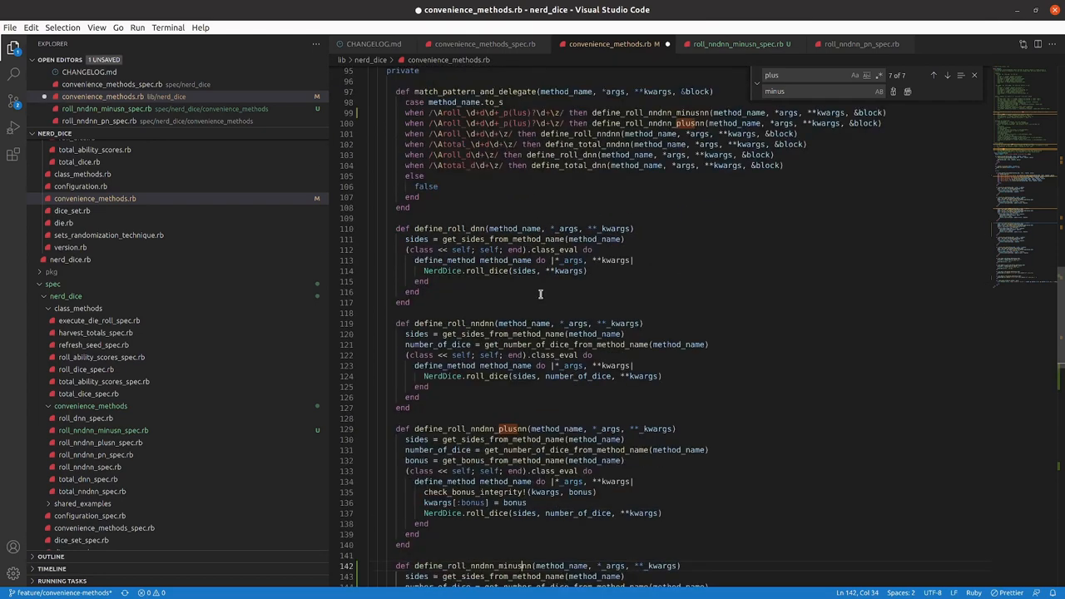
{"action": "scroll", "scroll_direction": "up", "scroll_amount": 3}
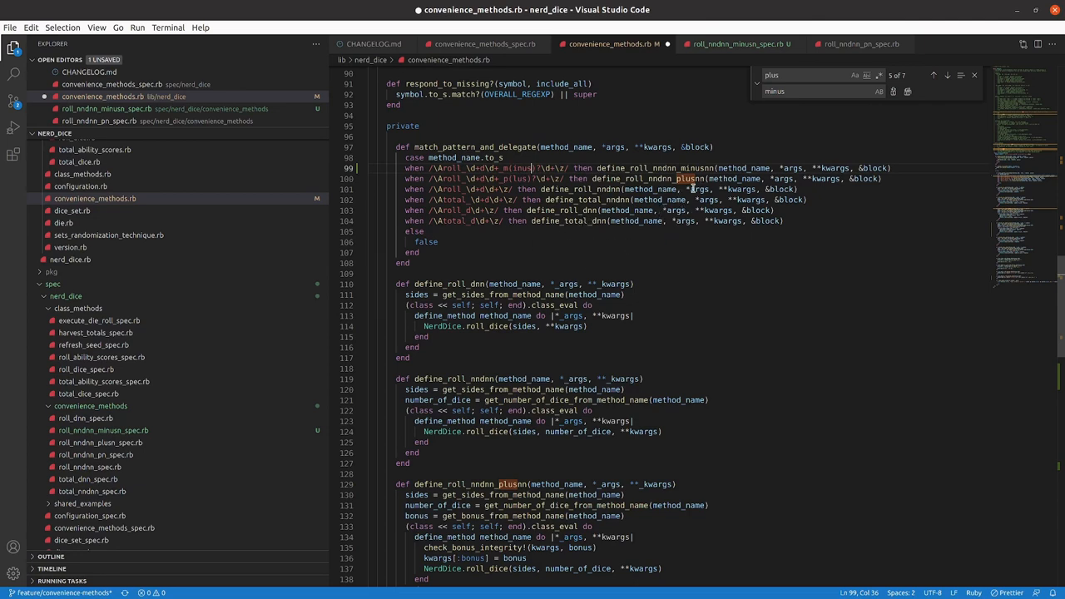
{"action": "scroll", "scroll_direction": "up", "scroll_amount": 3}
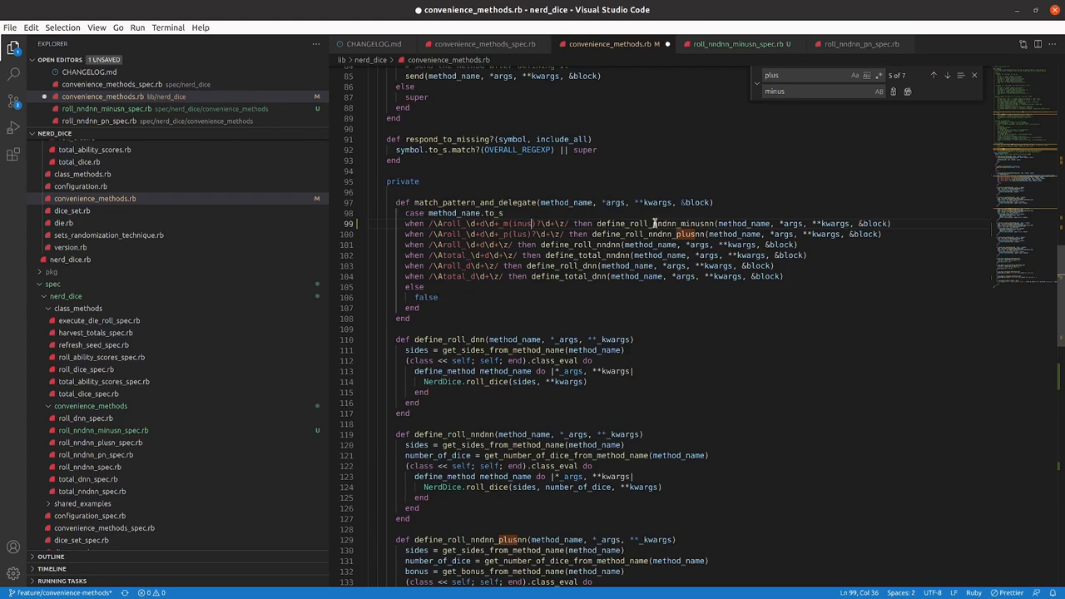
{"action": "scroll", "scroll_direction": "up", "scroll_amount": 3}
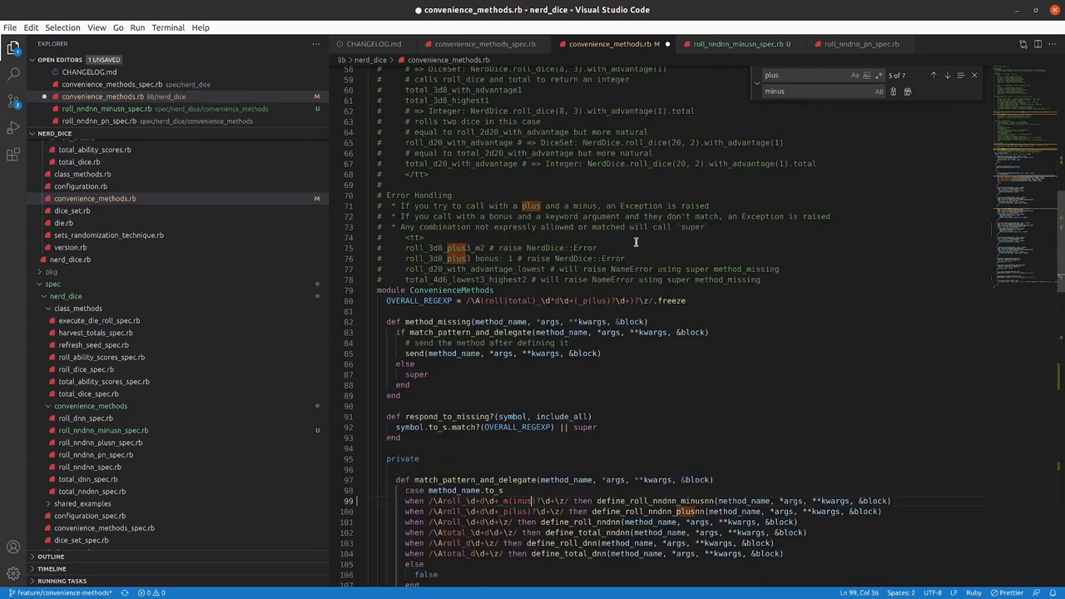
{"action": "scroll", "scroll_direction": "down", "scroll_amount": 3}
{"action": "type", "text": "|_m(inus)?\\d+"}
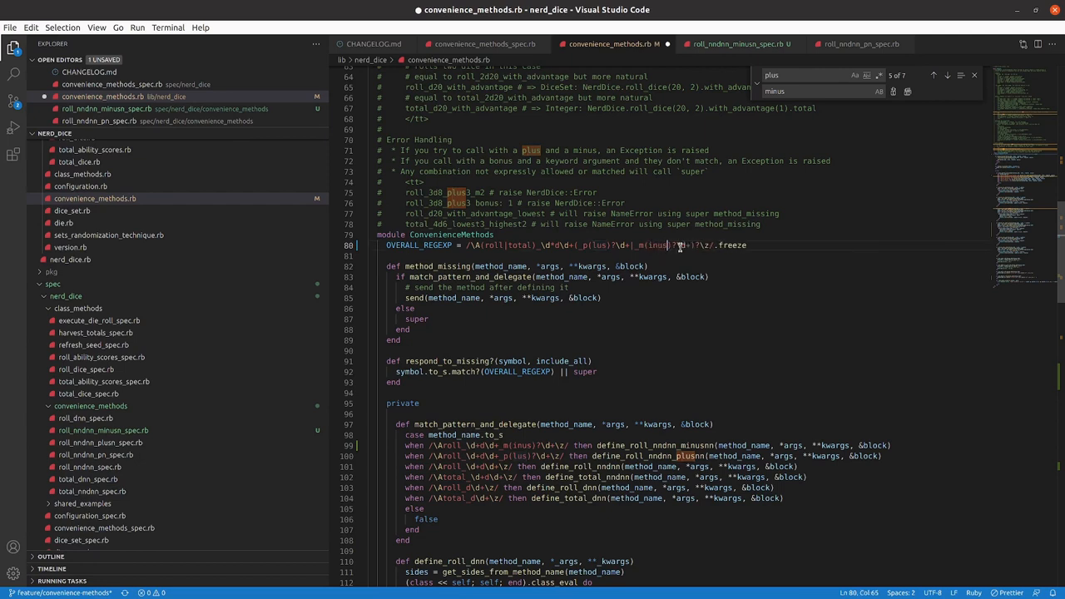
{"action": "key", "text": "ctrl+s"}
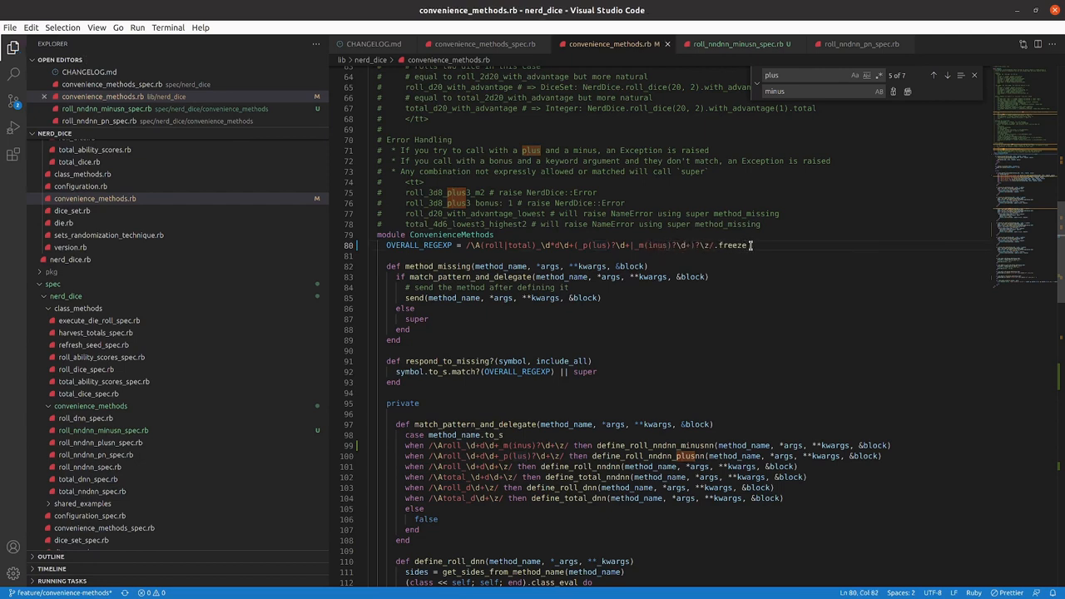
{"action": "mouse_move", "coordinate": [542, 313]}
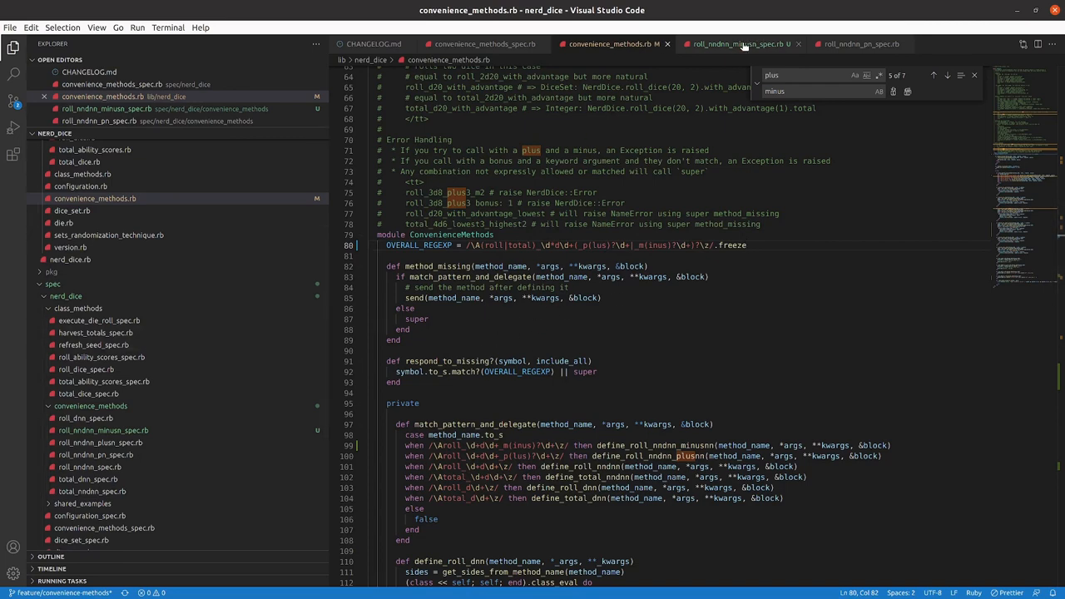
- Change merged_options and the no-keywords expectation in roll_nndnn_minusn_spec.rb to bonus: -6 and save
{"action": "left_click", "coordinate": [735, 43]}
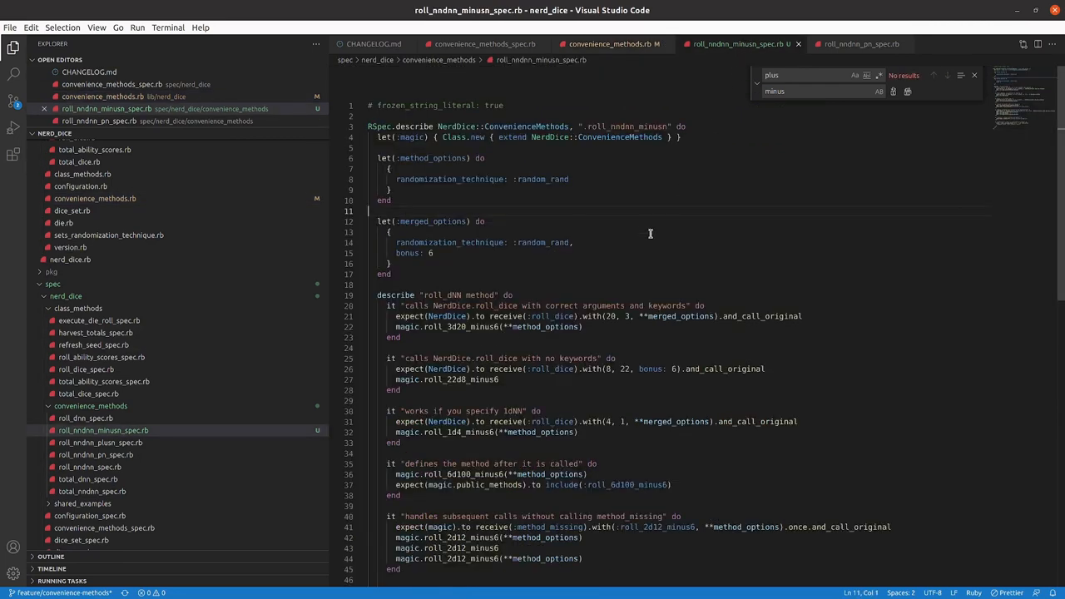
{"action": "left_click", "coordinate": [429, 253]}
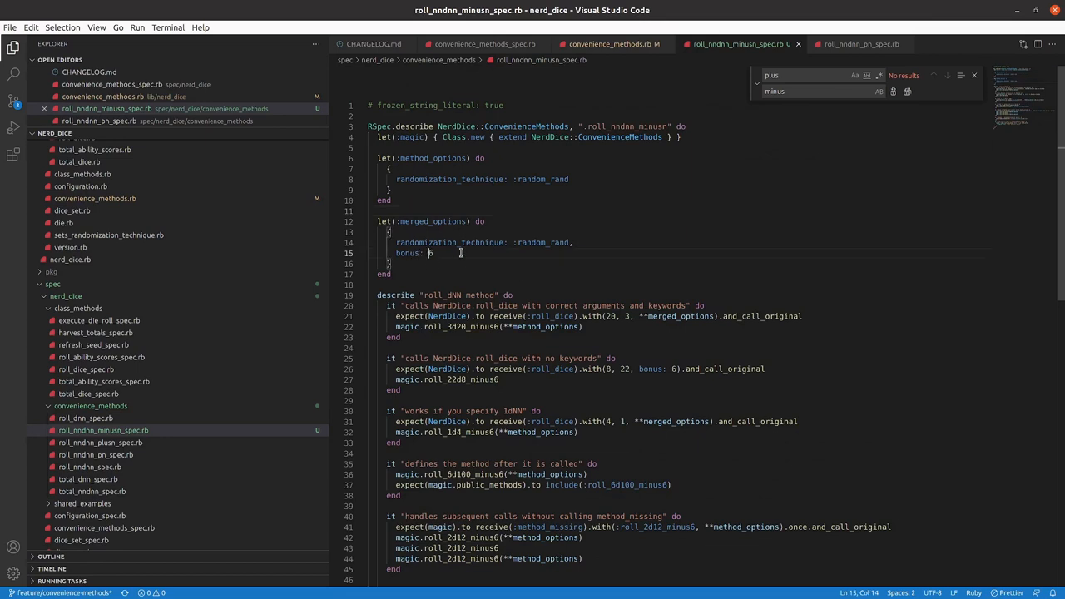
{"action": "type", "text": "-"}
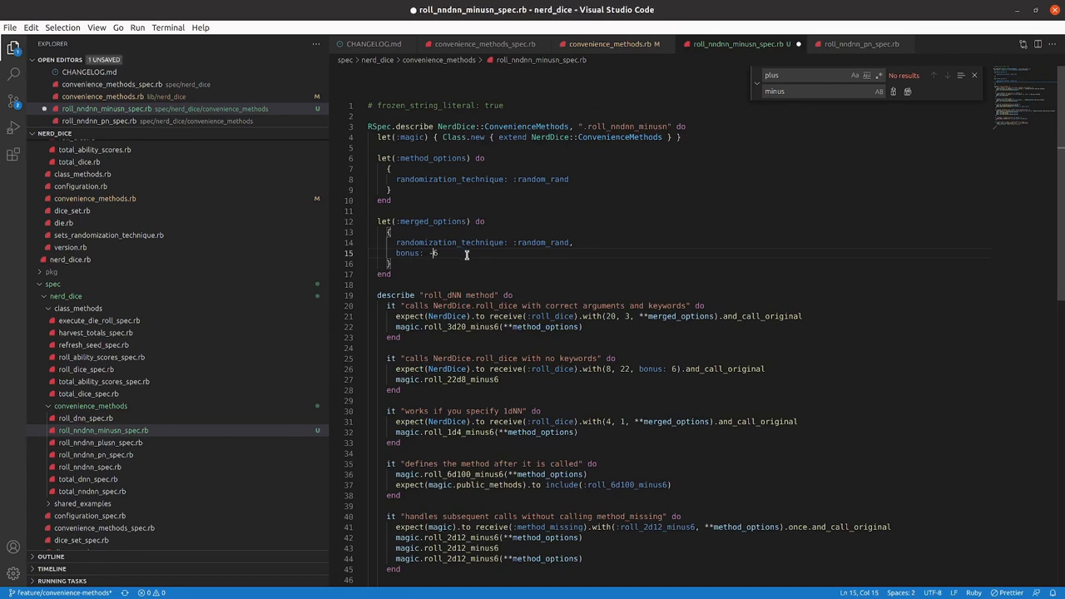
{"action": "key", "text": "ctrl+s"}
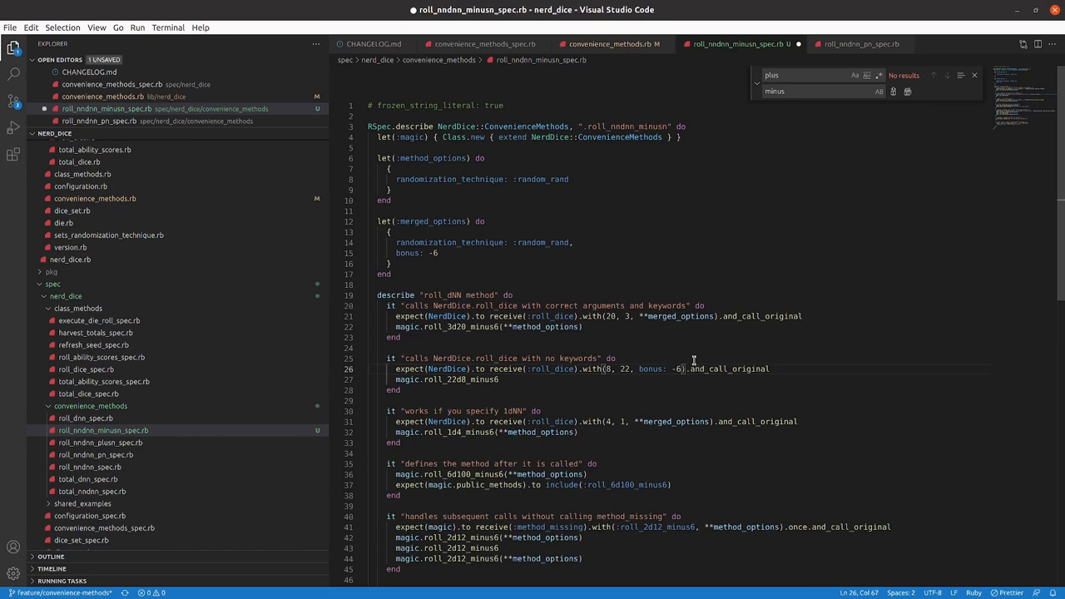
{"action": "mouse_move", "coordinate": [689, 336]}
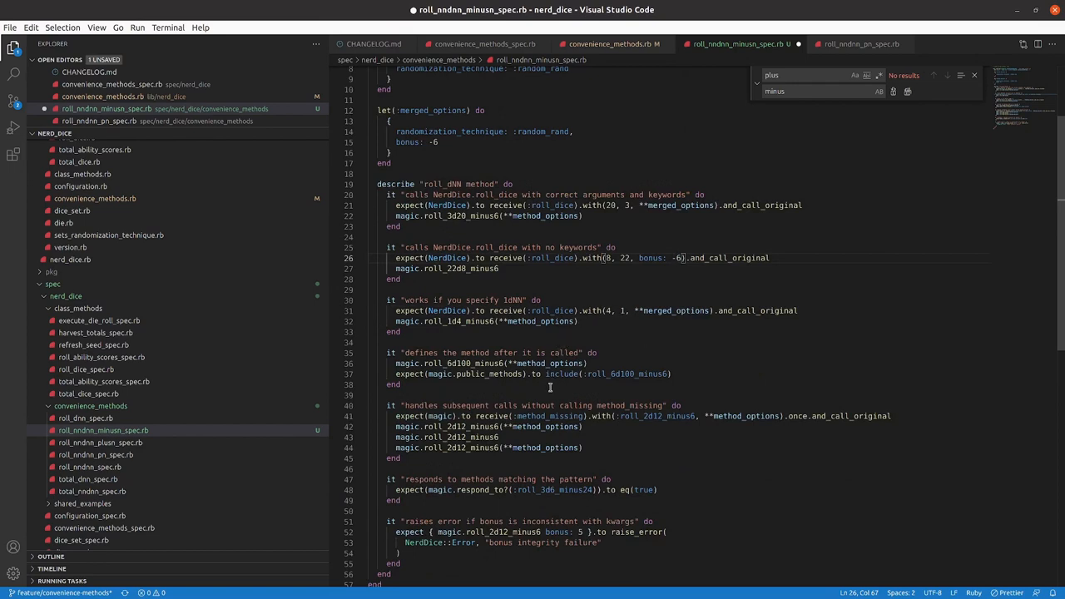
{"action": "scroll", "scroll_direction": "down", "scroll_amount": 3}
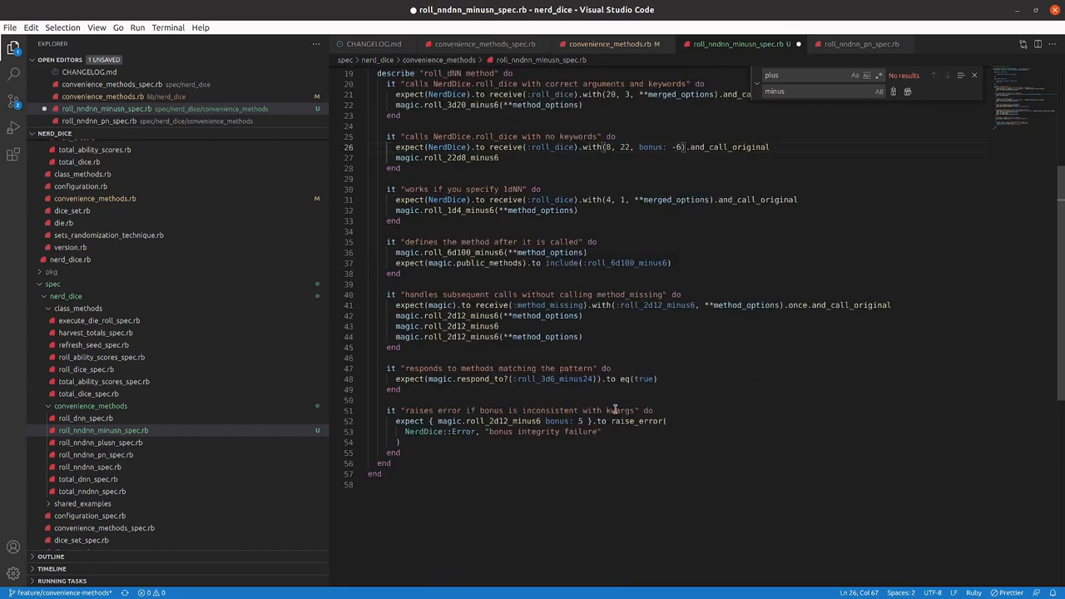
{"action": "scroll", "scroll_direction": "up", "scroll_amount": 3}
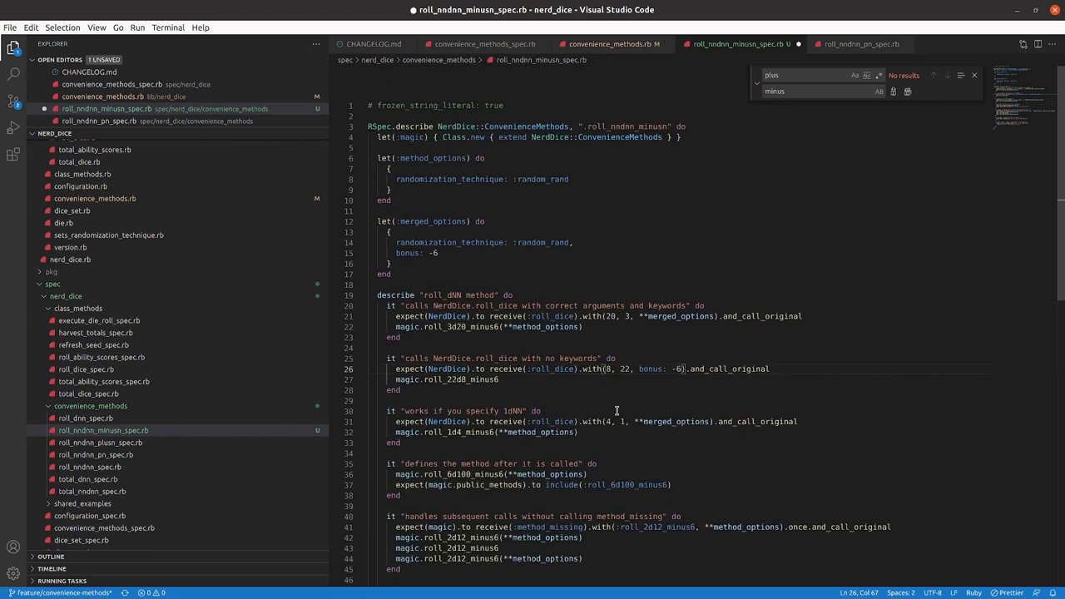
- Run the full rspec suite and rubocop in the terminal, confirming 390 examples pass with no offenses
{"action": "key", "text": "ctrl+s"}
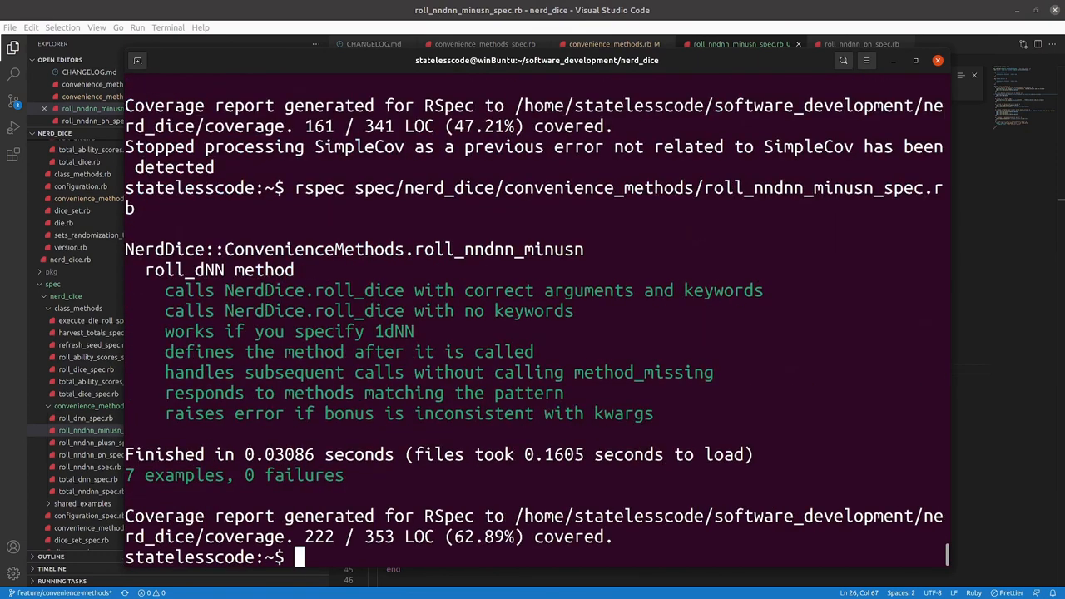
{"action": "type", "text": "rspec sp"}
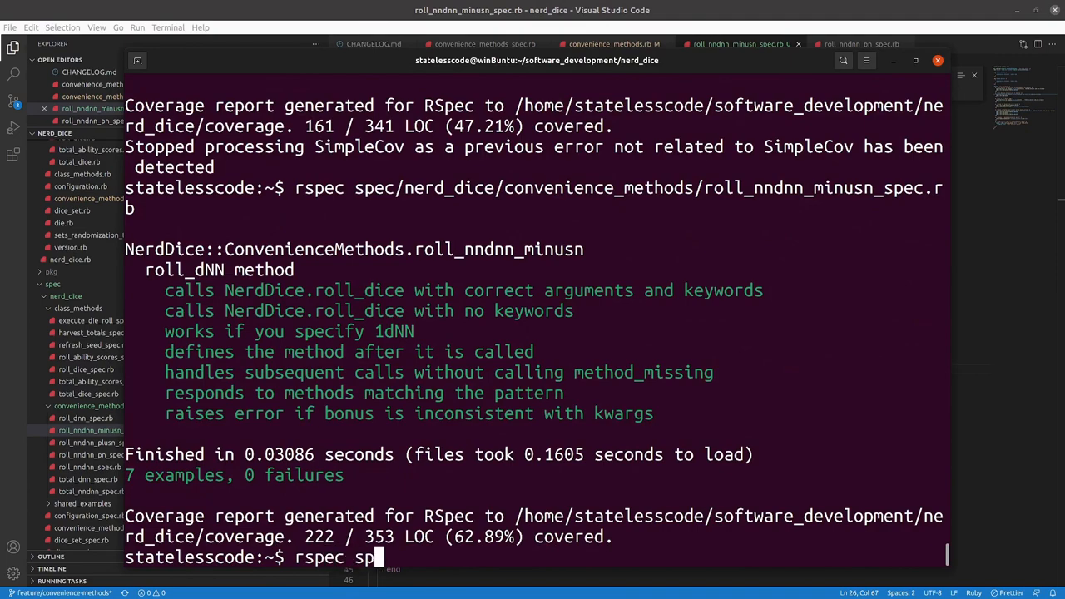
{"action": "key", "text": "Return"}
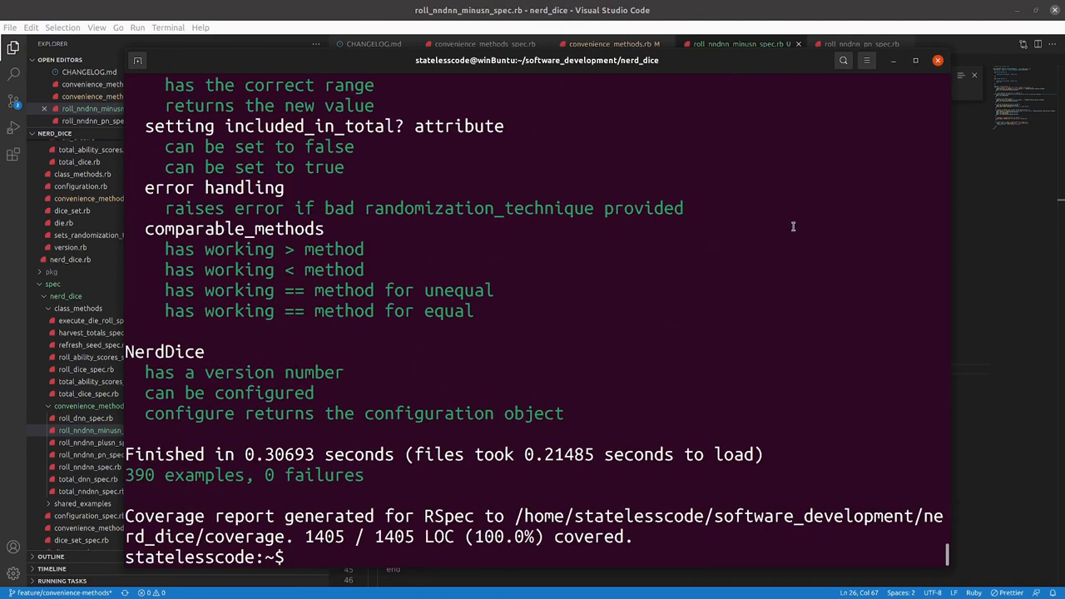
{"action": "mouse_move", "coordinate": [738, 339]}
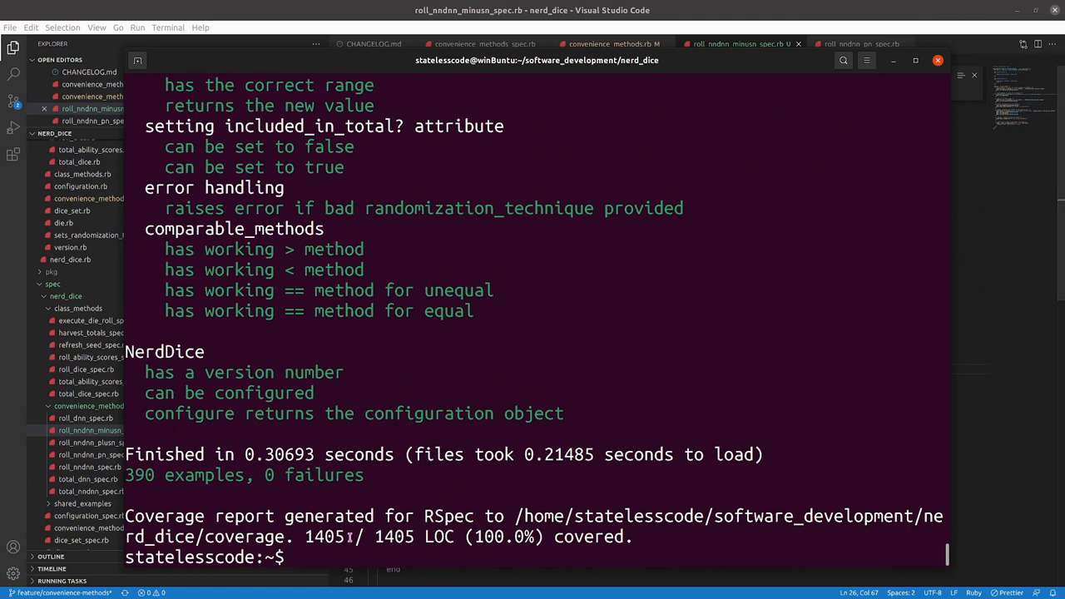
{"action": "type", "text": "rubocop"}
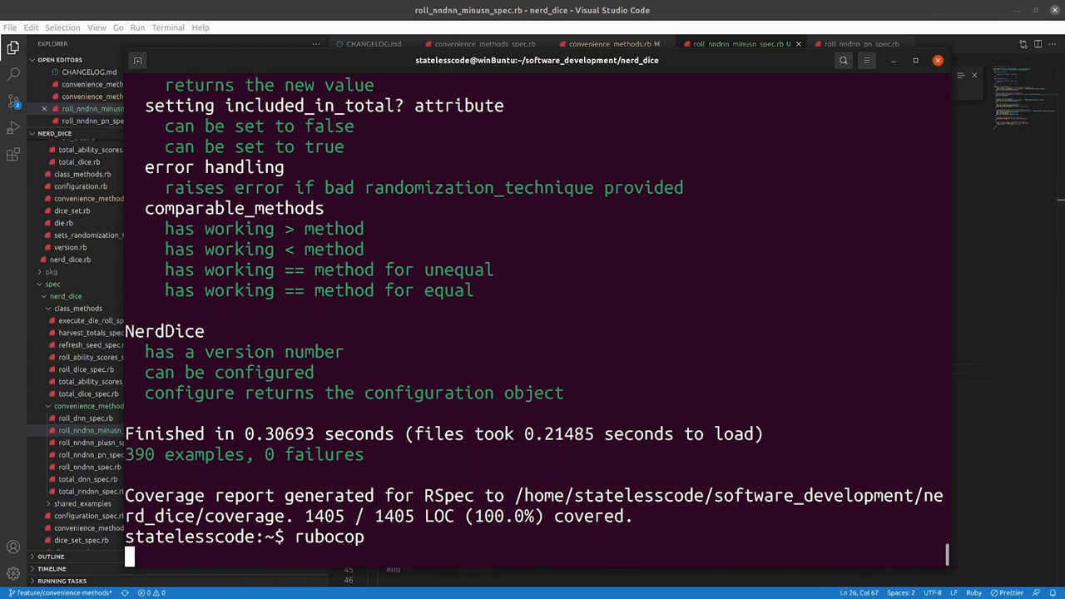
{"action": "key", "text": "Return"}
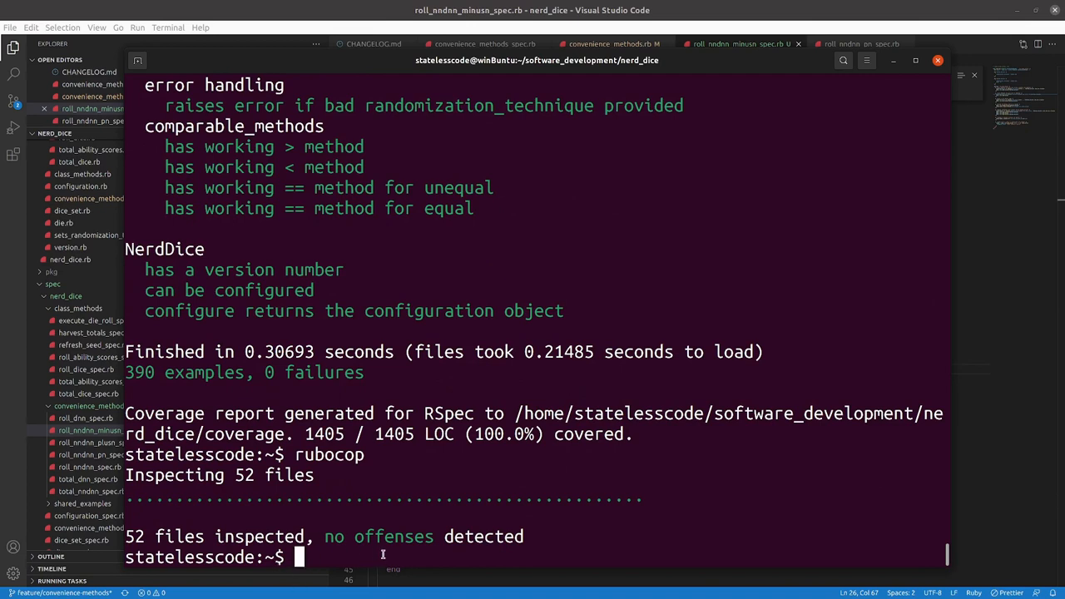
{"action": "type", "text": "git"}
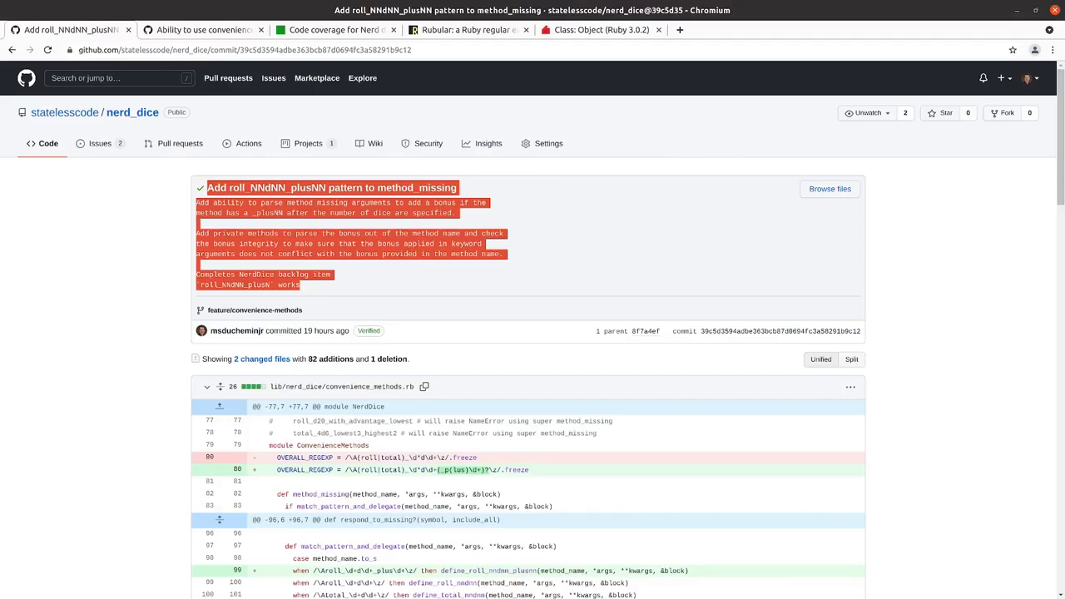
- Bring up the coverage report and the convenience methods issue #6 in the browser
{"action": "left_click", "coordinate": [333, 30]}
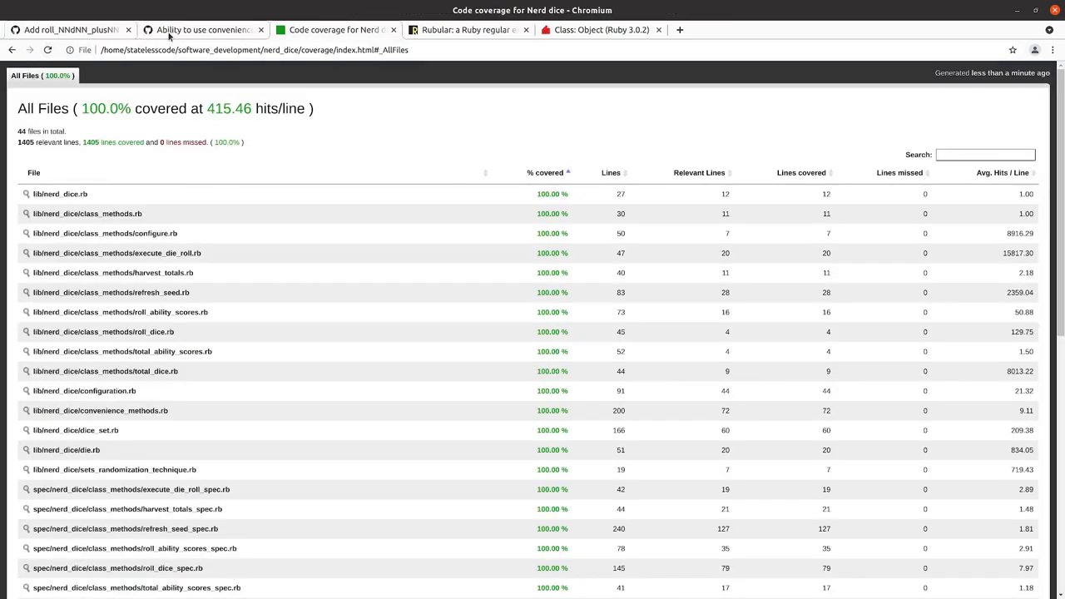
{"action": "left_click", "coordinate": [203, 30]}
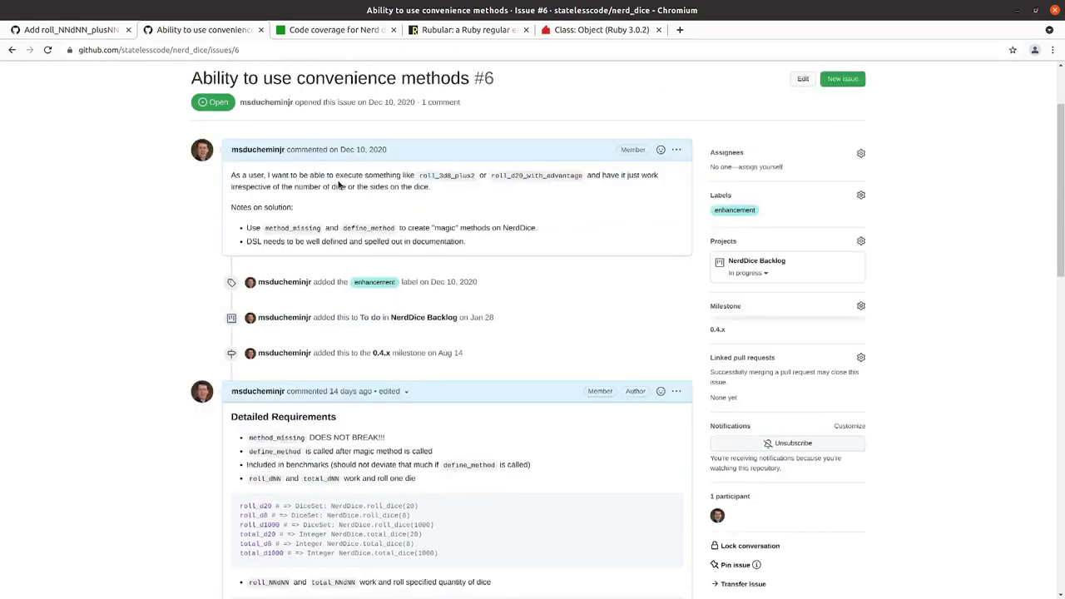
{"action": "scroll", "scroll_direction": "up", "scroll_amount": 3}
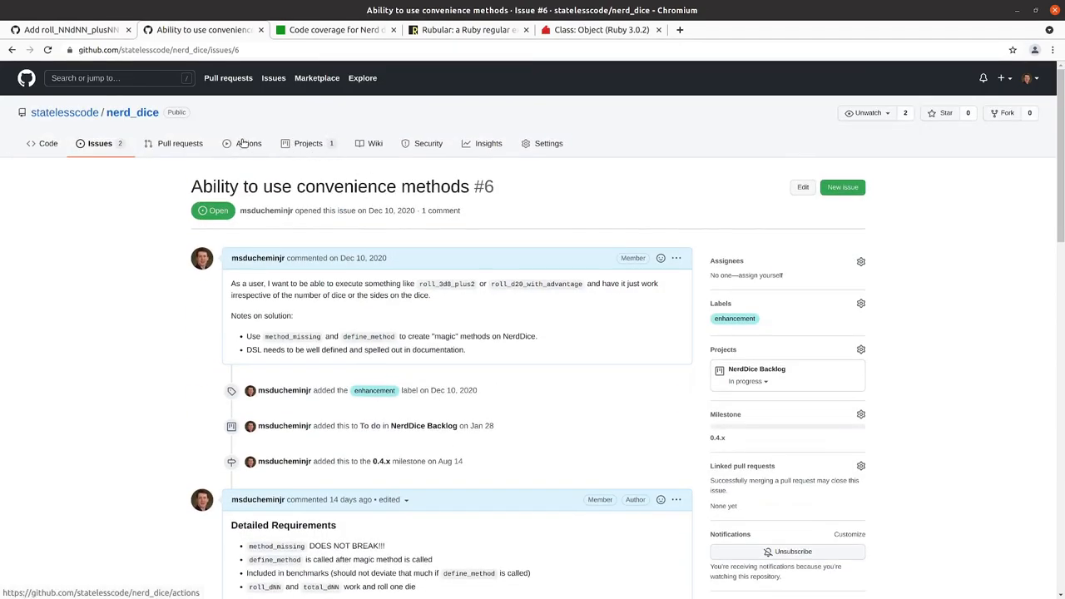
- Check git status and make a signed commit for the roll_NNdNN_minusNN pattern work
{"action": "left_click", "coordinate": [250, 143]}
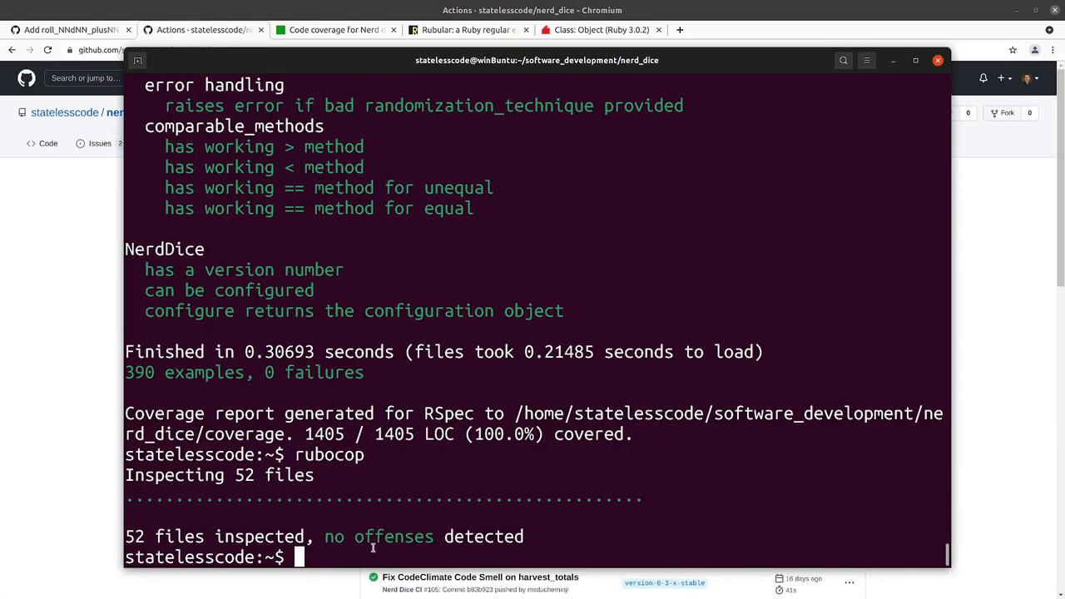
{"action": "type", "text": "git status"}
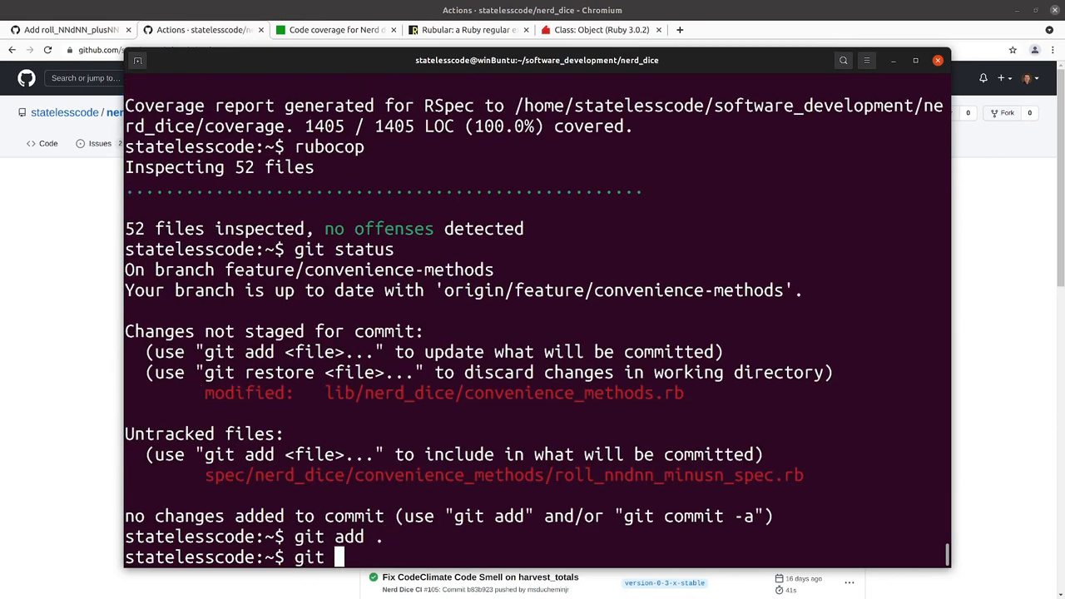
{"action": "type", "text": "commit -S"}
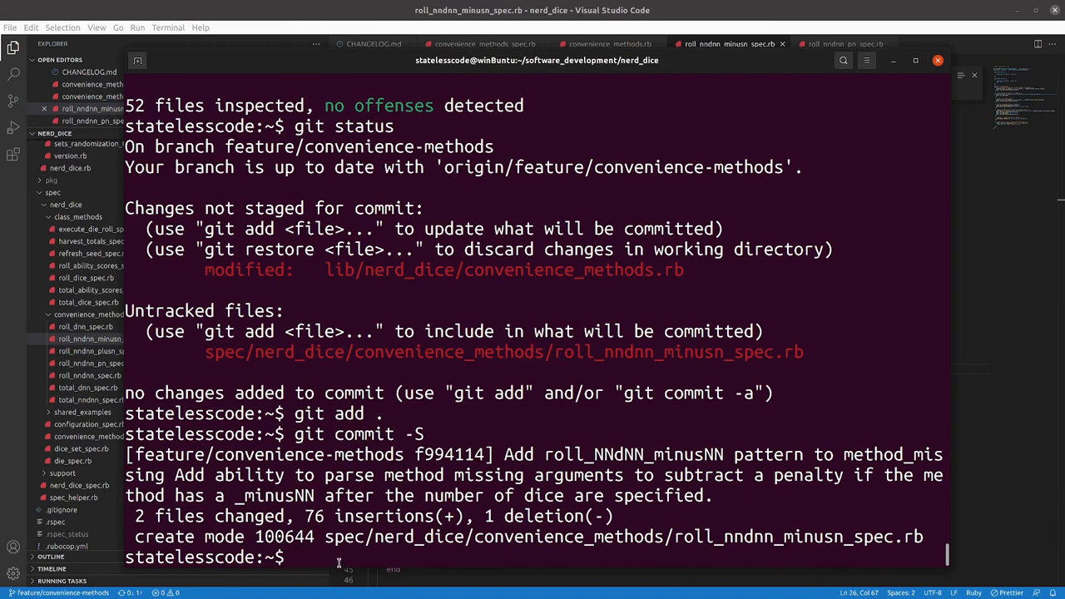
{"action": "mouse_move", "coordinate": [330, 564]}
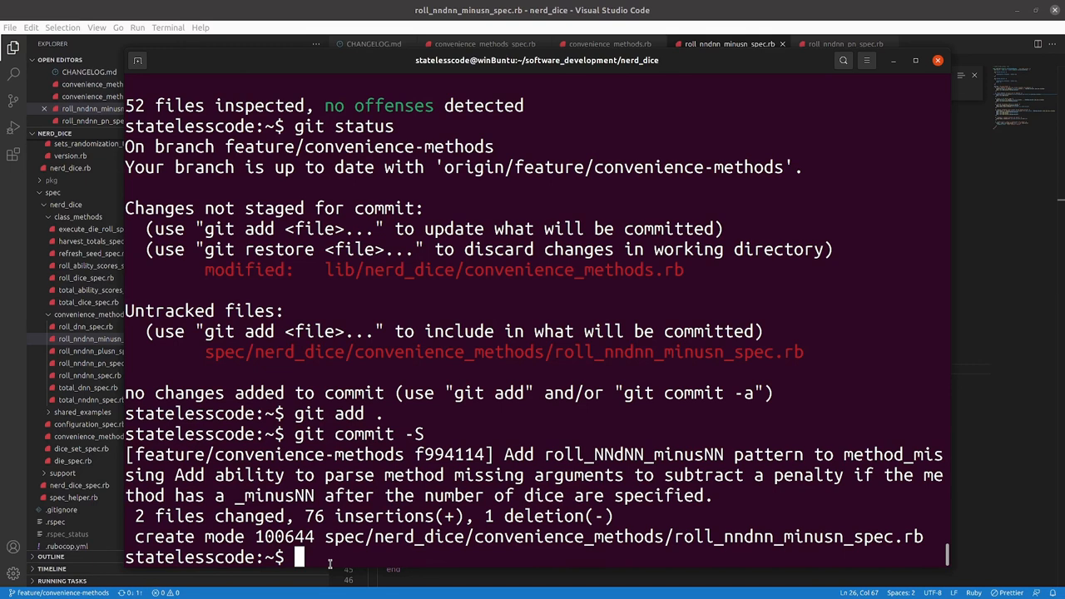
- Copy roll_nndnn_minusn_spec.rb to a new spec/nerd_dice/convenience_methods/roll_nndnn_mn_spec.rb
{"action": "type", "text": "git status"}
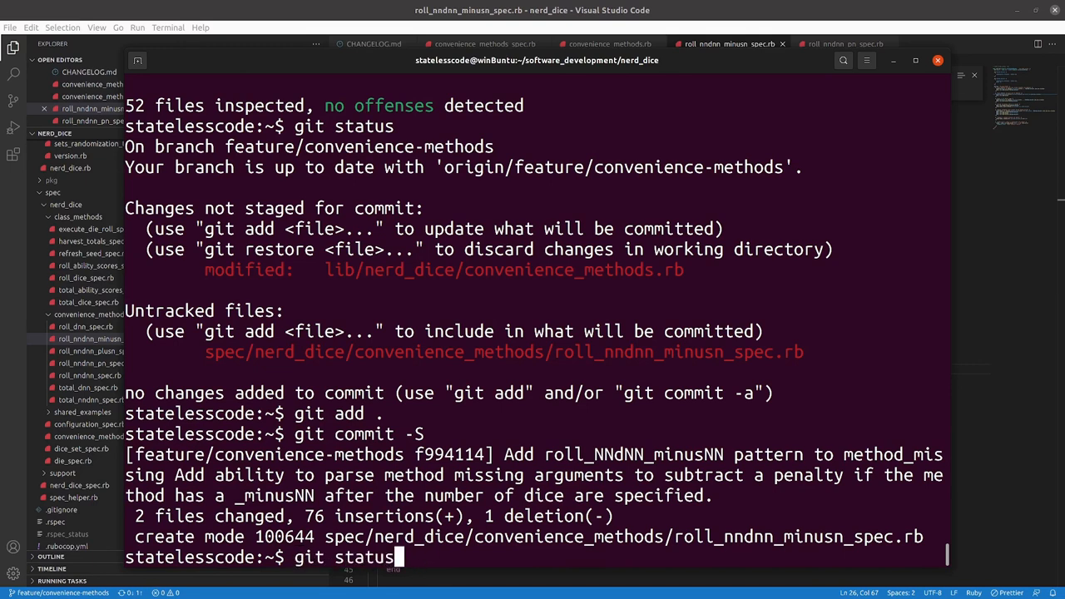
{"action": "type", "text": "rspec spec/nerd_dice/convenience_methods/roll_nndnn_minusn_spec.rb"}
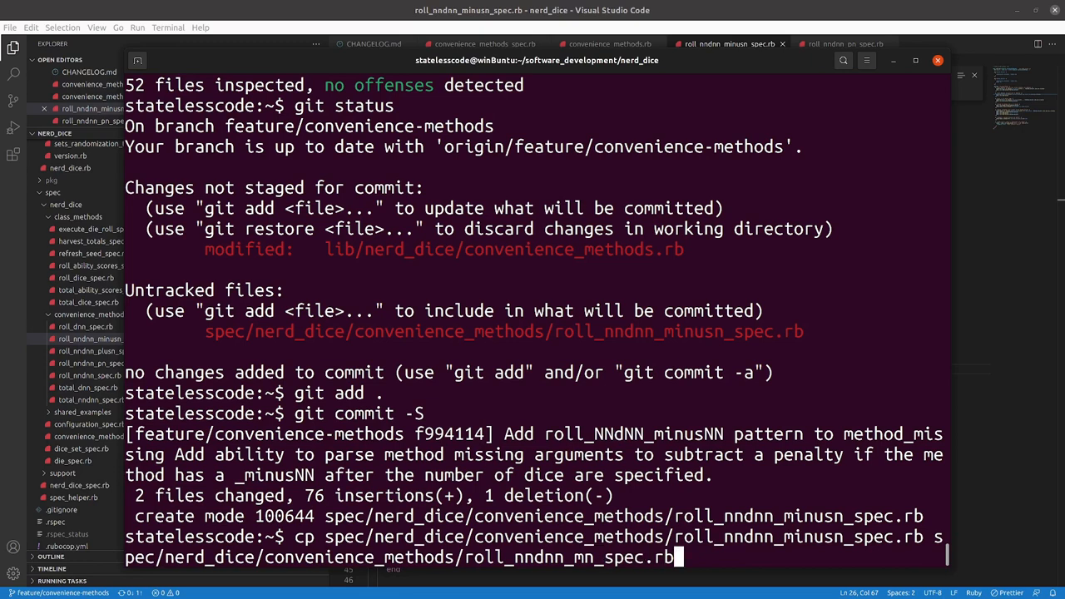
{"action": "key", "text": "Return"}
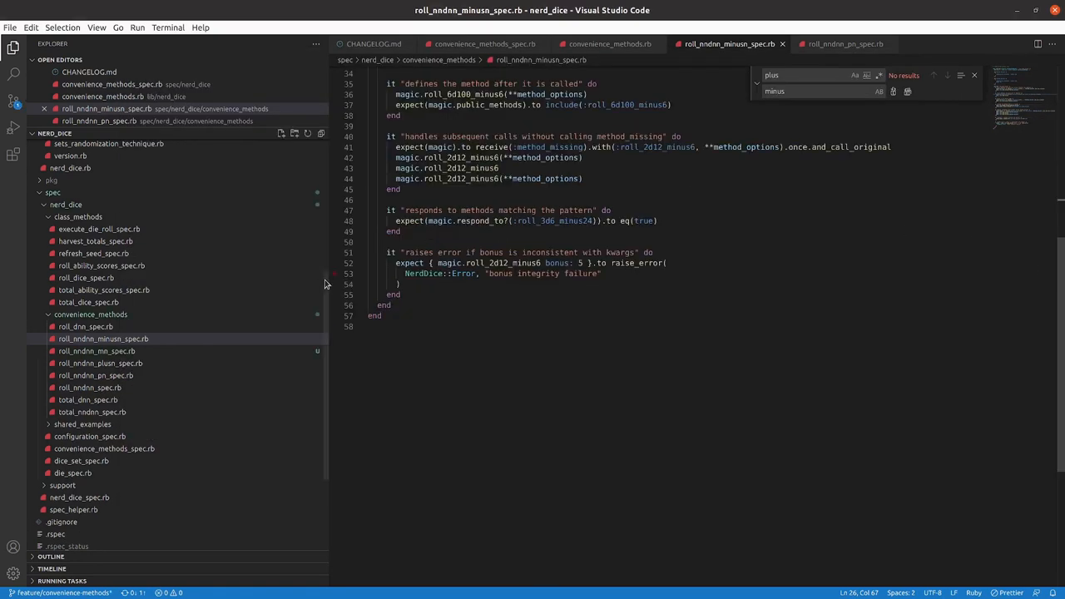
{"action": "mouse_move", "coordinate": [103, 339]}
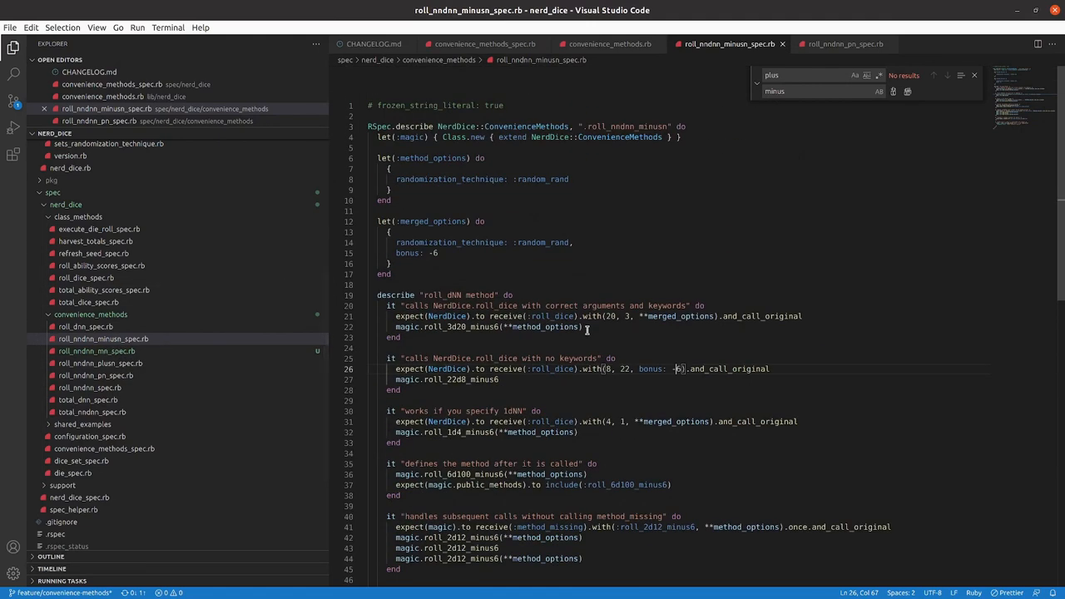
- Replace minus with m in roll_nndnn_mn_spec.rb so it calls roll_2d12_m6-style methods, then save
{"action": "left_click", "coordinate": [96, 351]}
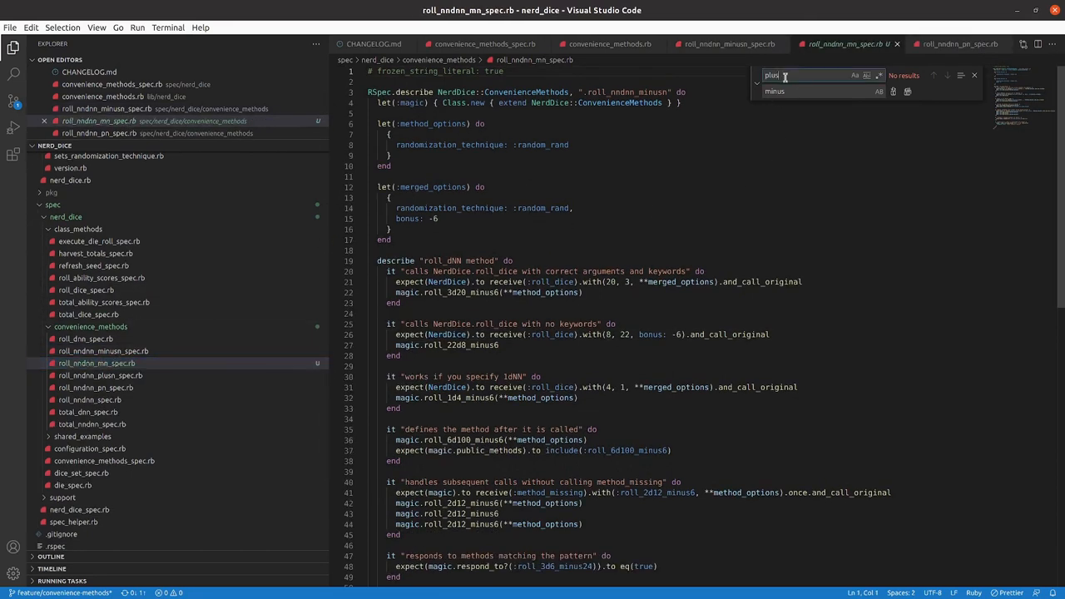
{"action": "type", "text": "minus"}
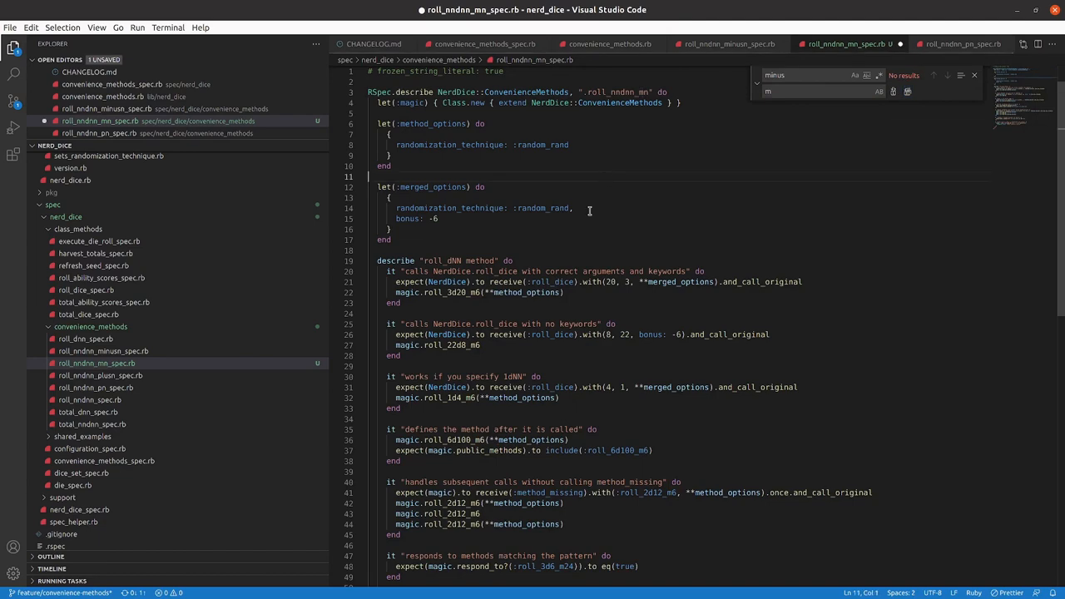
{"action": "key", "text": "ctrl+s"}
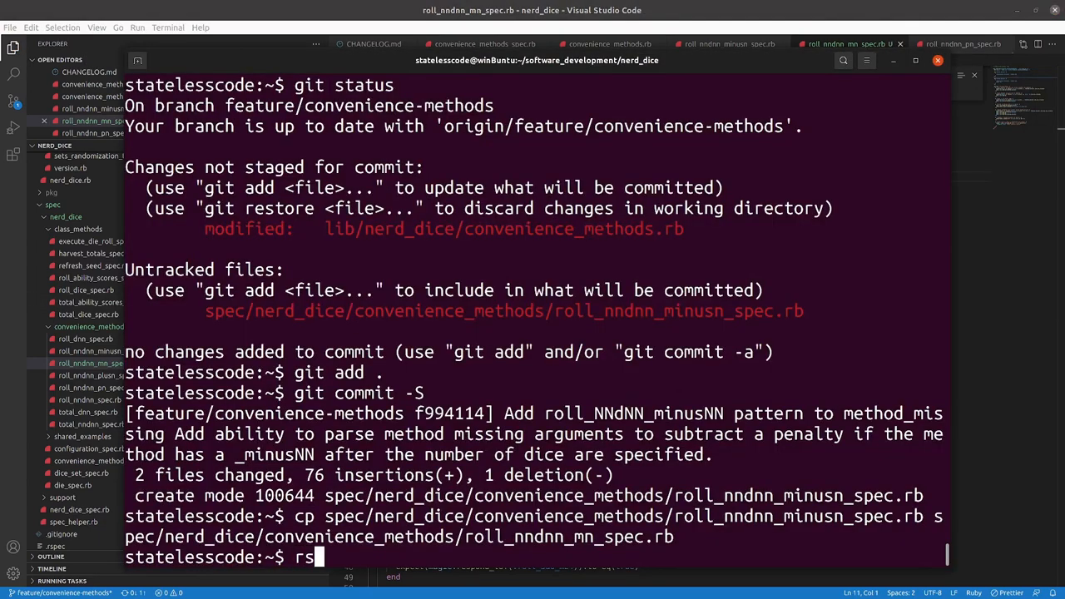
- Run the new roll_nndnn_mn_spec.rb and then the whole rspec suite again
{"action": "type", "text": "pec"}
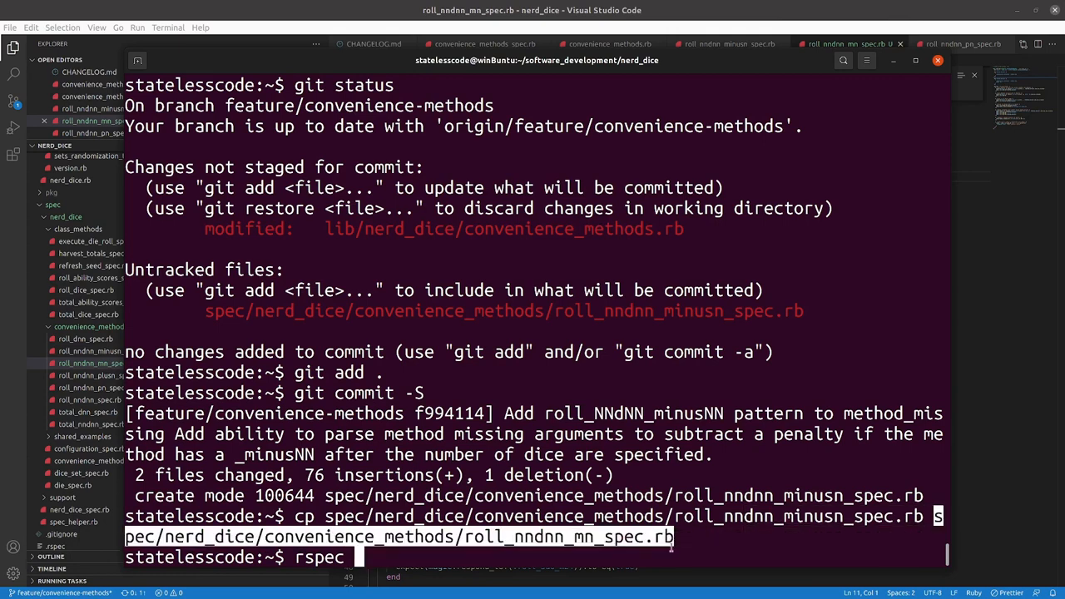
{"action": "type", "text": "spec/nerd_dice/convenience_methods/roll_nndnn_mn_spec.rb"}
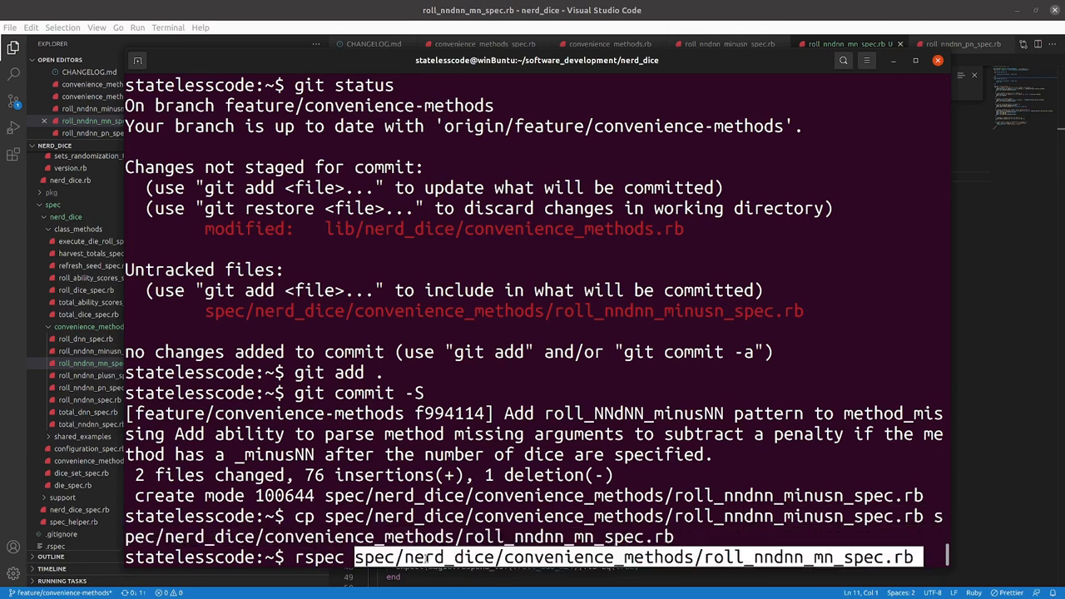
{"action": "key", "text": "Return"}
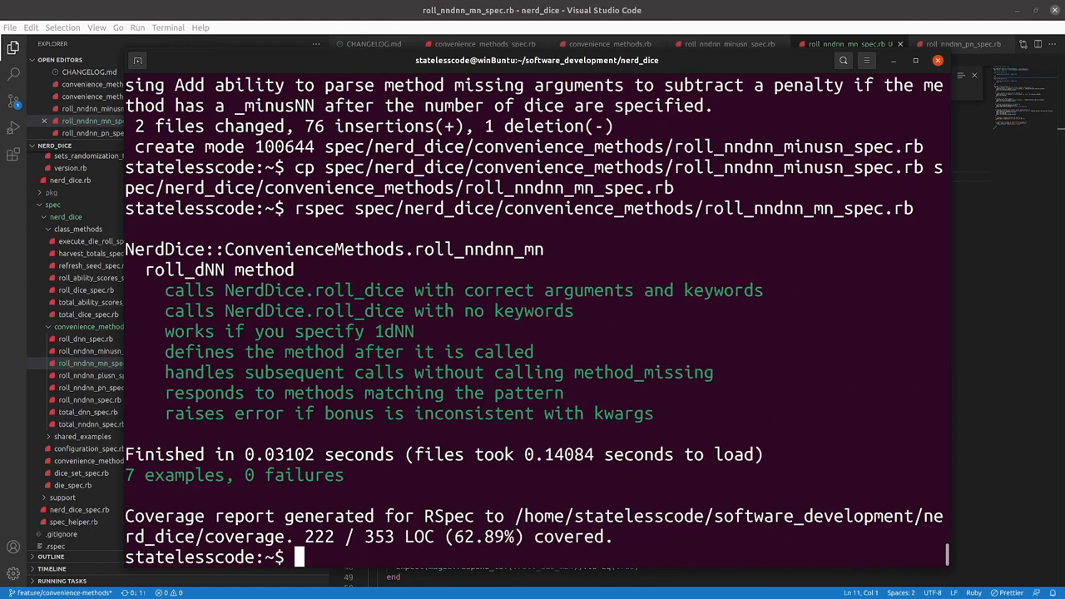
{"action": "type", "text": "r"}
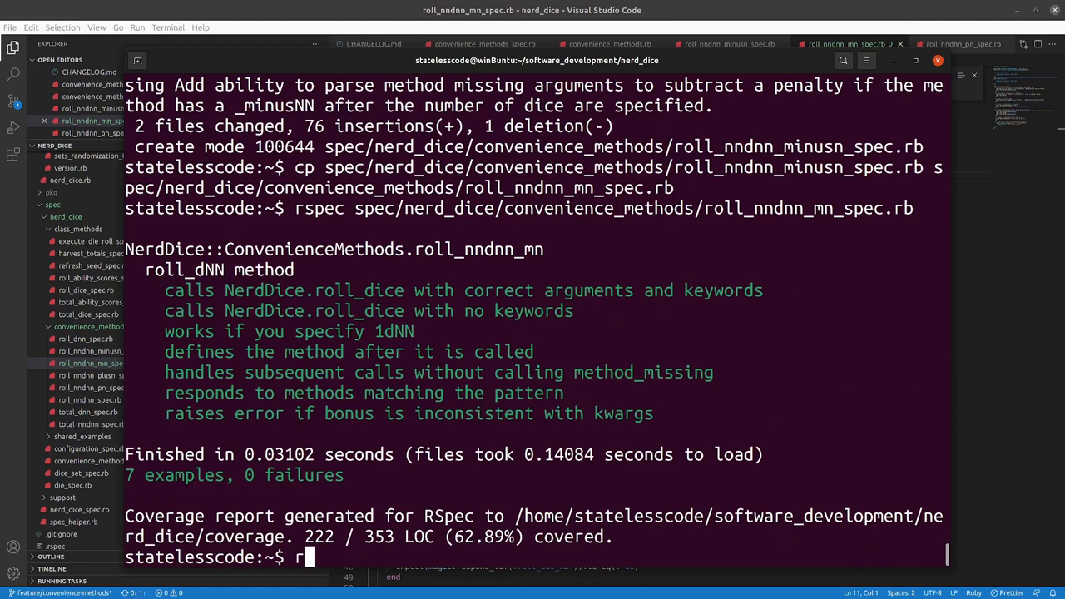
{"action": "key", "text": "Return"}
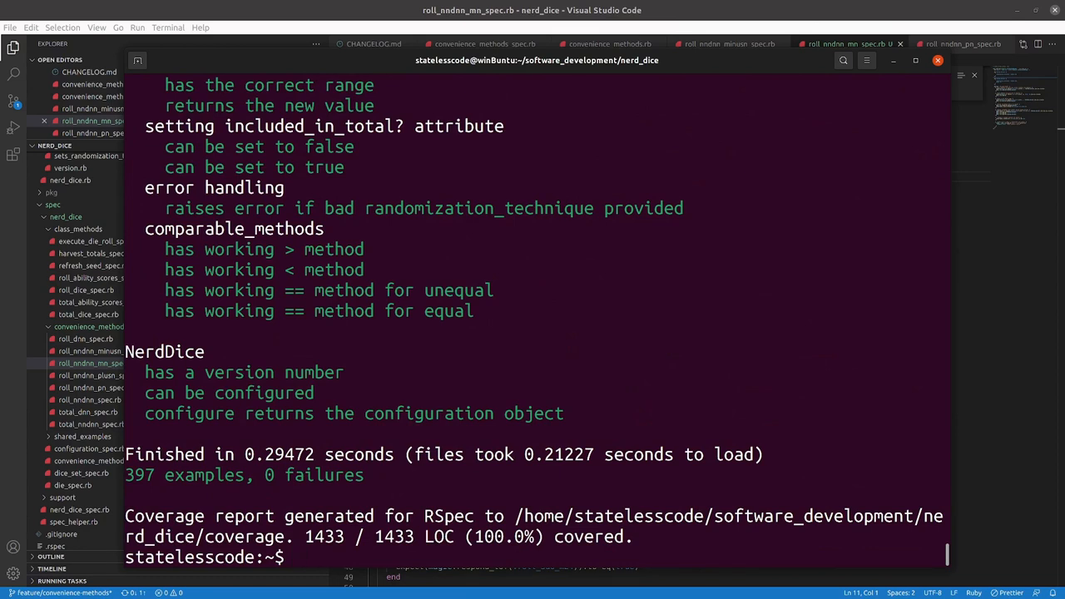
- Stage the new spec with git add . and fold it into the previous commit via git commit --amend -S
{"action": "type", "text": "git status"}
{"action": "type", "text": "rubocop"}
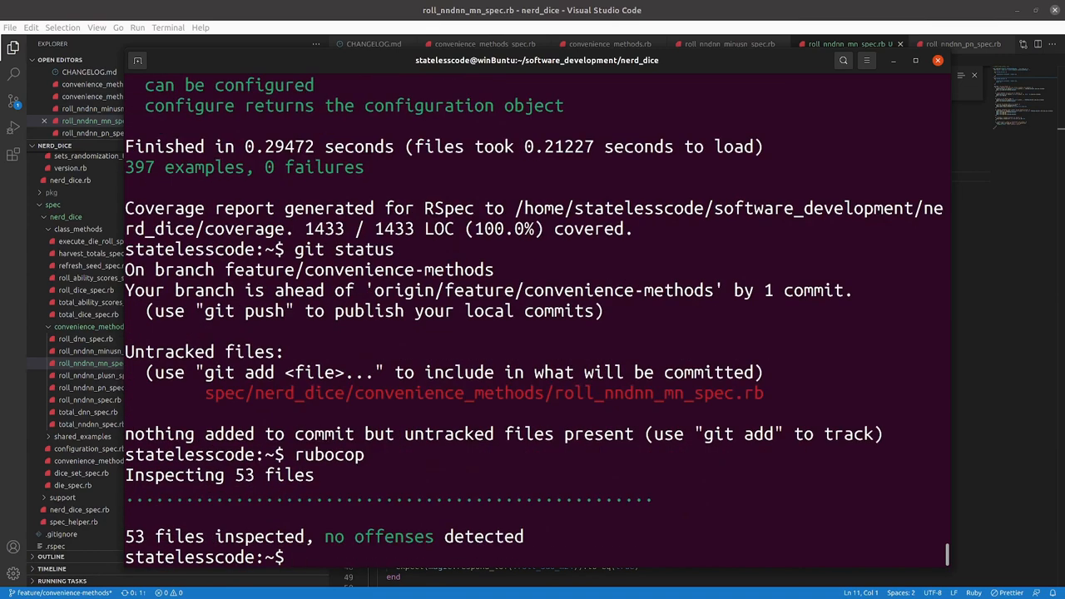
{"action": "type", "text": "git add"}
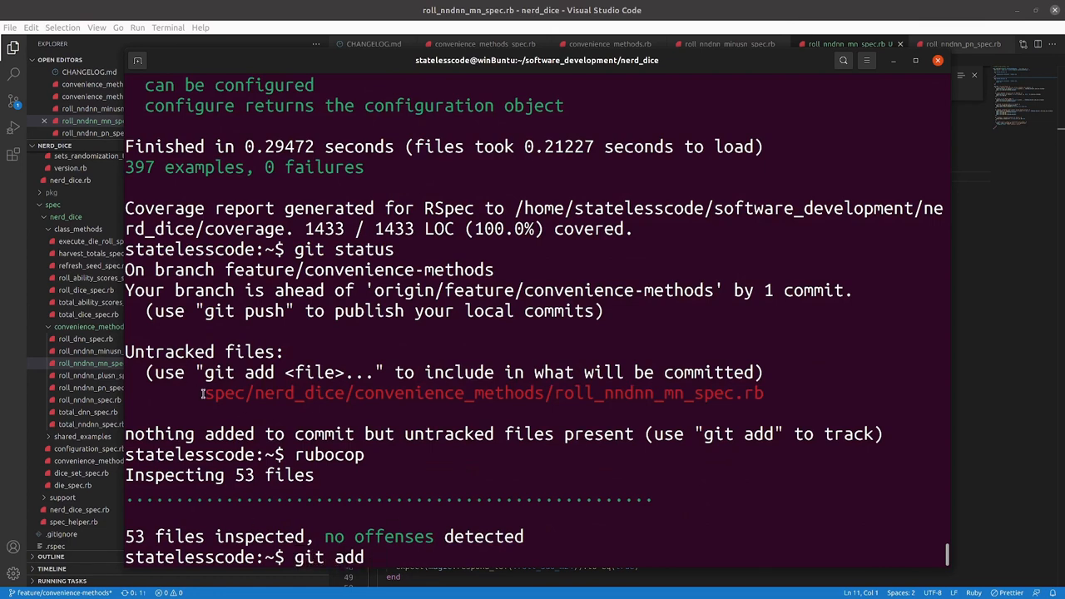
{"action": "type", "text": "."}
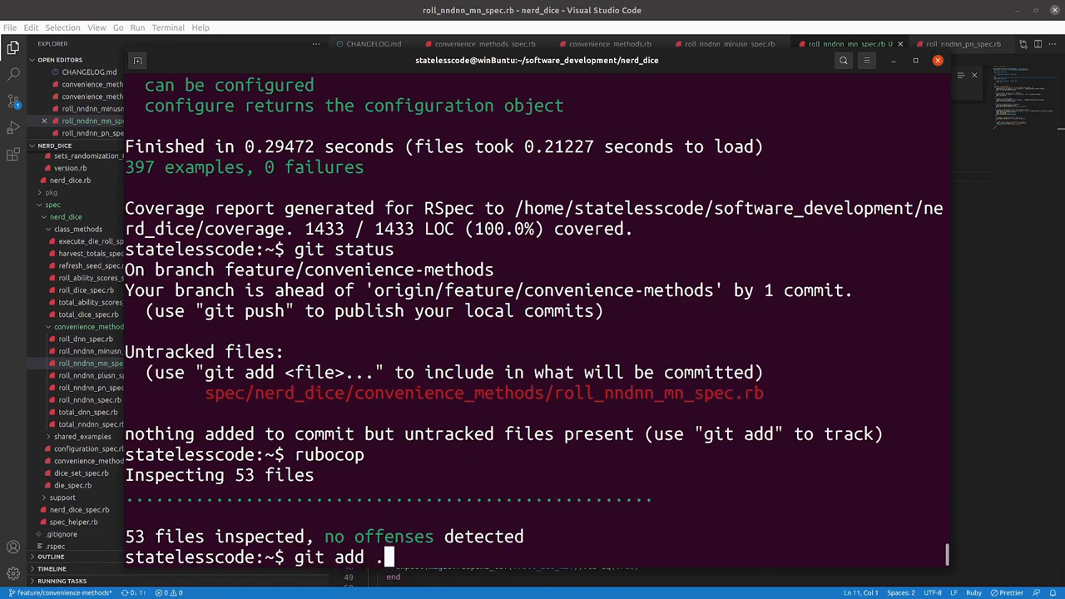
{"action": "type", "text": "git commit"}
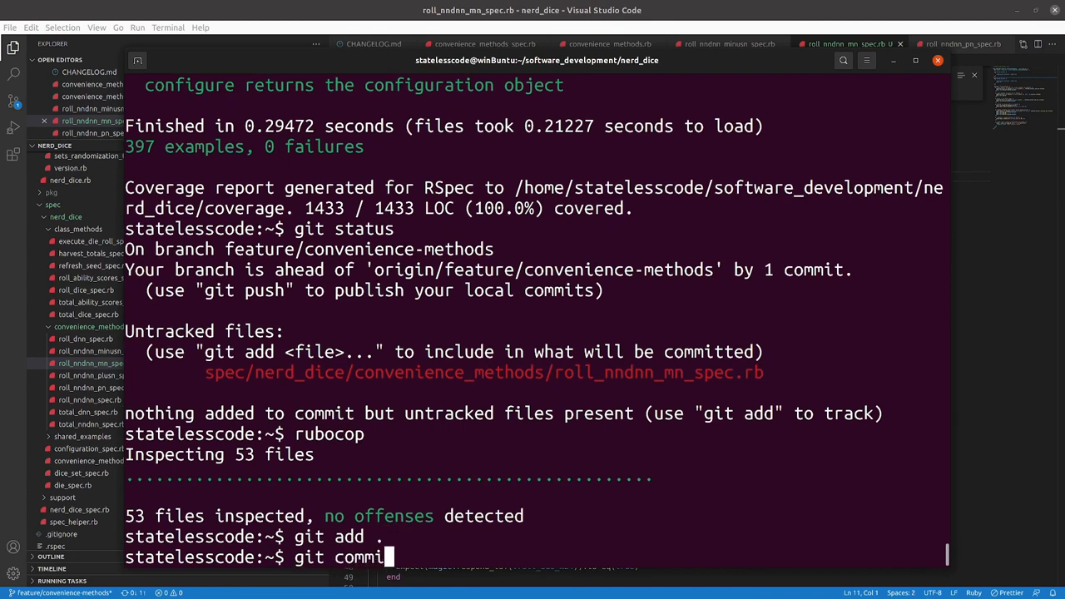
{"action": "type", "text": "--amend"}
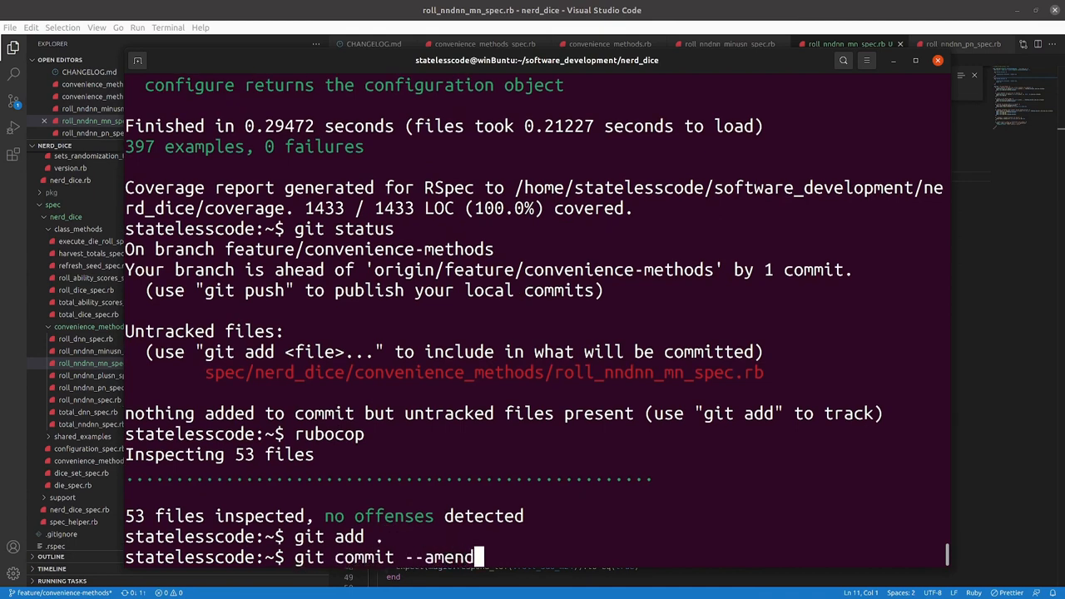
{"action": "type", "text": "-S"}
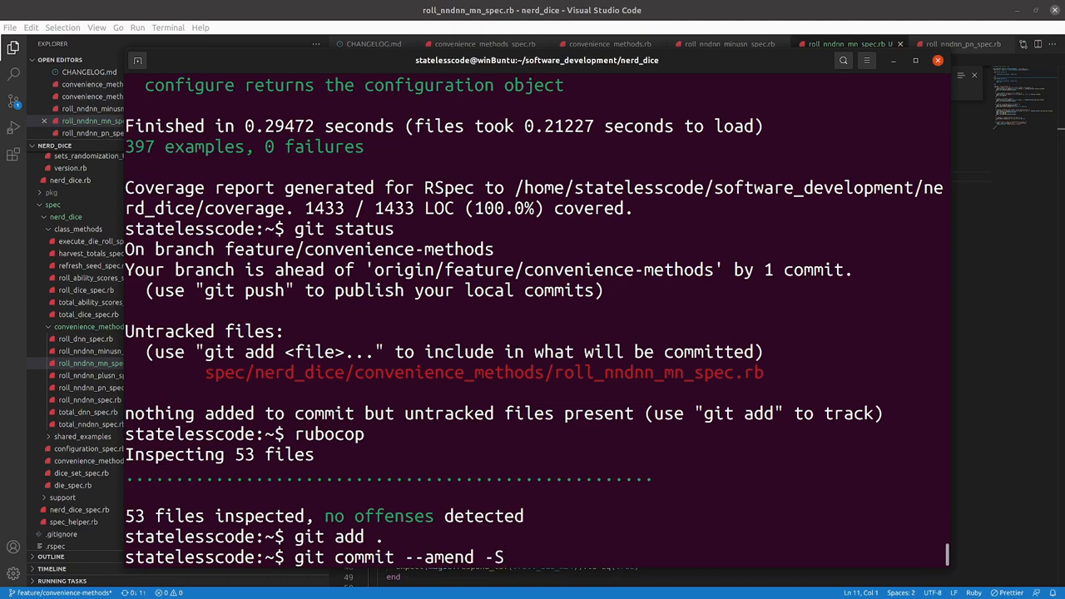
{"action": "mouse_move", "coordinate": [502, 556]}
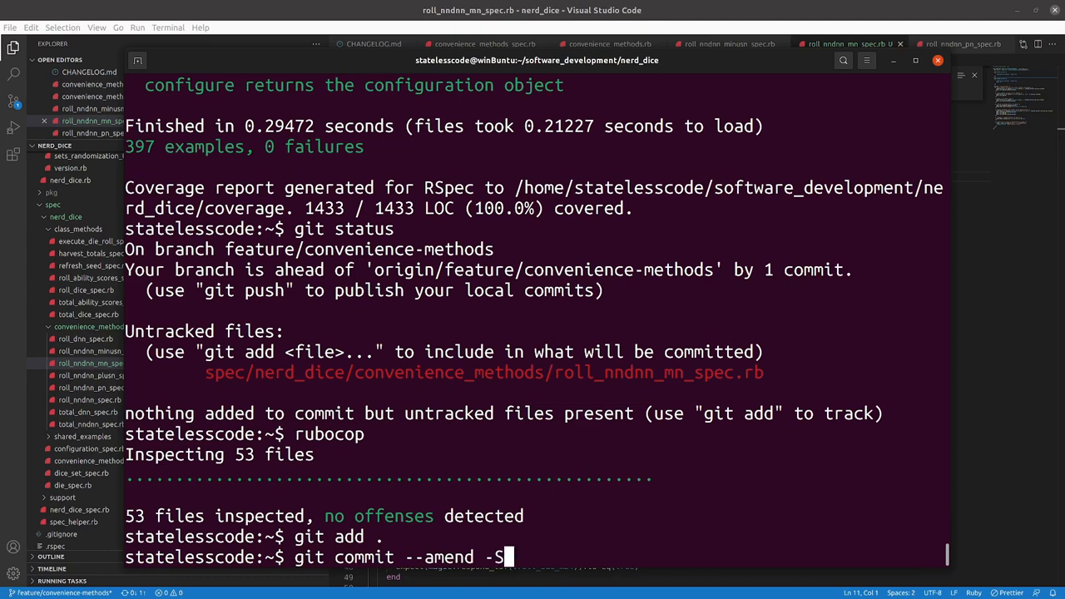
{"action": "key", "text": "Return"}
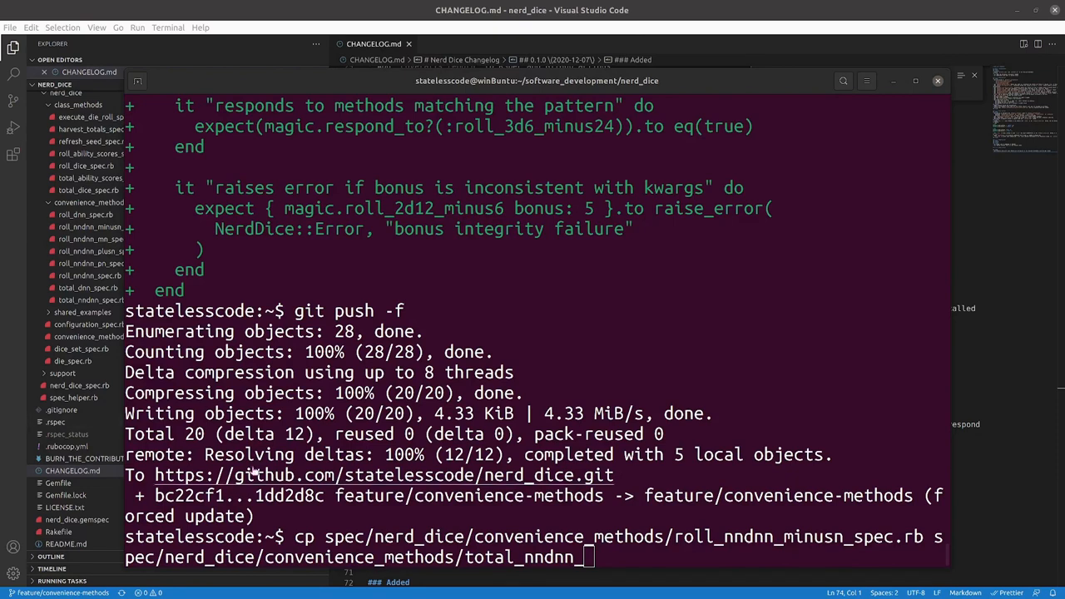
{"action": "mouse_move", "coordinate": [396, 43]}
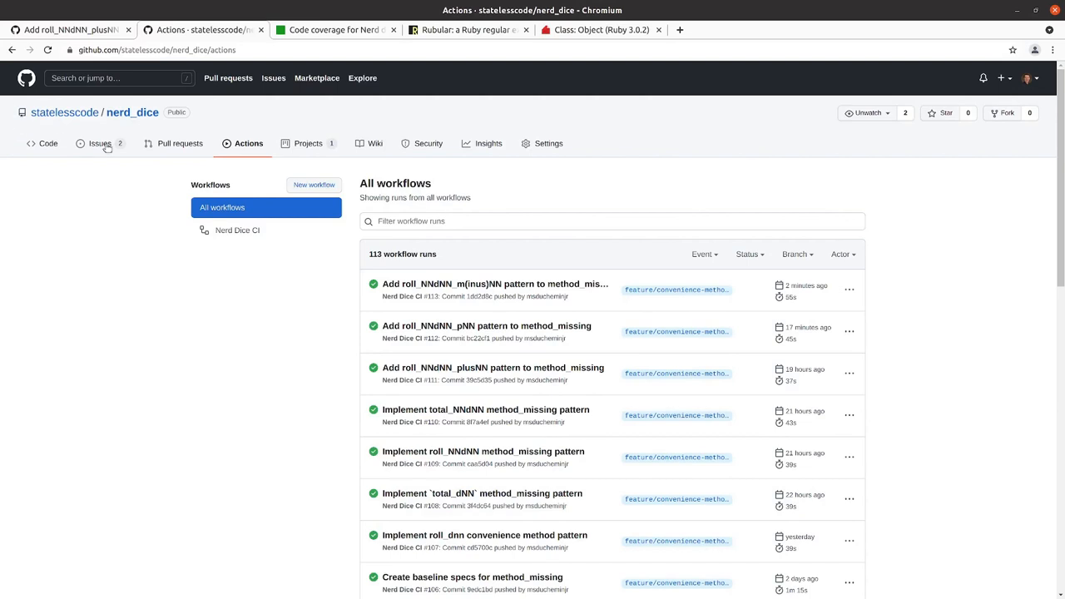
- Review the feature branch's commit history on GitHub and bring up the NerdDice Backlog board
{"action": "left_click", "coordinate": [46, 143]}
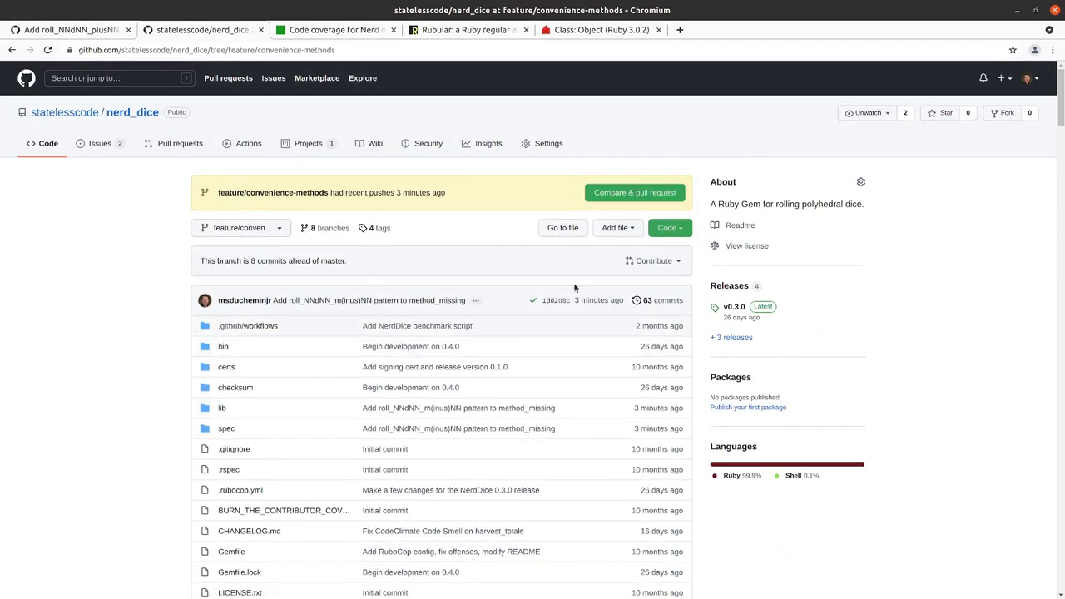
{"action": "left_click", "coordinate": [663, 299]}
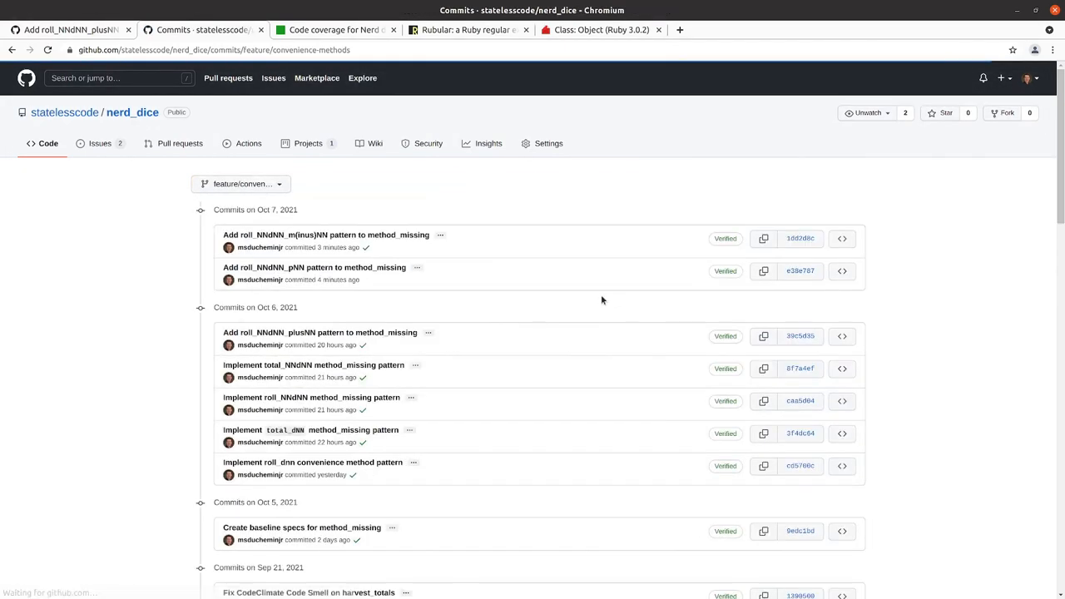
{"action": "mouse_move", "coordinate": [314, 266]}
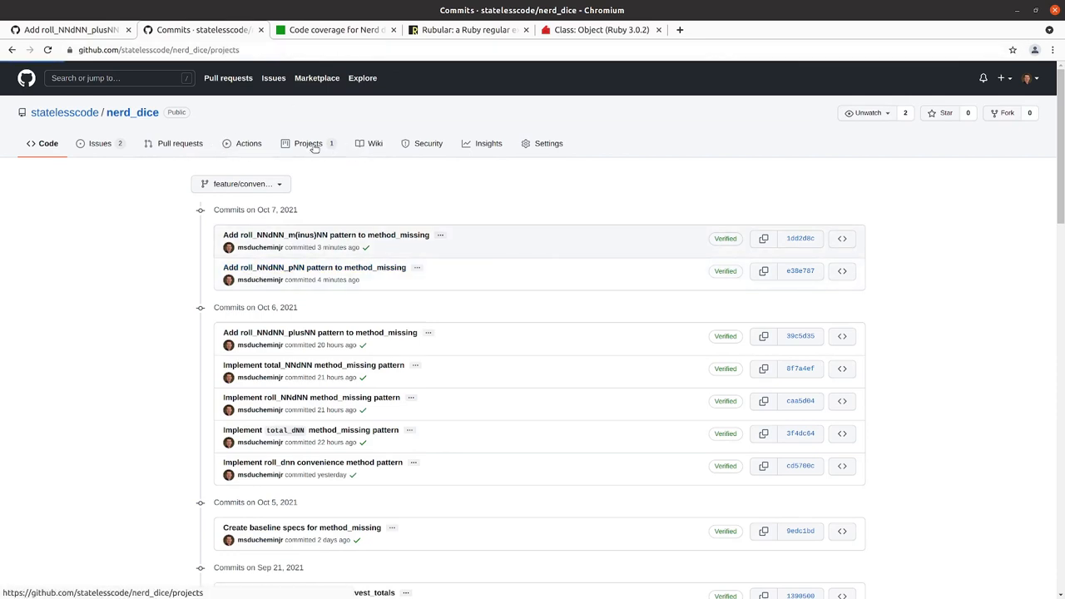
{"action": "left_click", "coordinate": [310, 144]}
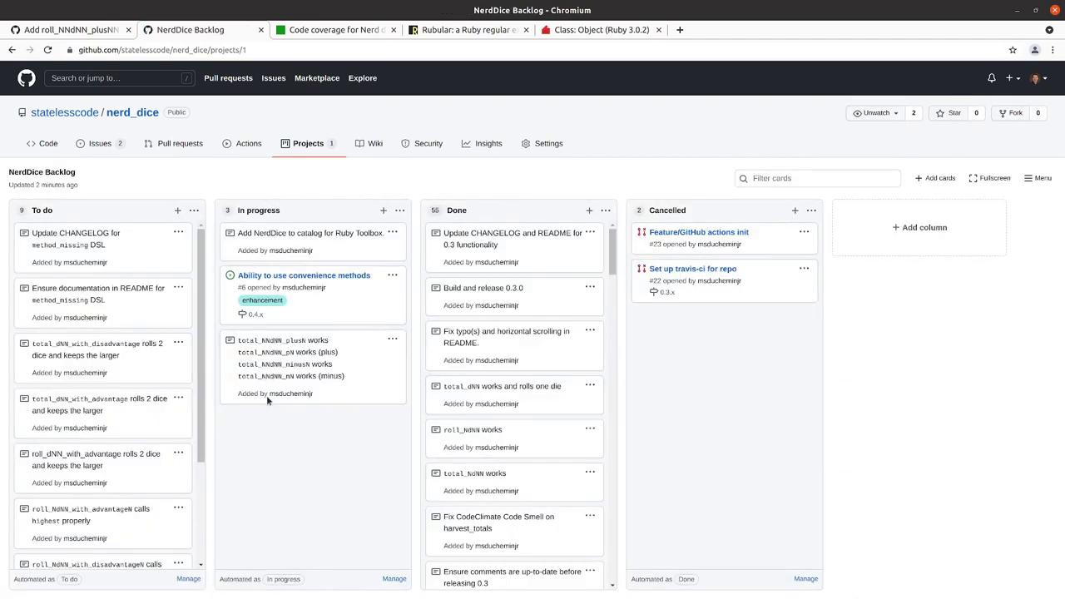
{"action": "mouse_move", "coordinate": [256, 318]}
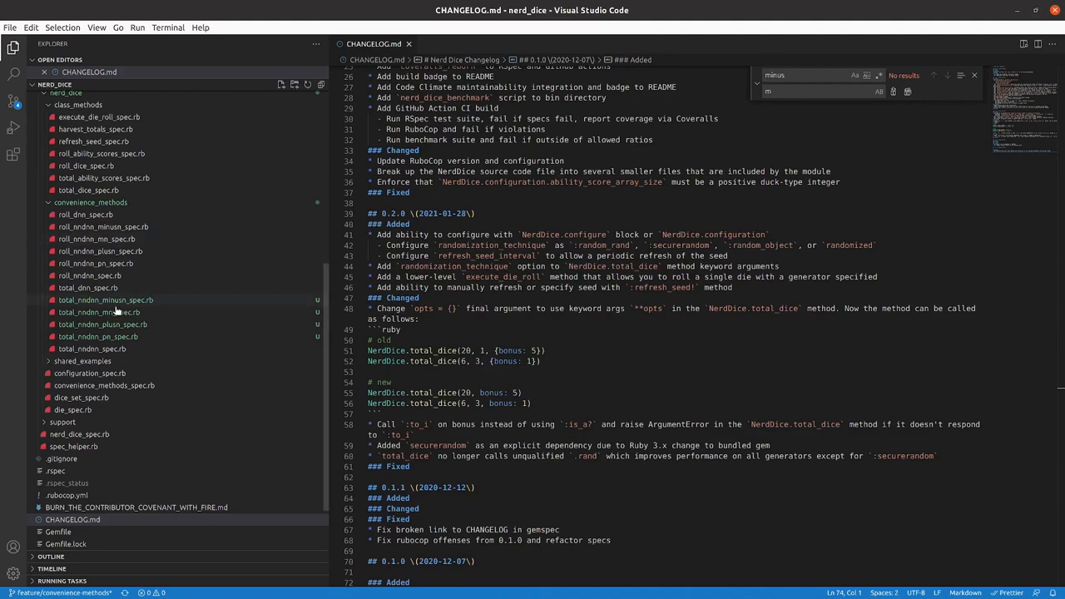
{"action": "mouse_move", "coordinate": [106, 299]}
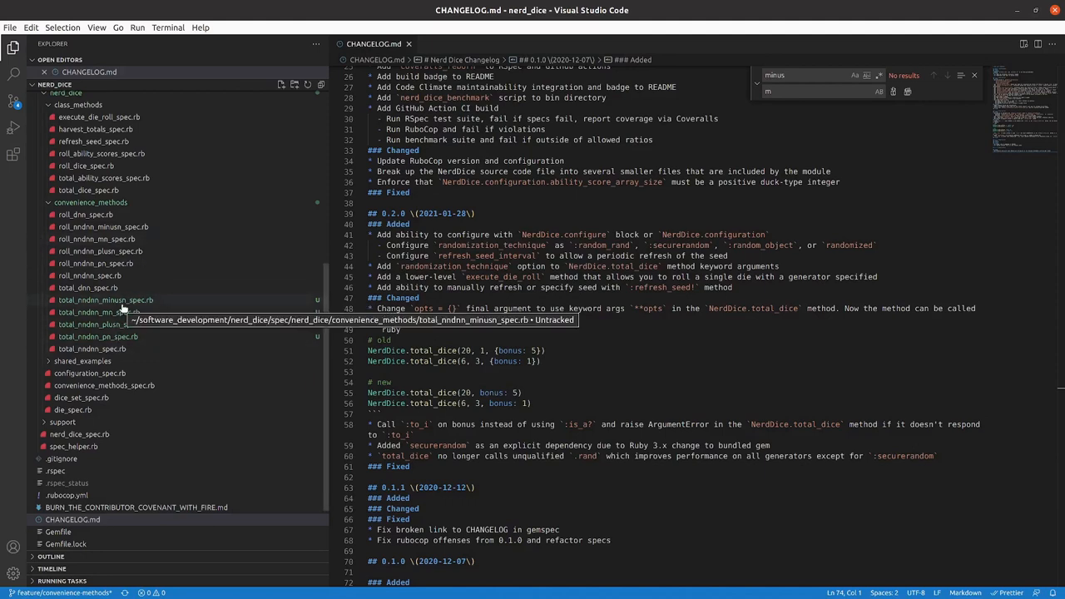
- Replace every roll with total in the total_nndnn_minusn, plusn and pn spec files and save
{"action": "left_click", "coordinate": [107, 313]}
{"action": "type", "text": "roll"}
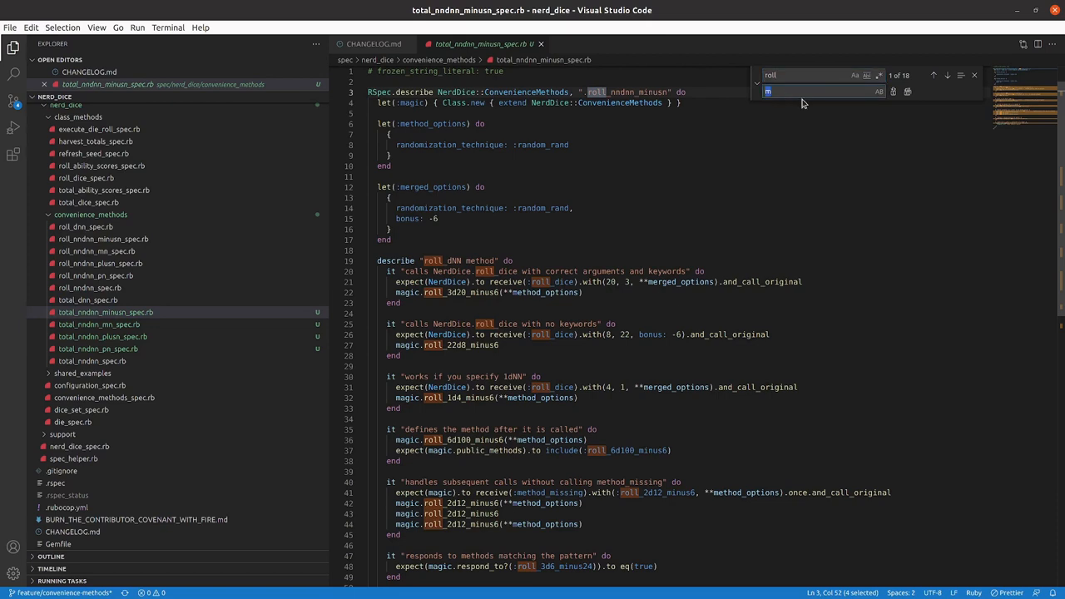
{"action": "type", "text": "total"}
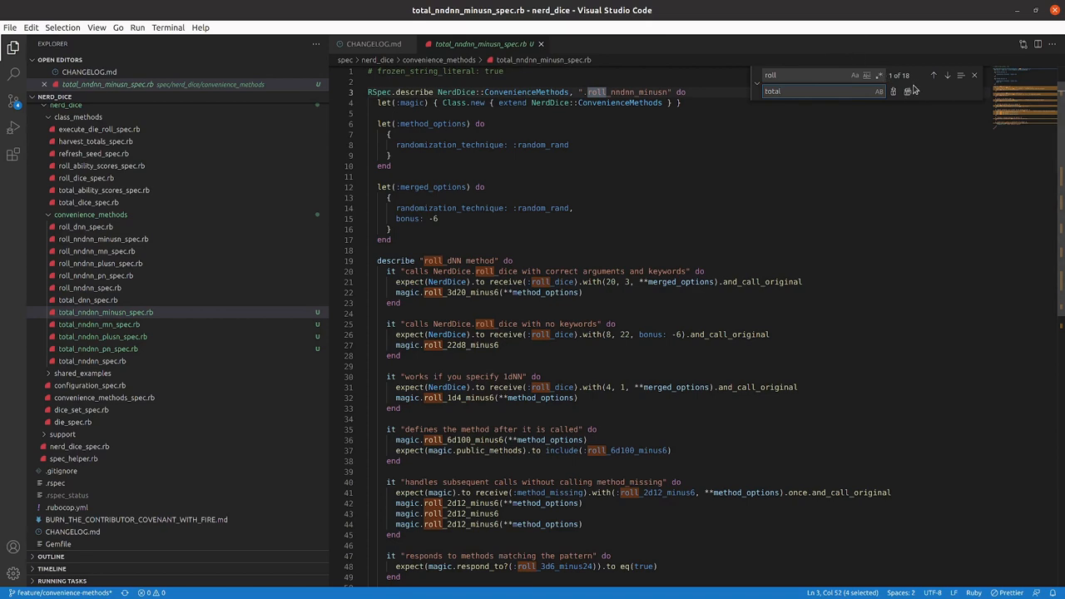
{"action": "left_click", "coordinate": [907, 92]}
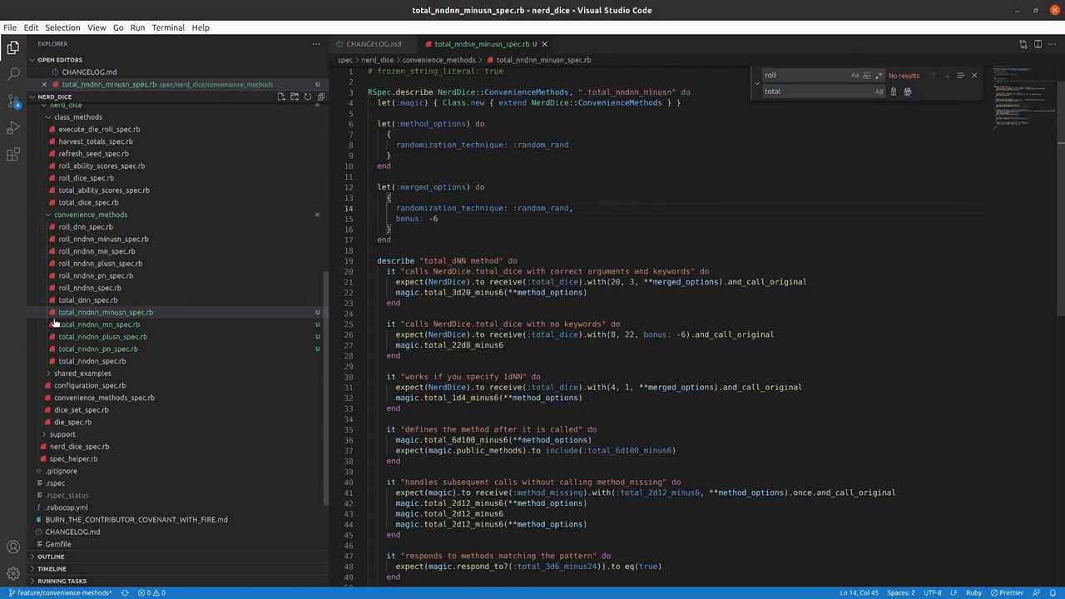
{"action": "left_click", "coordinate": [97, 325]}
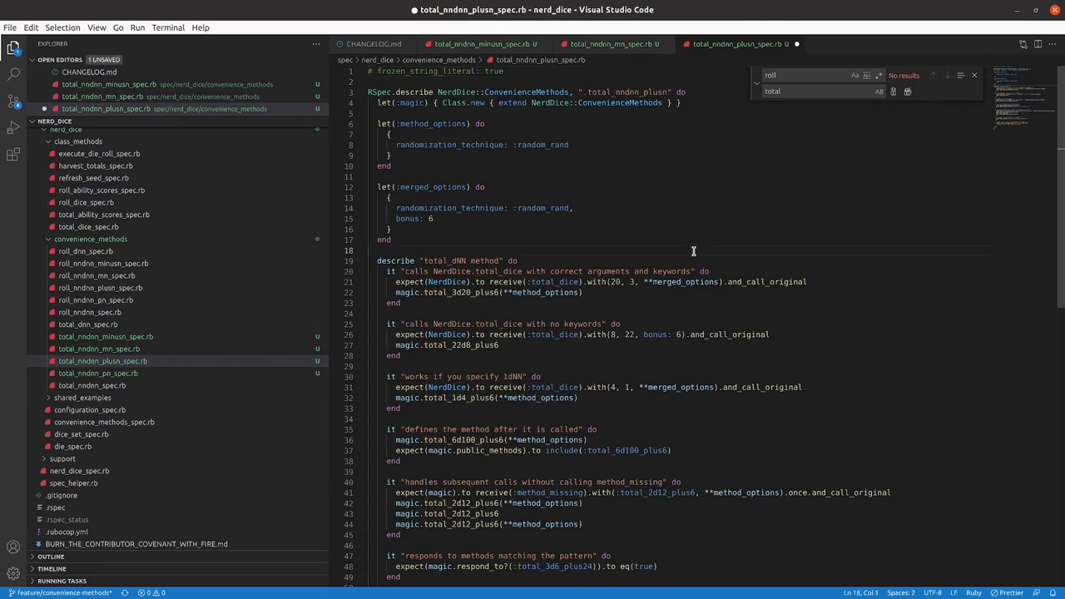
{"action": "key", "text": "ctrl+s"}
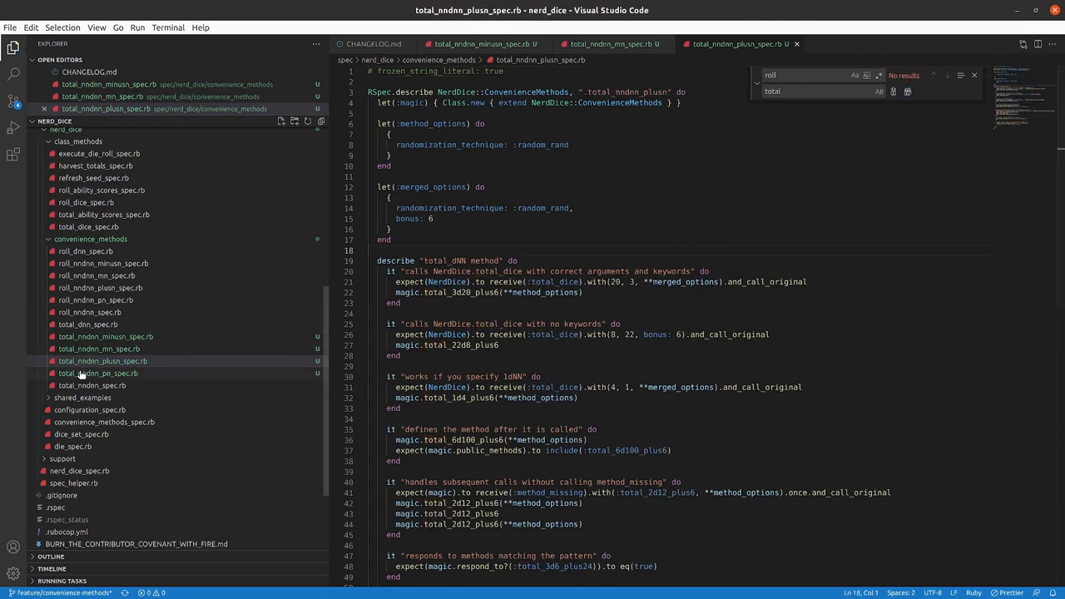
{"action": "left_click", "coordinate": [98, 372]}
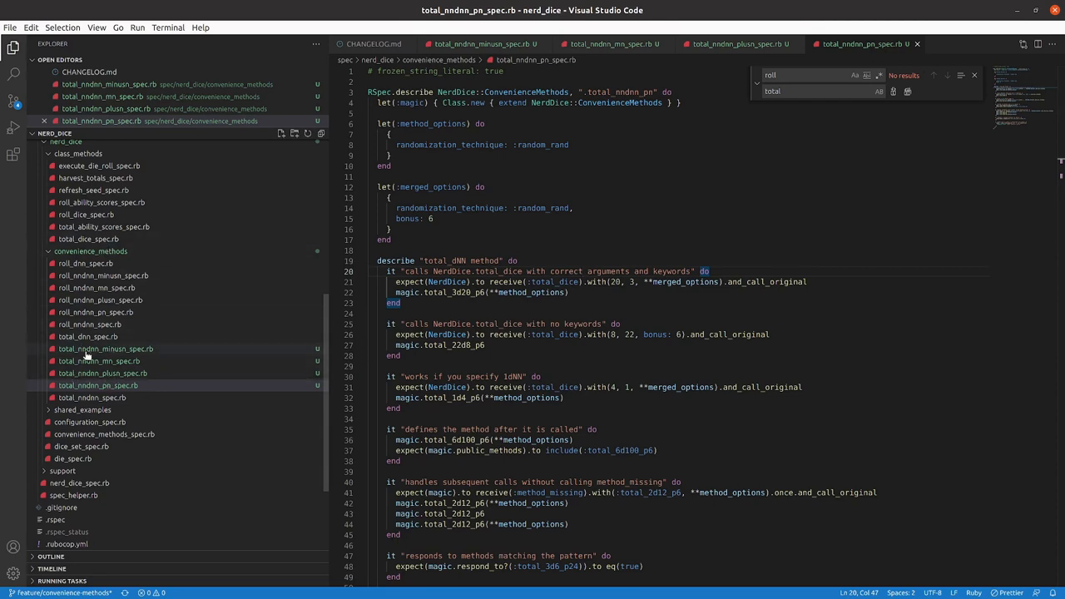
{"action": "mouse_move", "coordinate": [99, 361]}
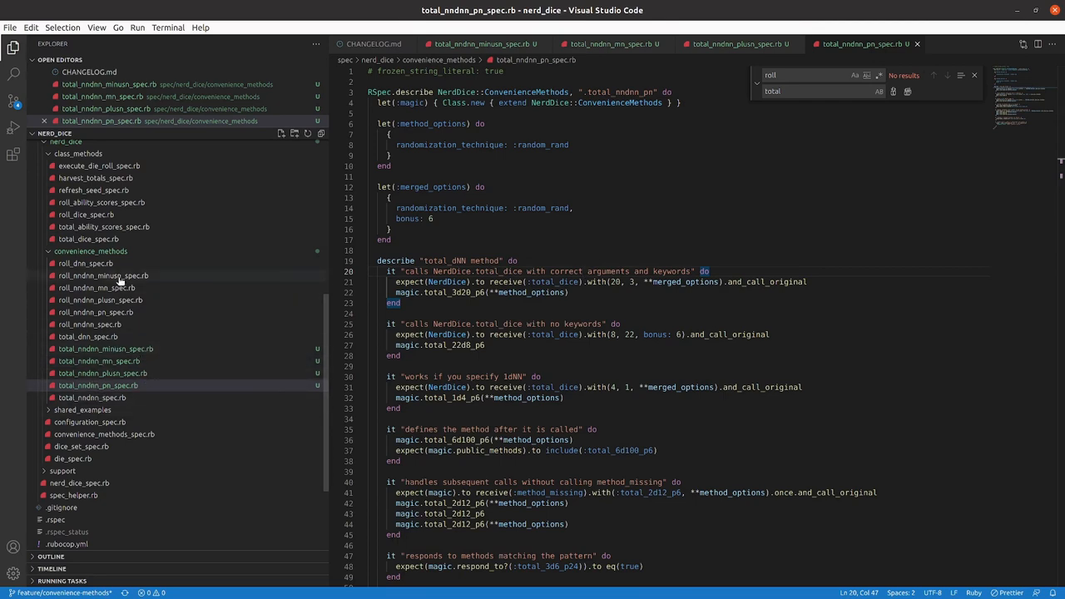
{"action": "mouse_move", "coordinate": [143, 308]}
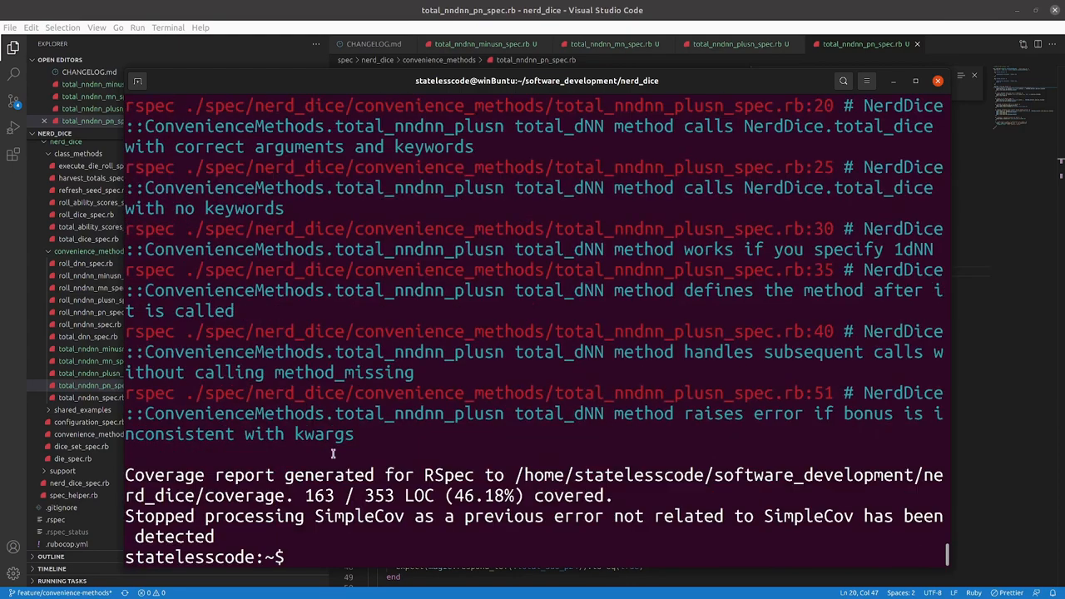
- Scroll through the total_nndnn_plusn spec failures showing NoMethodError for total_2d12_plus6-style methods
{"action": "scroll", "scroll_direction": "up", "scroll_amount": 3}
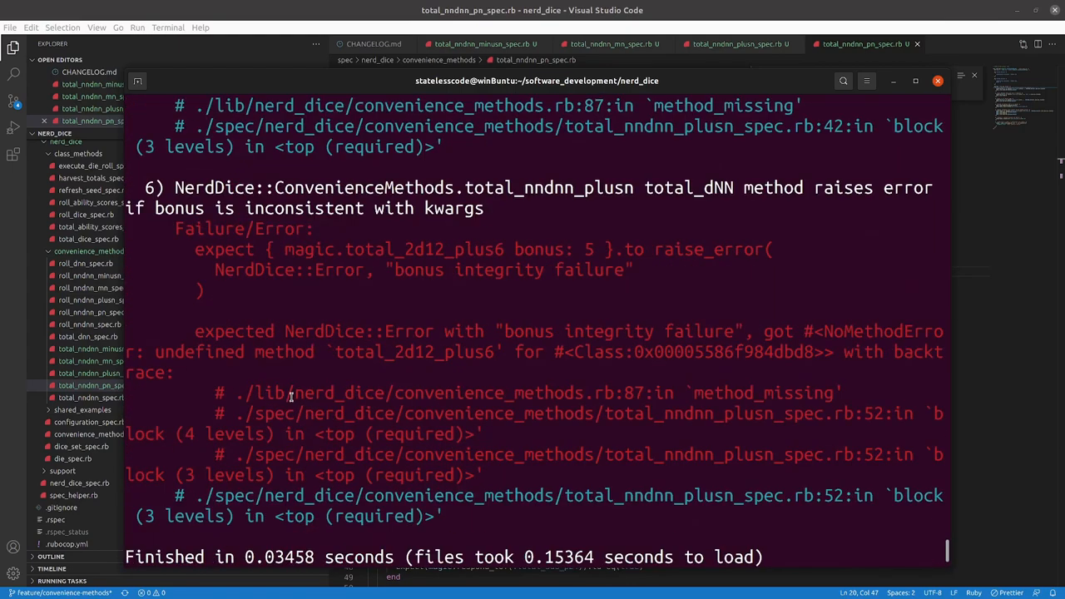
{"action": "mouse_move", "coordinate": [328, 366]}
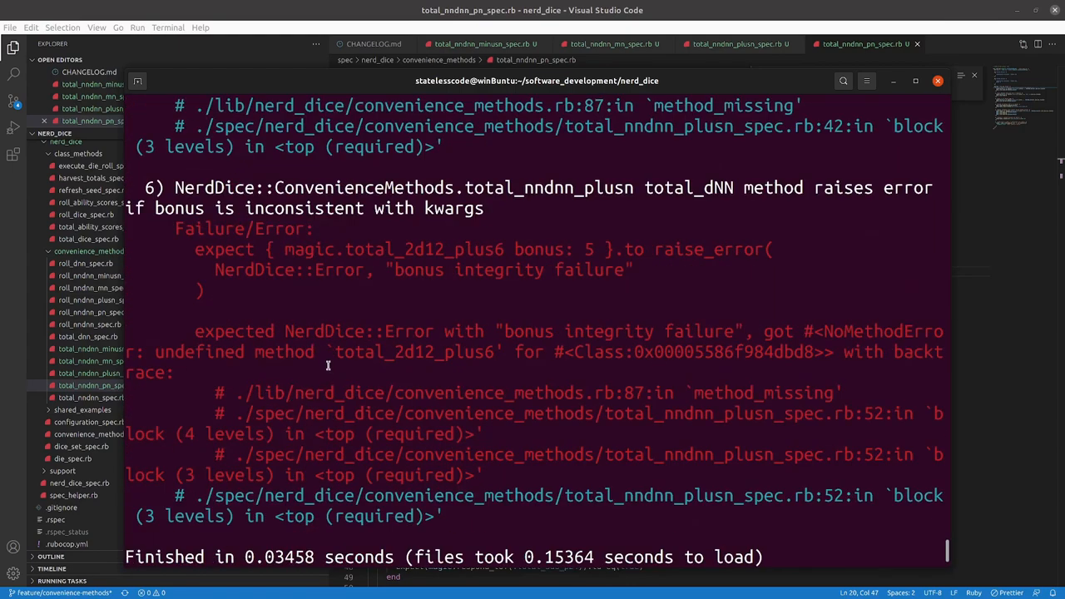
{"action": "scroll", "scroll_direction": "up", "scroll_amount": 3}
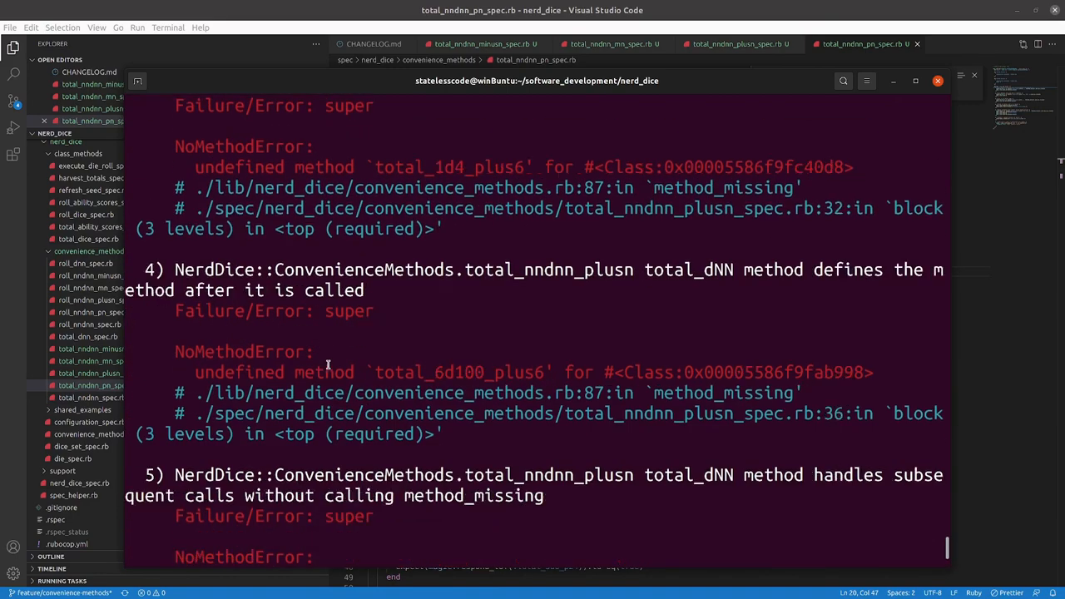
{"action": "scroll", "scroll_direction": "up", "scroll_amount": 3}
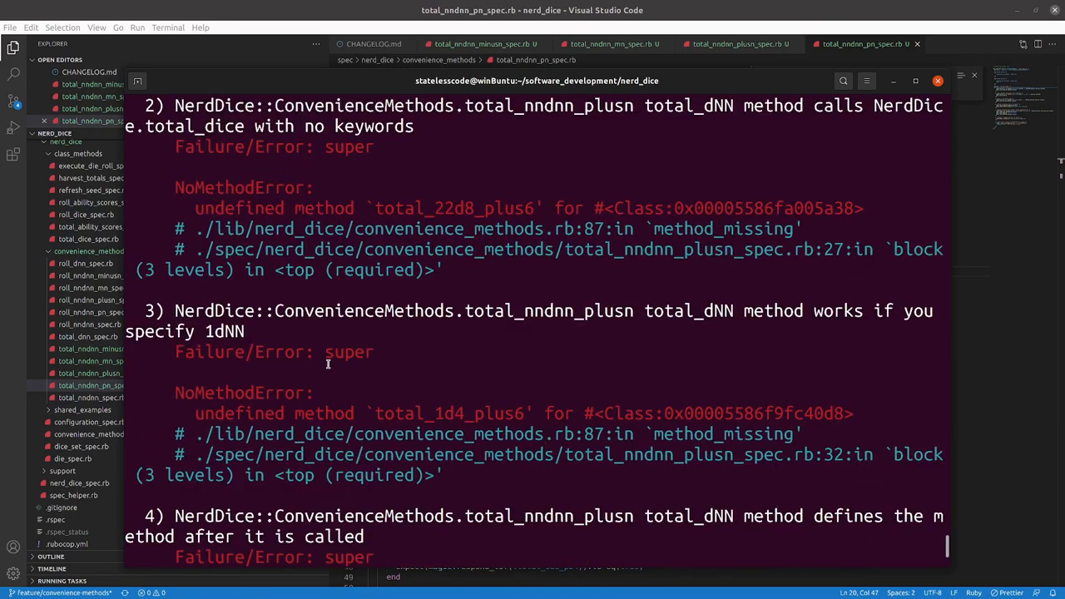
{"action": "scroll", "scroll_direction": "down", "scroll_amount": 3}
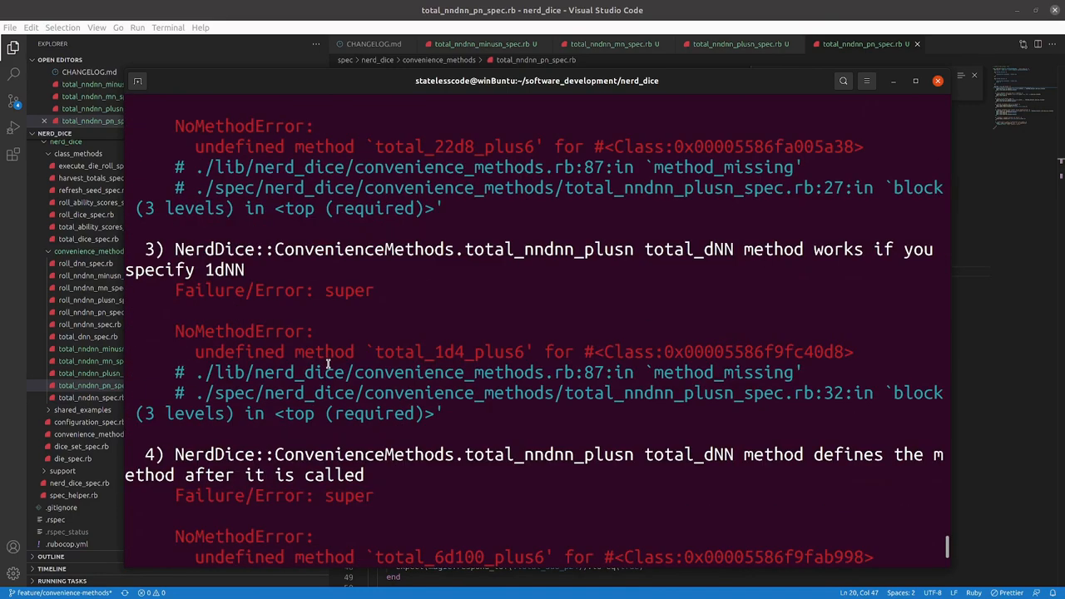
{"action": "mouse_move", "coordinate": [839, 38]}
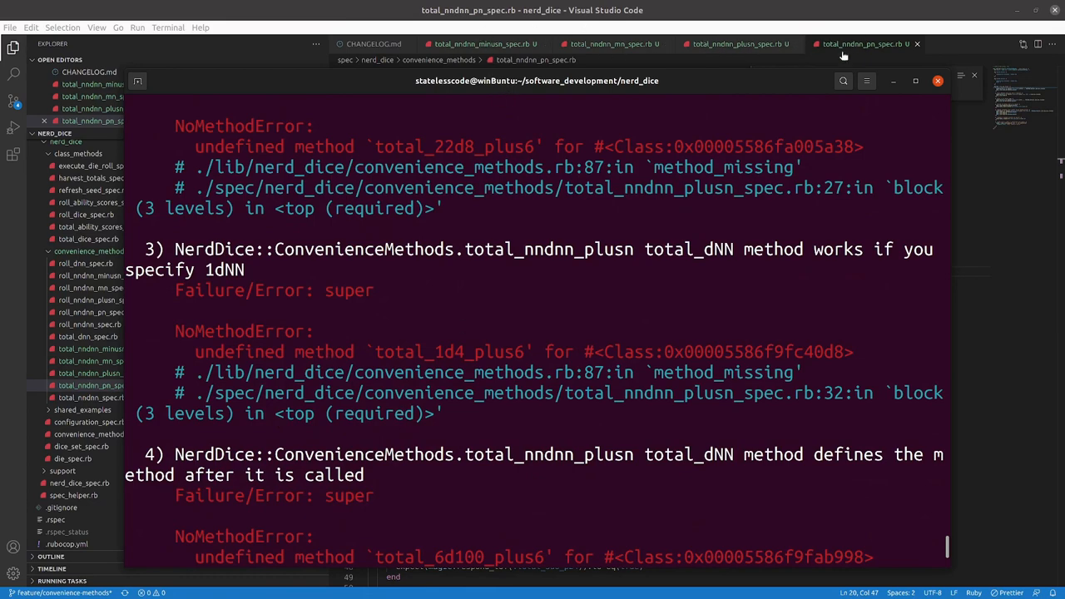
{"action": "scroll", "scroll_direction": "down", "scroll_amount": 3}
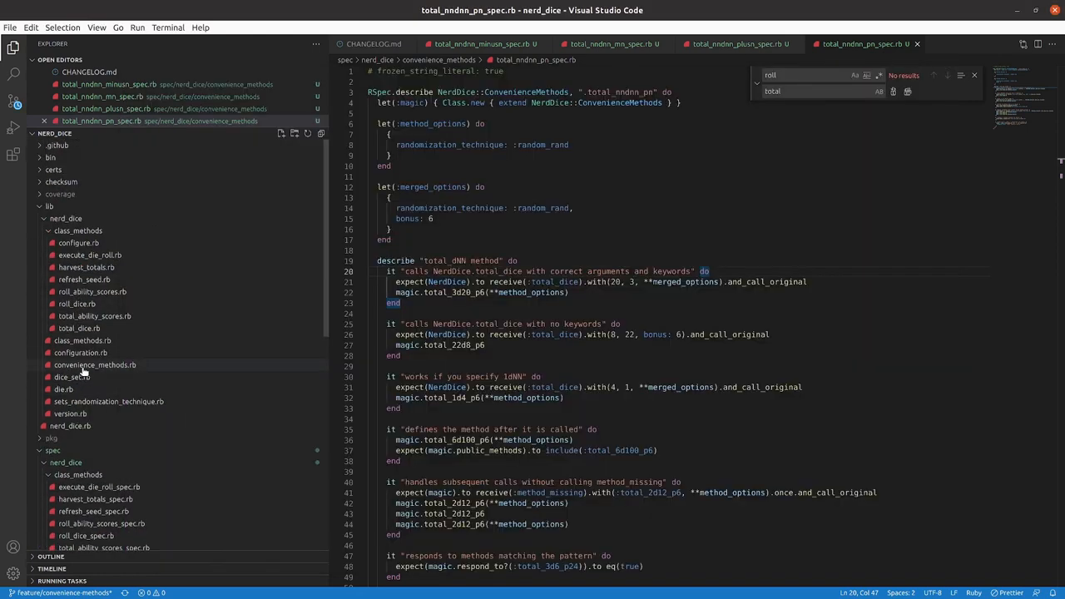
- Duplicate the roll plus/minus when lines in match_pattern_and_delegate and rename them to total branches
{"action": "left_click", "coordinate": [93, 376]}
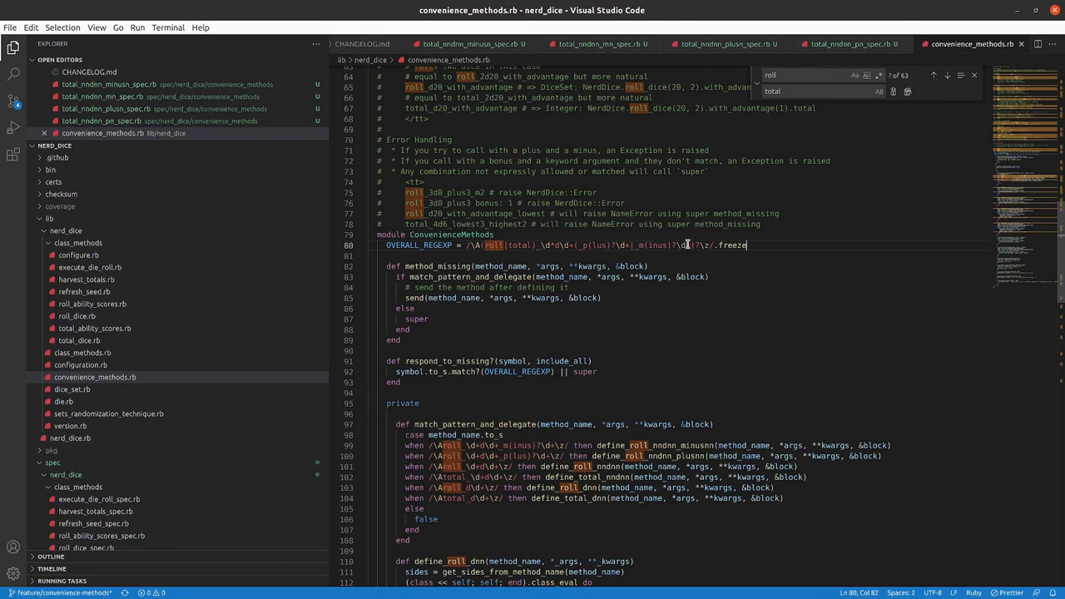
{"action": "scroll", "scroll_direction": "down", "scroll_amount": 3}
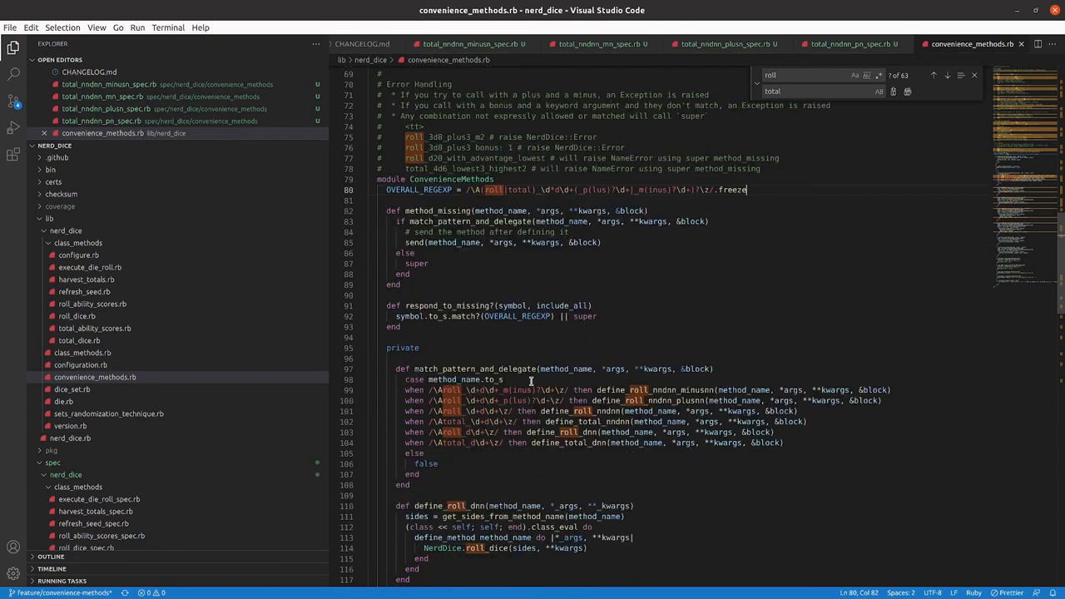
{"action": "left_click", "coordinate": [502, 380]}
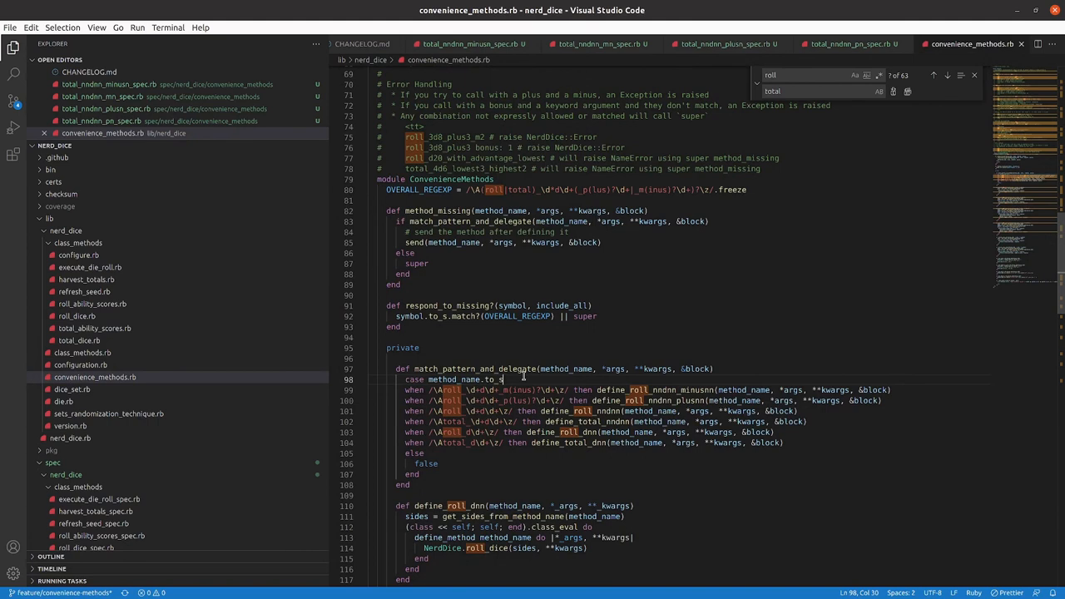
{"action": "left_click_drag", "start_coordinate": [406, 389], "coordinate": [882, 399]}
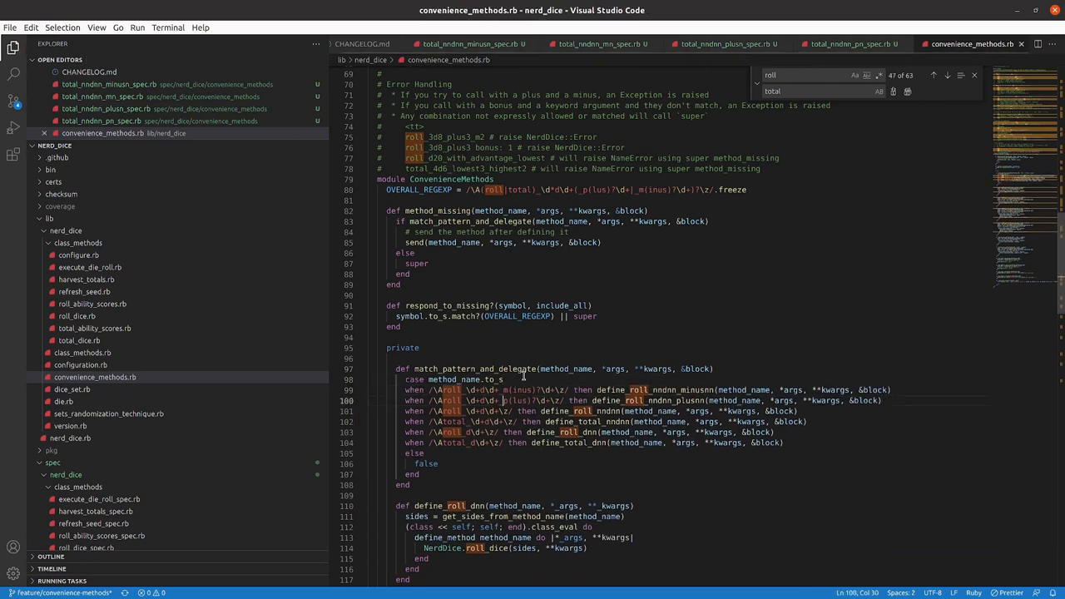
{"action": "left_click", "coordinate": [438, 411]}
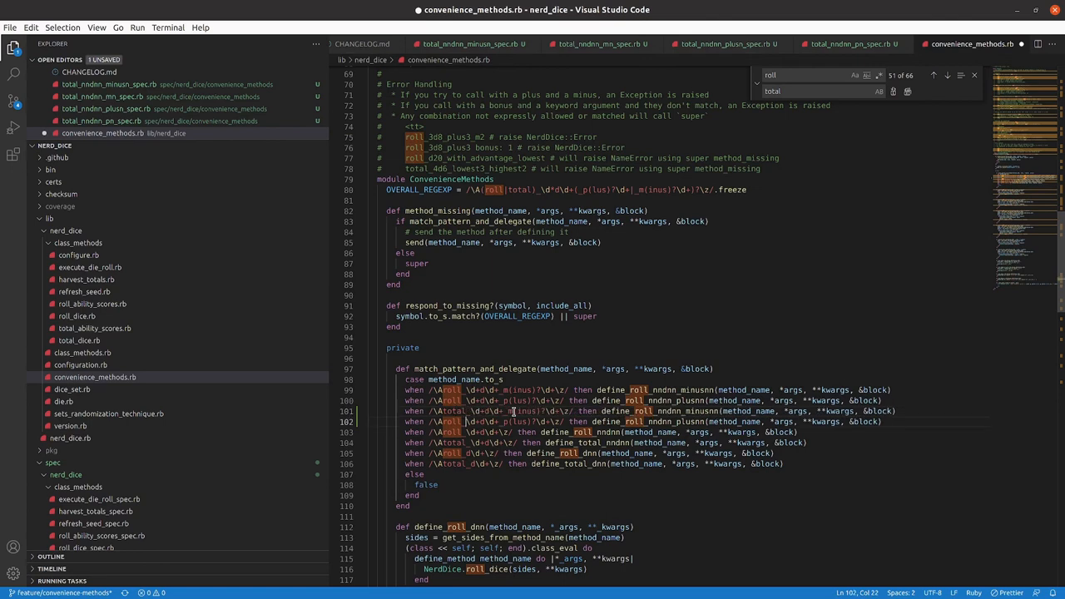
{"action": "double_click", "coordinate": [451, 421]}
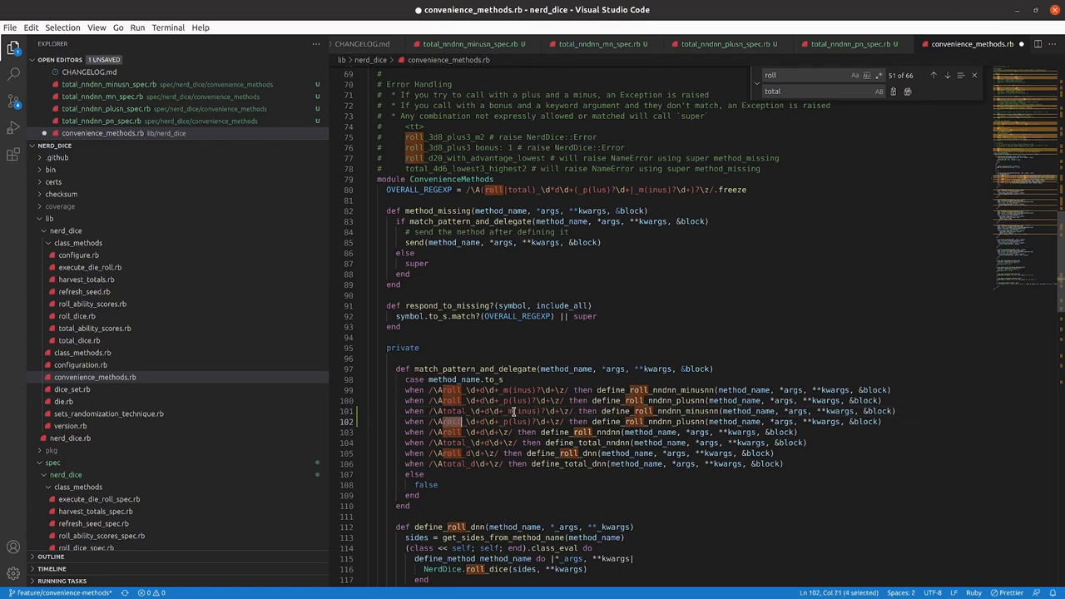
{"action": "left_click", "coordinate": [945, 75]}
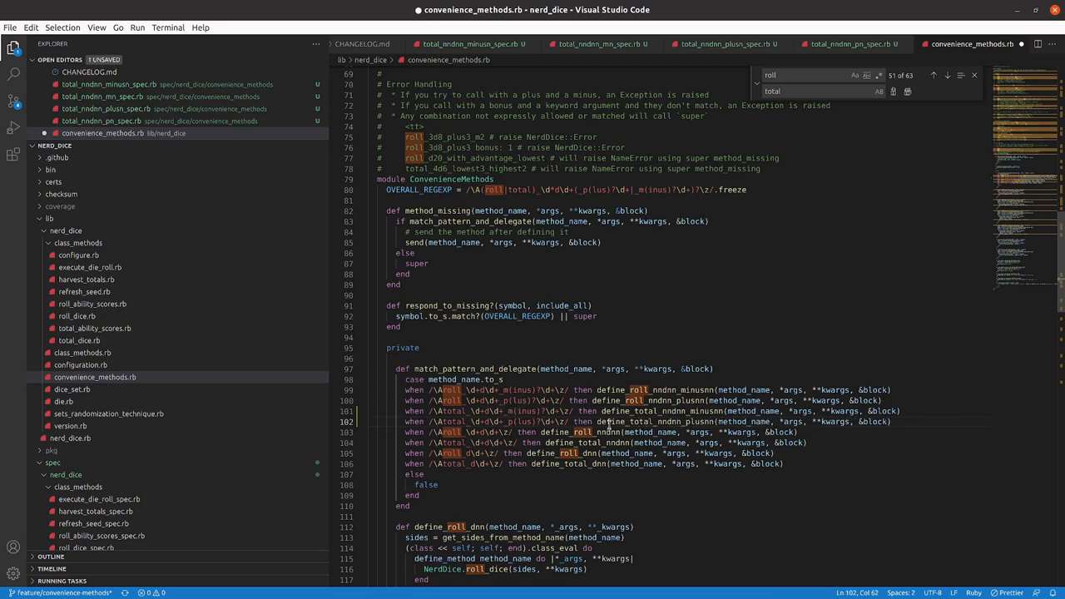
- Scroll down convenience_methods.rb to the roll bonus and penalty definer methods
{"action": "scroll", "scroll_direction": "down", "scroll_amount": 3}
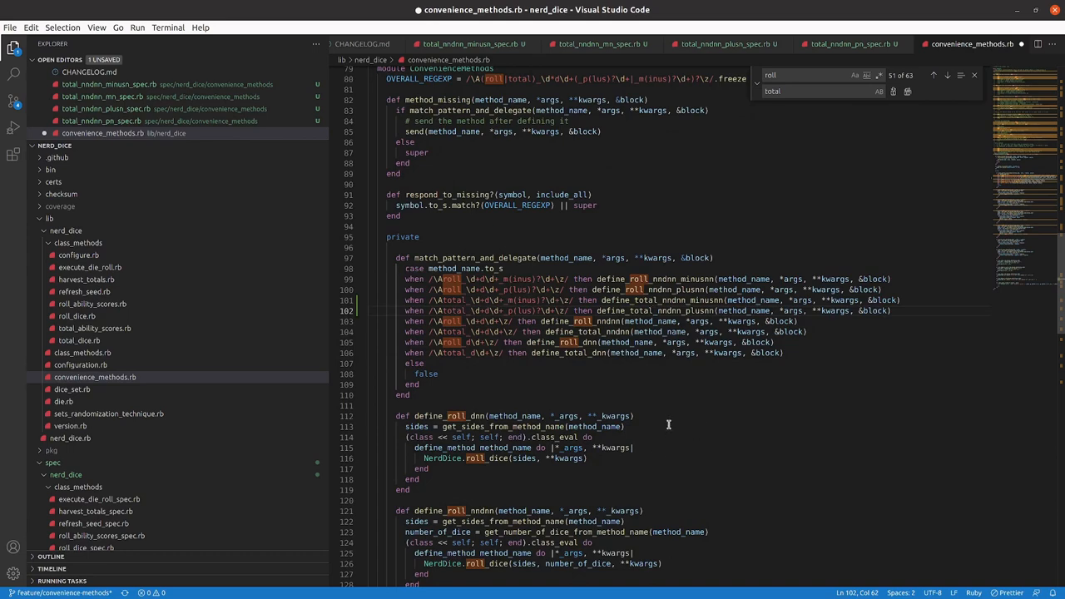
{"action": "scroll", "scroll_direction": "down", "scroll_amount": 3}
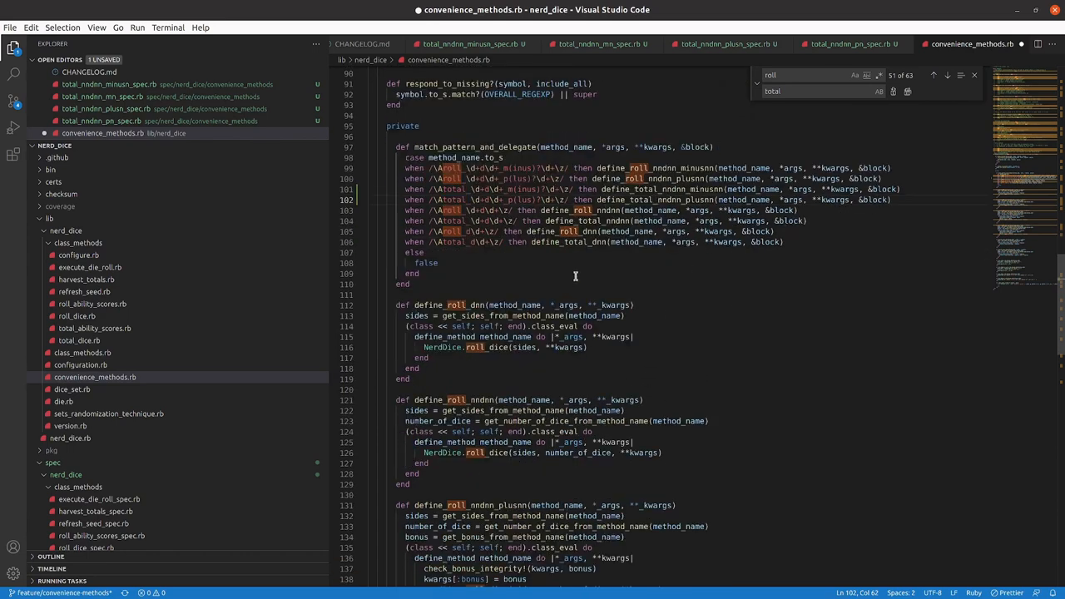
{"action": "mouse_move", "coordinate": [589, 287]}
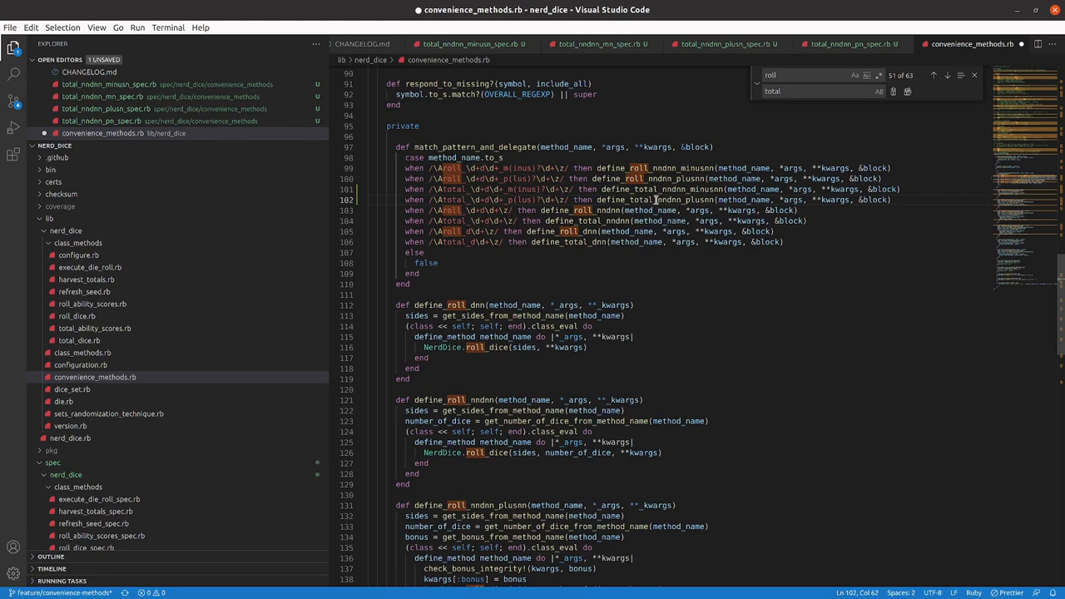
{"action": "scroll", "scroll_direction": "down", "scroll_amount": 3}
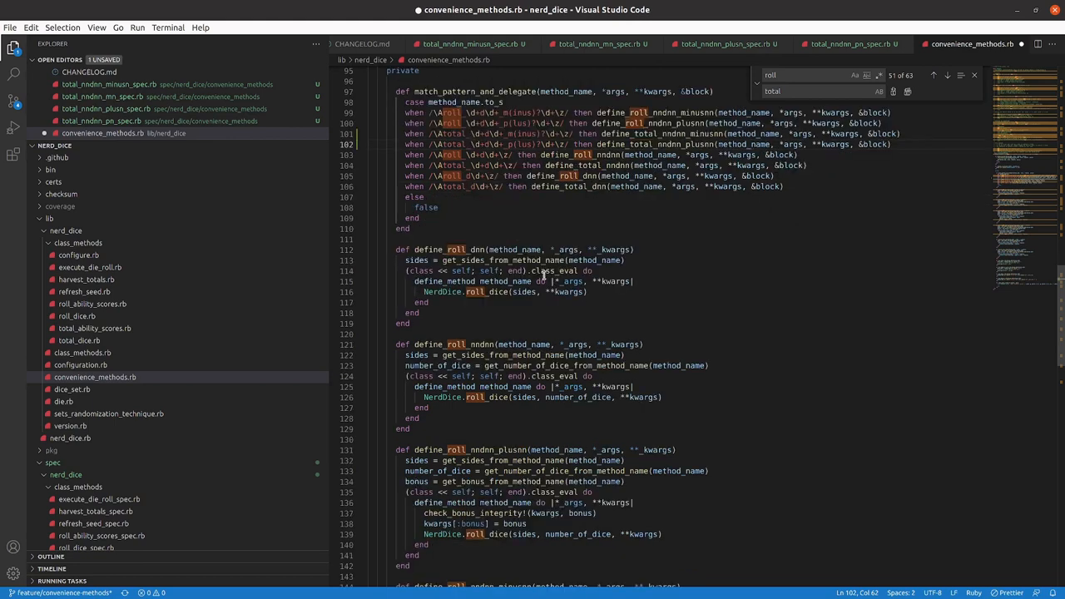
{"action": "scroll", "scroll_direction": "down", "scroll_amount": 3}
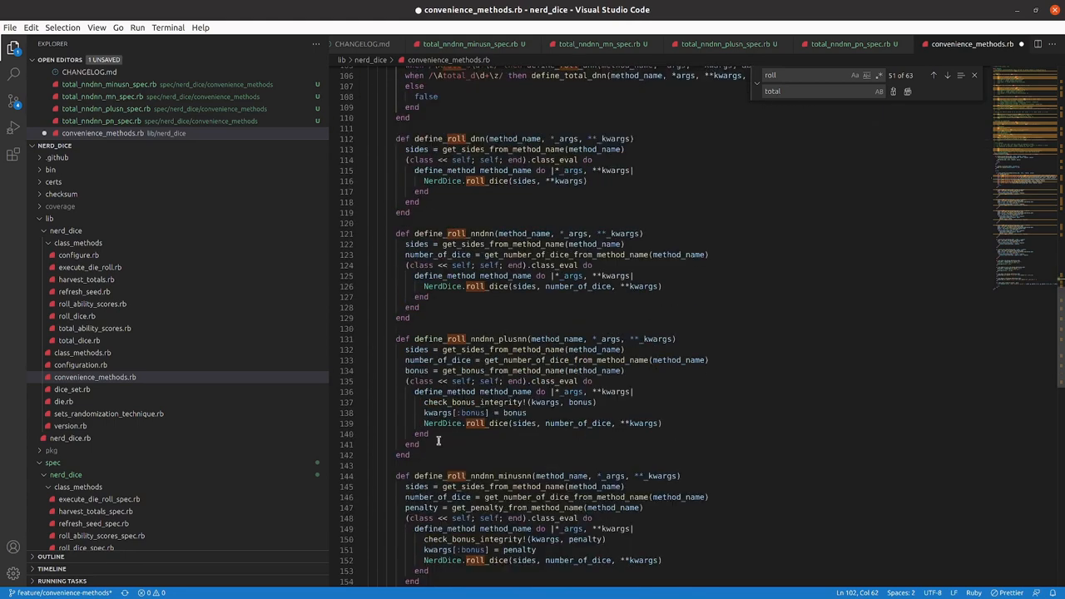
- Copy define_roll_nndnn_plusnn and minusnn and paste them below define_total_nndnn
{"action": "left_click", "coordinate": [406, 327]}
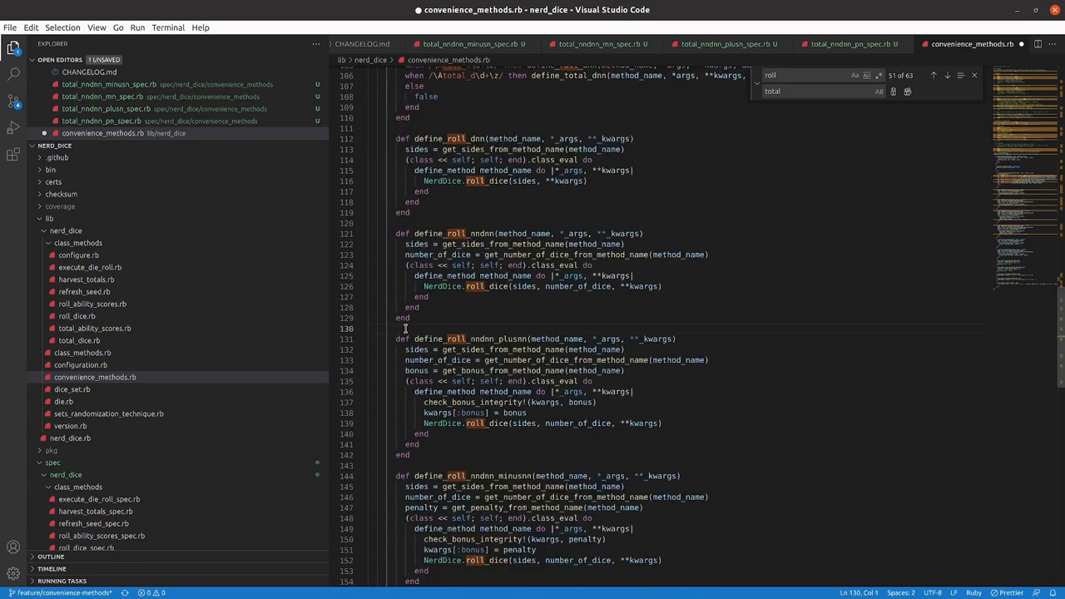
{"action": "left_click_drag", "start_coordinate": [402, 339], "coordinate": [402, 496]}
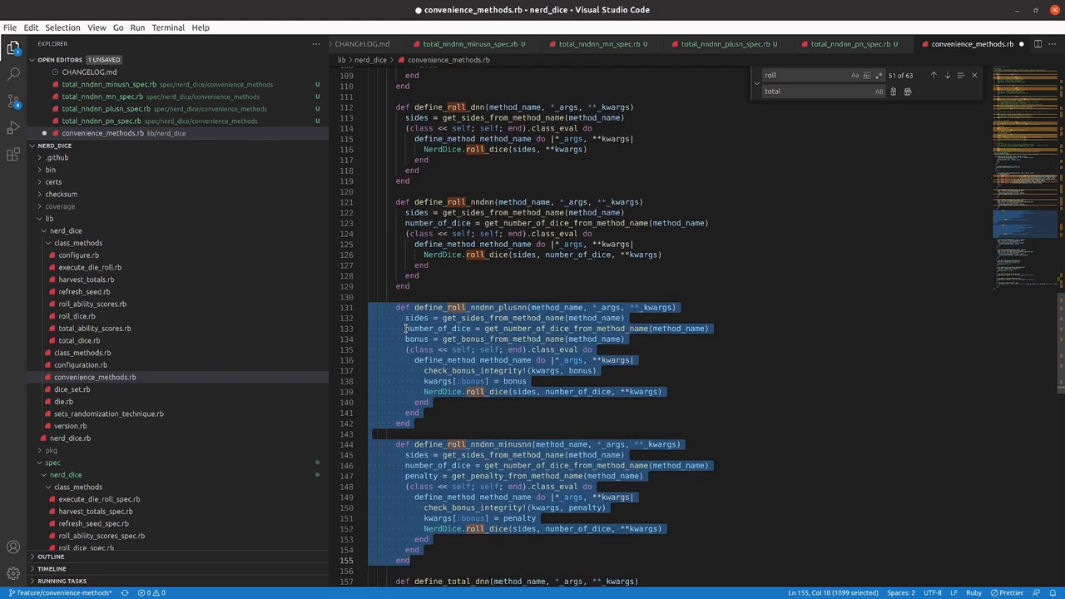
{"action": "scroll", "scroll_direction": "down", "scroll_amount": 3}
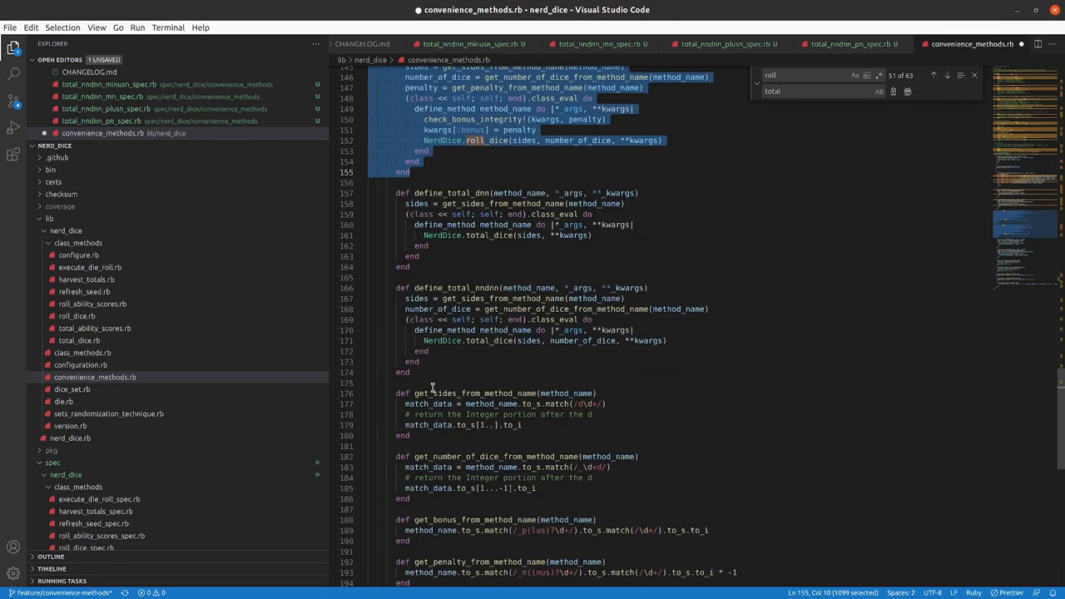
{"action": "left_click", "coordinate": [435, 381]}
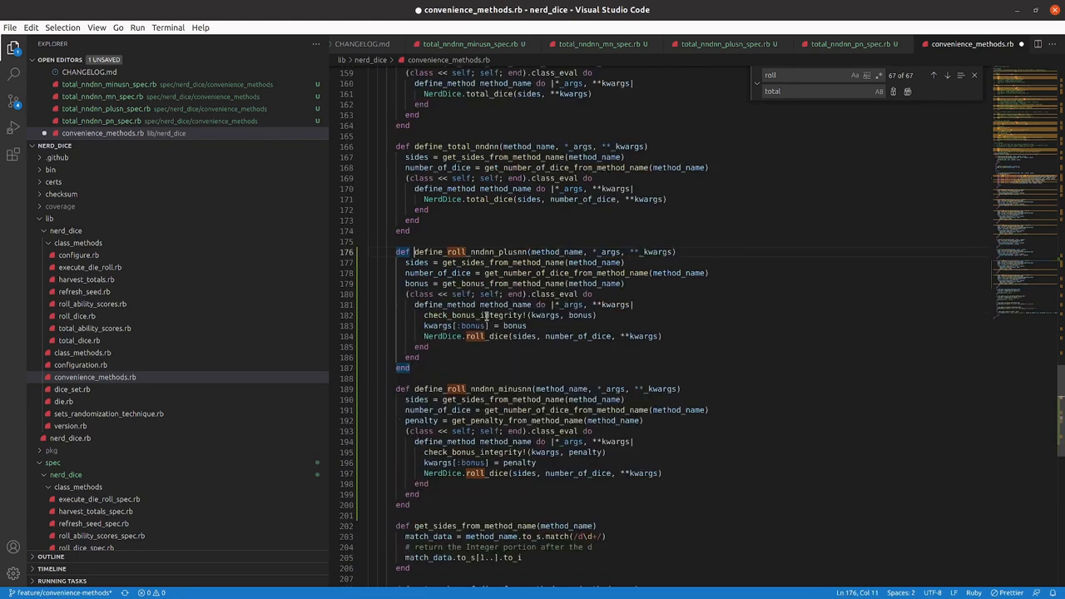
{"action": "scroll", "scroll_direction": "up", "scroll_amount": 3}
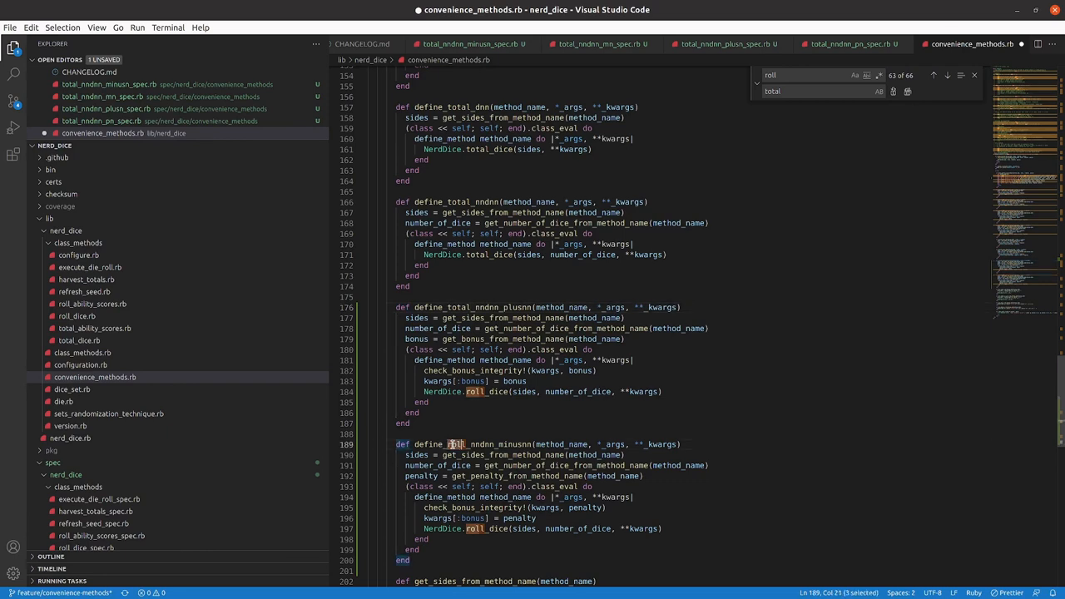
- Rename the pasted definers to define_total_nndnn_plusnn/minusnn calling total_dice
{"action": "left_click", "coordinate": [932, 75]}
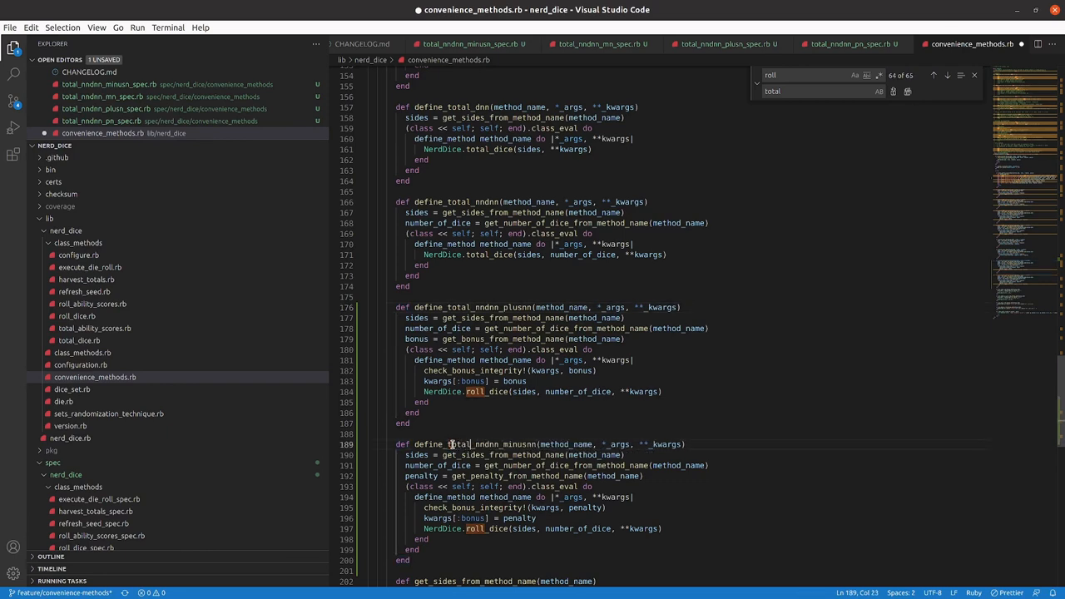
{"action": "left_click", "coordinate": [563, 317]}
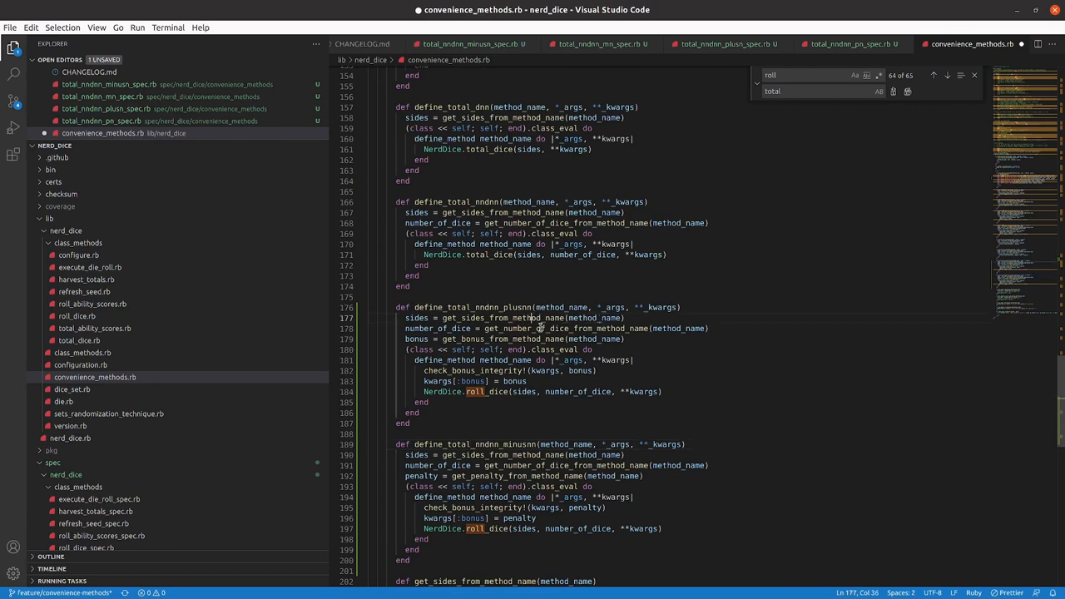
{"action": "left_click", "coordinate": [523, 340]}
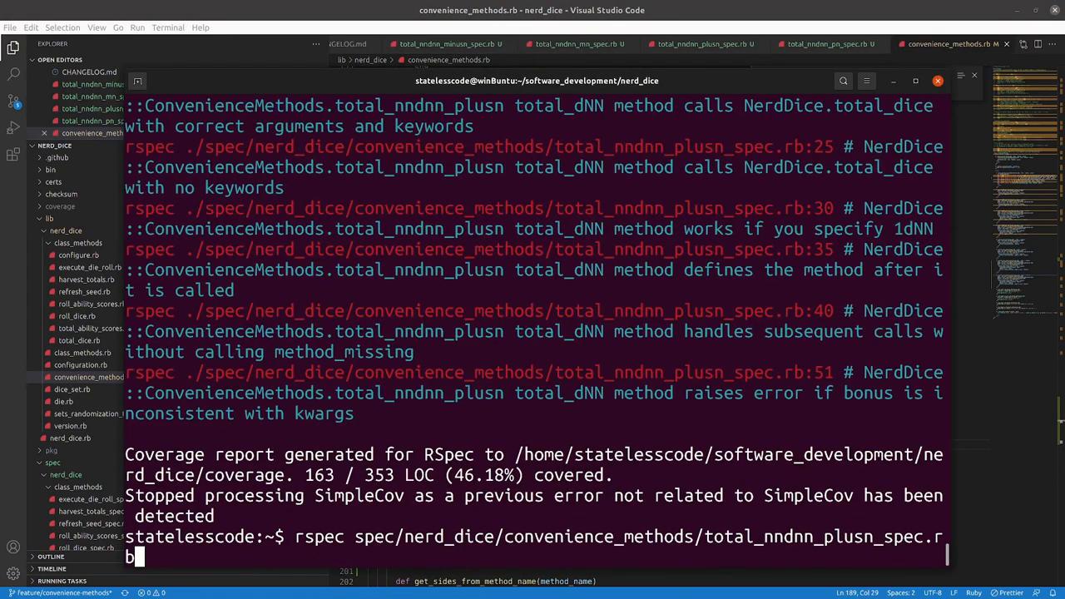
- Run the three total_nndnn spec files (plus bonus, minus penalty, short minus) and confirm they pass
{"action": "key", "text": "Return"}
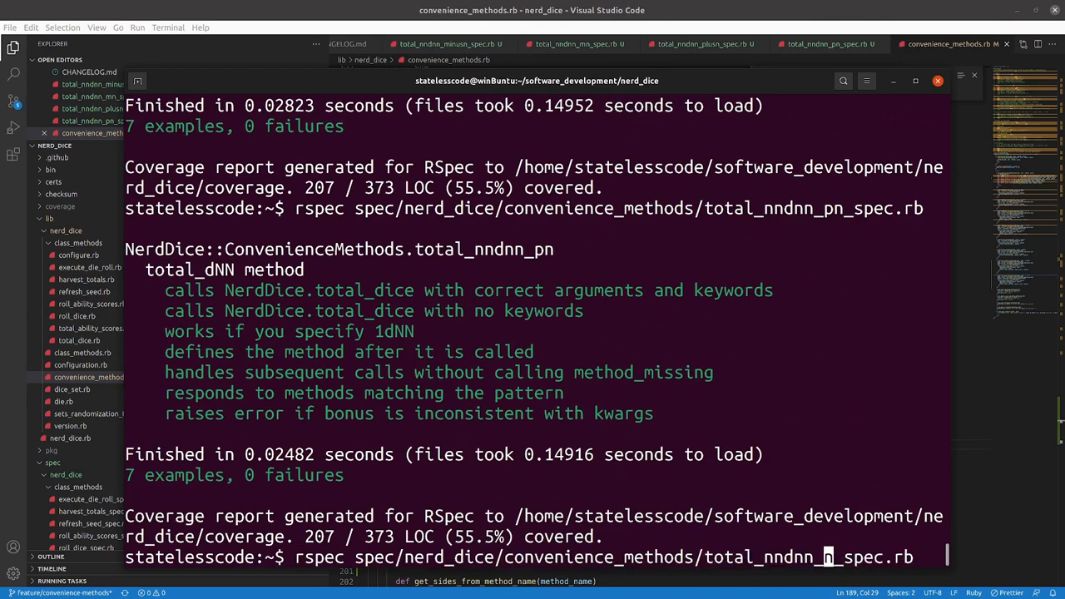
{"action": "type", "text": "minus"}
{"action": "key", "text": "Return"}
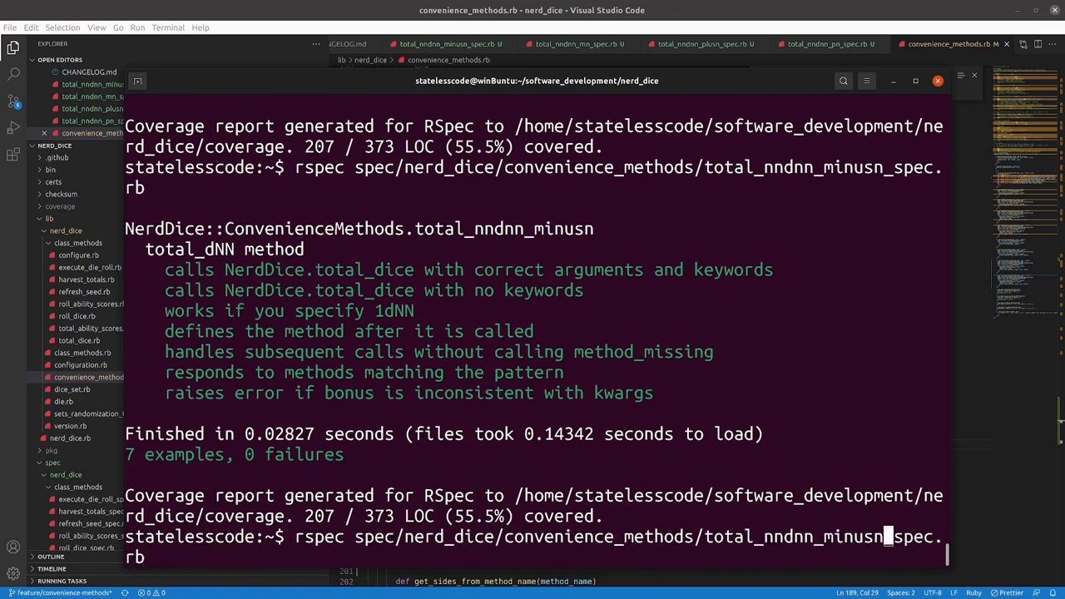
{"action": "key", "text": "Return"}
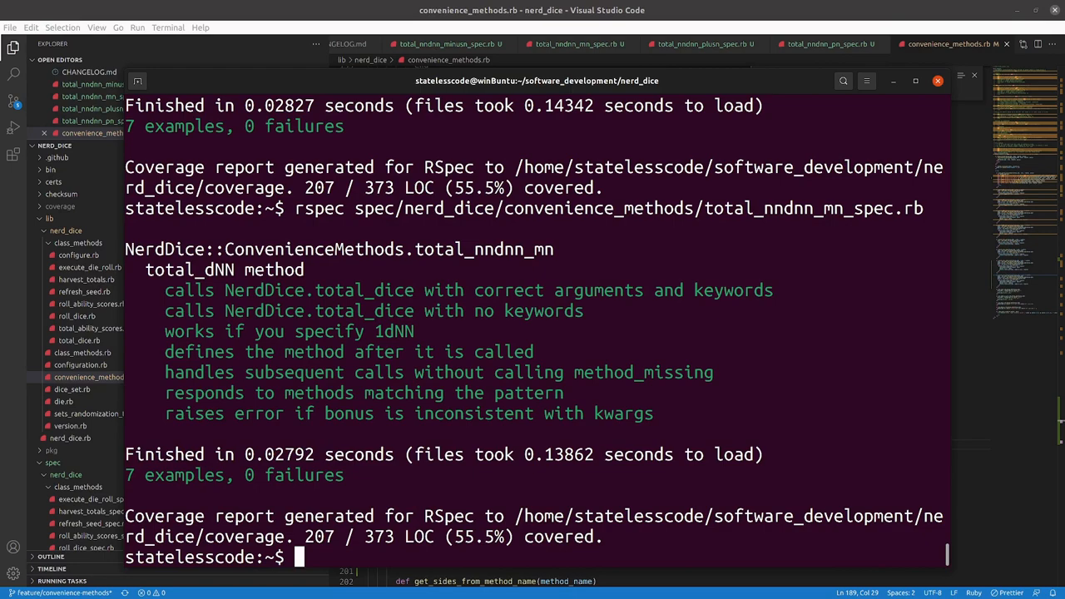
- Run the full `rspec spec` suite at 100% coverage, then `rubocop`, which reports 3 metrics offenses
{"action": "type", "text": "rspec spec"}
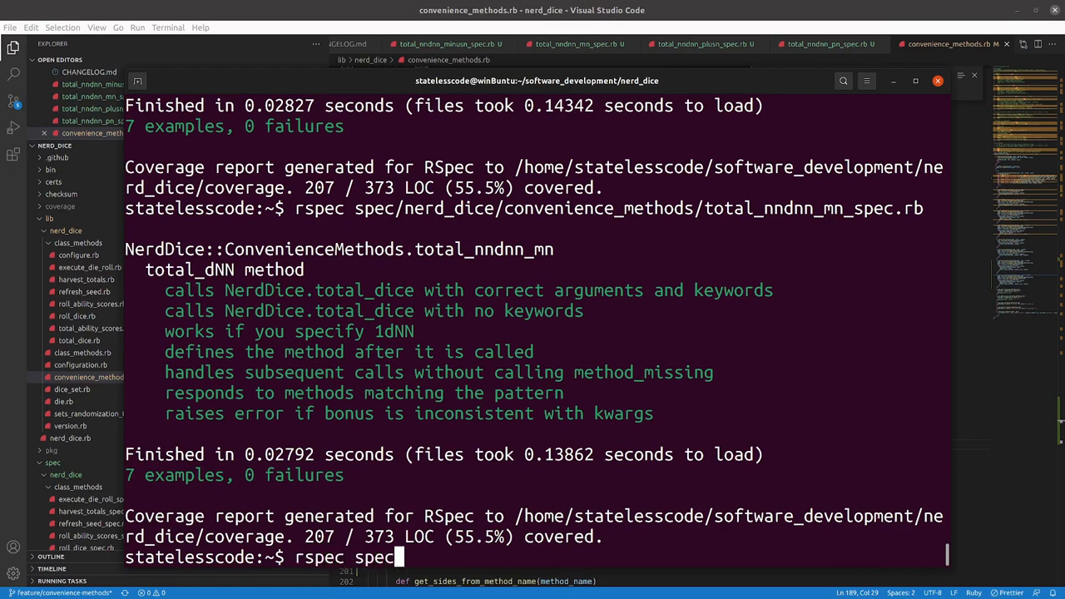
{"action": "key", "text": "Return"}
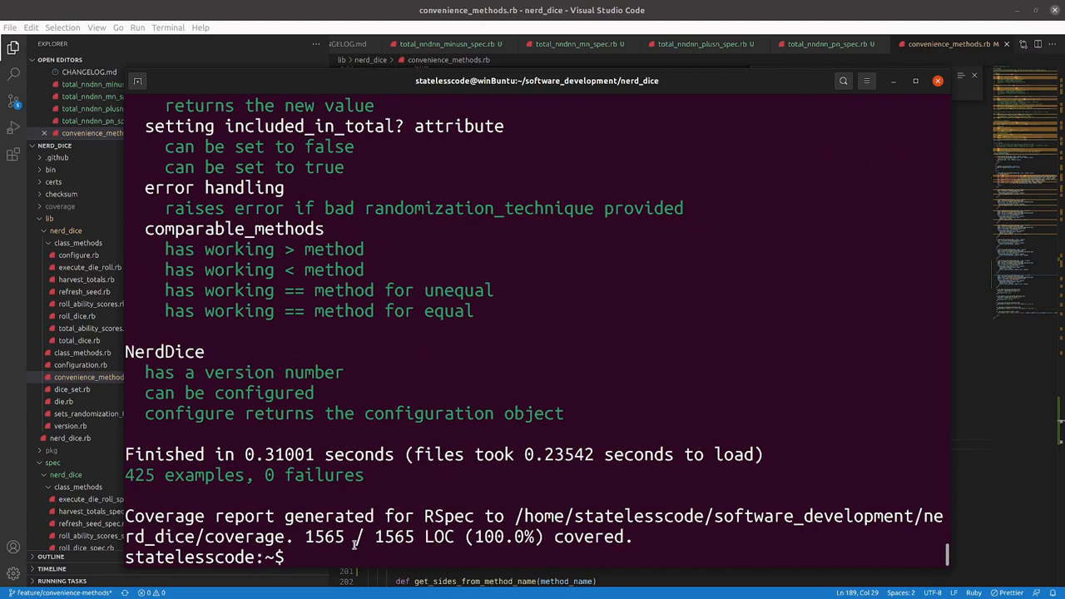
{"action": "type", "text": "rubo"}
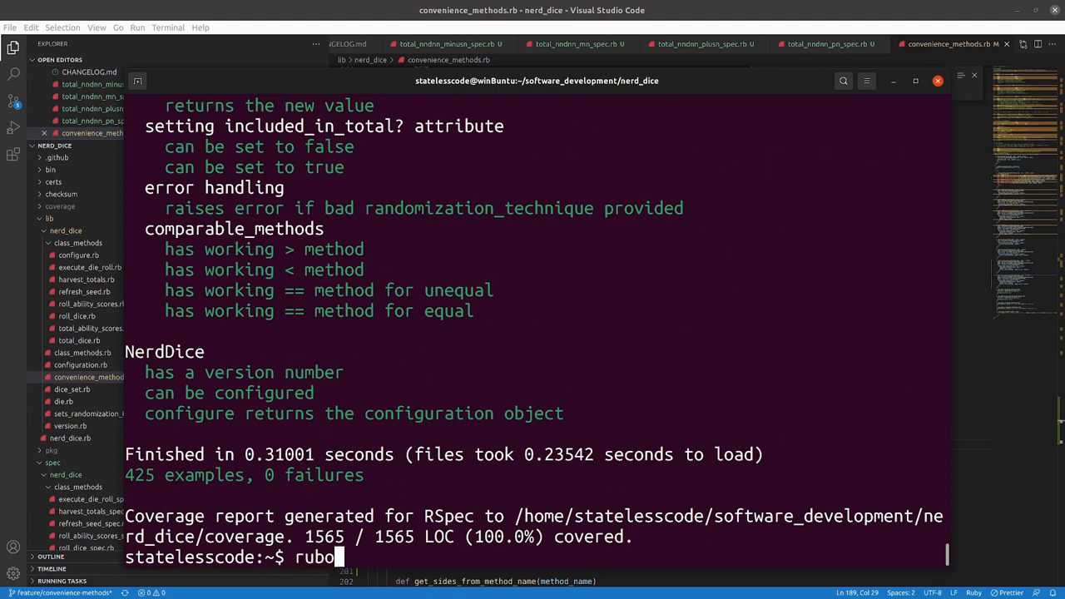
{"action": "type", "text": "cop"}
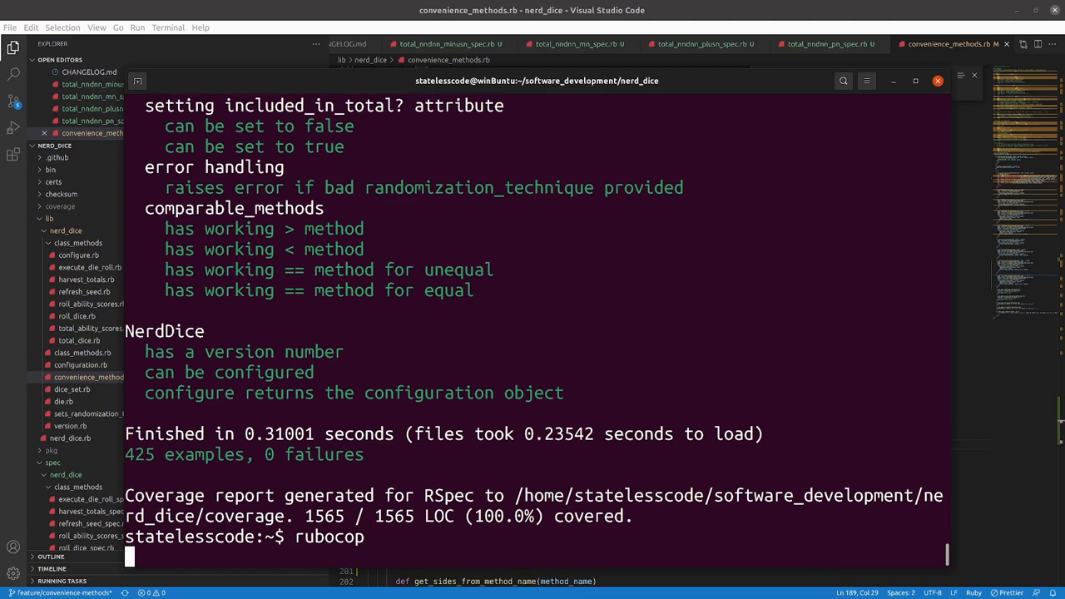
{"action": "key", "text": "Return"}
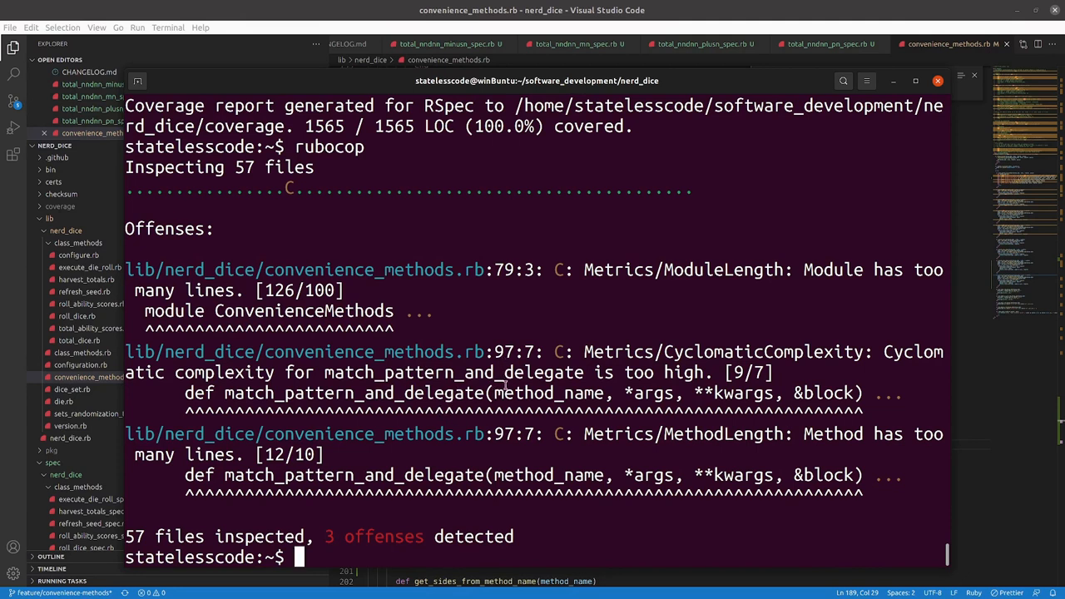
{"action": "mouse_move", "coordinate": [358, 296]}
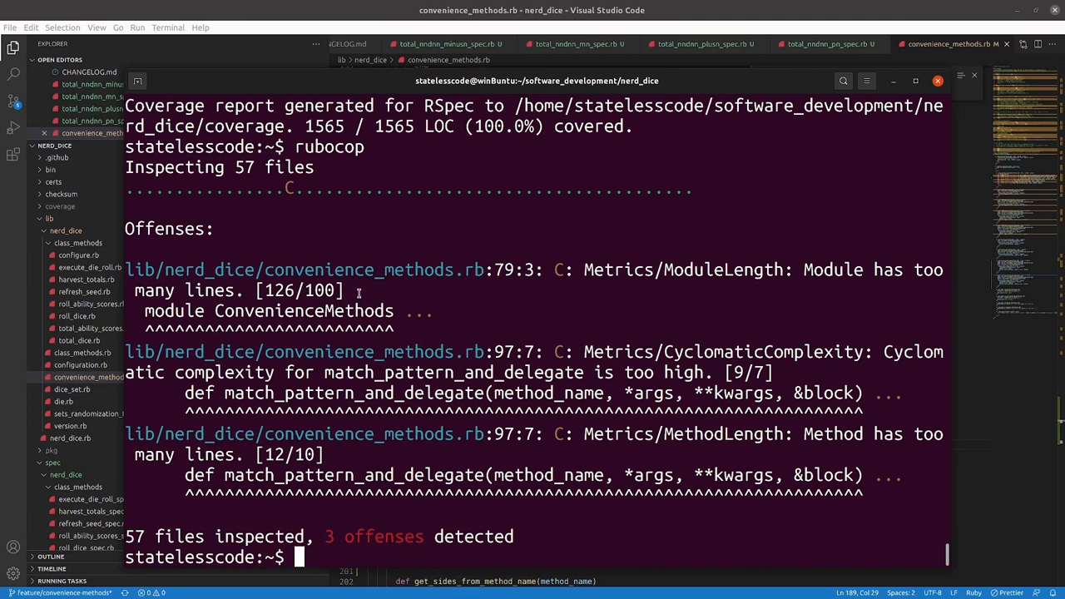
{"action": "mouse_move", "coordinate": [589, 483]}
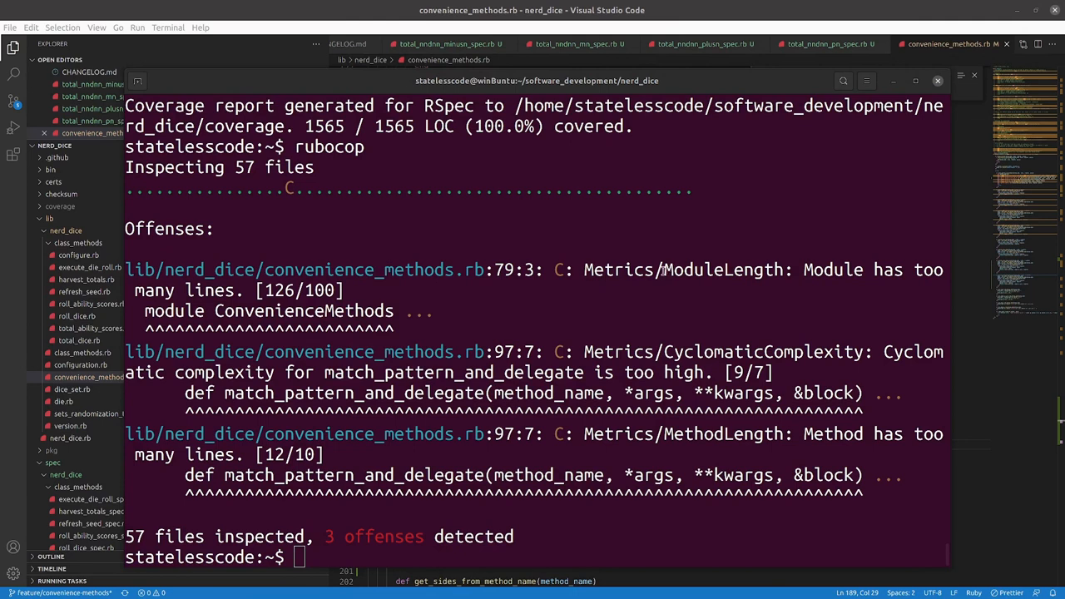
{"action": "mouse_move", "coordinate": [633, 286]}
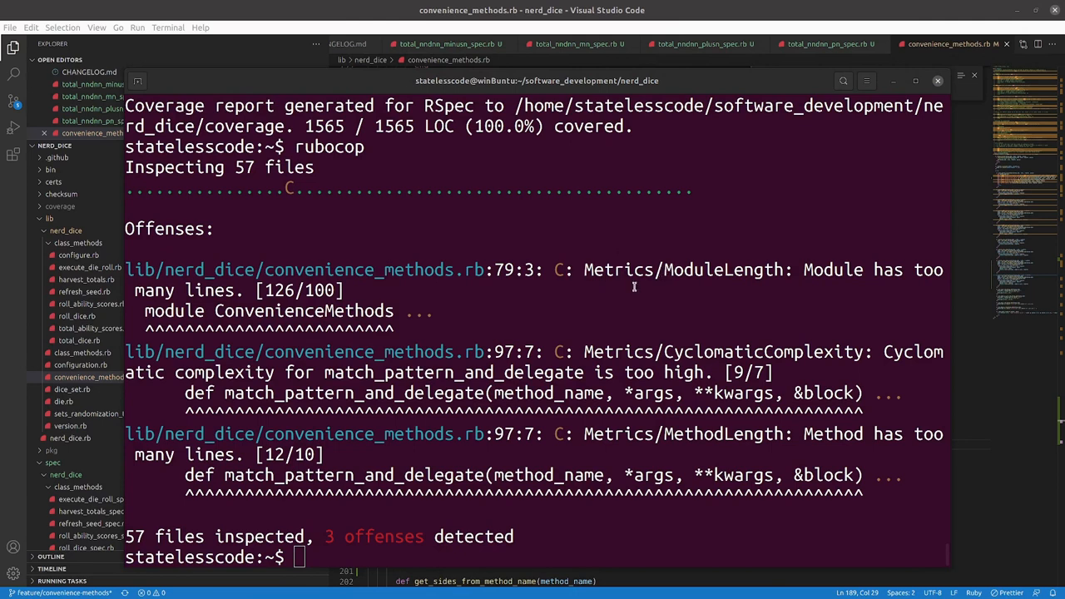
{"action": "mouse_move", "coordinate": [732, 231]}
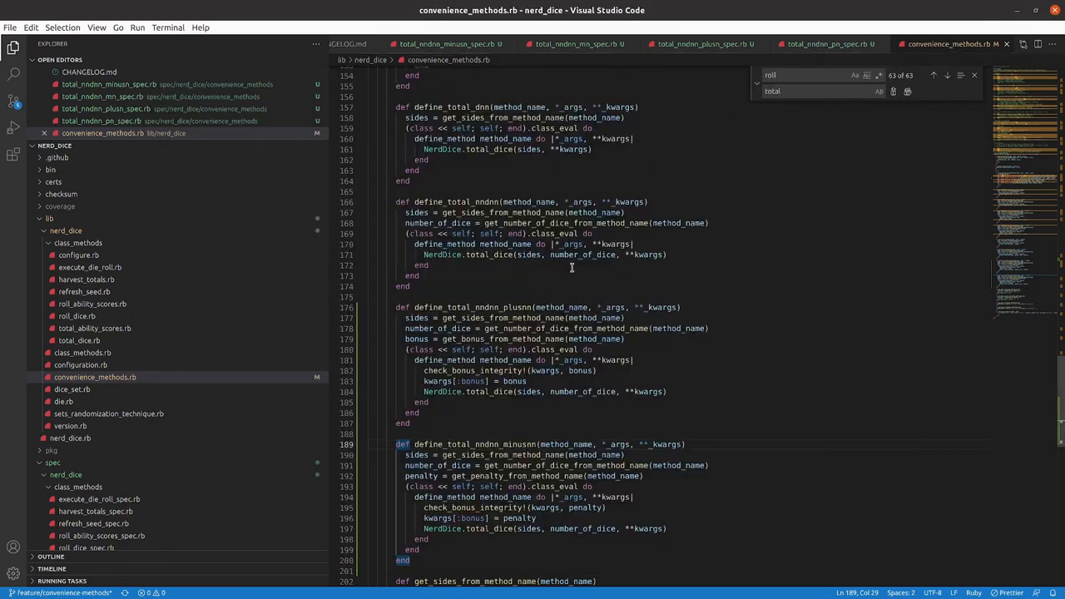
- Reuse refresh_seed.rb's rubocop comment to add a Metrics/MethodLength disable/enable pair around match_pattern_and_delegate
{"action": "scroll", "scroll_direction": "up", "scroll_amount": 3}
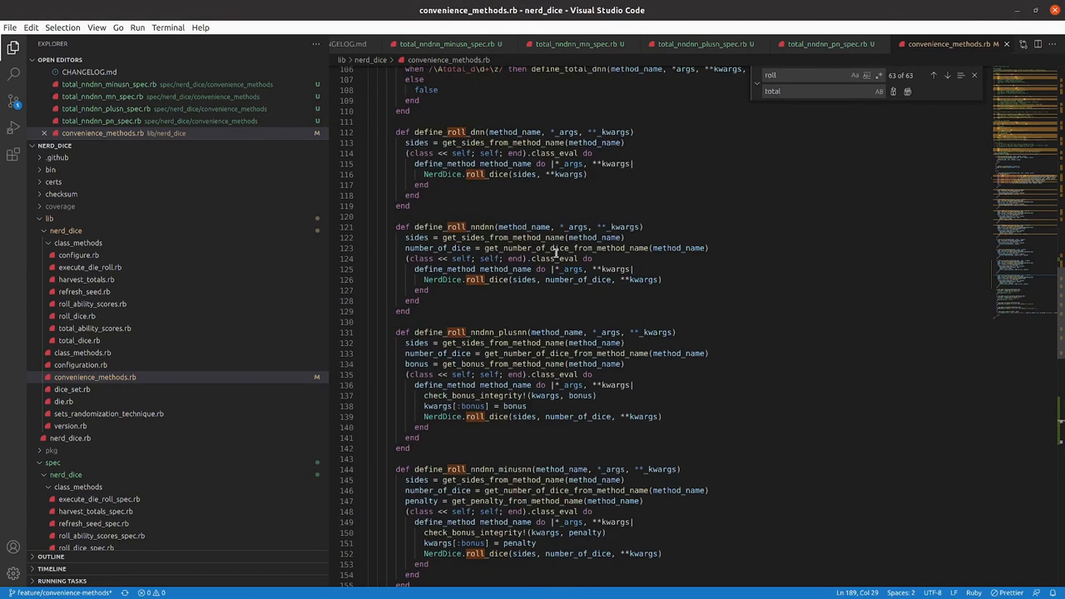
{"action": "scroll", "scroll_direction": "up", "scroll_amount": 3}
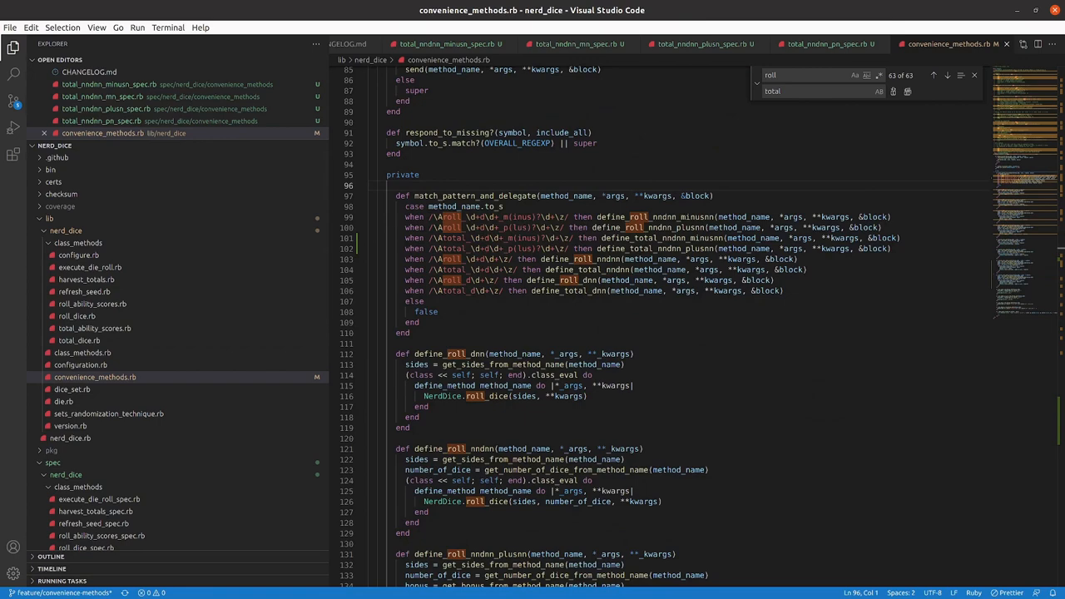
{"action": "left_click", "coordinate": [84, 303]}
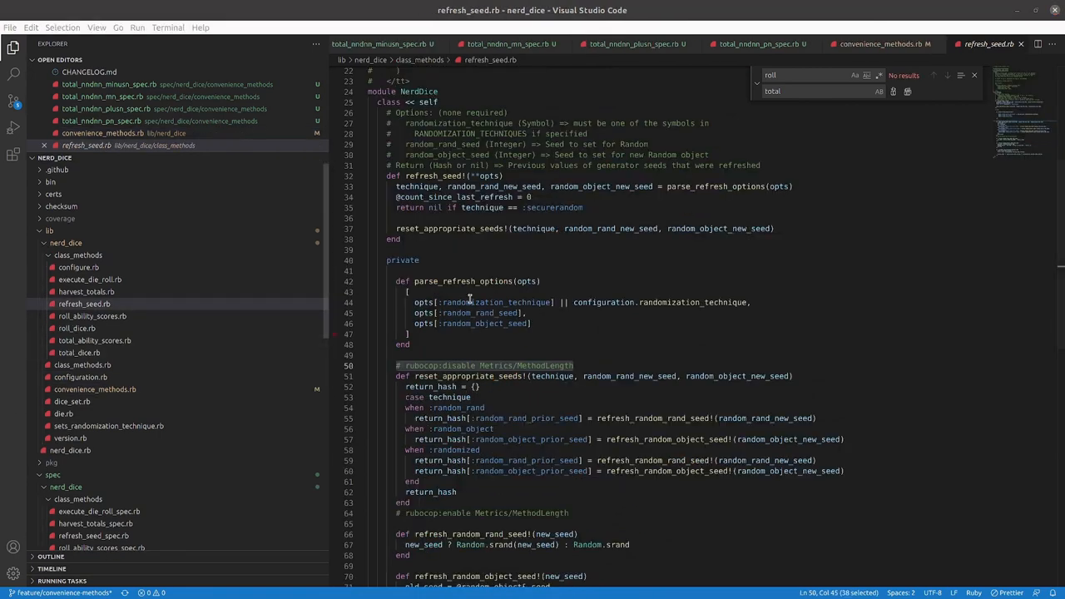
{"action": "mouse_move", "coordinate": [707, 43]}
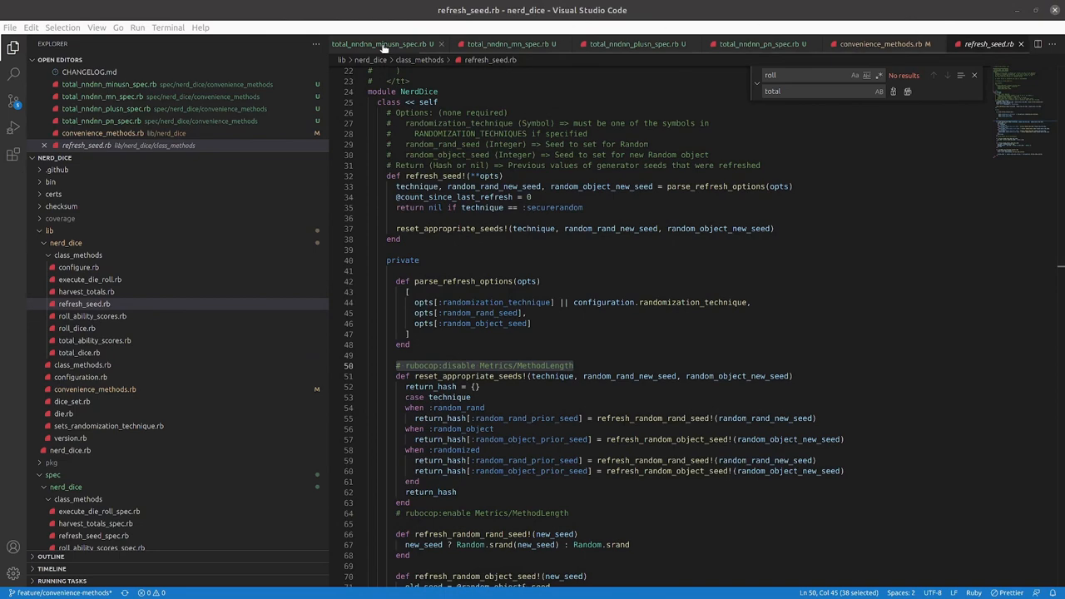
{"action": "right_click", "coordinate": [380, 44]}
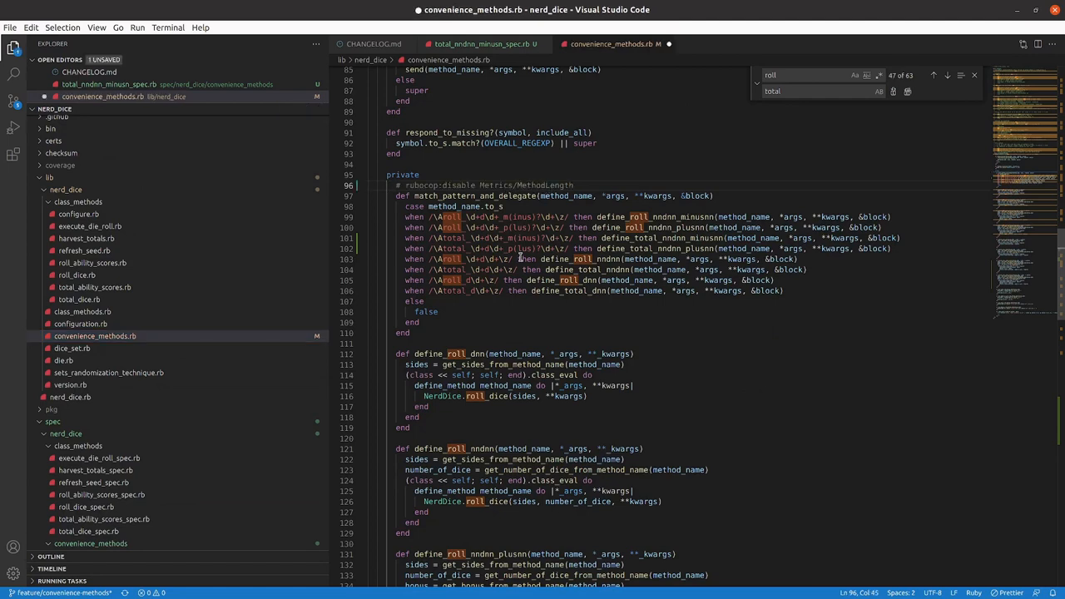
{"action": "left_click", "coordinate": [399, 333]}
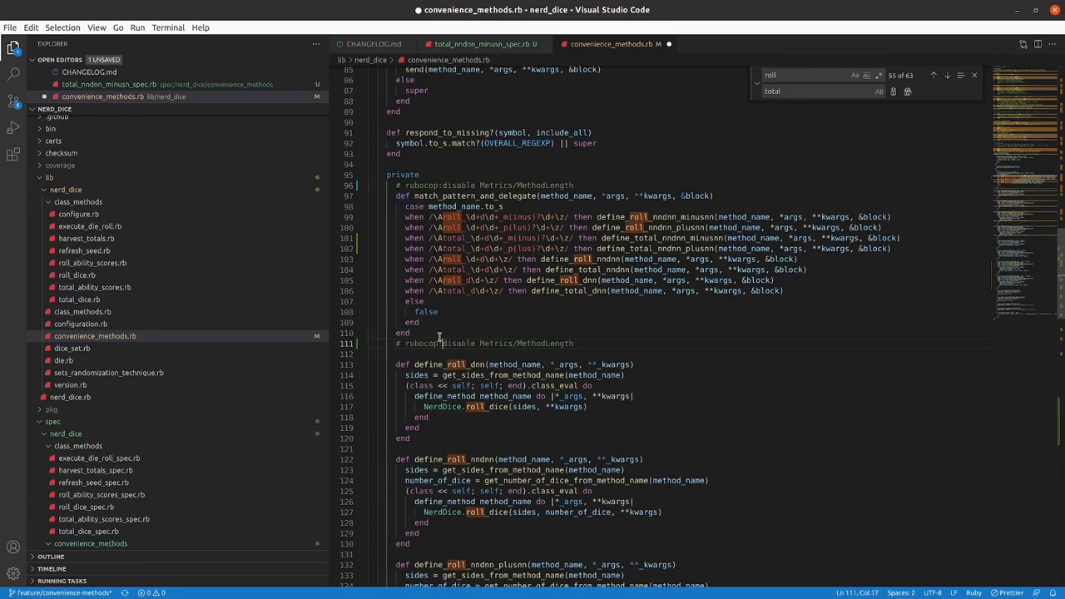
{"action": "type", "text": "enable"}
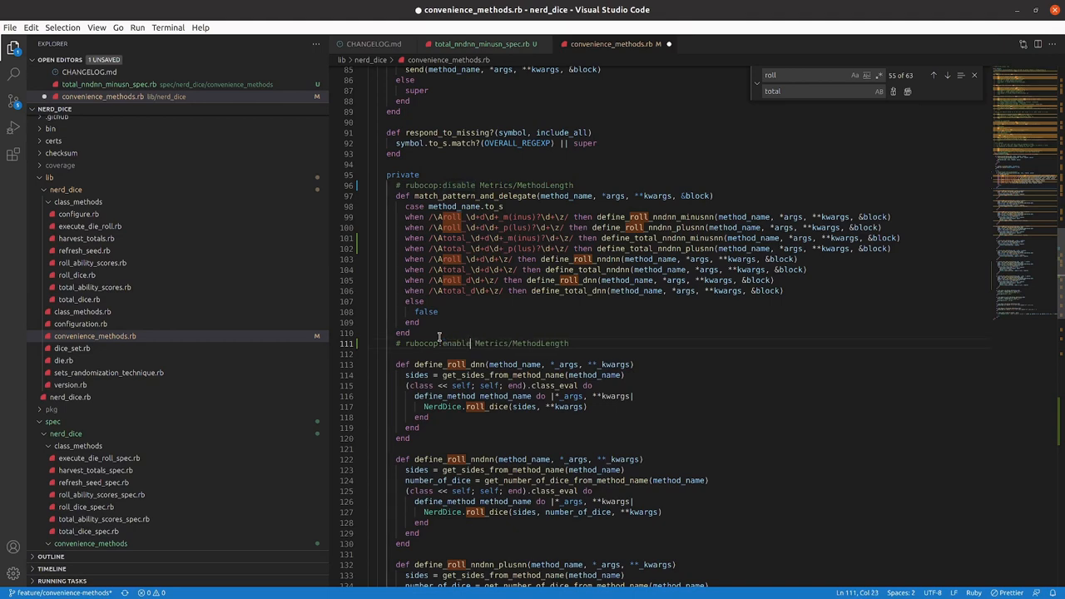
{"action": "key", "text": "ctrl+s"}
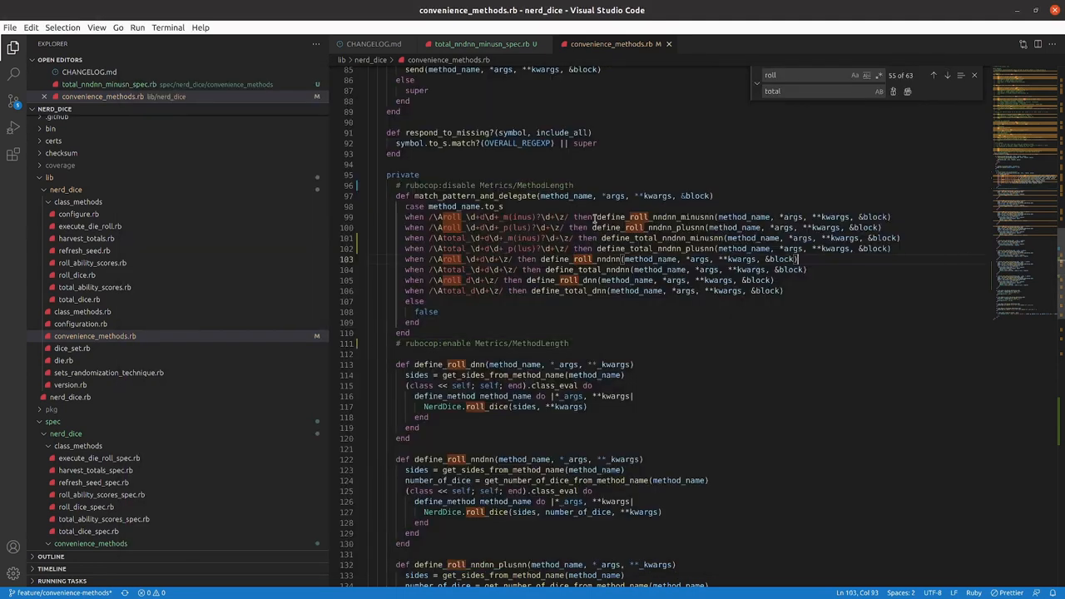
{"action": "left_click", "coordinate": [479, 185]}
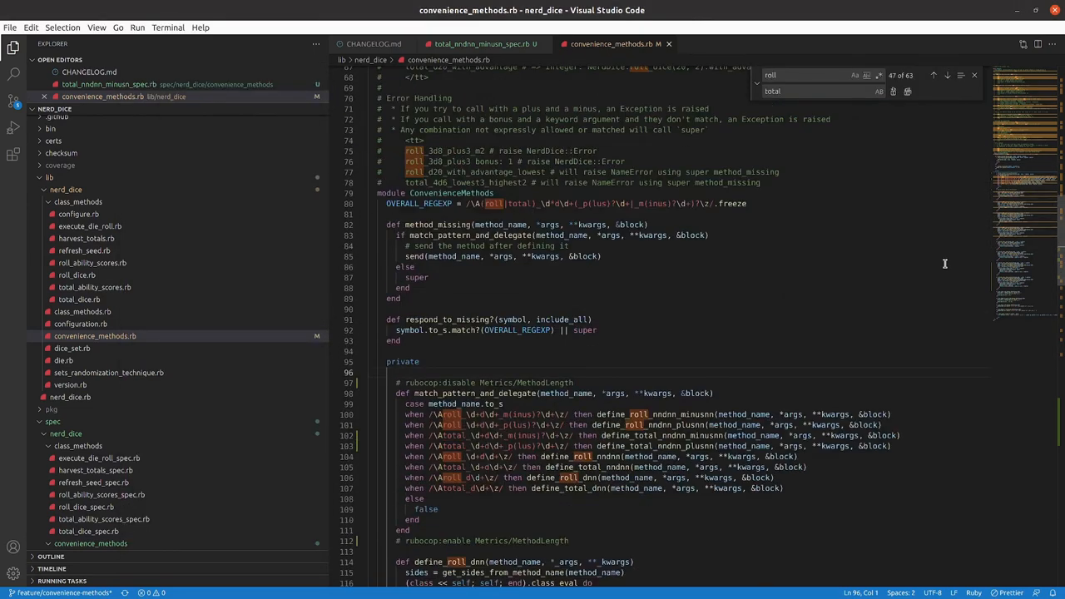
- Add `# rubocop:disable Metrics/ModuleLength` above the module and rerun rubocop, leaving one CyclomaticComplexity offense
{"action": "scroll", "scroll_direction": "up", "scroll_amount": 3}
{"action": "type", "text": "# rubocop:disable Metrics/ModLength"}
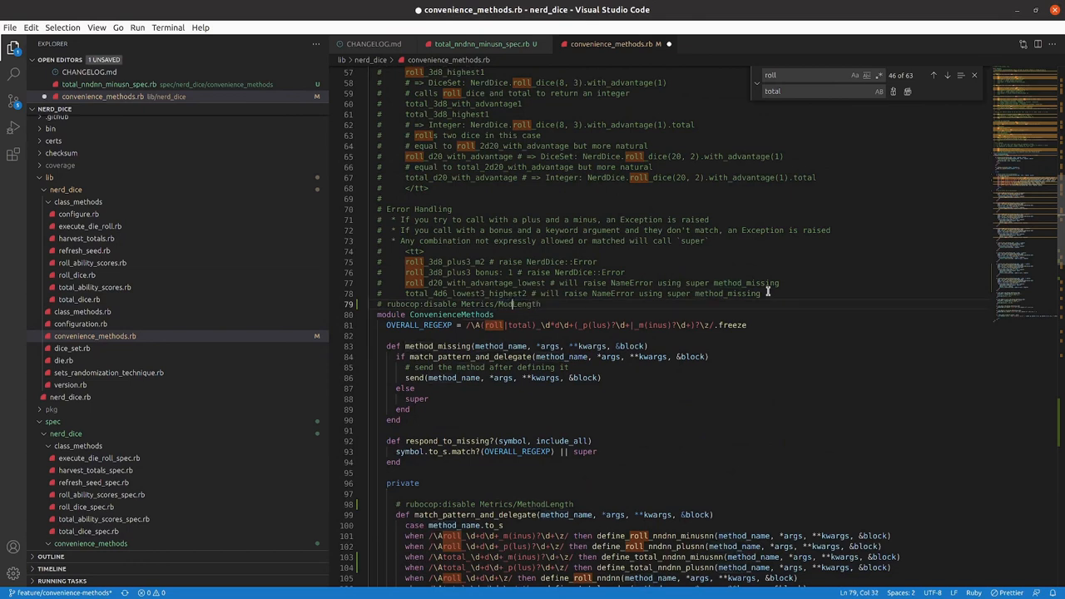
{"action": "left_click", "coordinate": [425, 302]}
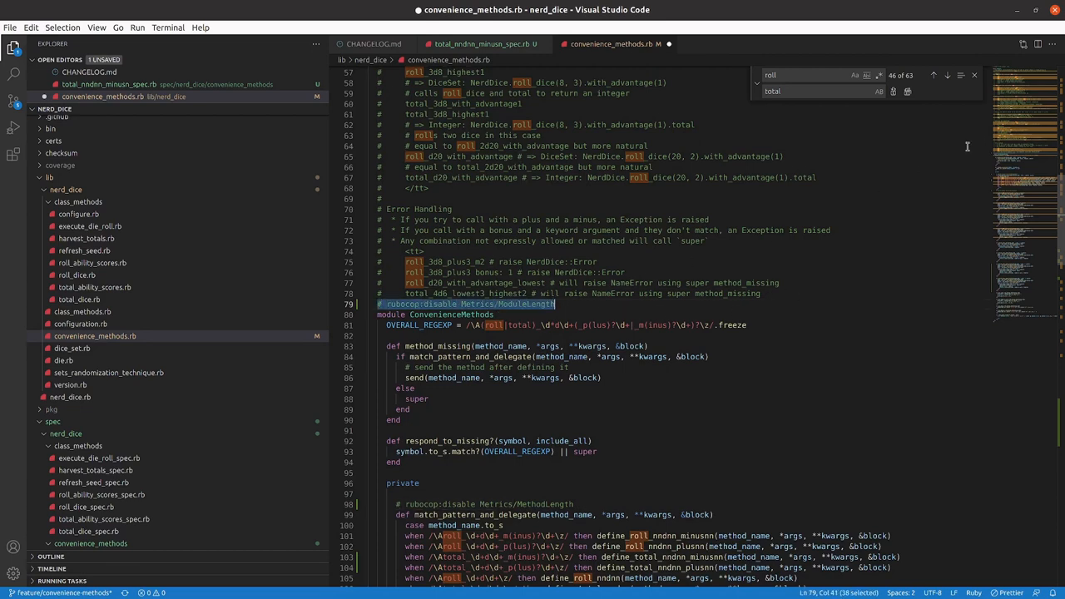
{"action": "scroll", "scroll_direction": "up", "scroll_amount": 3}
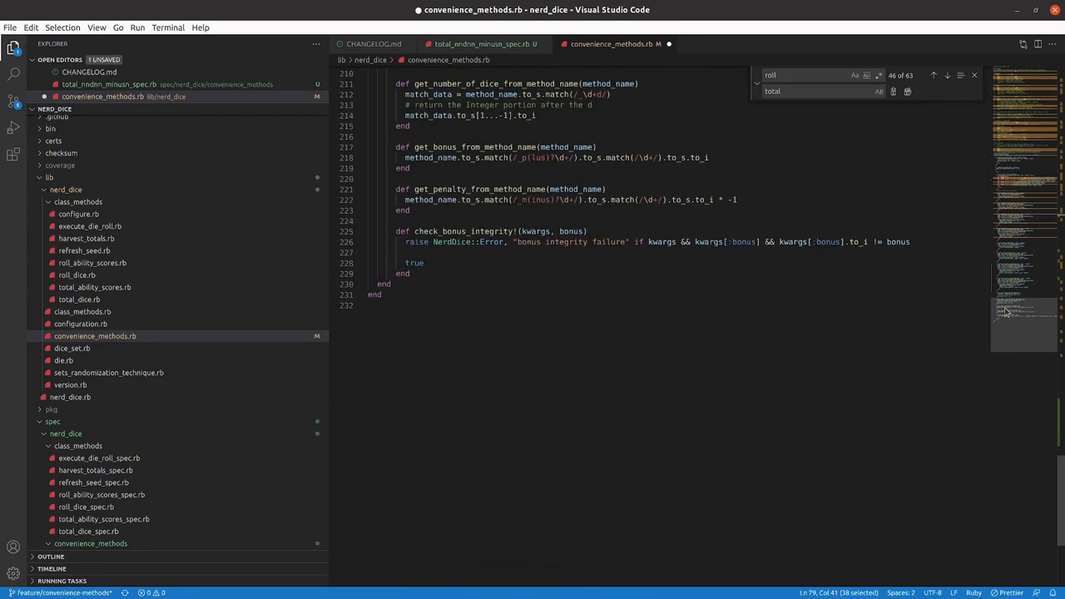
{"action": "type", "text": "# rubocop:disable Metrics/ModuleLength"}
{"action": "left_click", "coordinate": [677, 304]}
{"action": "type", "text": "# rubocop:enab Metrics/ModuleLength"}
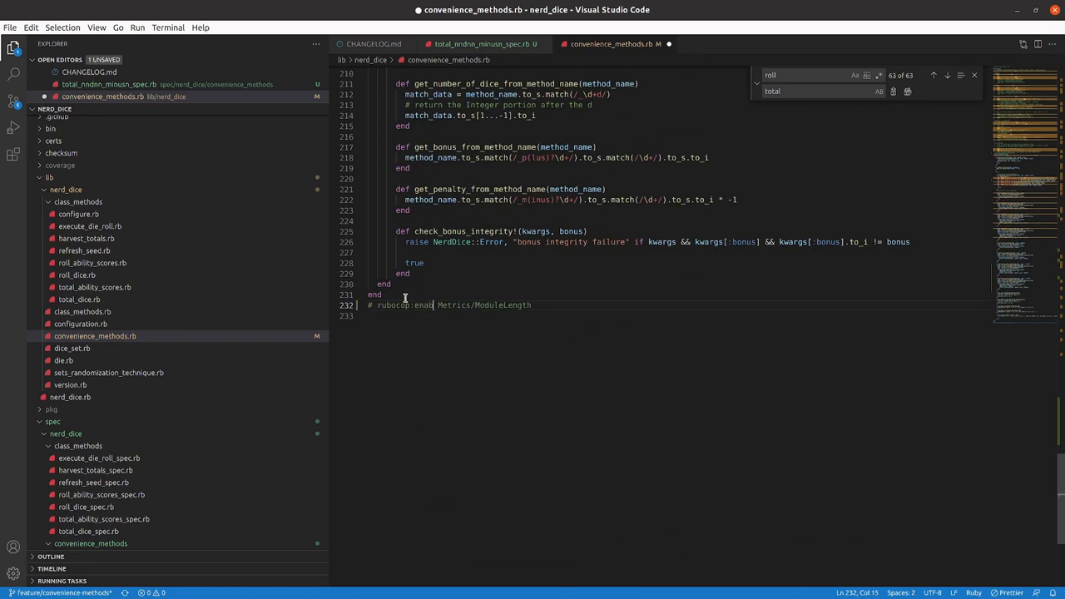
{"action": "key", "text": "ctrl+s"}
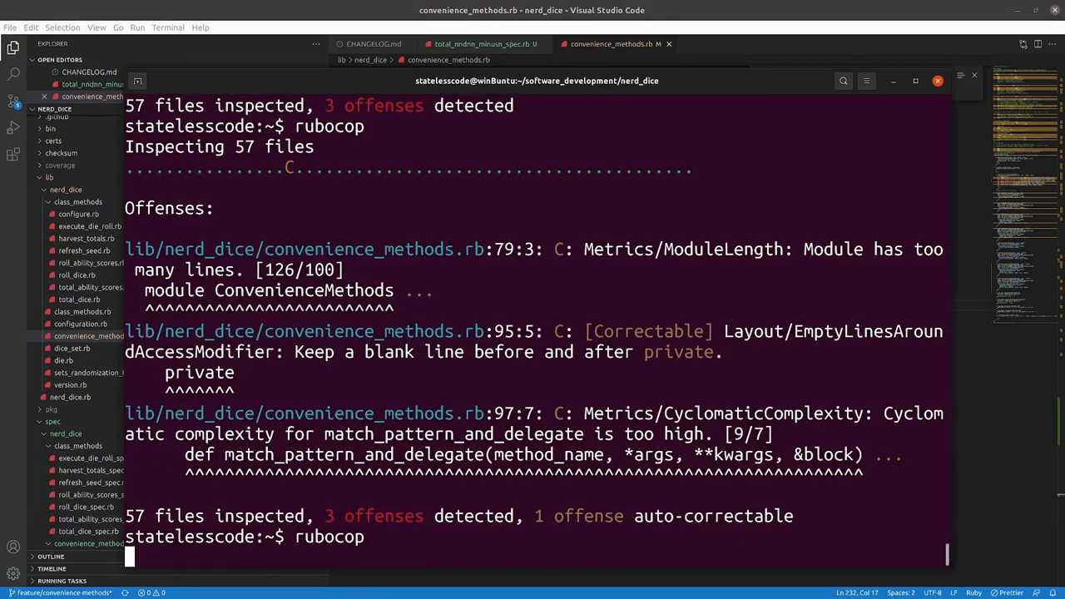
{"action": "key", "text": "Return"}
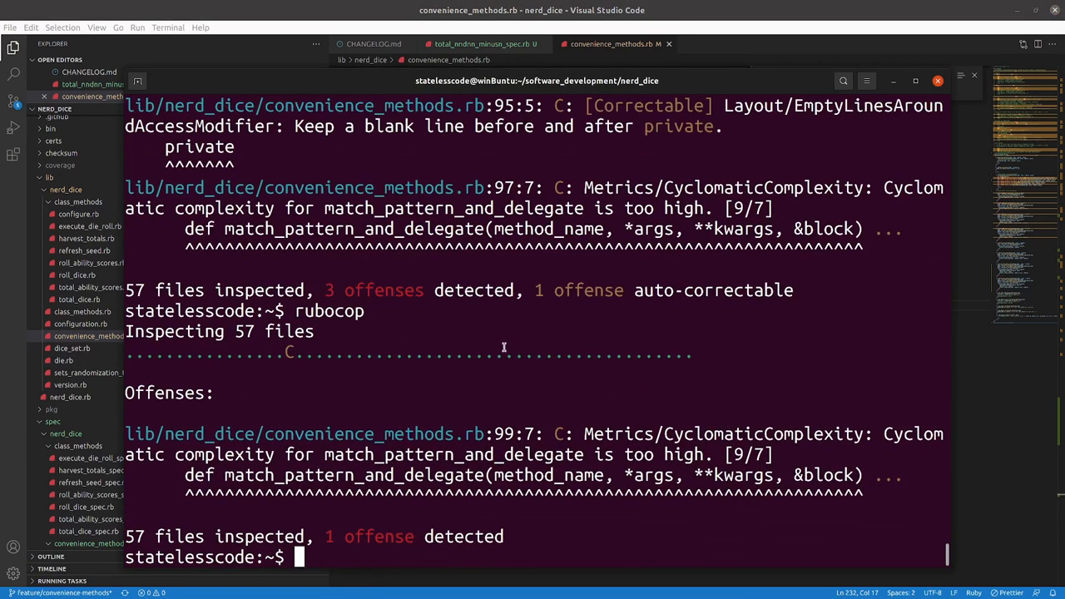
{"action": "mouse_move", "coordinate": [652, 429]}
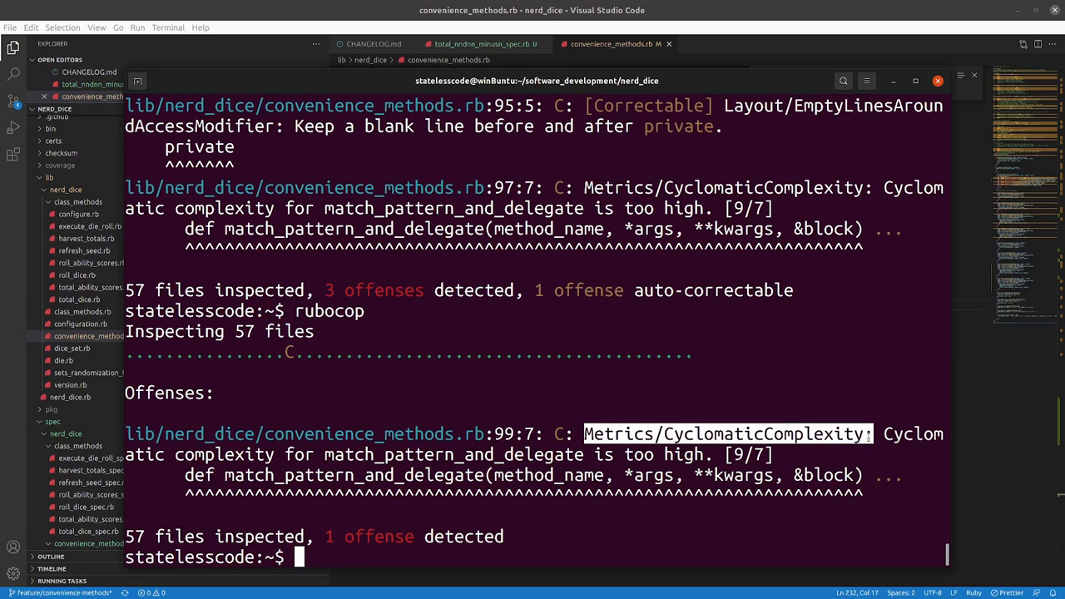
- Add a Metrics/CyclomaticComplexity disable/enable comment pair around match_pattern_and_delegate
{"action": "key", "text": "ctrl+c"}
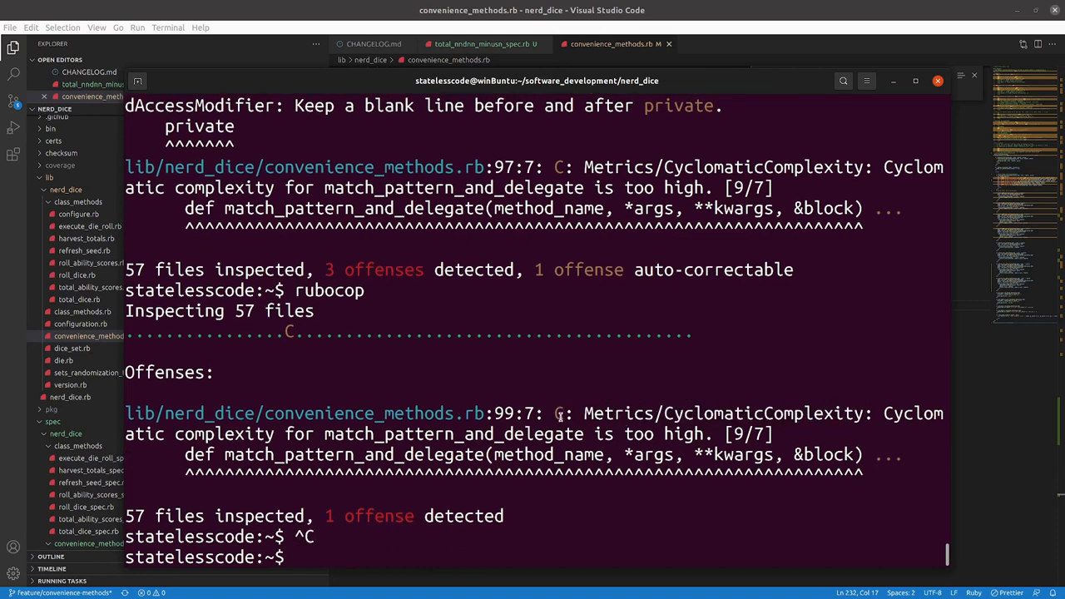
{"action": "double_click", "coordinate": [723, 413]}
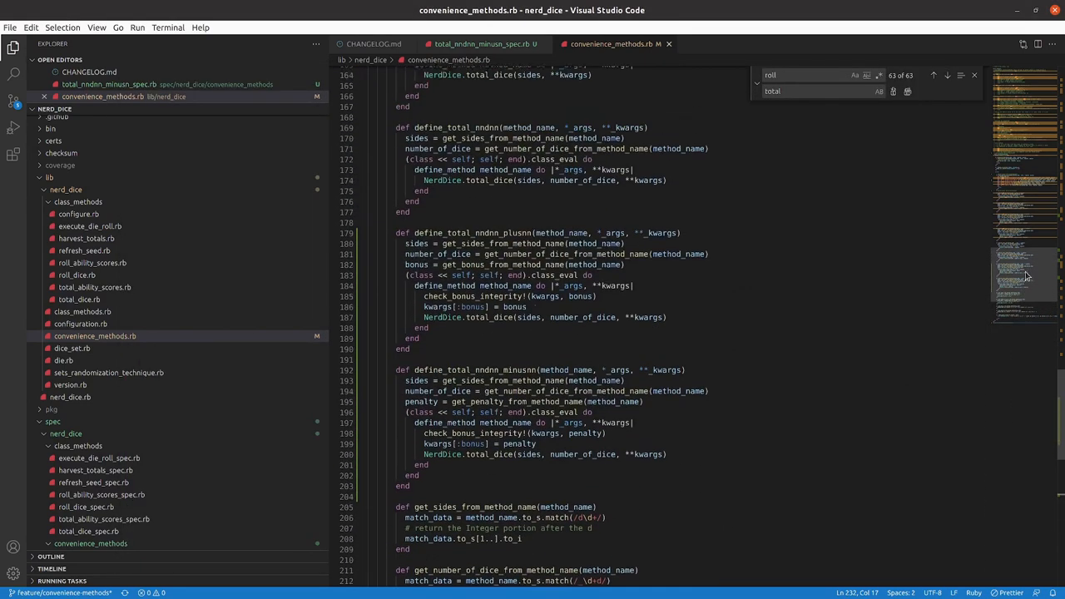
{"action": "scroll", "scroll_direction": "up", "scroll_amount": 3}
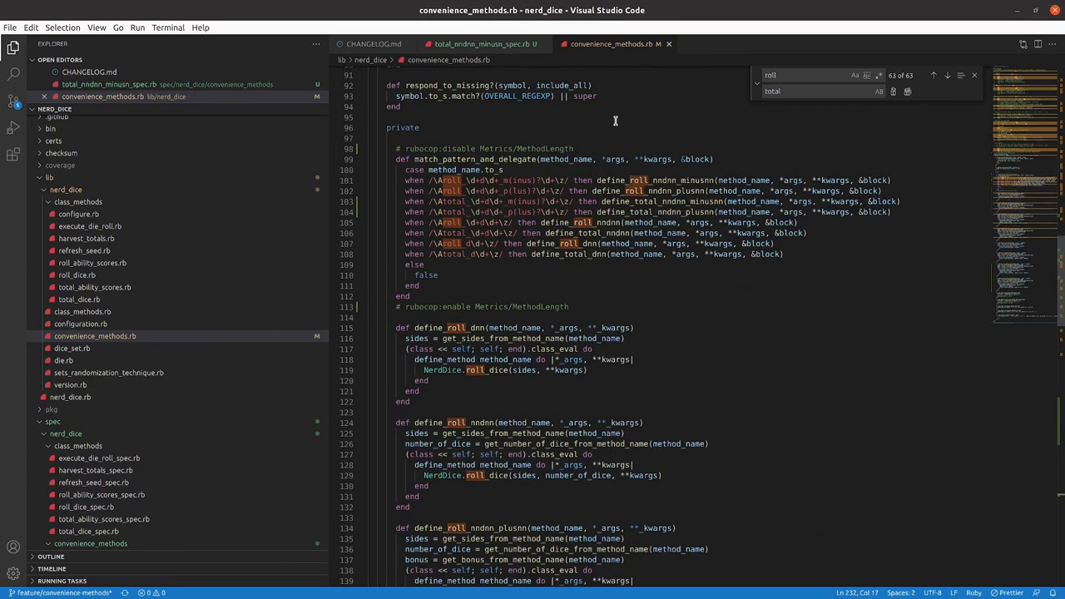
{"action": "left_click", "coordinate": [589, 150]}
{"action": "type", "text": "# rubocop:disable M"}
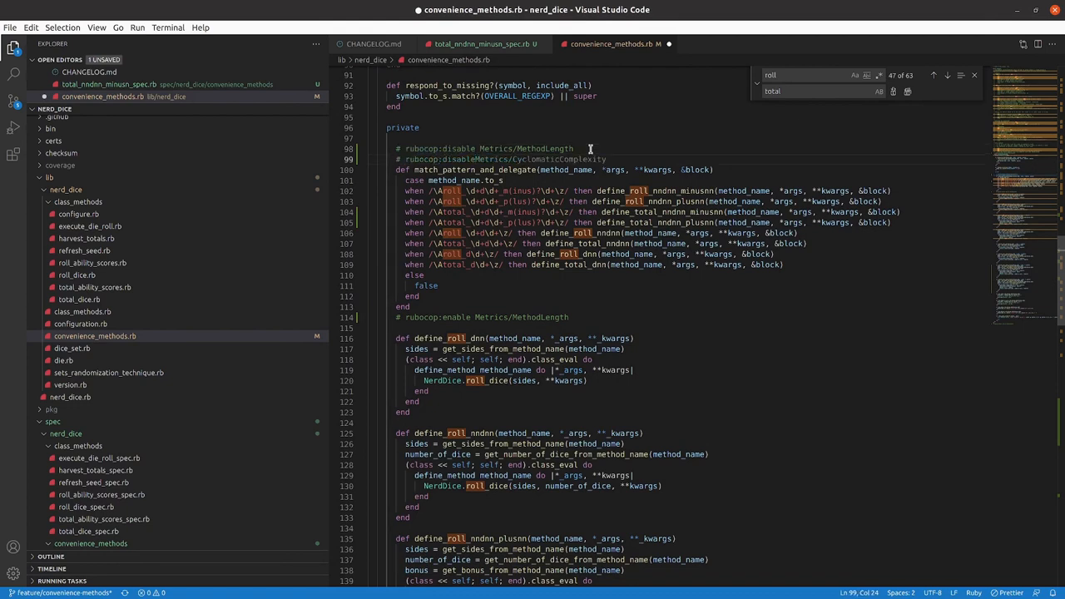
{"action": "left_click", "coordinate": [440, 160]}
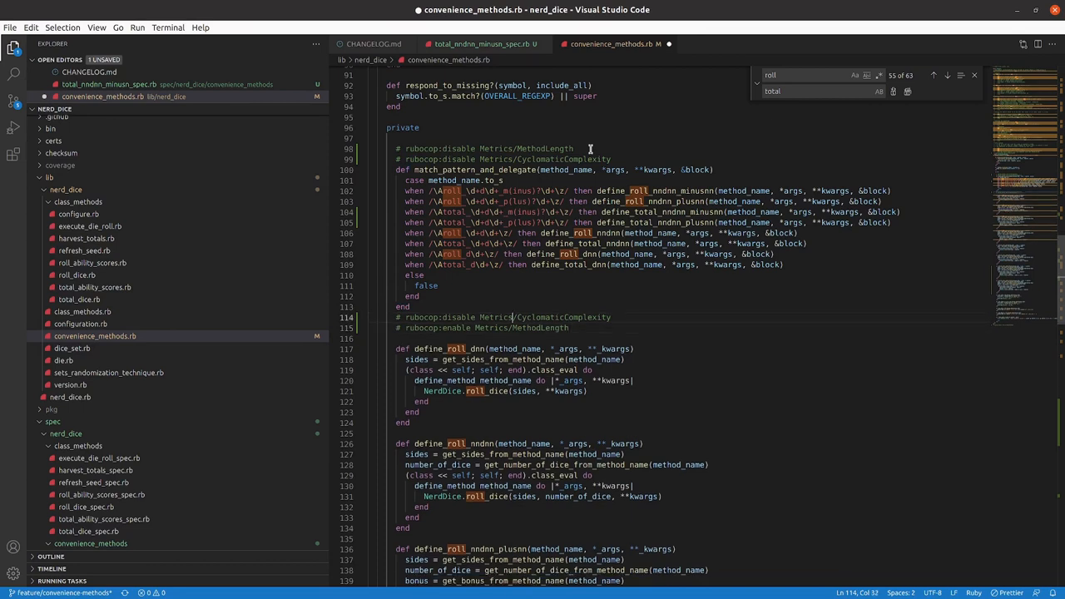
{"action": "double_click", "coordinate": [459, 316]}
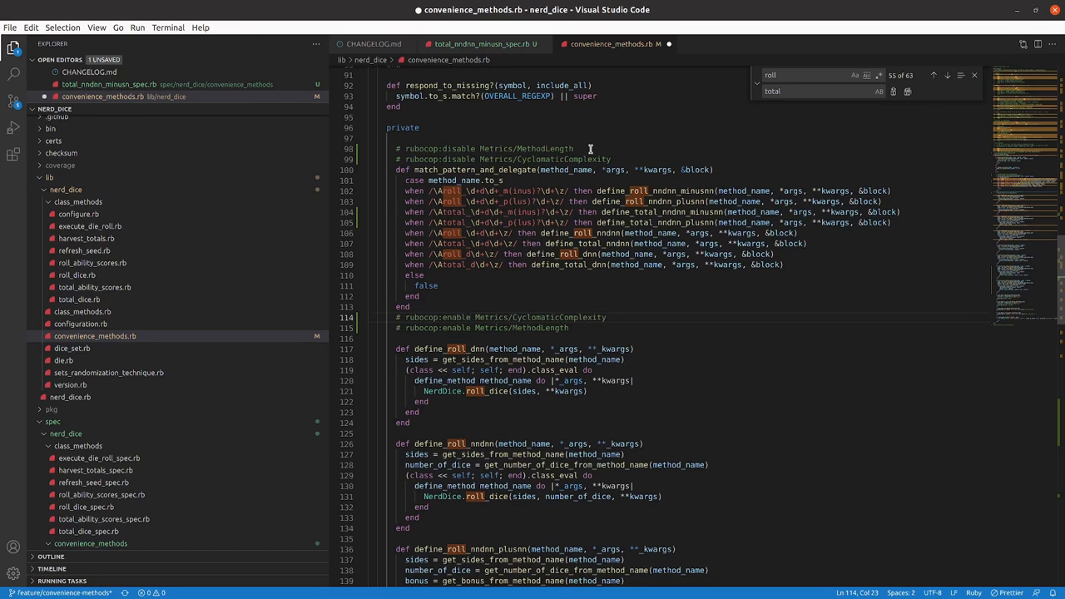
- Confirm rubocop finds no offenses, rspec passes 425 examples, and git status lists the untracked spec files
{"action": "key", "text": "ctrl+s"}
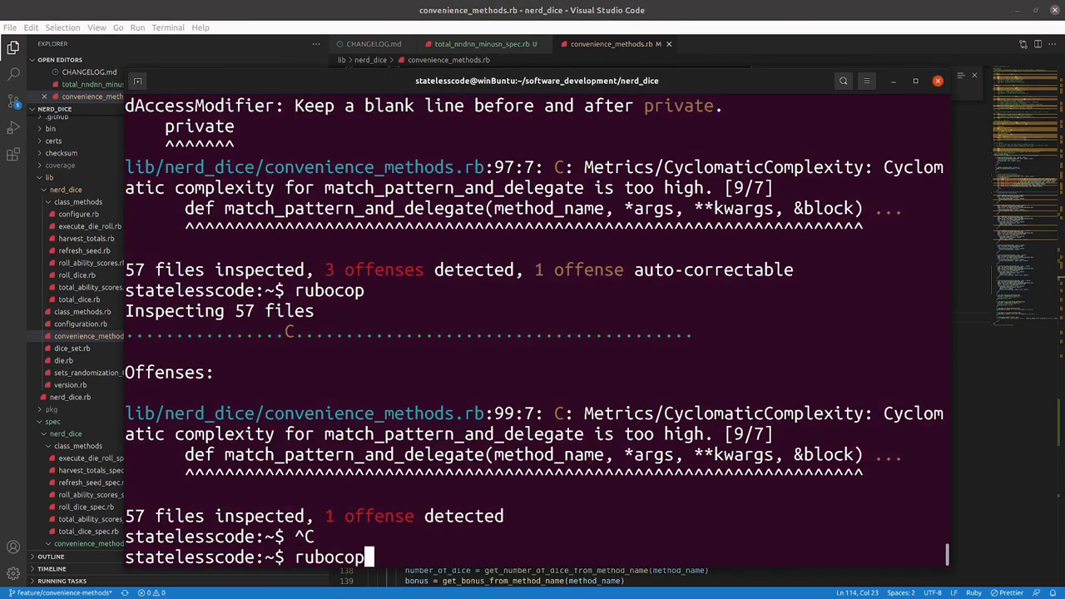
{"action": "key", "text": "Return"}
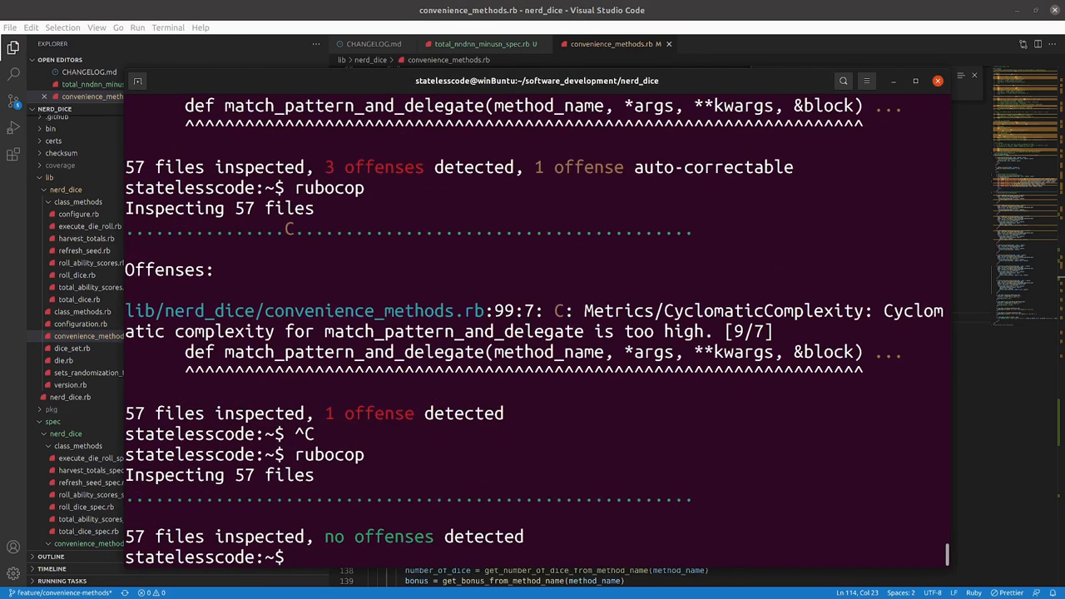
{"action": "type", "text": "rspec"}
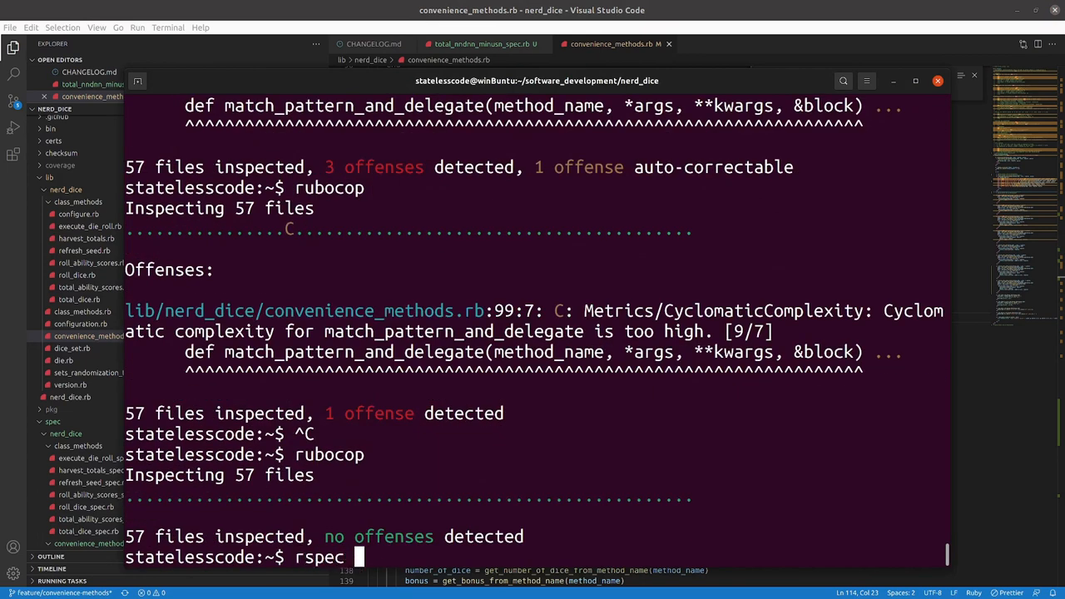
{"action": "key", "text": "Return"}
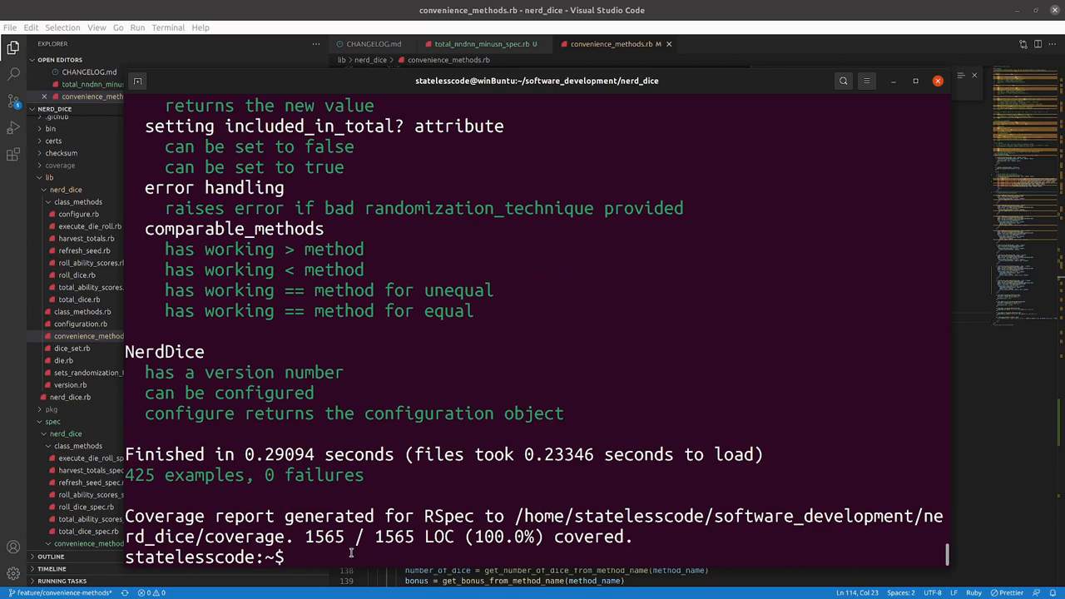
{"action": "type", "text": "git status"}
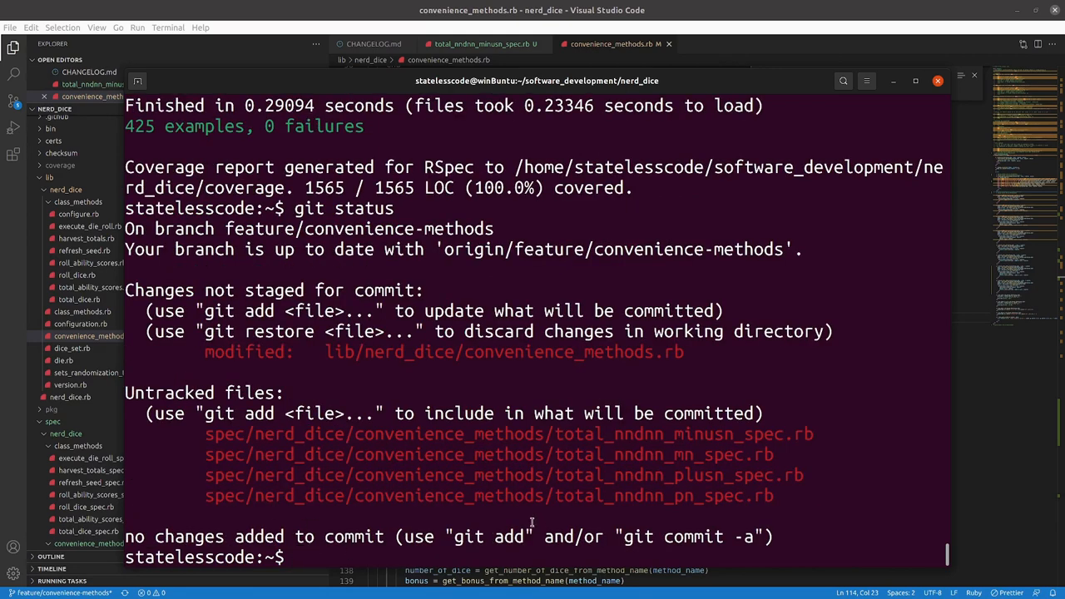
{"action": "mouse_move", "coordinate": [532, 522]}
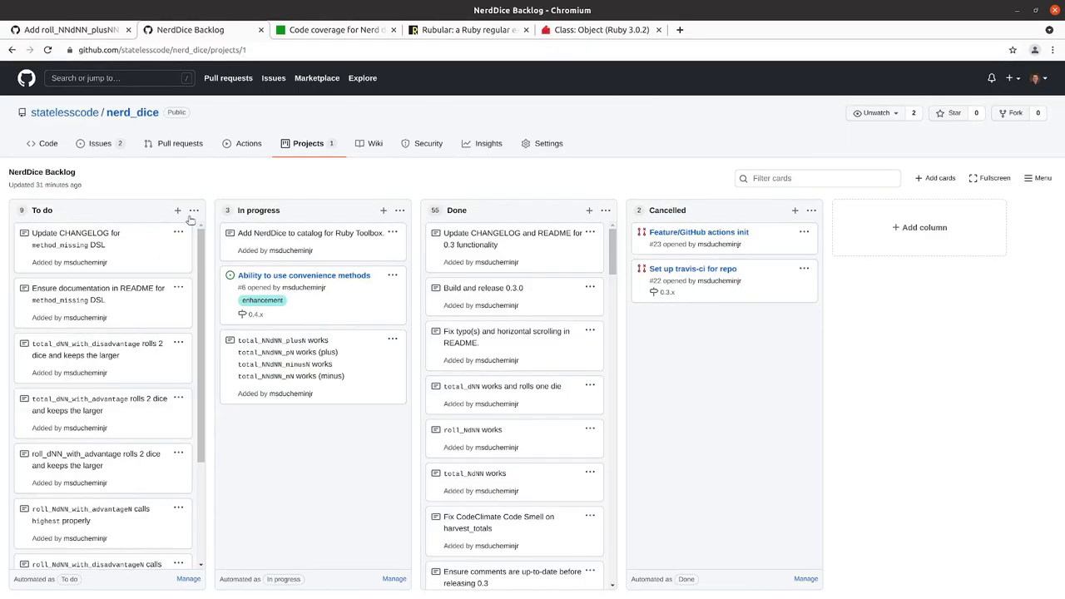
- Add a To do card about refactoring the convenience methods module to clear disabled RuboCop violations
{"action": "left_click", "coordinate": [176, 210]}
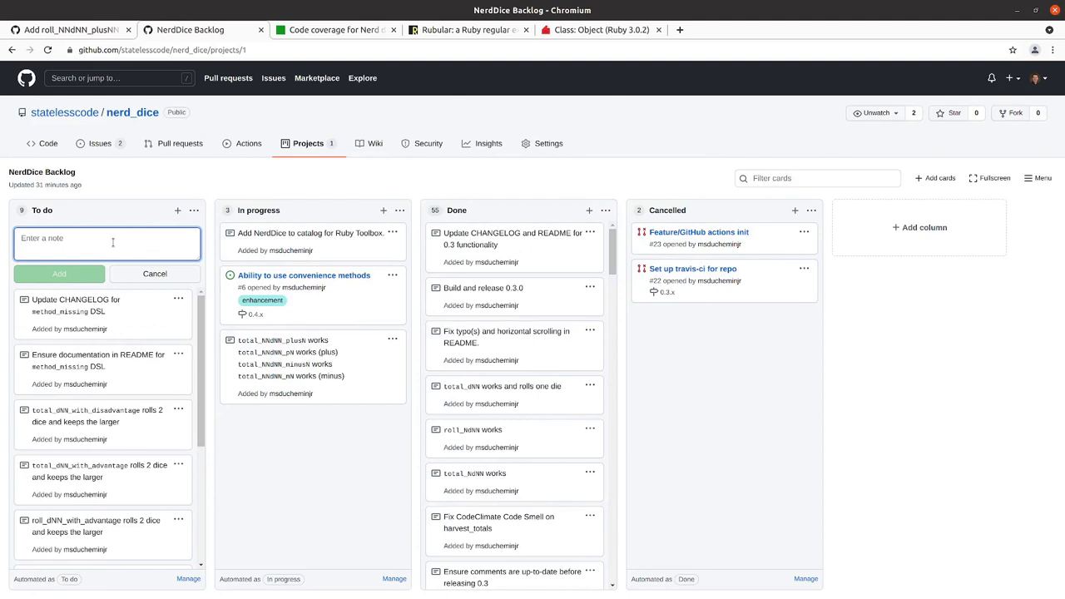
{"action": "type", "text": "R"}
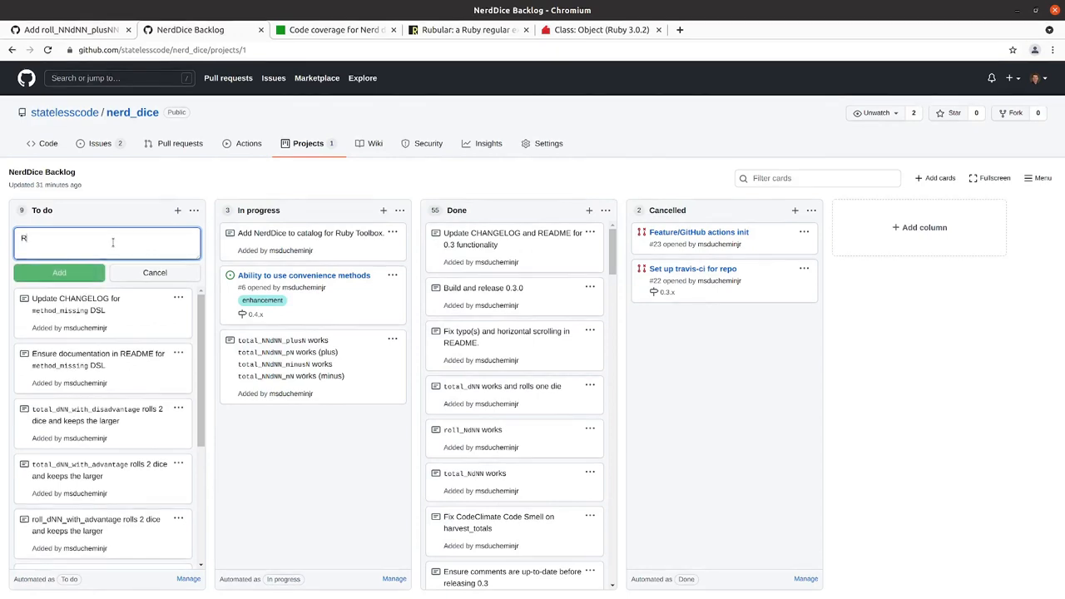
{"action": "type", "text": "Refaco"}
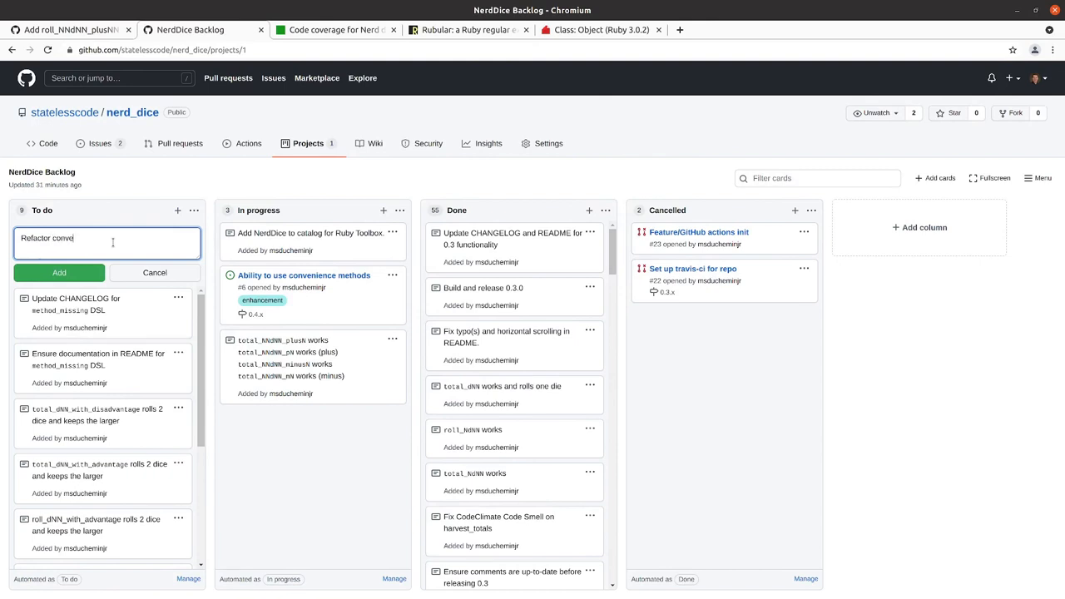
{"action": "type", "text": "nience methods"}
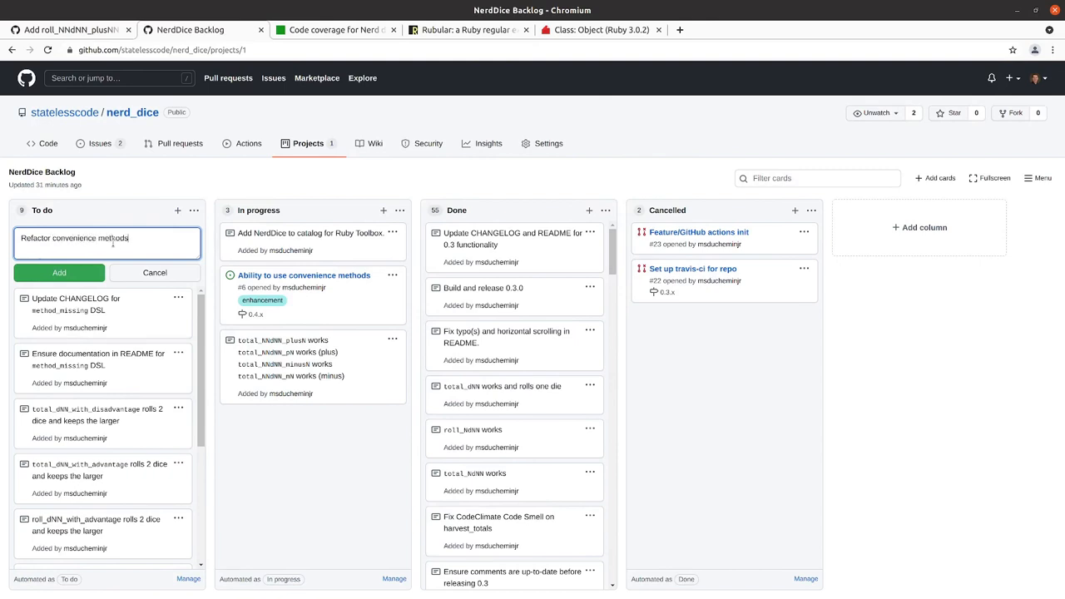
{"action": "type", "text": "module to"}
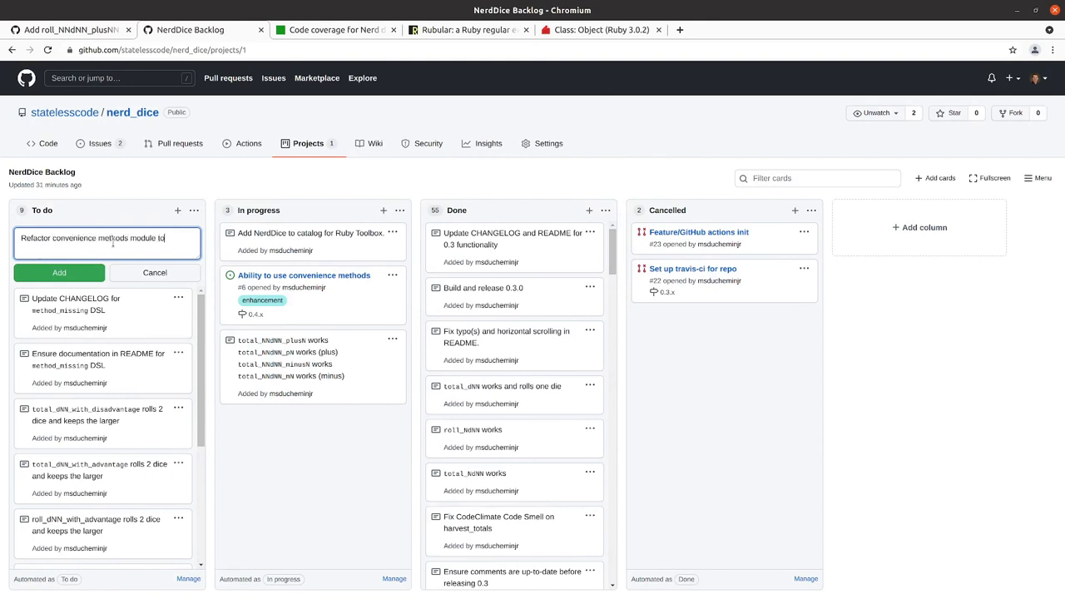
{"action": "type", "text": "clear RuboCop"}
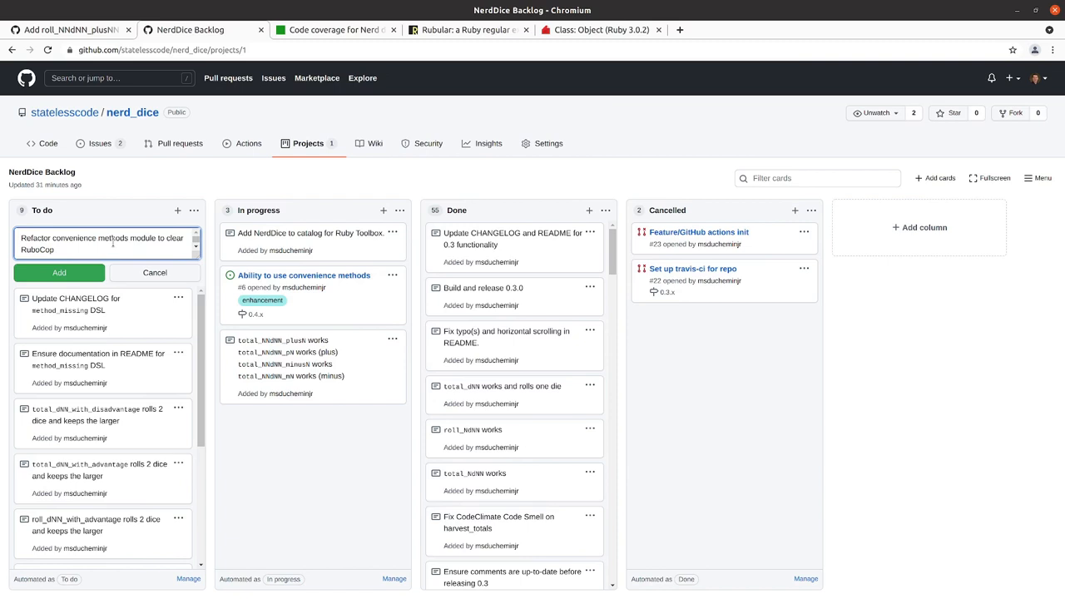
{"action": "left_click", "coordinate": [60, 273]}
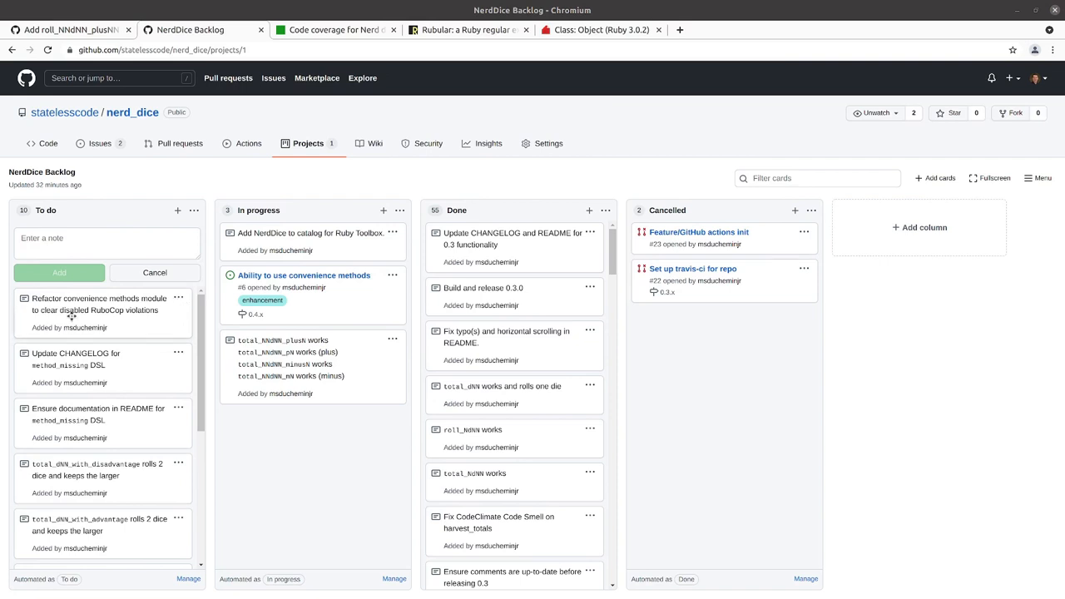
{"action": "mouse_move", "coordinate": [156, 297]}
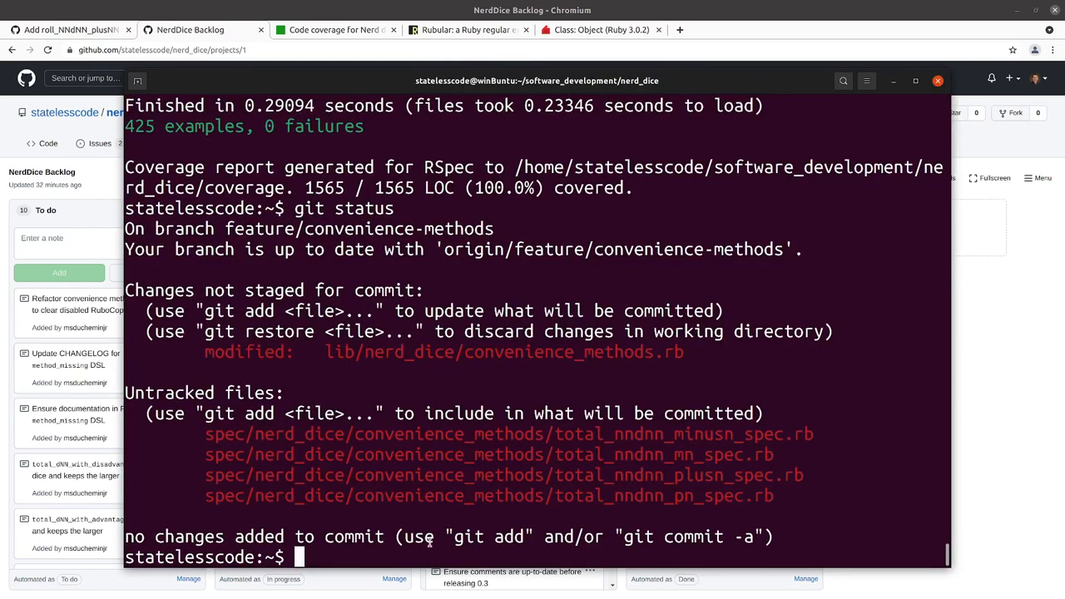
- Stage everything and make a signed commit adding the total_NNdNN_ bonus and penalty pattern
{"action": "type", "text": "git add"}
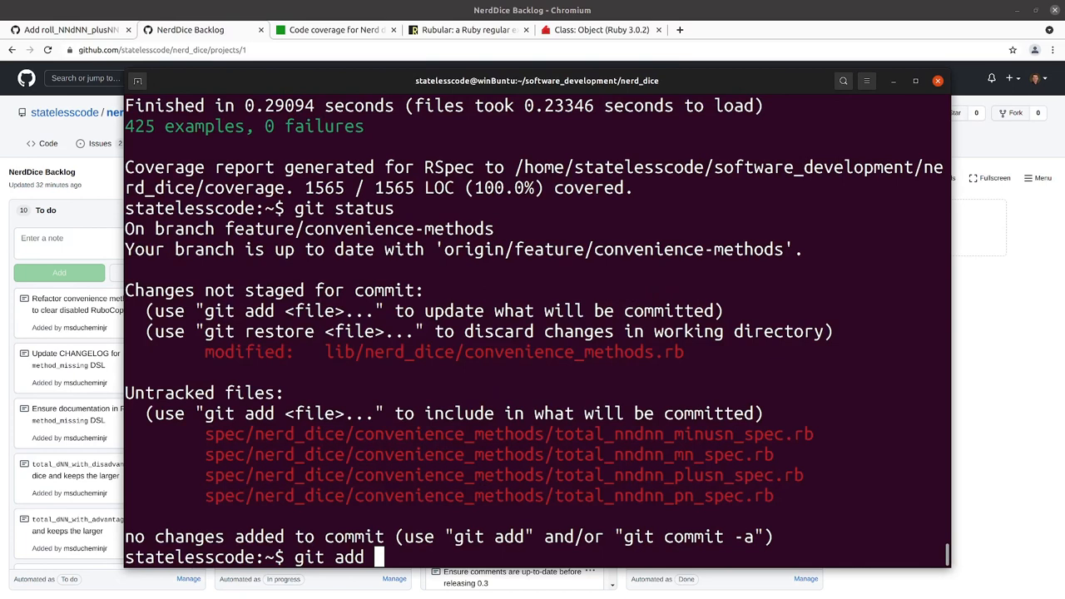
{"action": "type", "text": "."}
{"action": "type", "text": "git comm"}
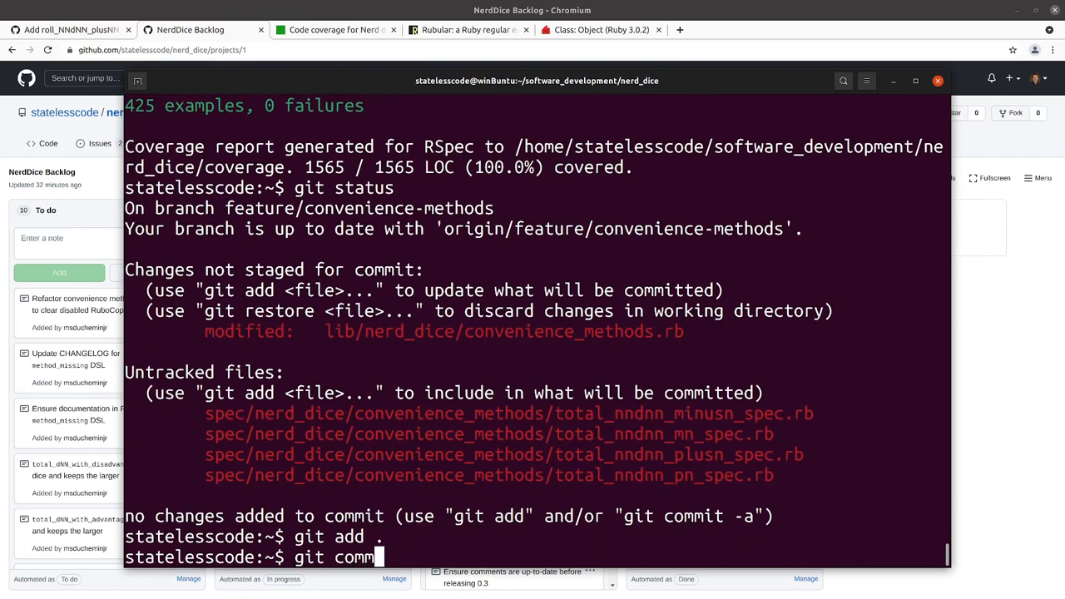
{"action": "type", "text": "it -S"}
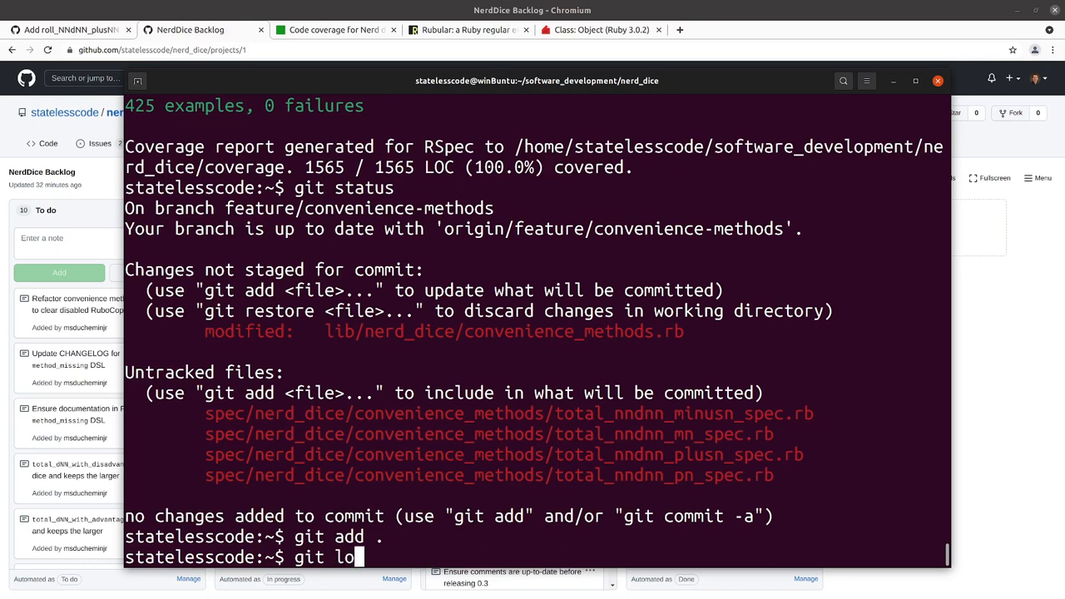
{"action": "key", "text": "Return"}
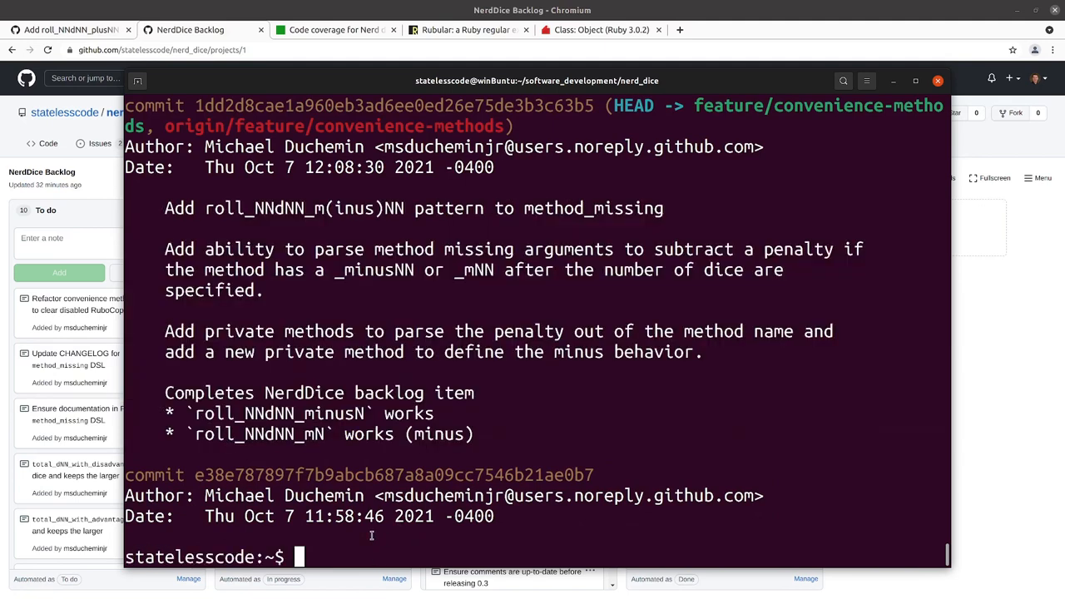
{"action": "type", "text": "git commit -S"}
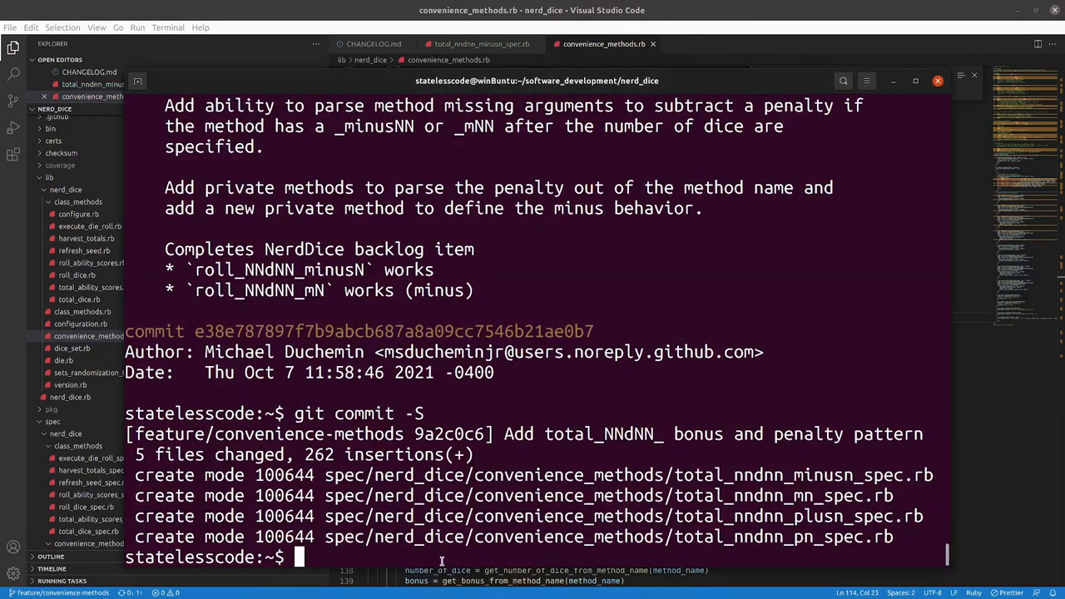
- Check the working tree is clean, then push the commit to origin on feature/convenience-methods
{"action": "type", "text": "git st"}
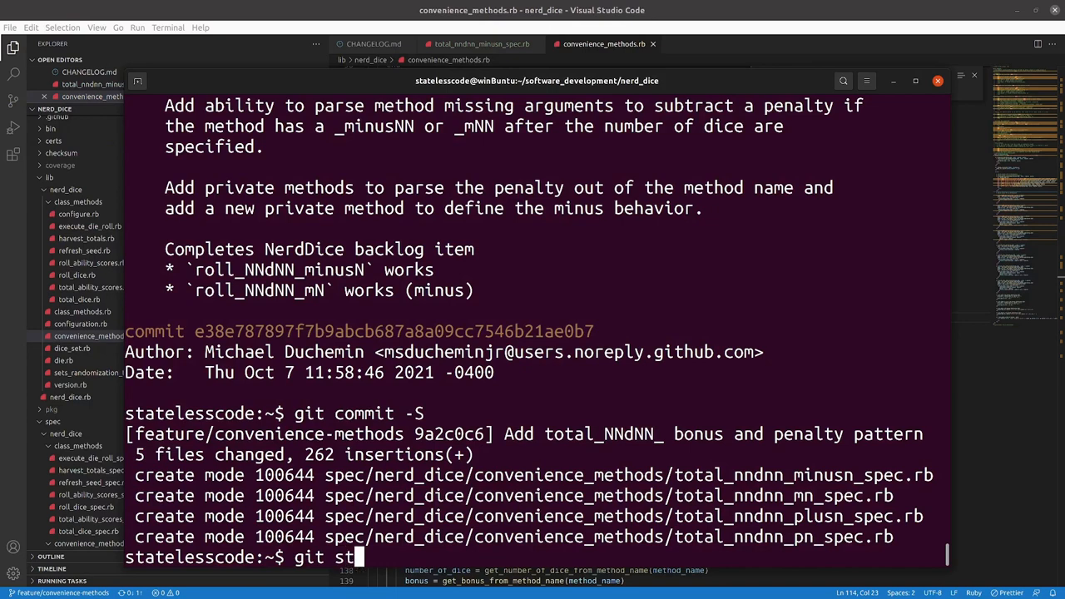
{"action": "key", "text": "Return"}
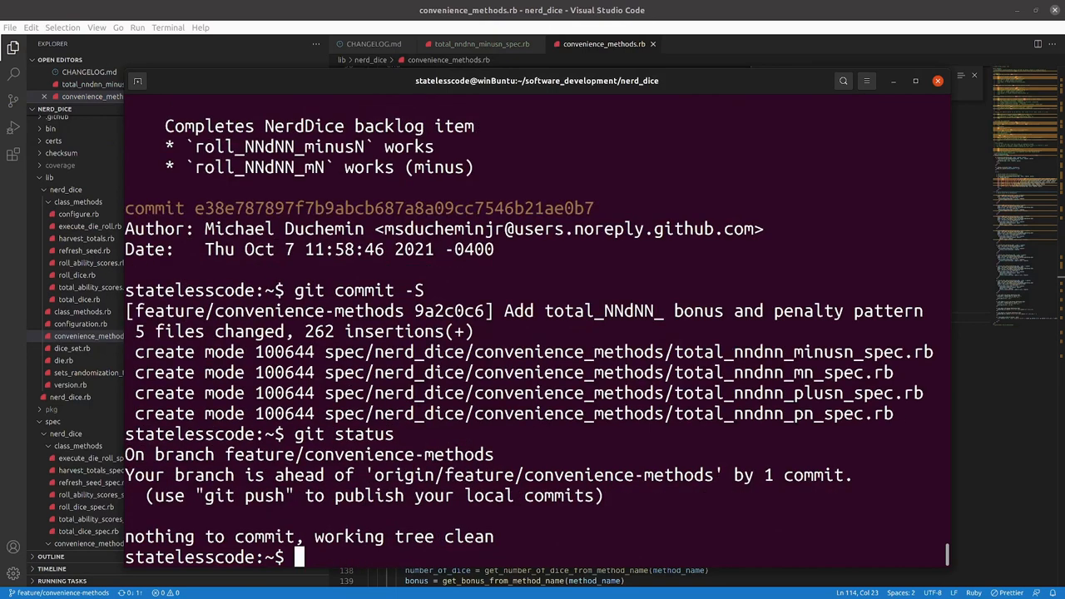
{"action": "type", "text": "git"}
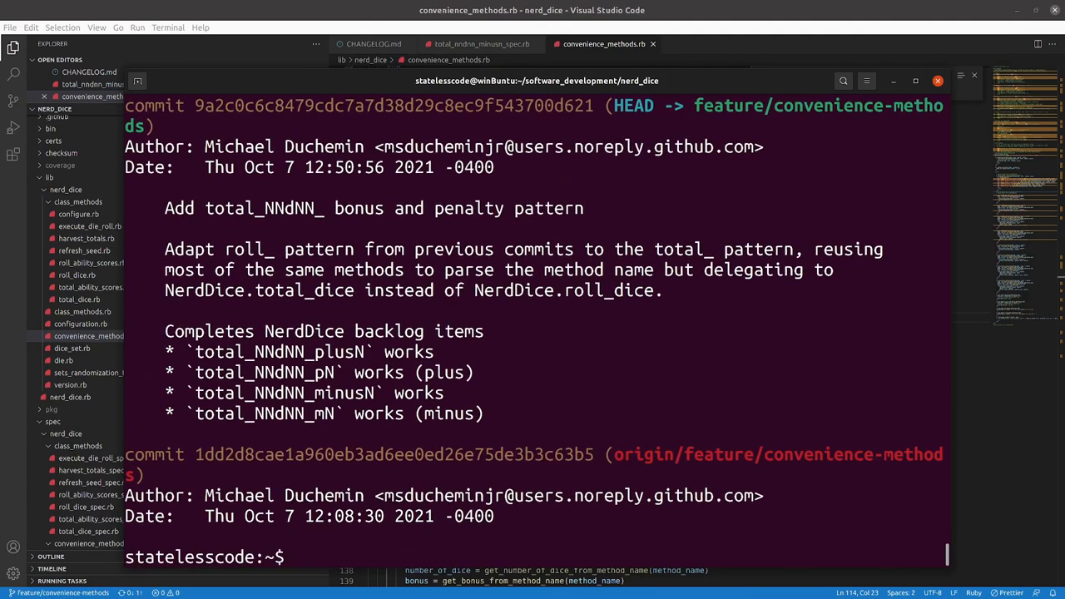
{"action": "type", "text": "git p"}
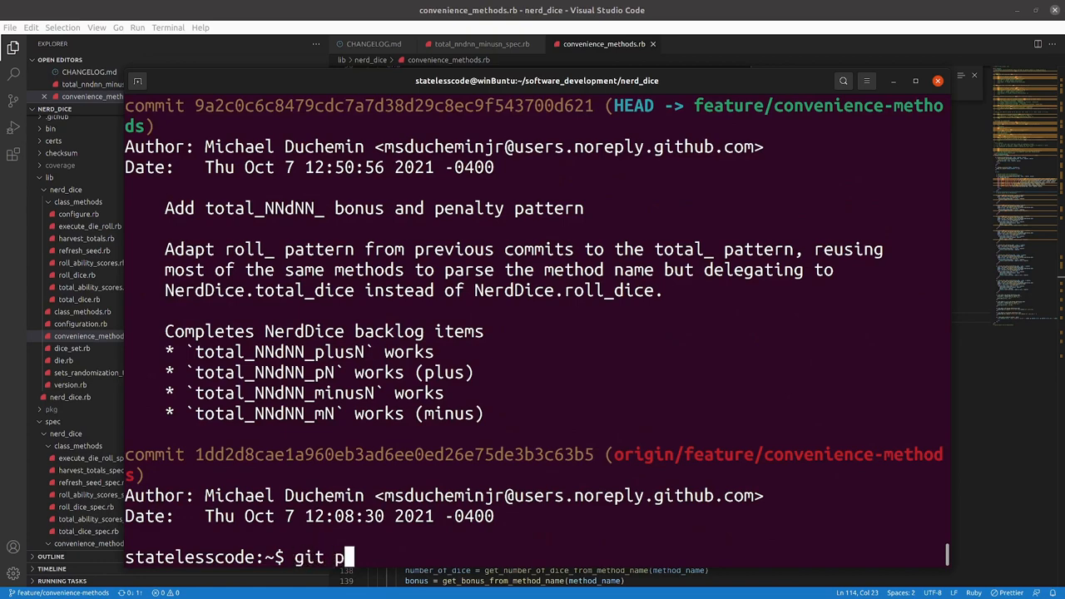
{"action": "type", "text": "ush"}
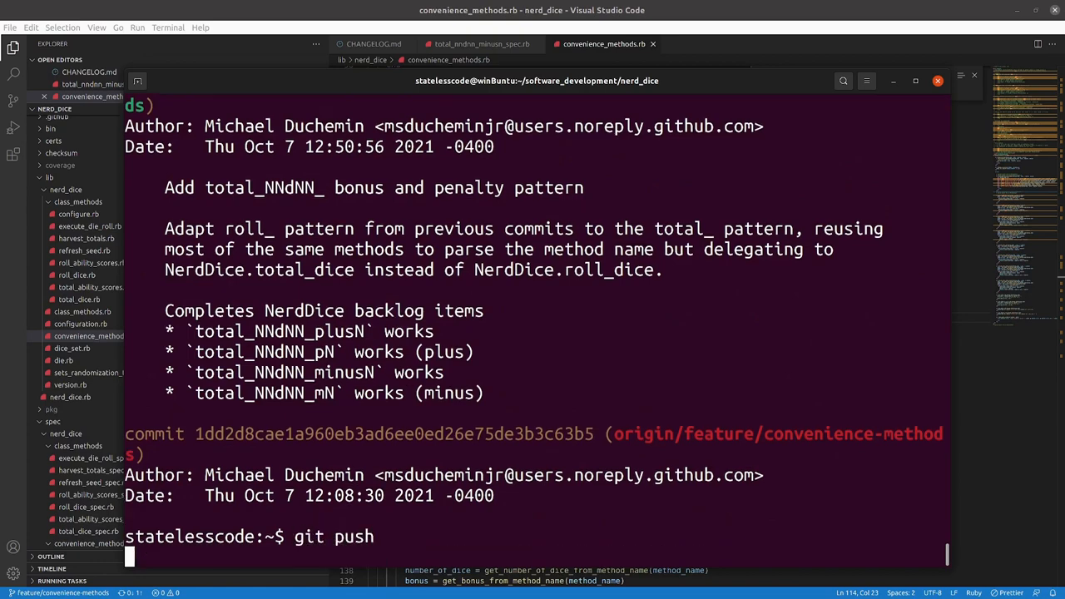
{"action": "key", "text": "Return"}
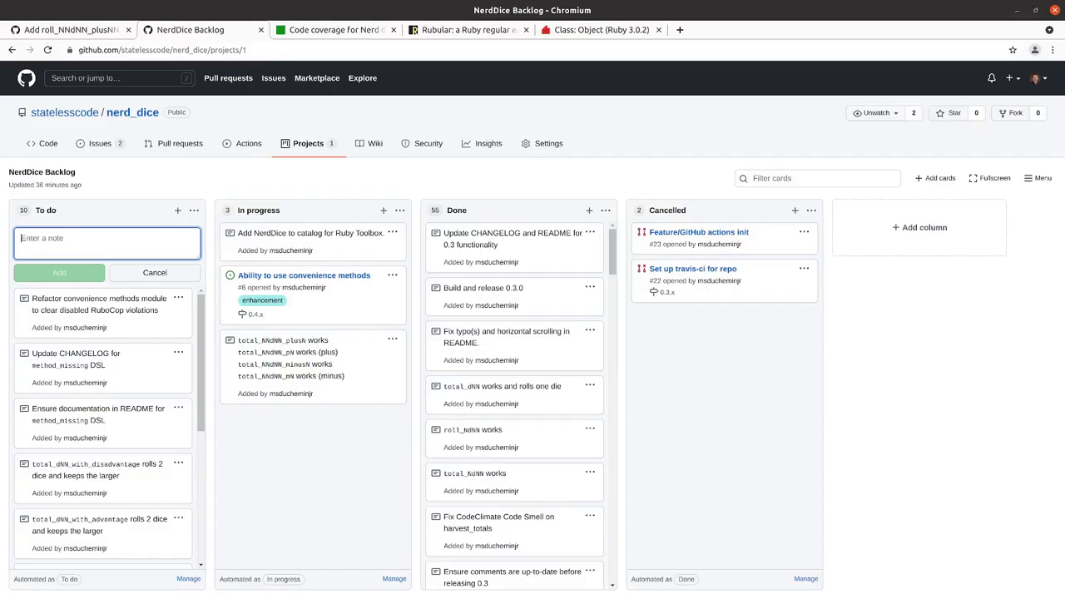
- Confirm in Actions that the workflow run for the total_NNdNN_ commit passed
{"action": "left_click", "coordinate": [155, 273]}
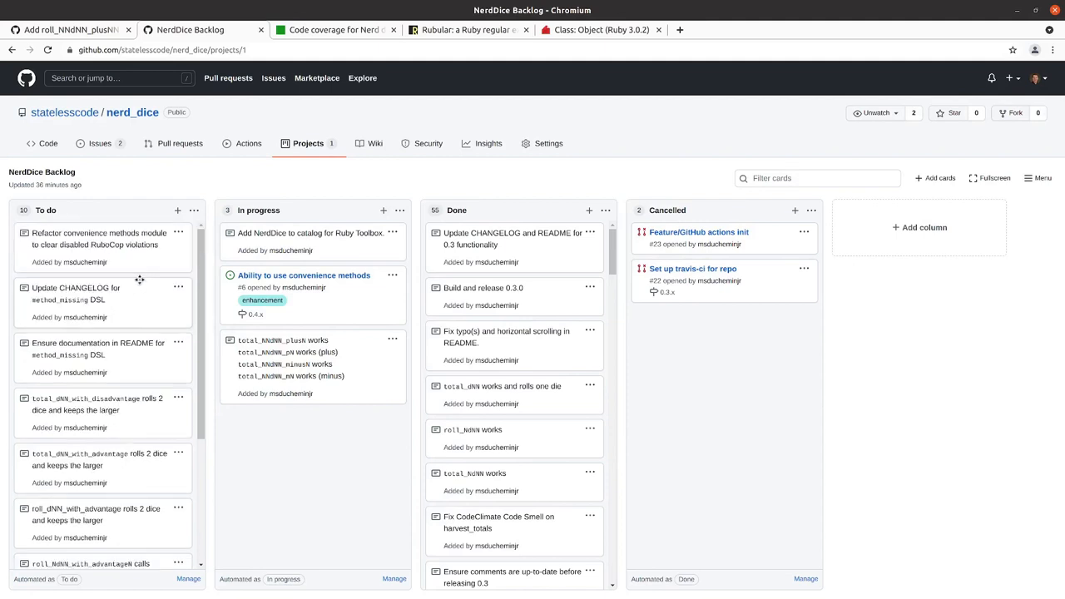
{"action": "mouse_move", "coordinate": [177, 343]}
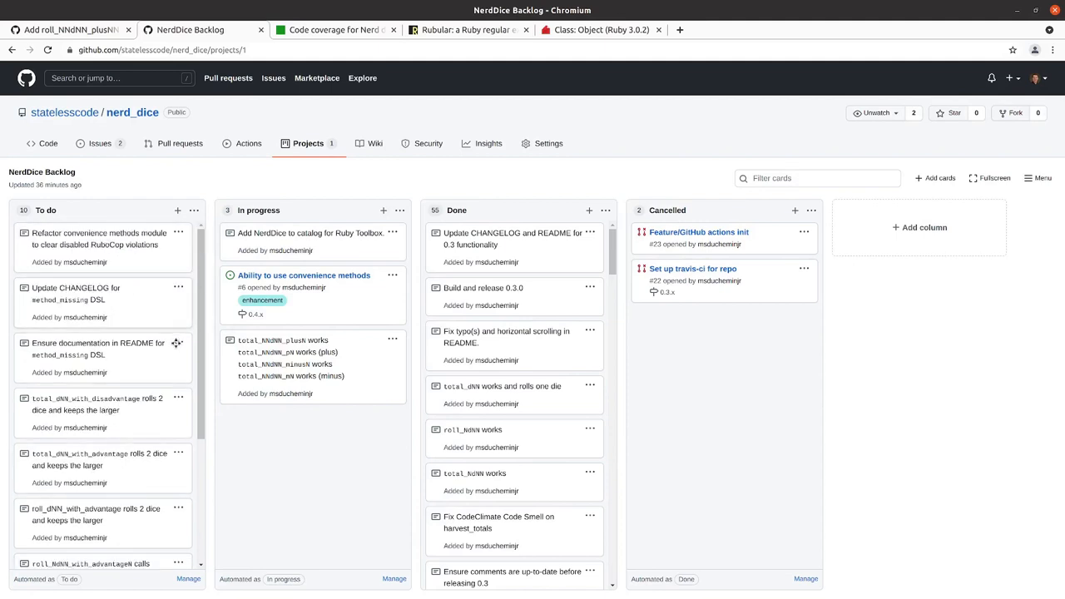
{"action": "mouse_move", "coordinate": [134, 299]}
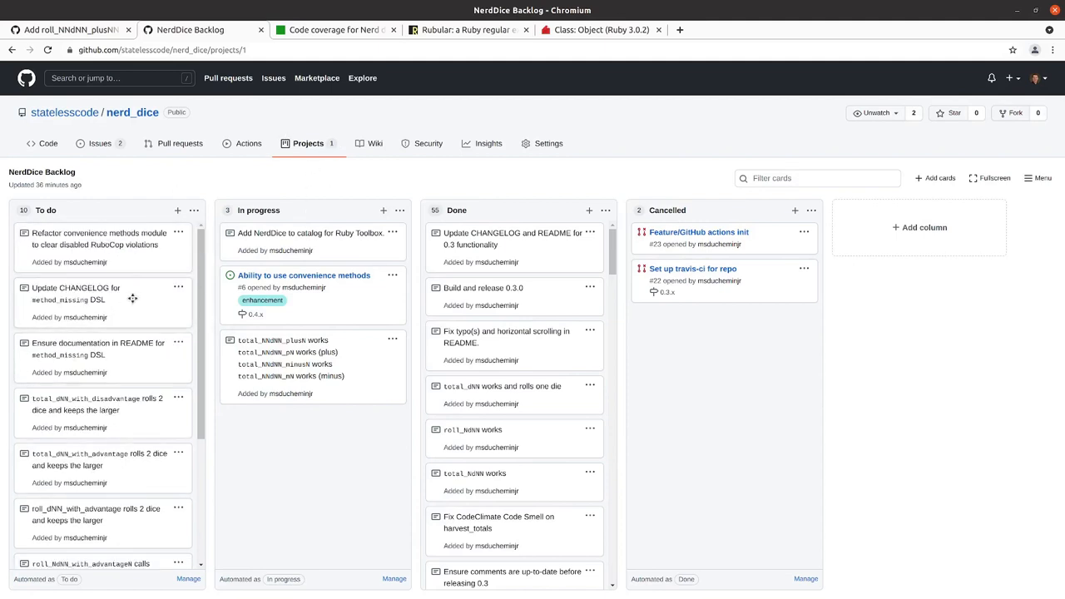
{"action": "left_click", "coordinate": [248, 143]}
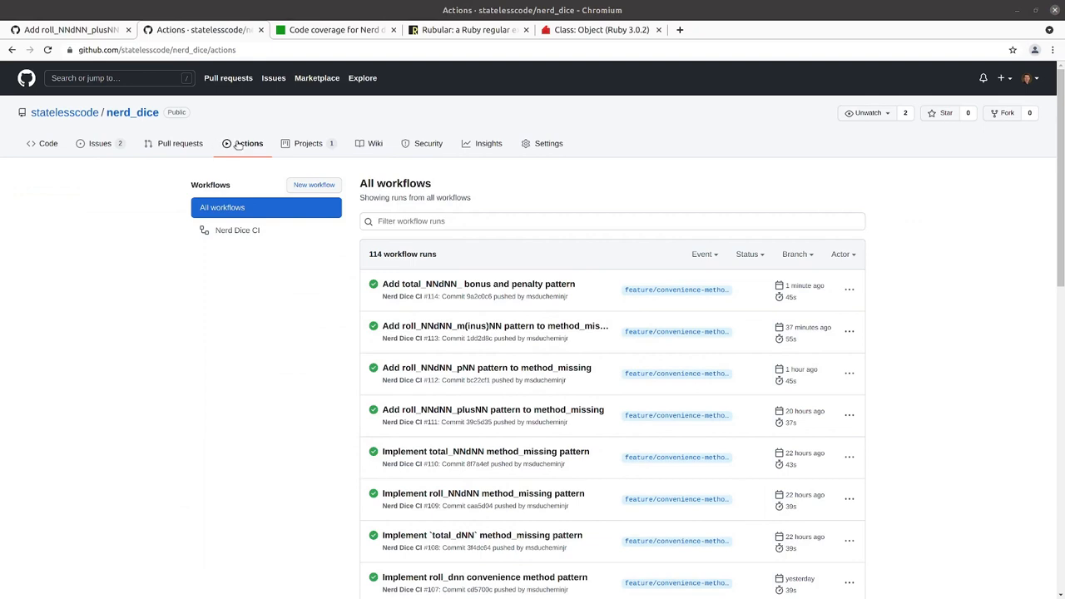
{"action": "left_click", "coordinate": [308, 143]}
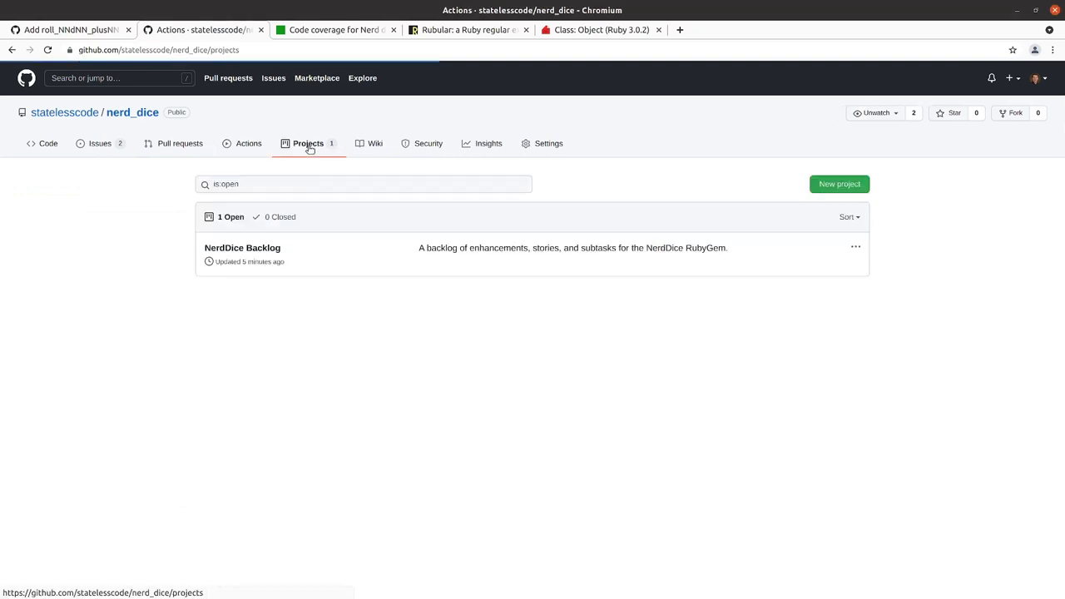
- Return to the NerdDice Backlog board and move the total_NNdNN card into Done
{"action": "left_click", "coordinate": [243, 247]}
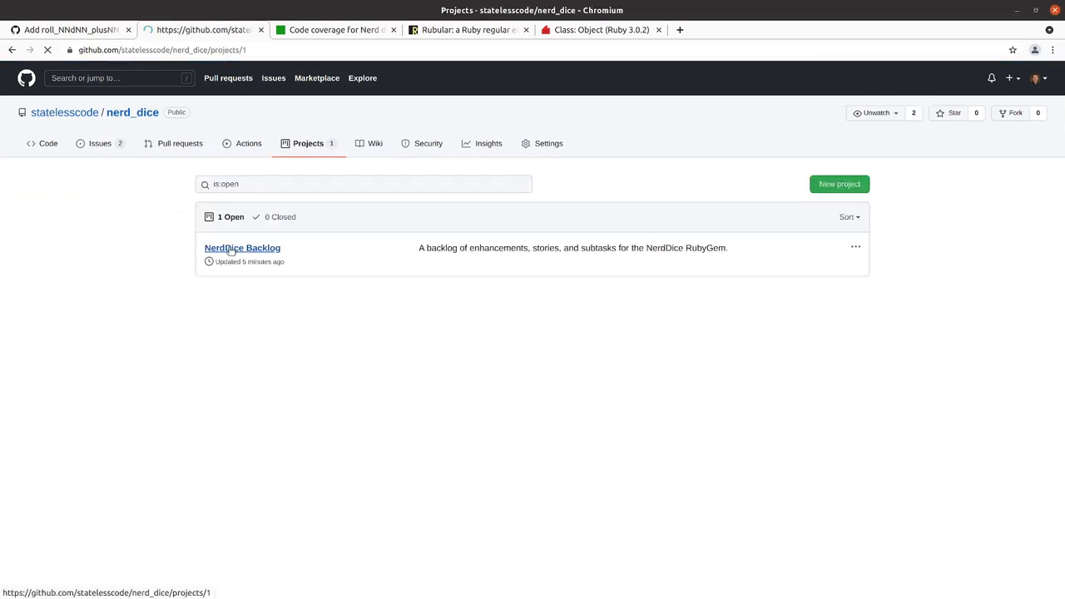
{"action": "left_click", "coordinate": [243, 246]}
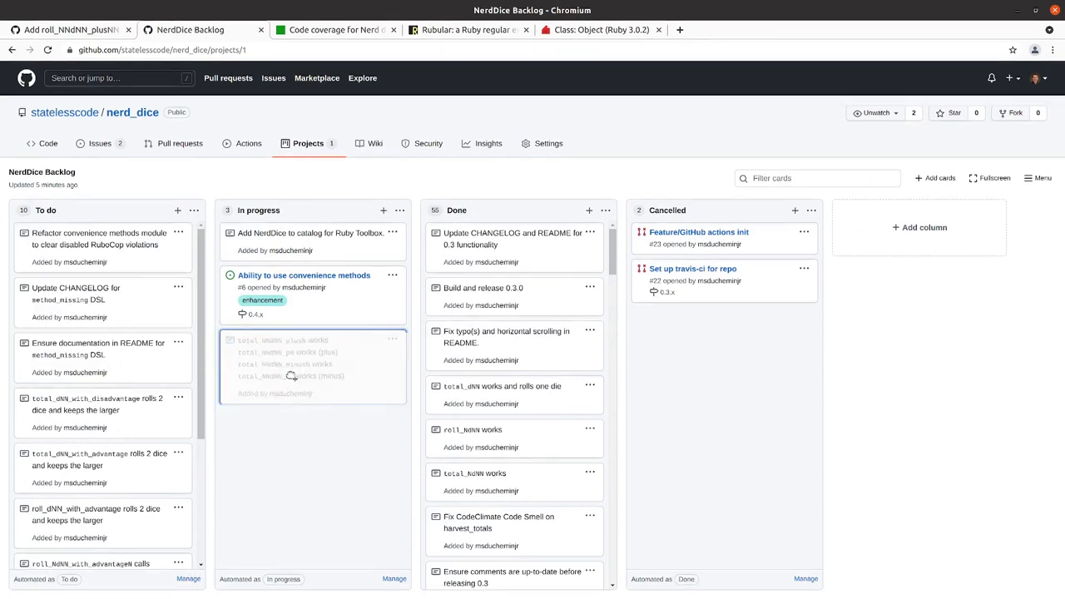
{"action": "left_click_drag", "start_coordinate": [312, 366], "coordinate": [513, 499]}
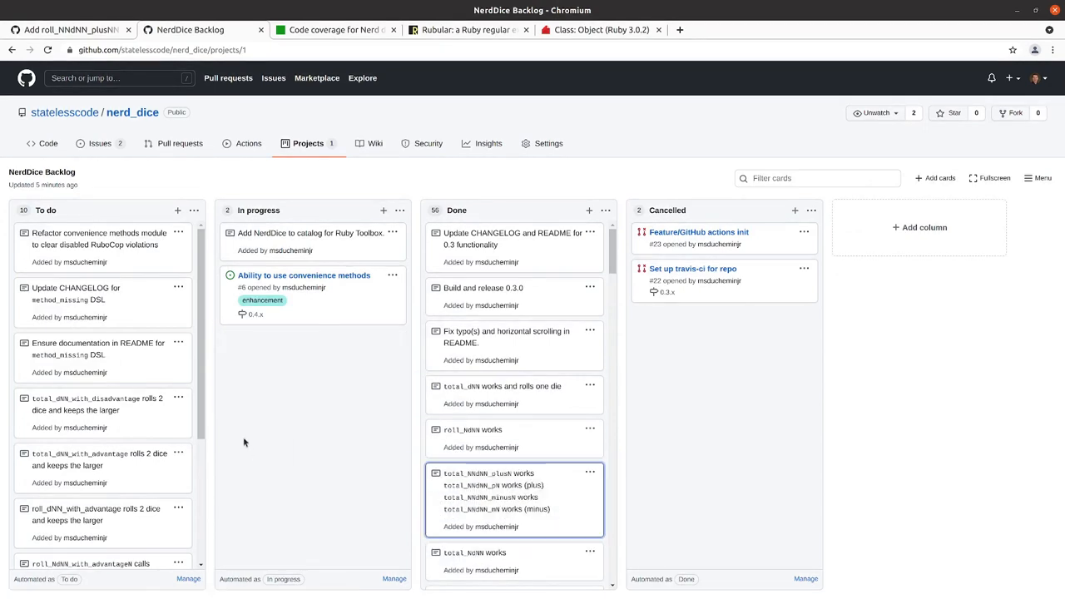
{"action": "mouse_move", "coordinate": [258, 384]}
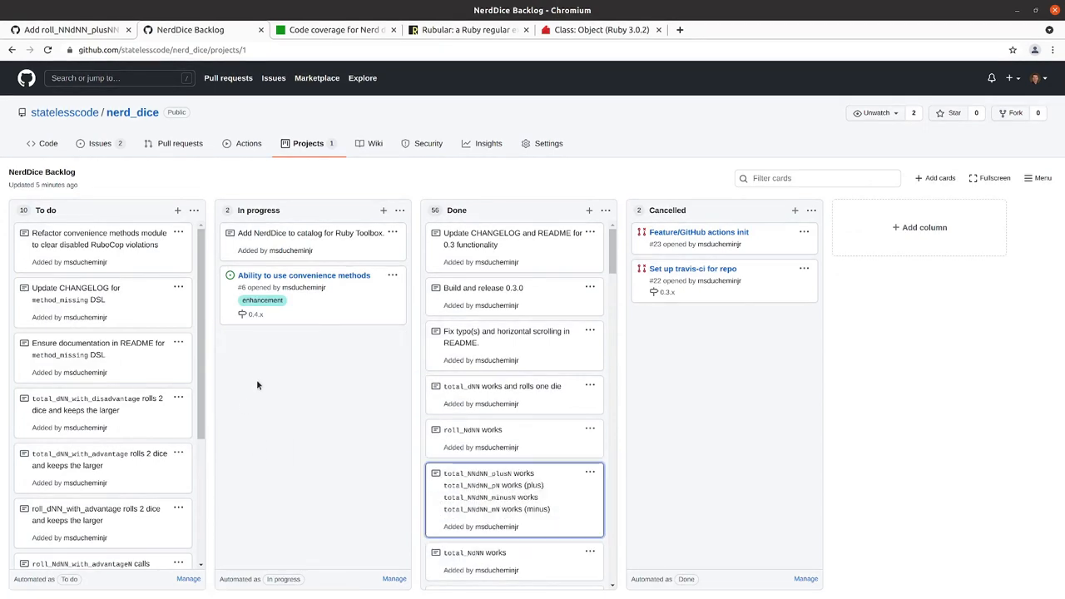